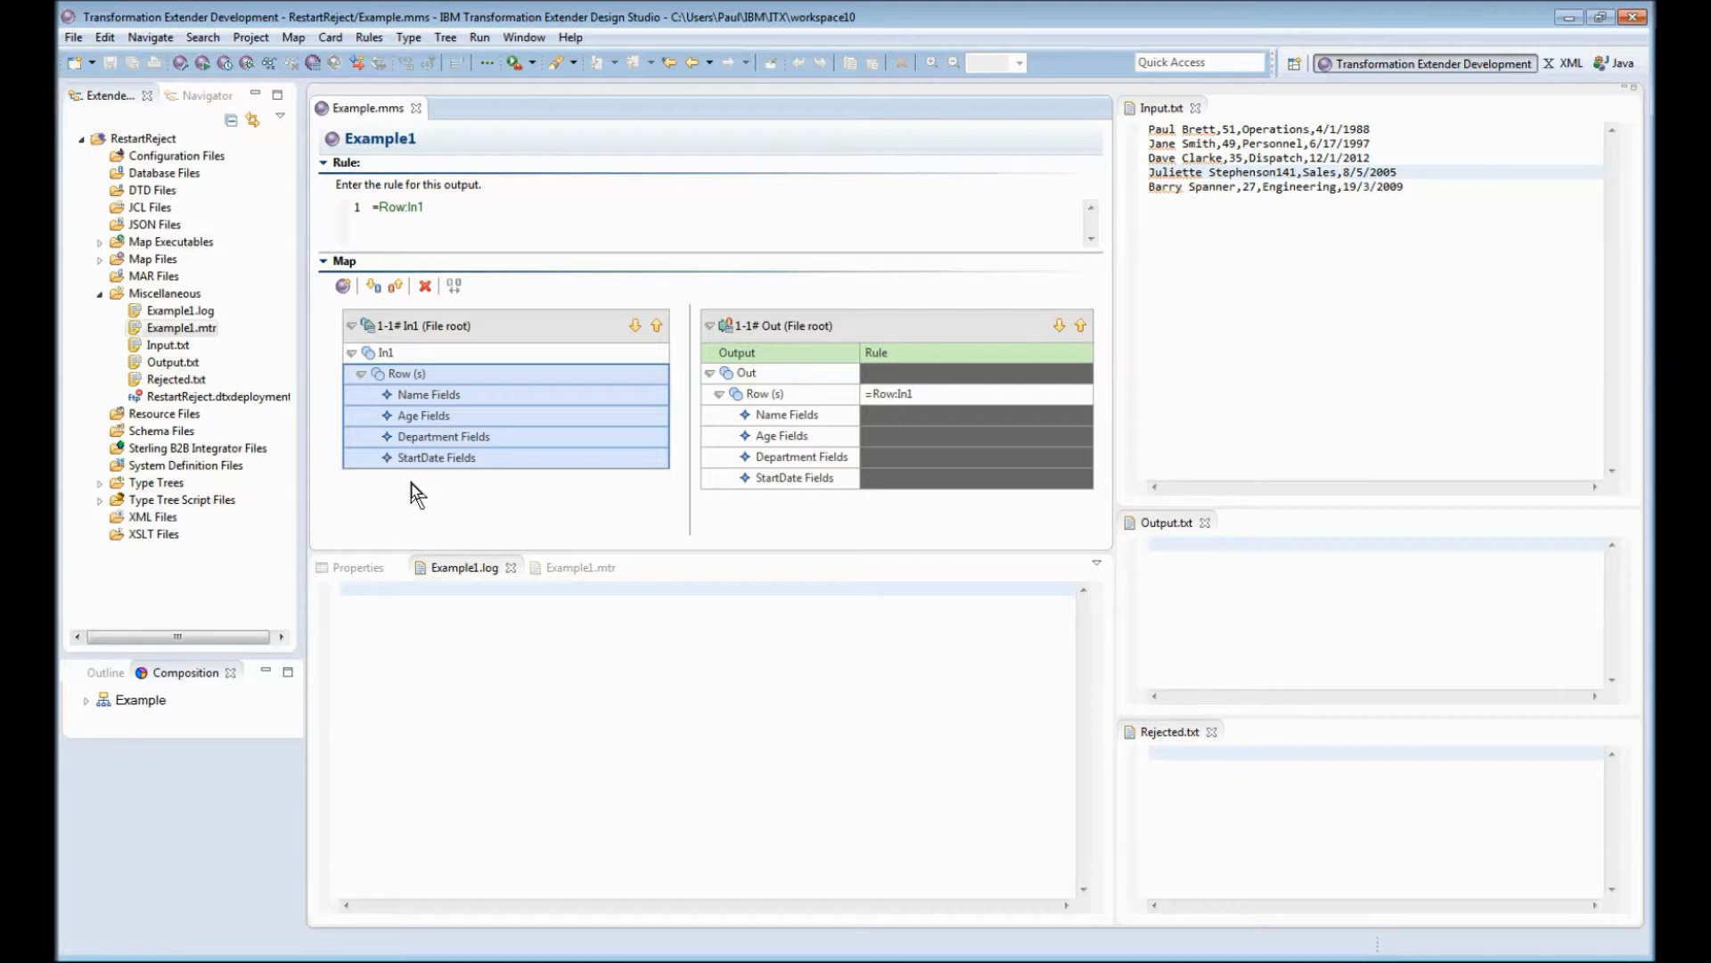
pyautogui.moveTo(246, 259)
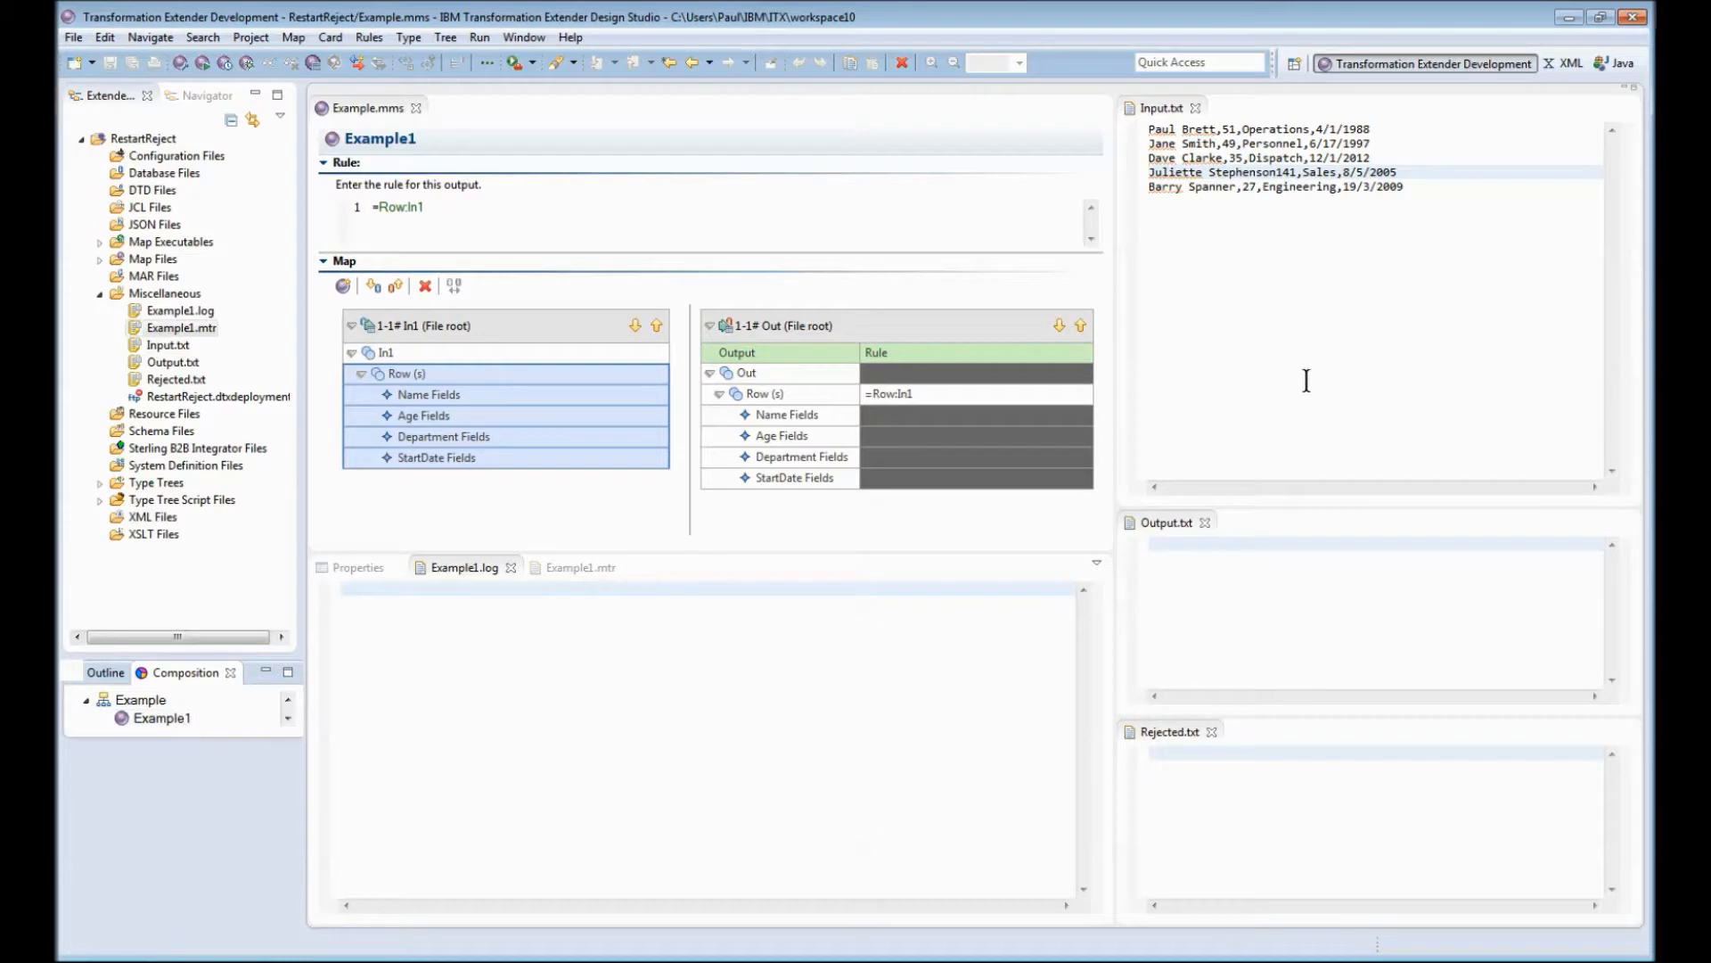
pyautogui.moveTo(1282, 261)
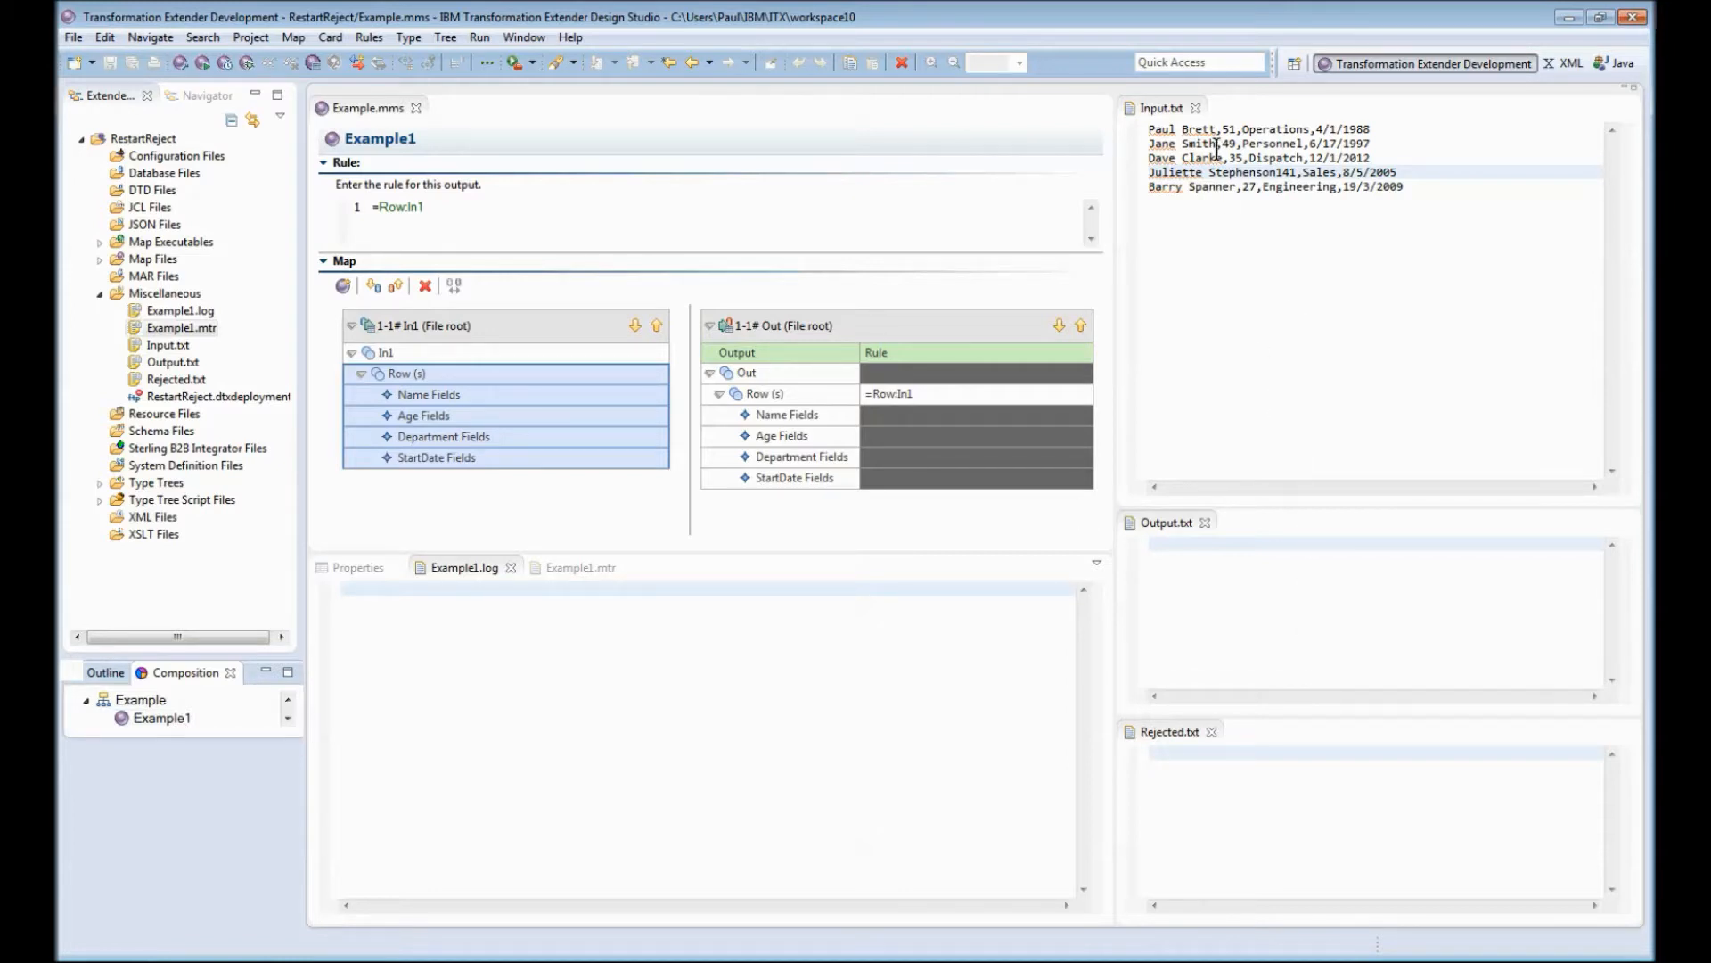
pyautogui.moveTo(1205, 157)
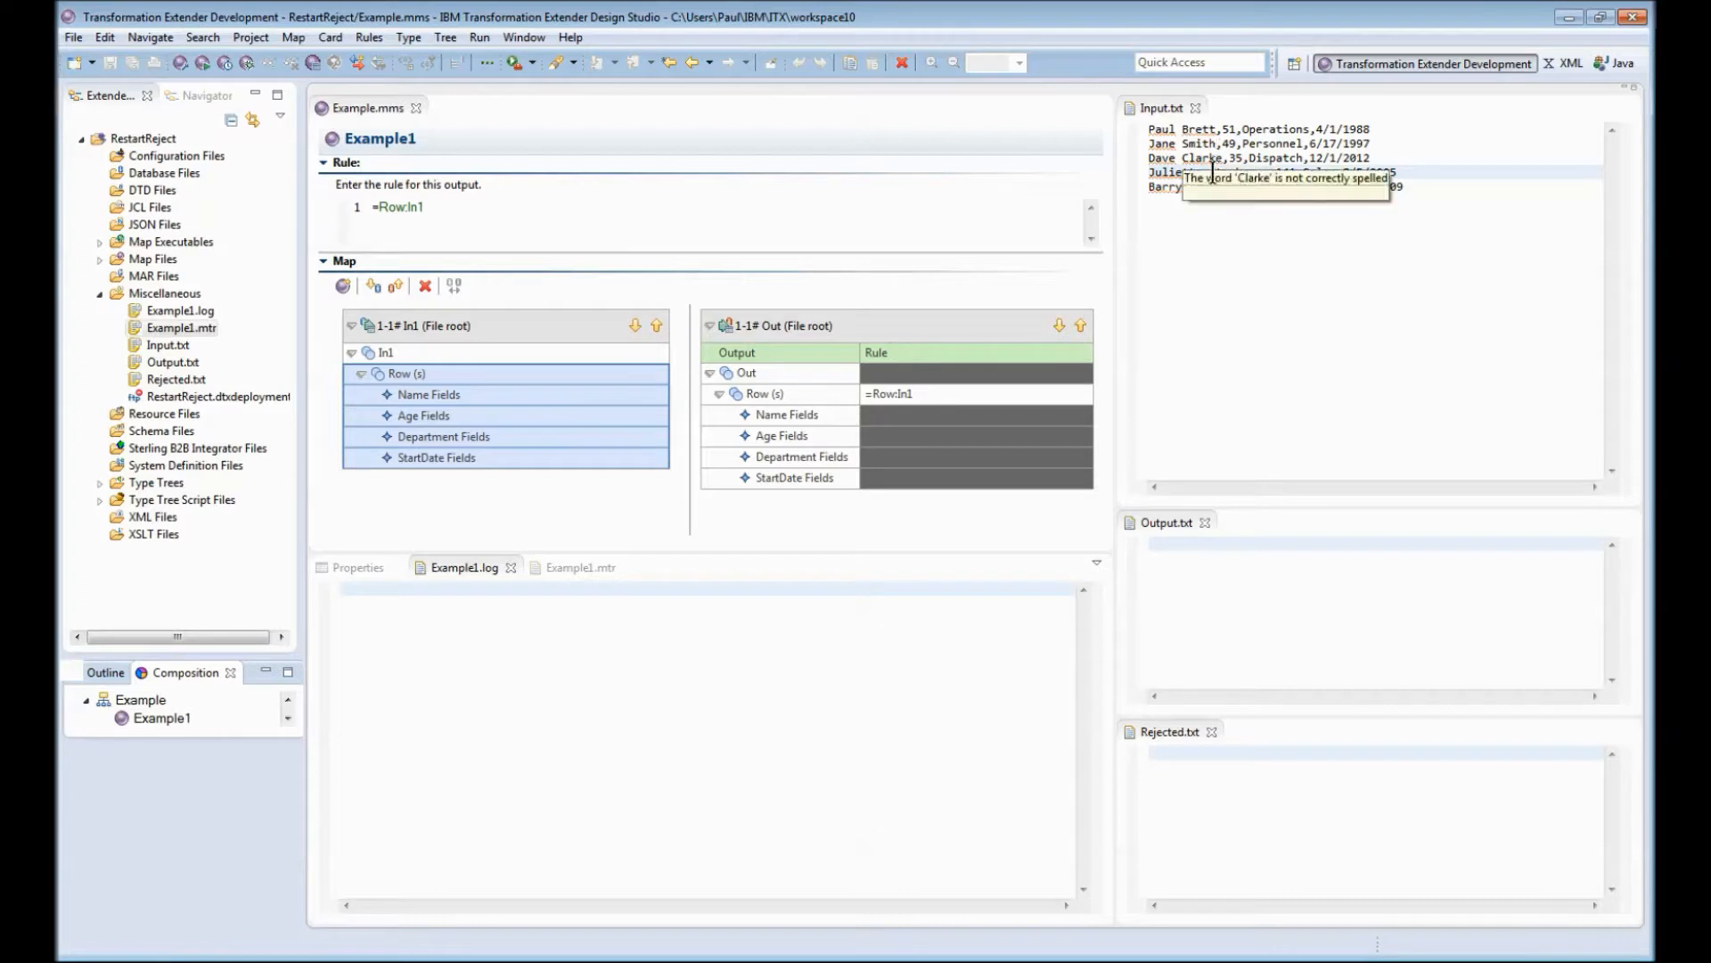
pyautogui.moveTo(1162, 131)
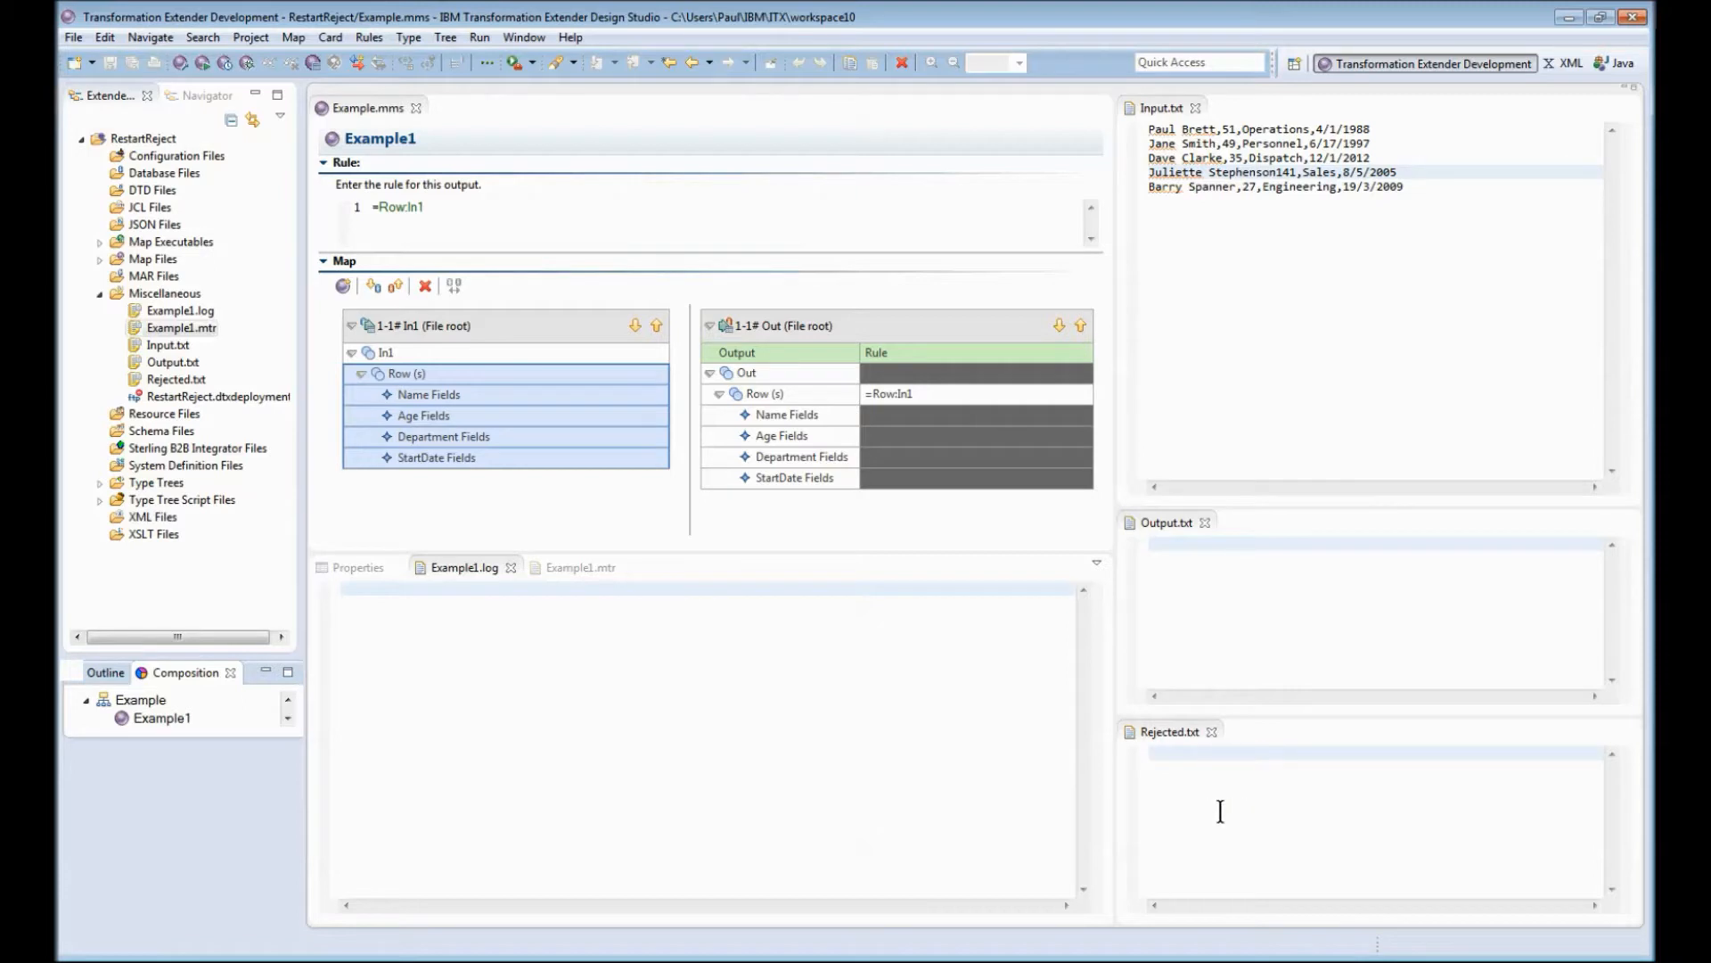
# Step: Run Example1 and dismiss the failed-run Command Server report showing invalid input
pyautogui.click(491, 535)
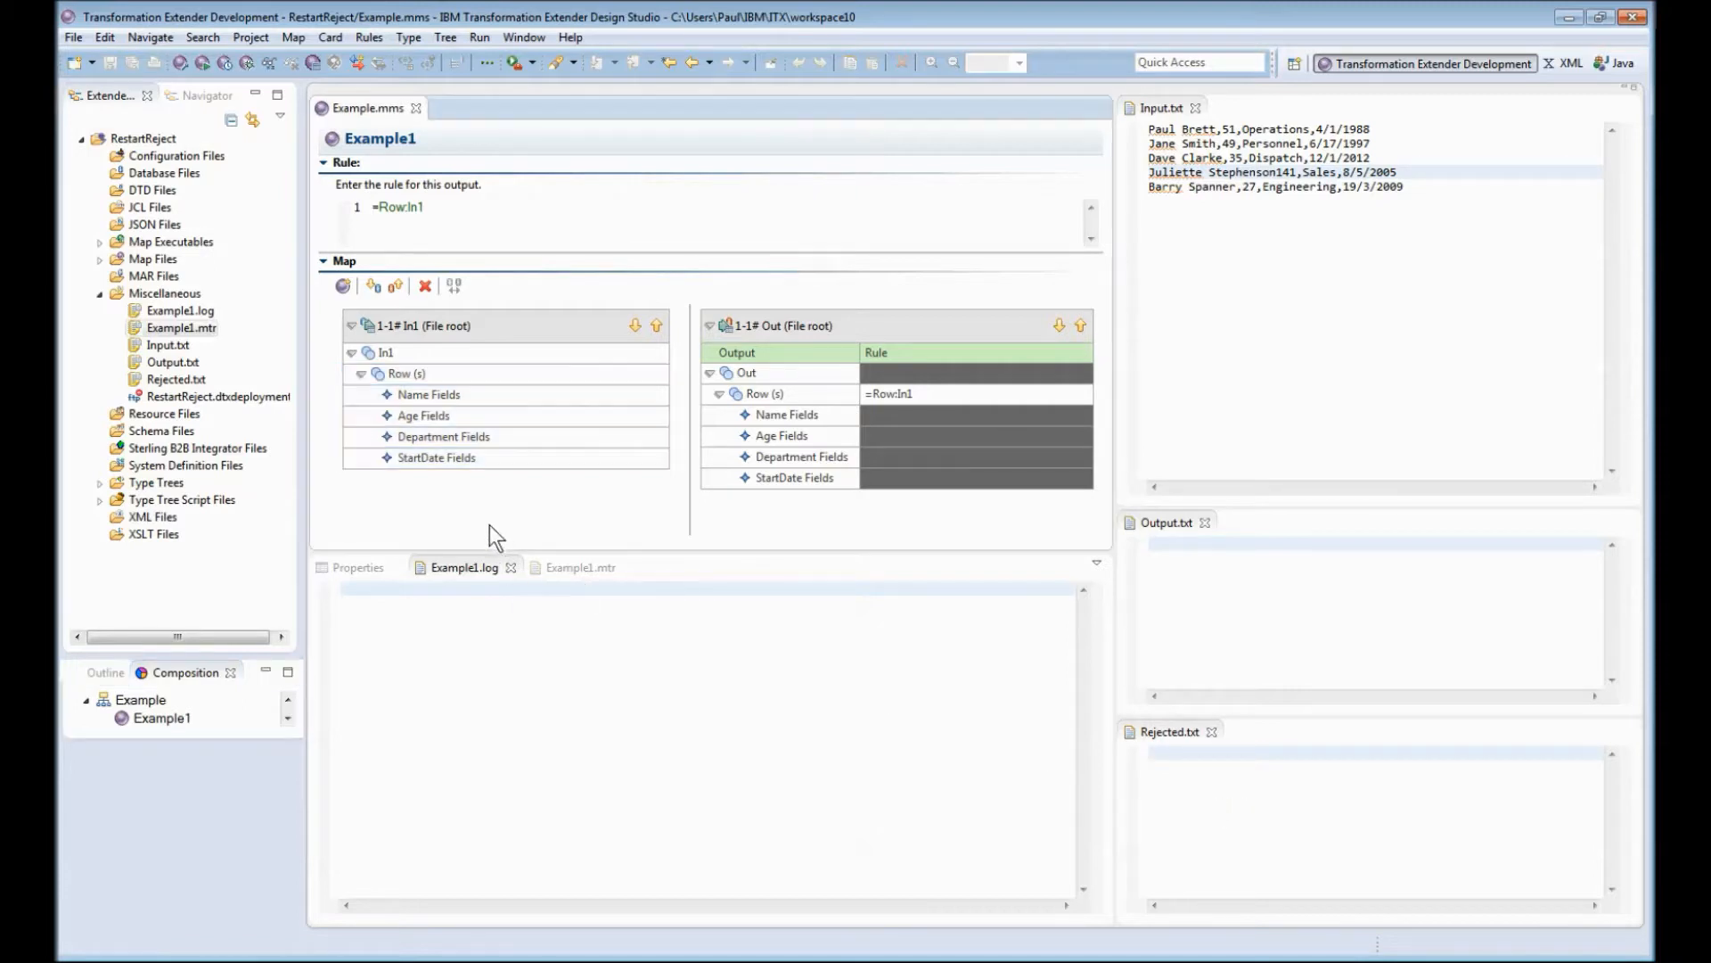
pyautogui.moveTo(382, 363)
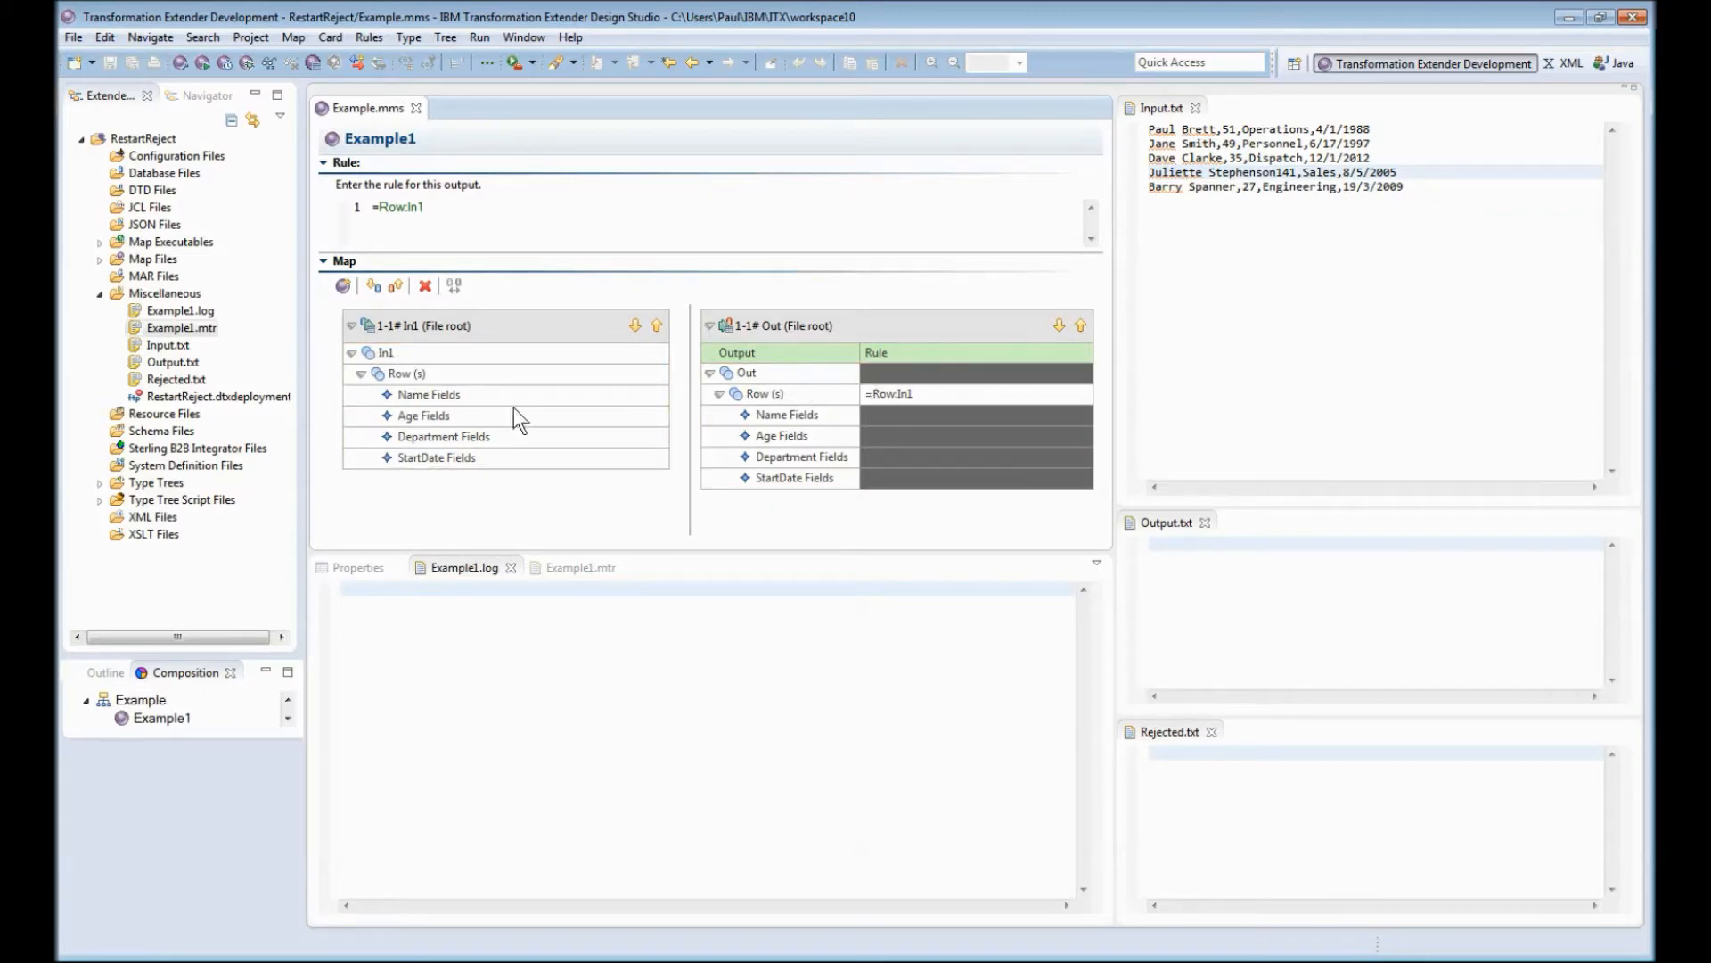
pyautogui.moveTo(854, 384)
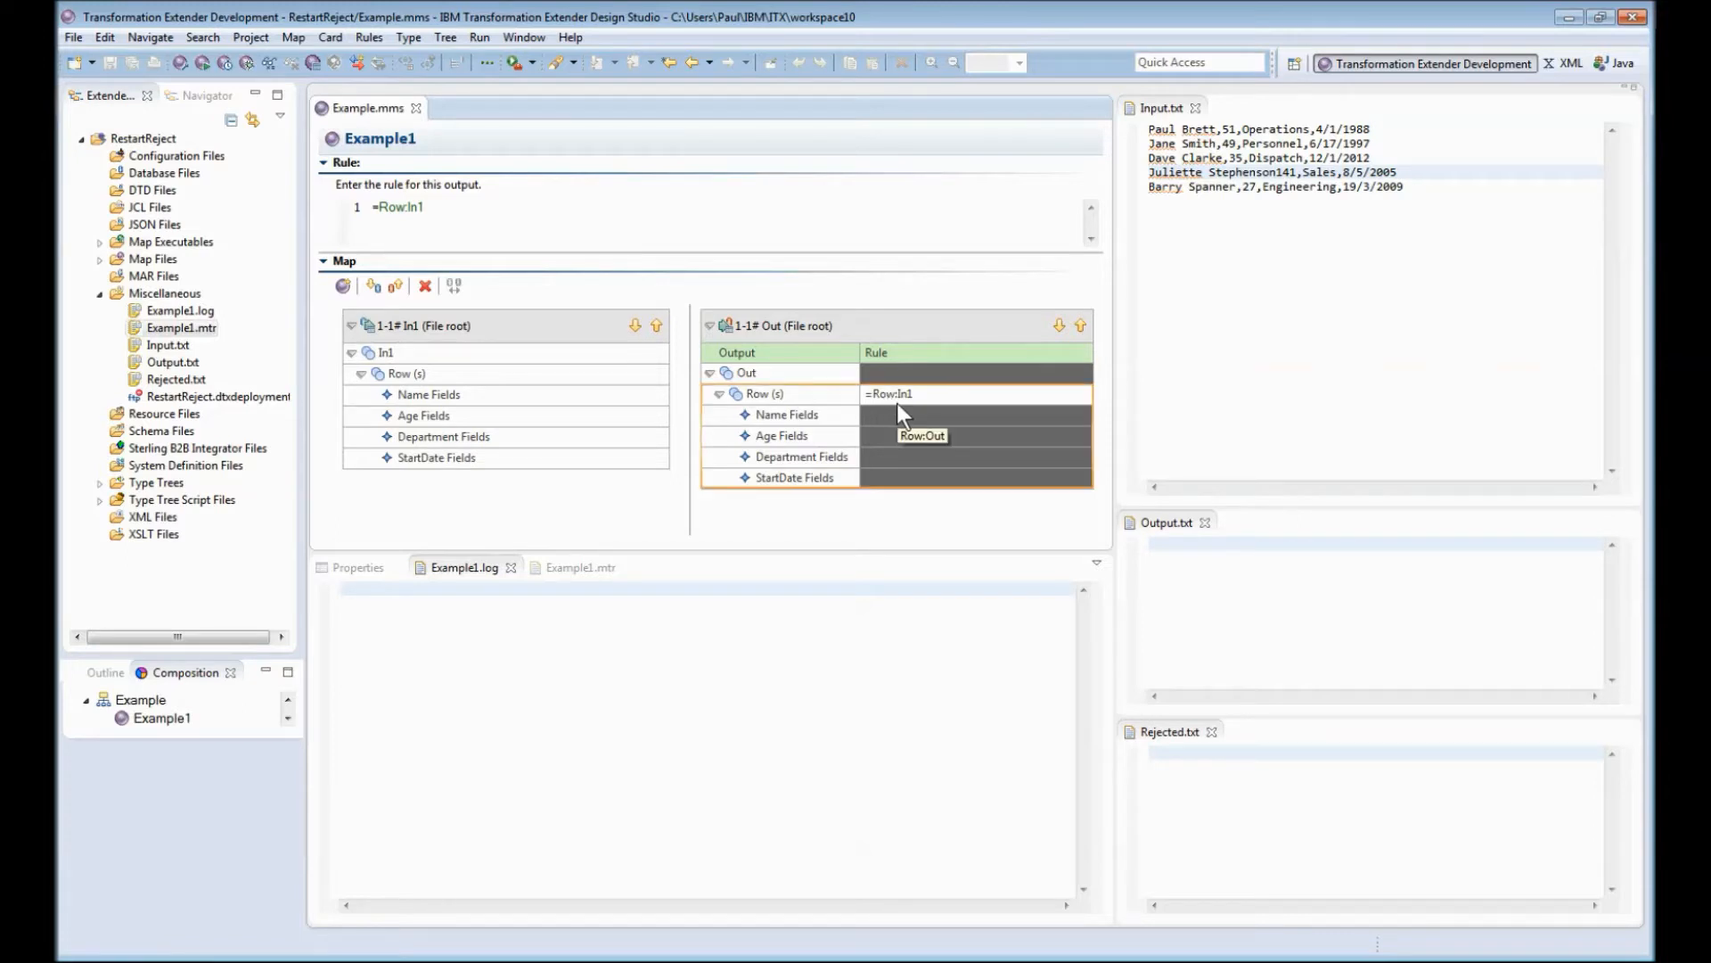
pyautogui.moveTo(537, 377)
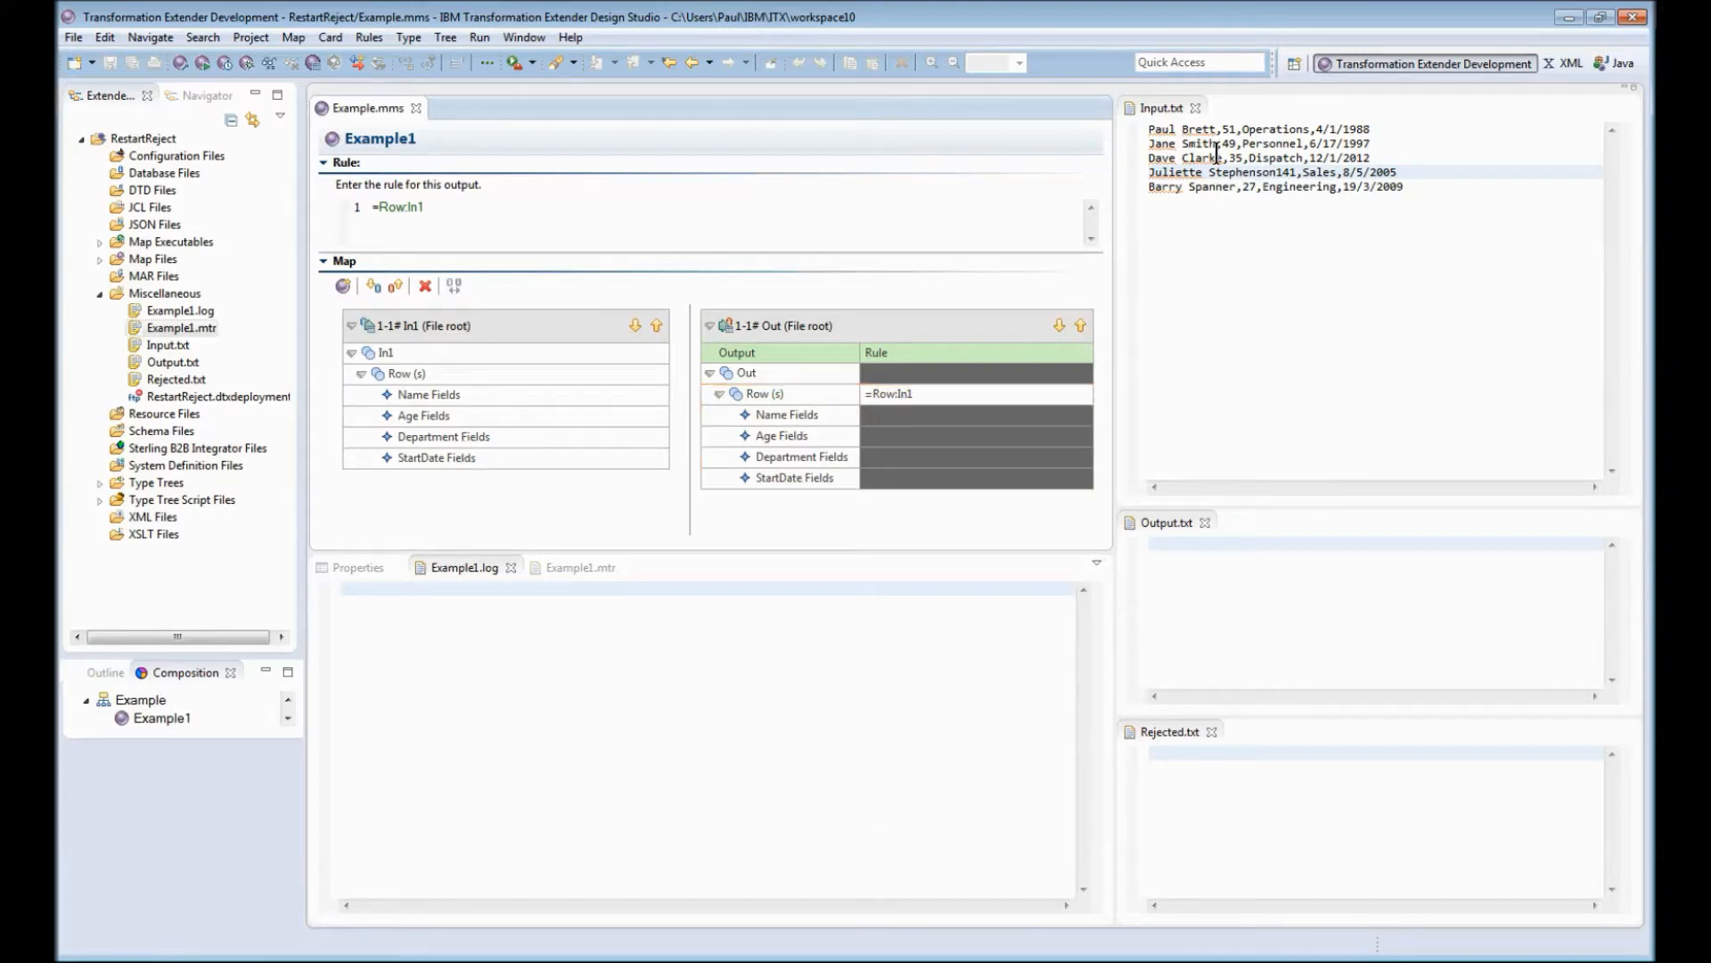
pyautogui.moveTo(1159, 128)
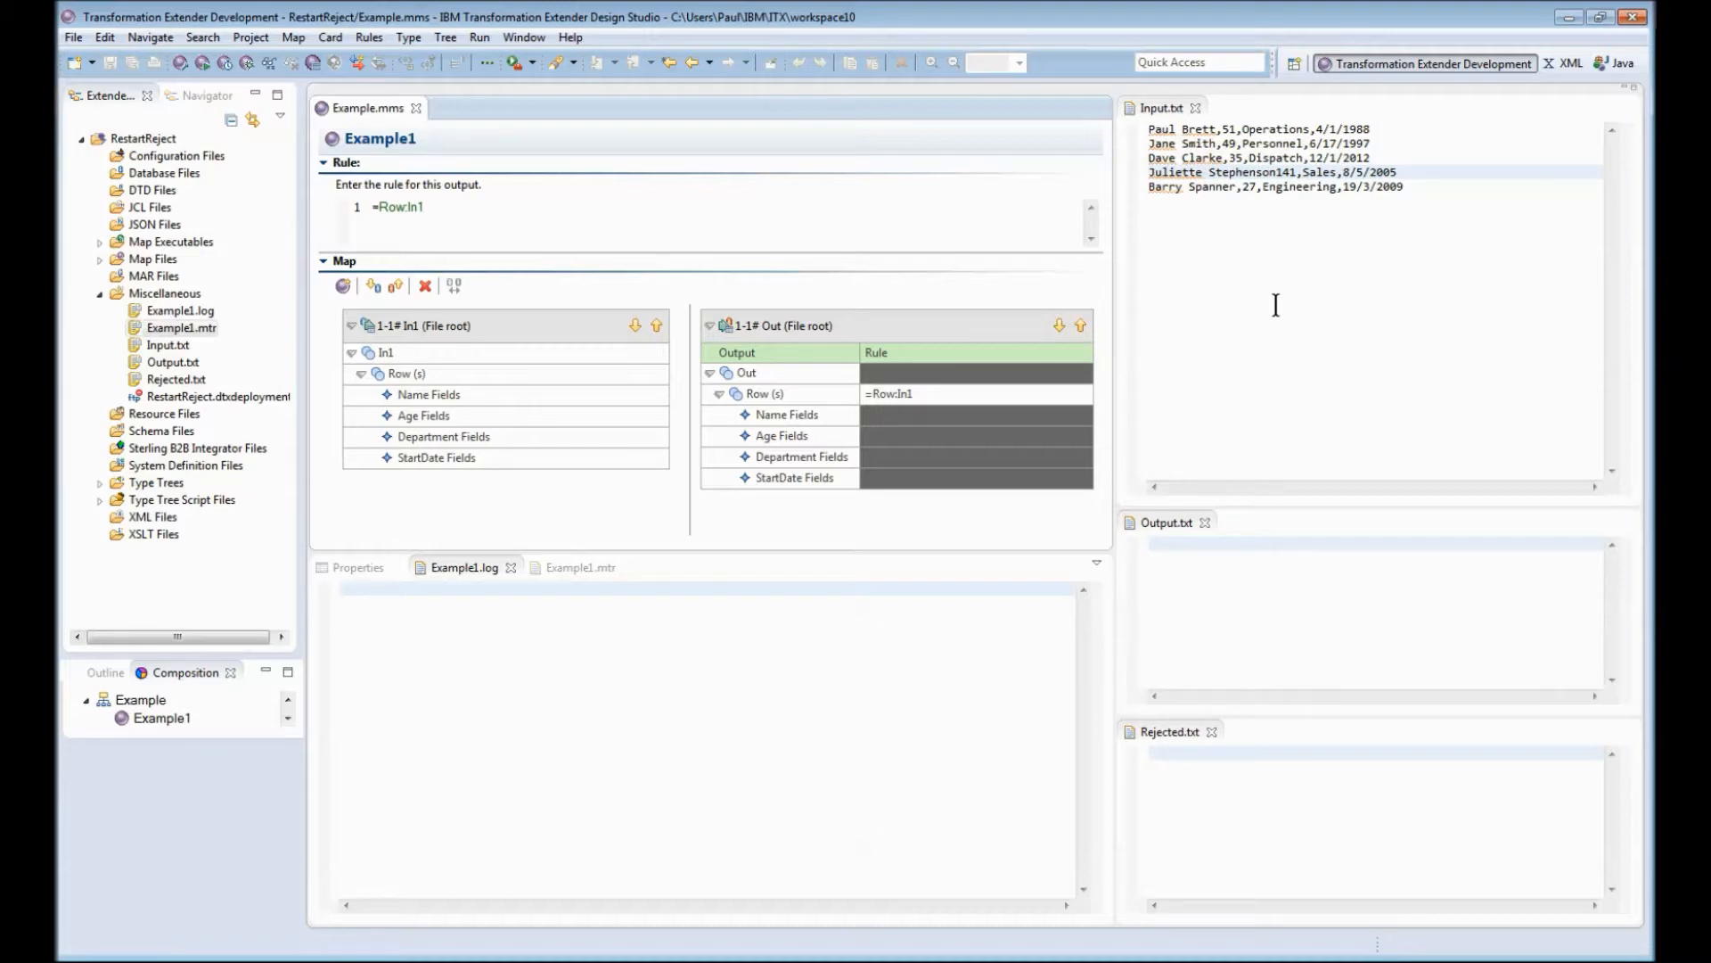
pyautogui.moveTo(1201, 153)
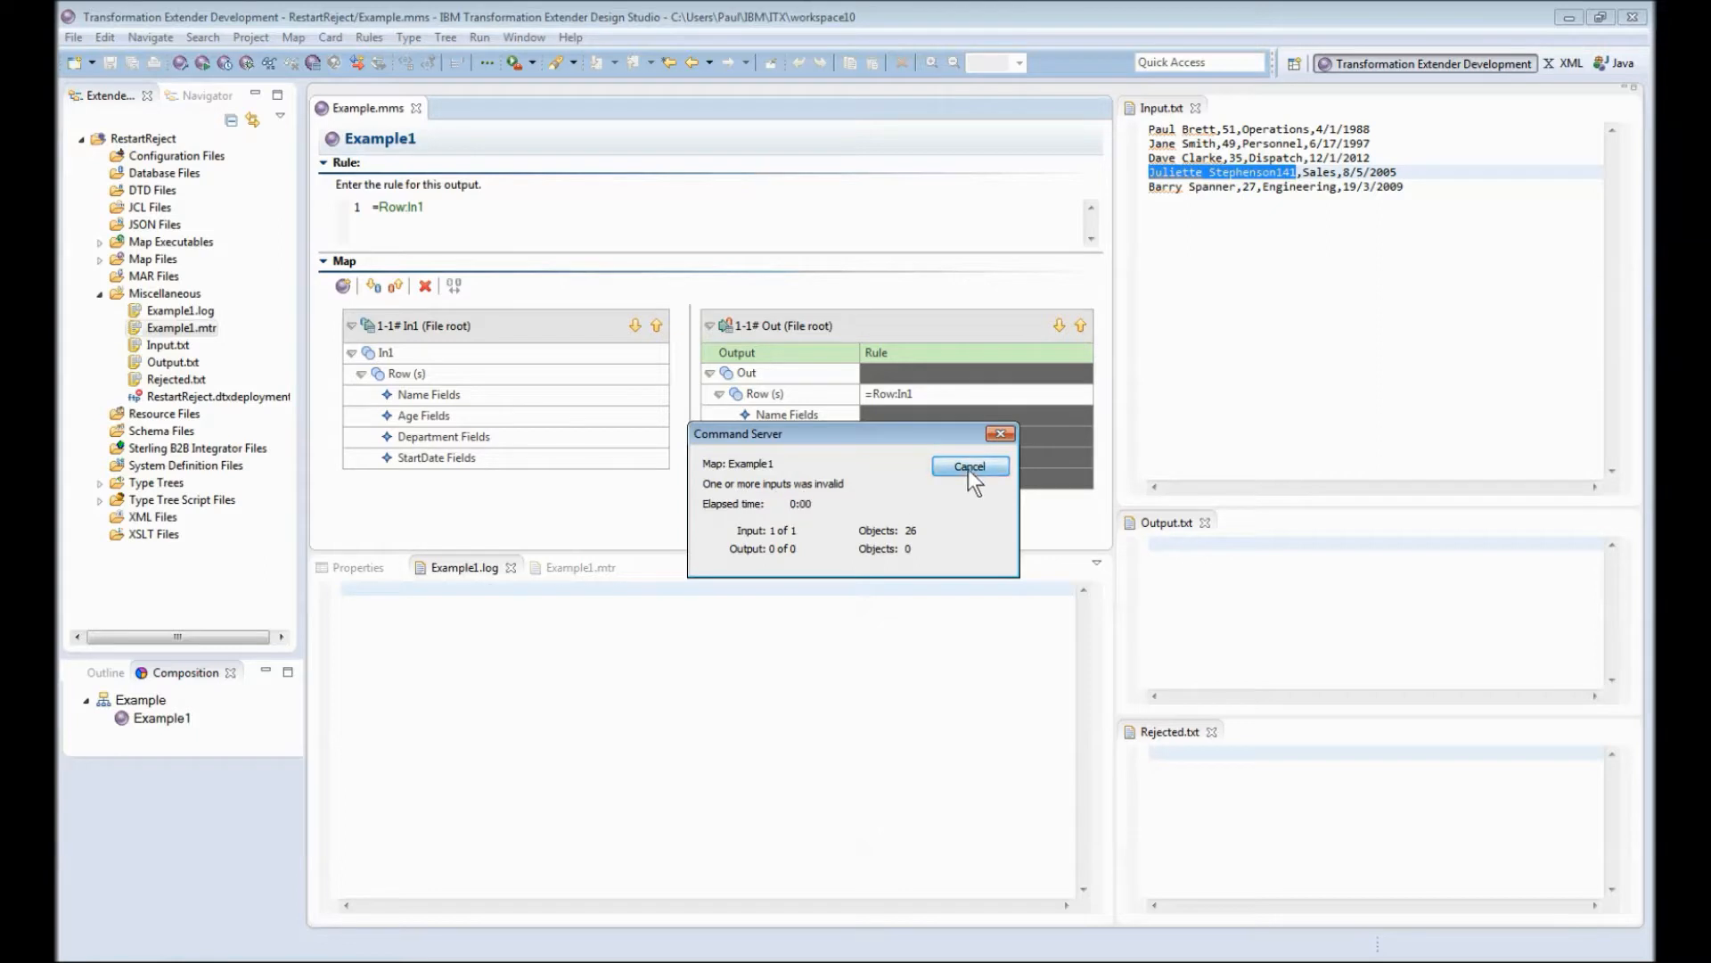
pyautogui.click(969, 466)
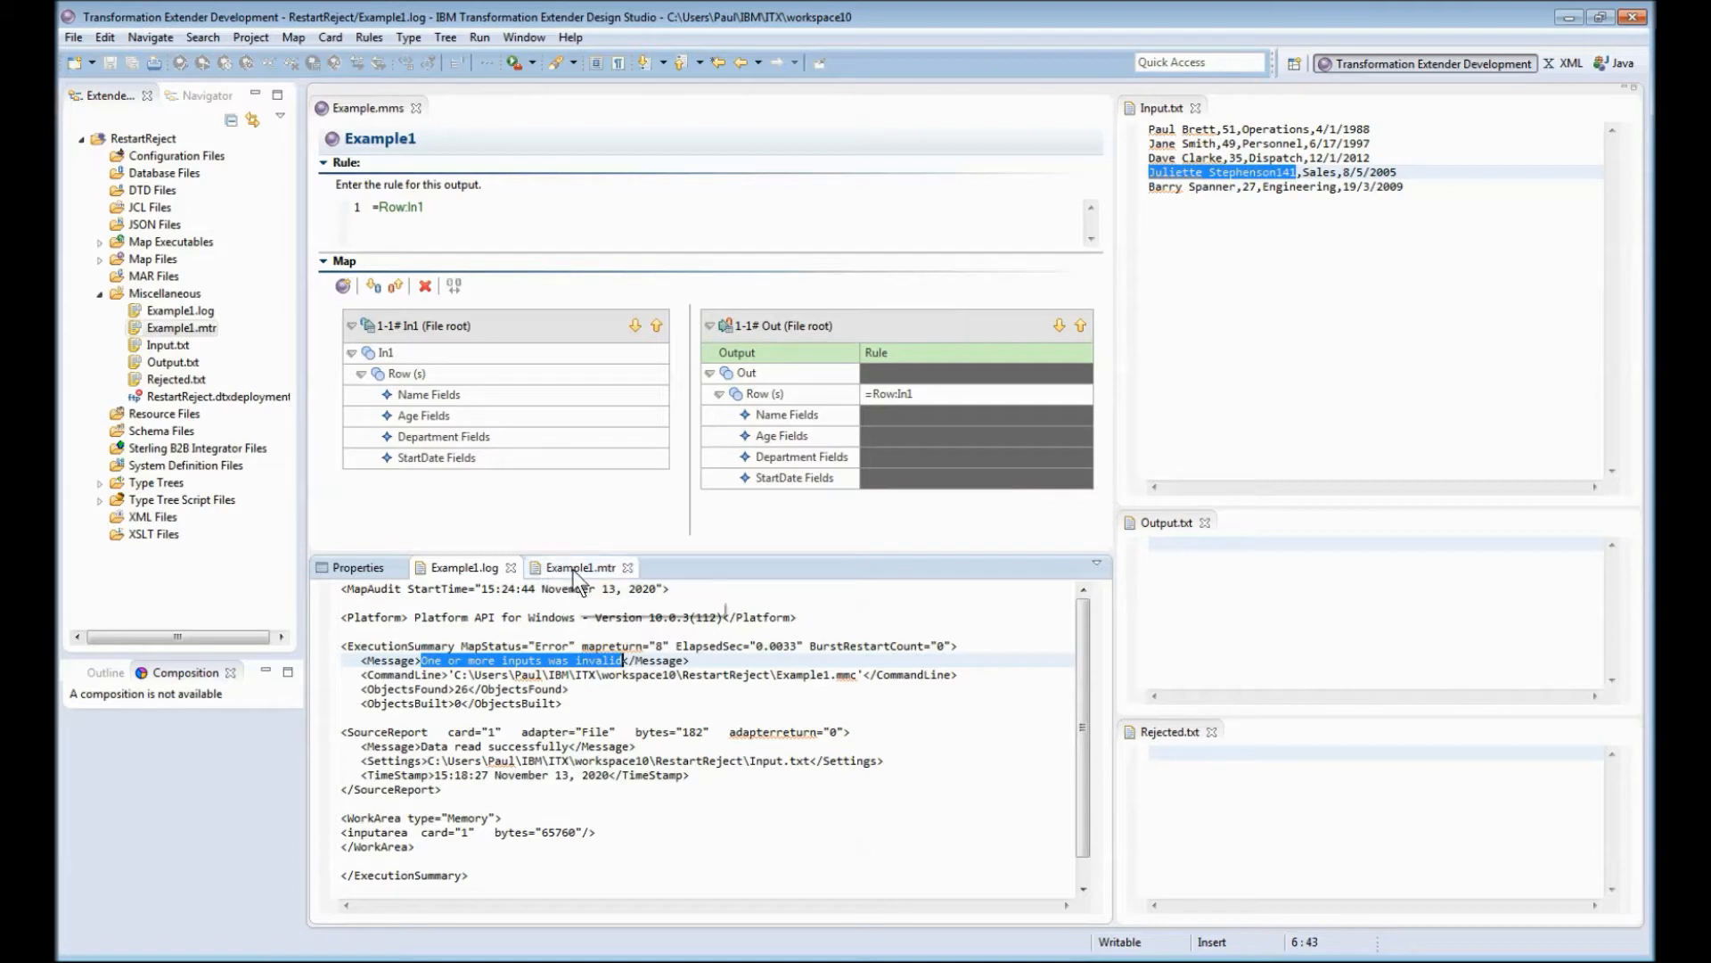
# Step: In the Example1.mtr trace, mark Jane Smith's row as INVALID with its bad 6/17/1997 date
pyautogui.click(580, 567)
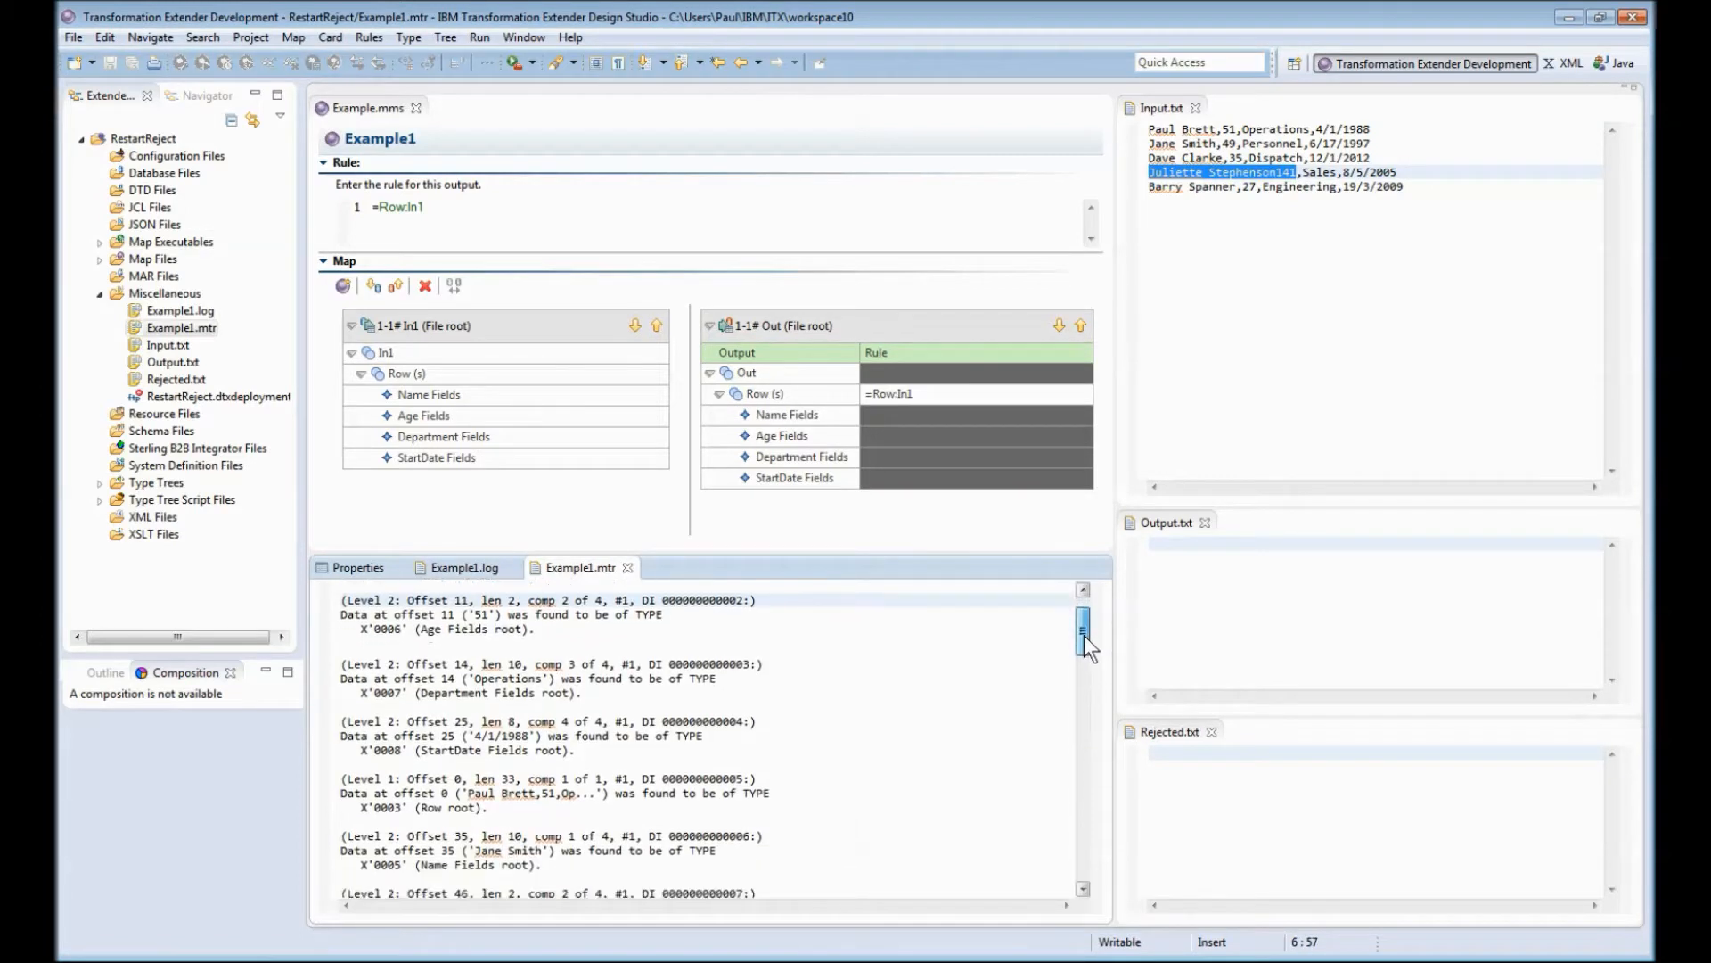
pyautogui.scroll(-3)
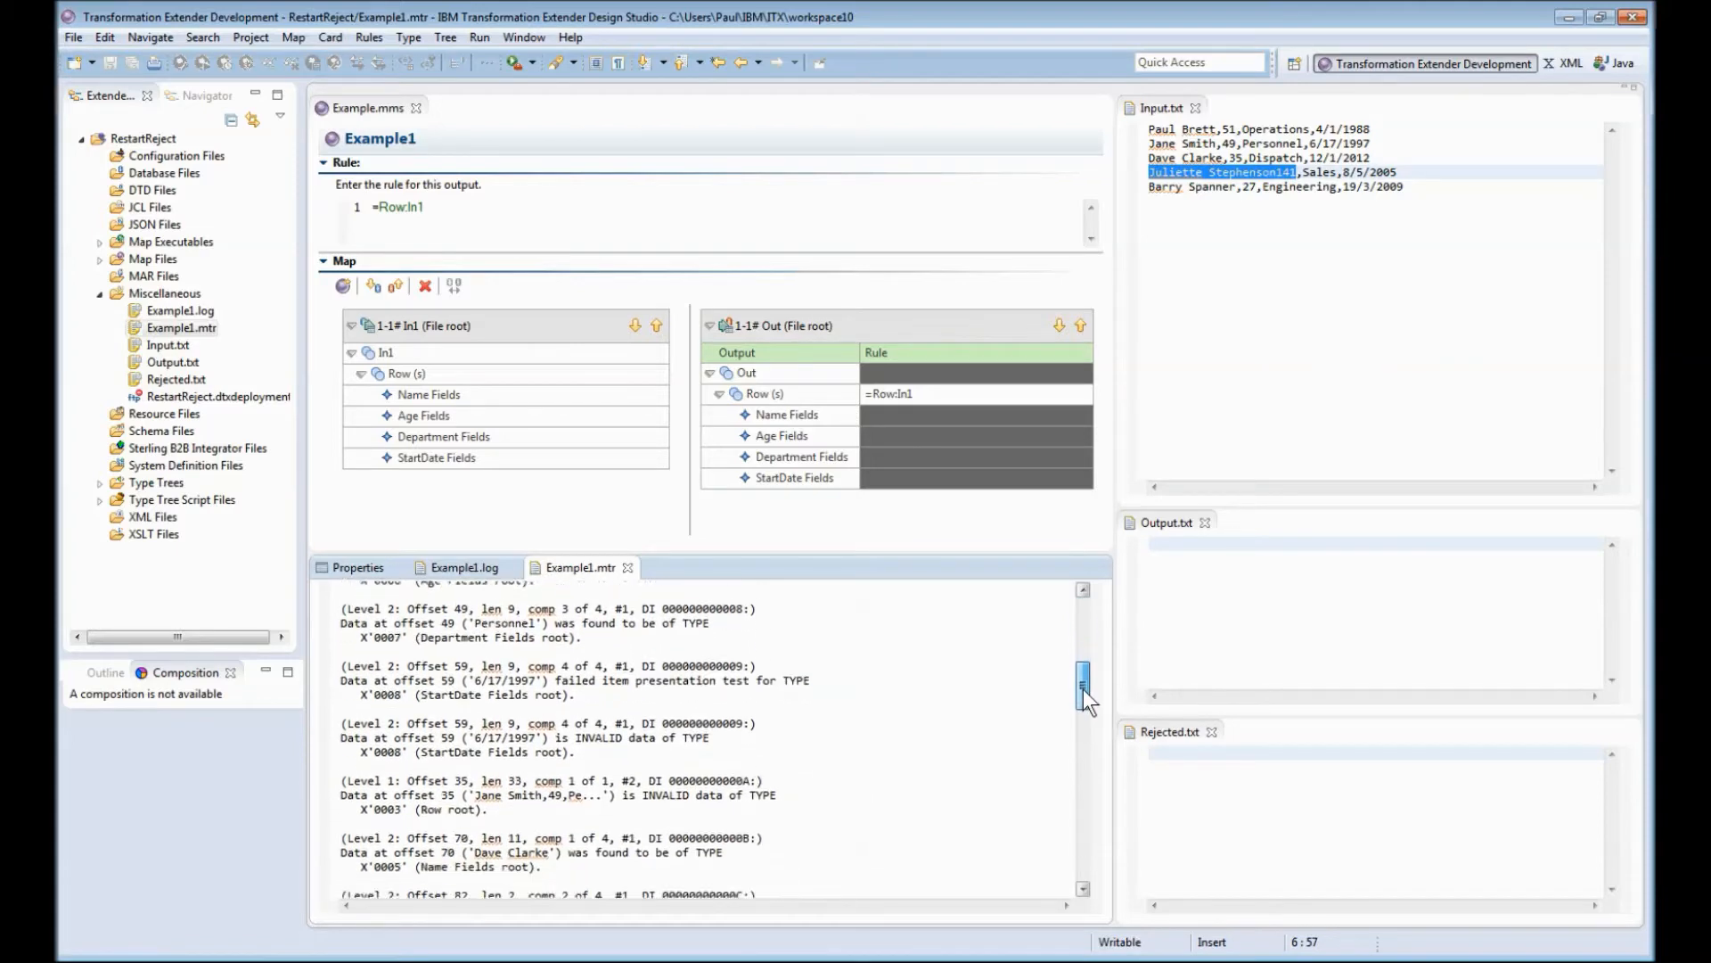
pyautogui.scroll(-3)
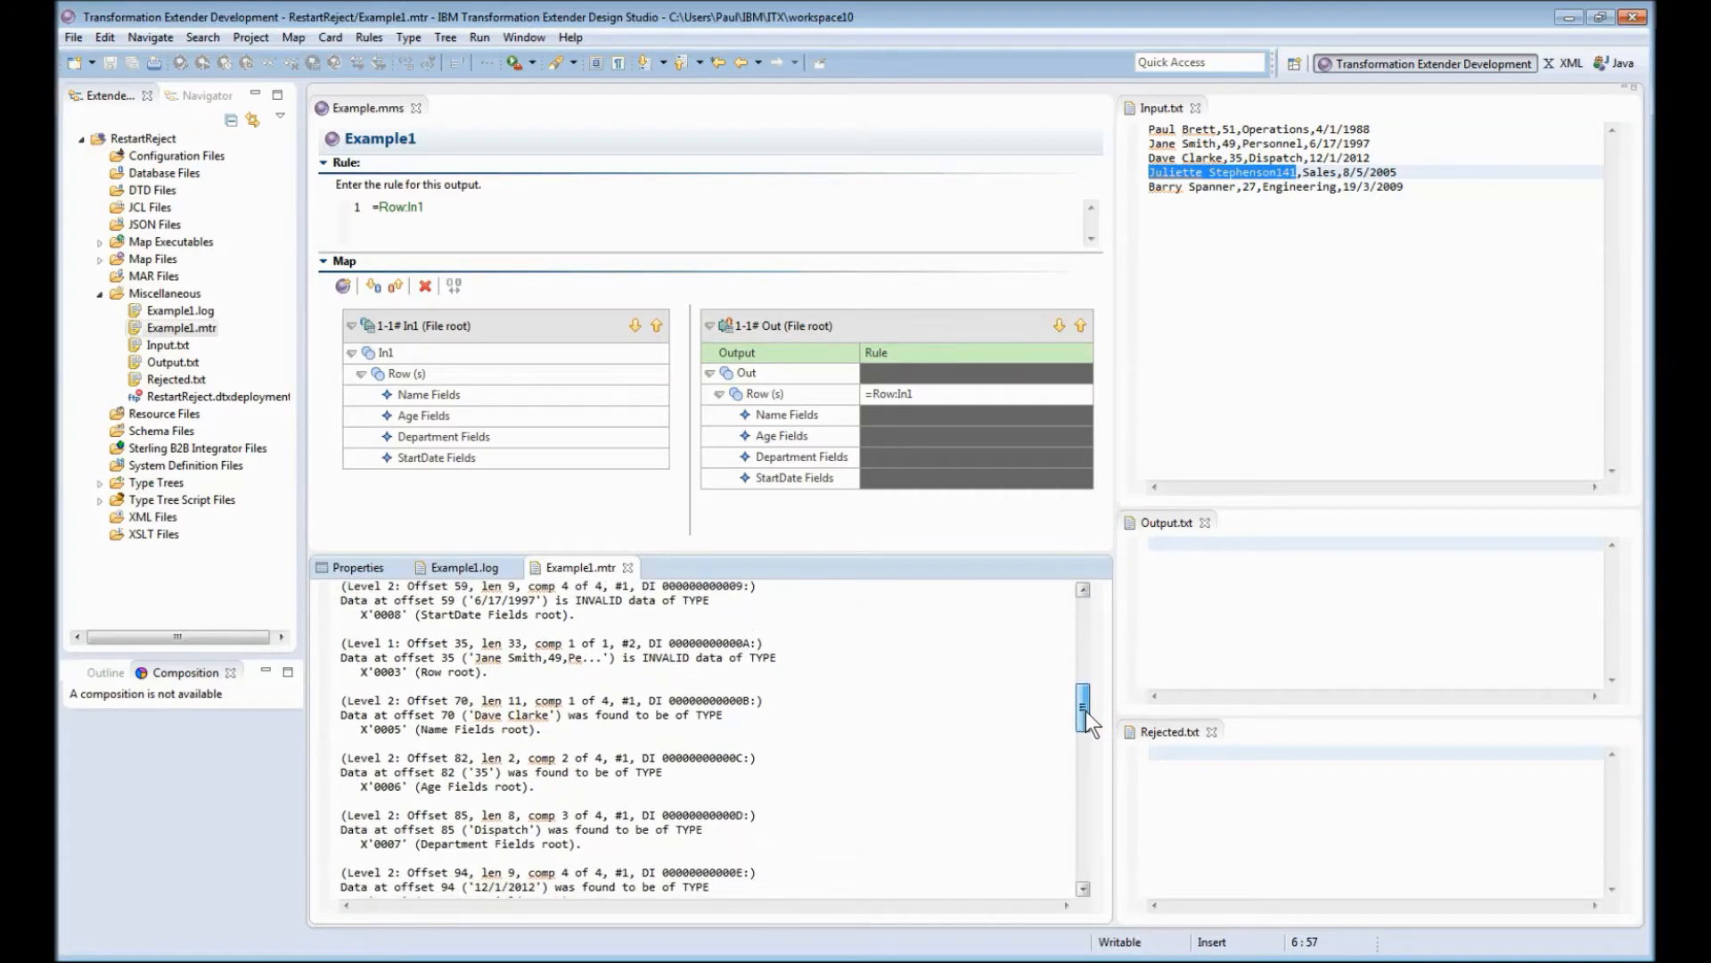
pyautogui.doubleClick(487, 657)
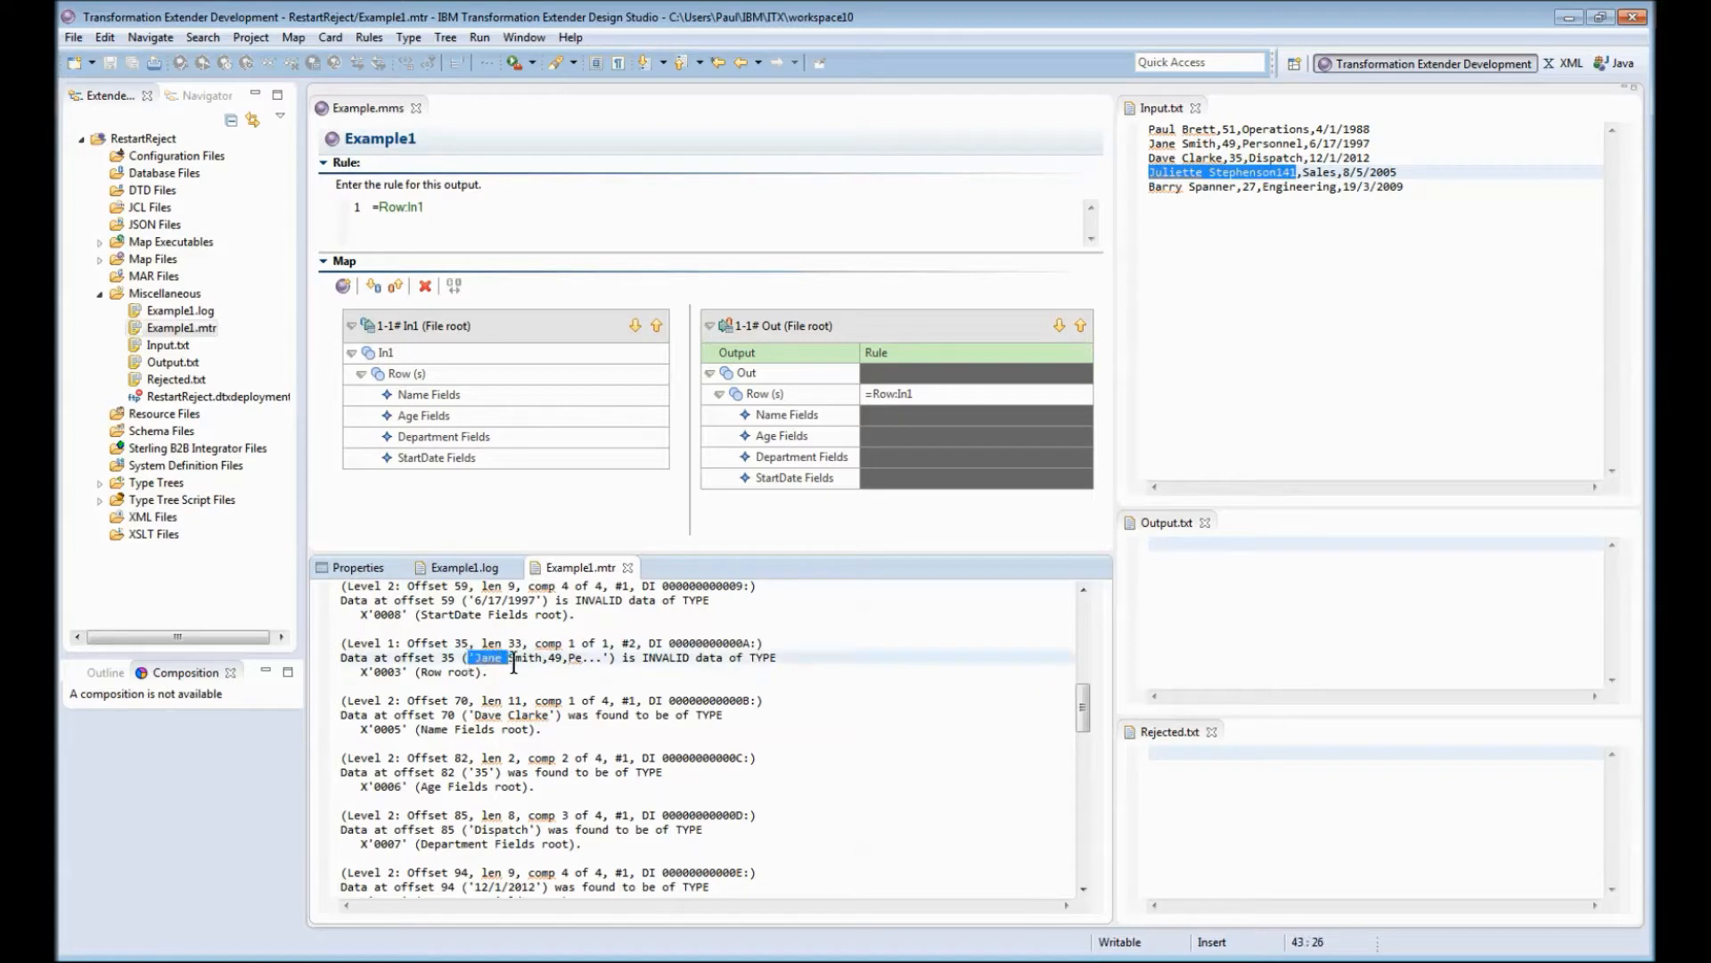
pyautogui.moveTo(470, 657); pyautogui.dragTo(778, 657)
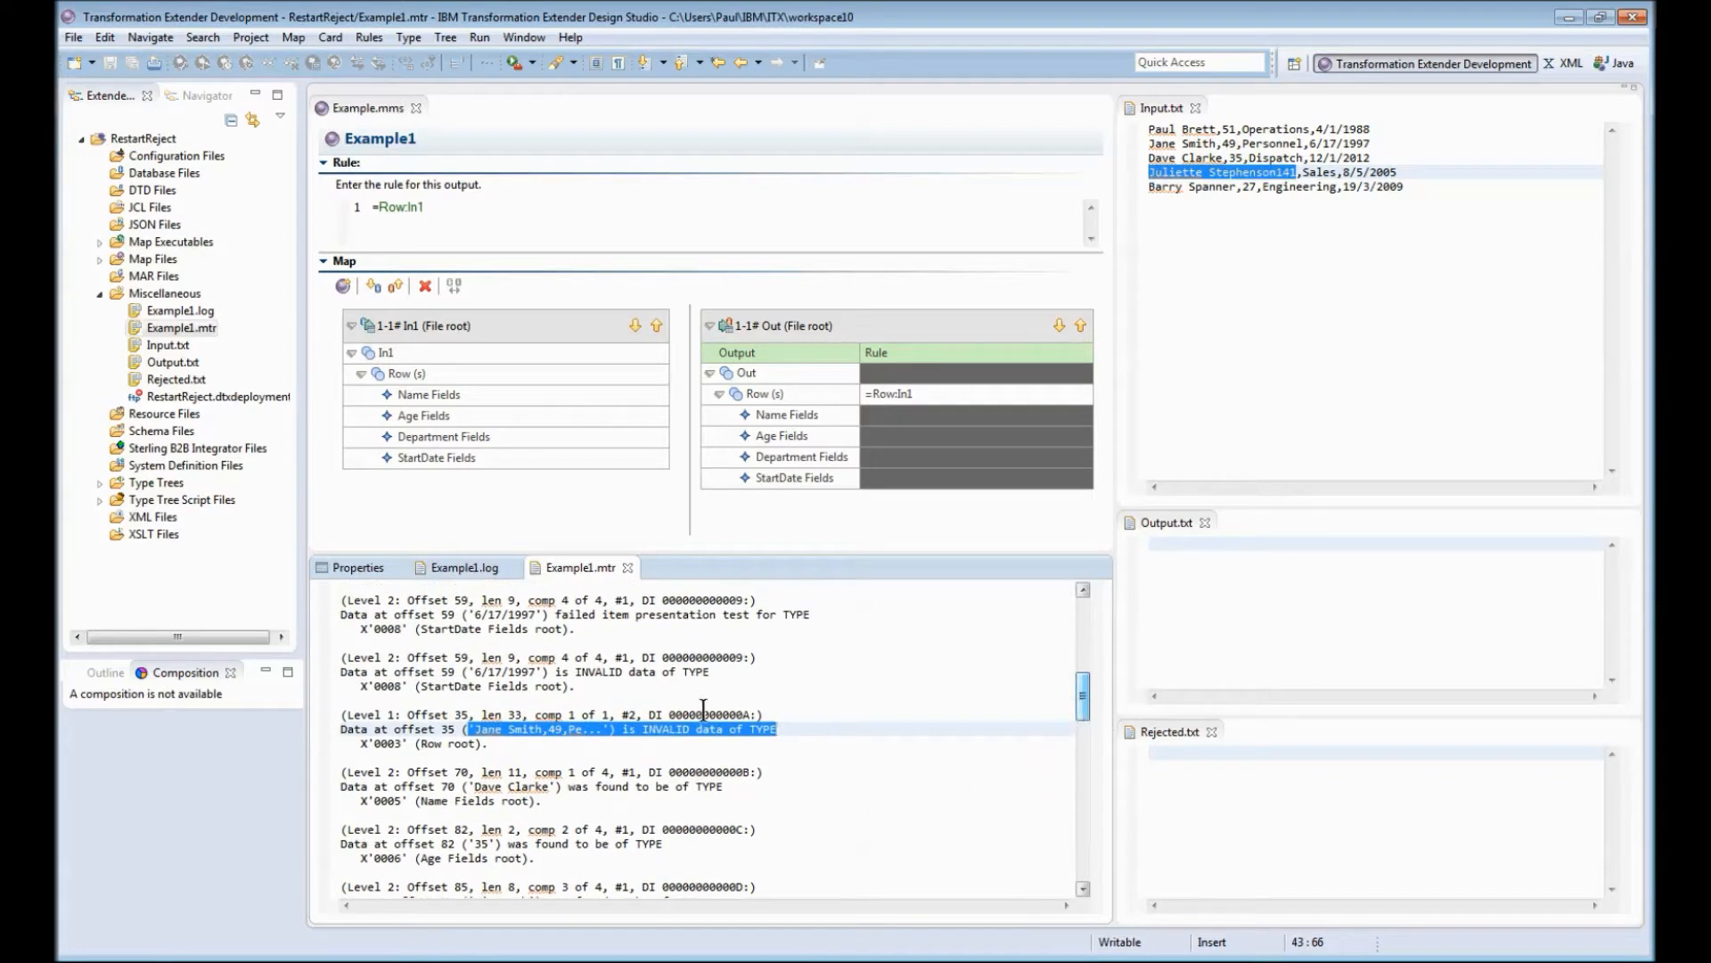
pyautogui.doubleClick(501, 671)
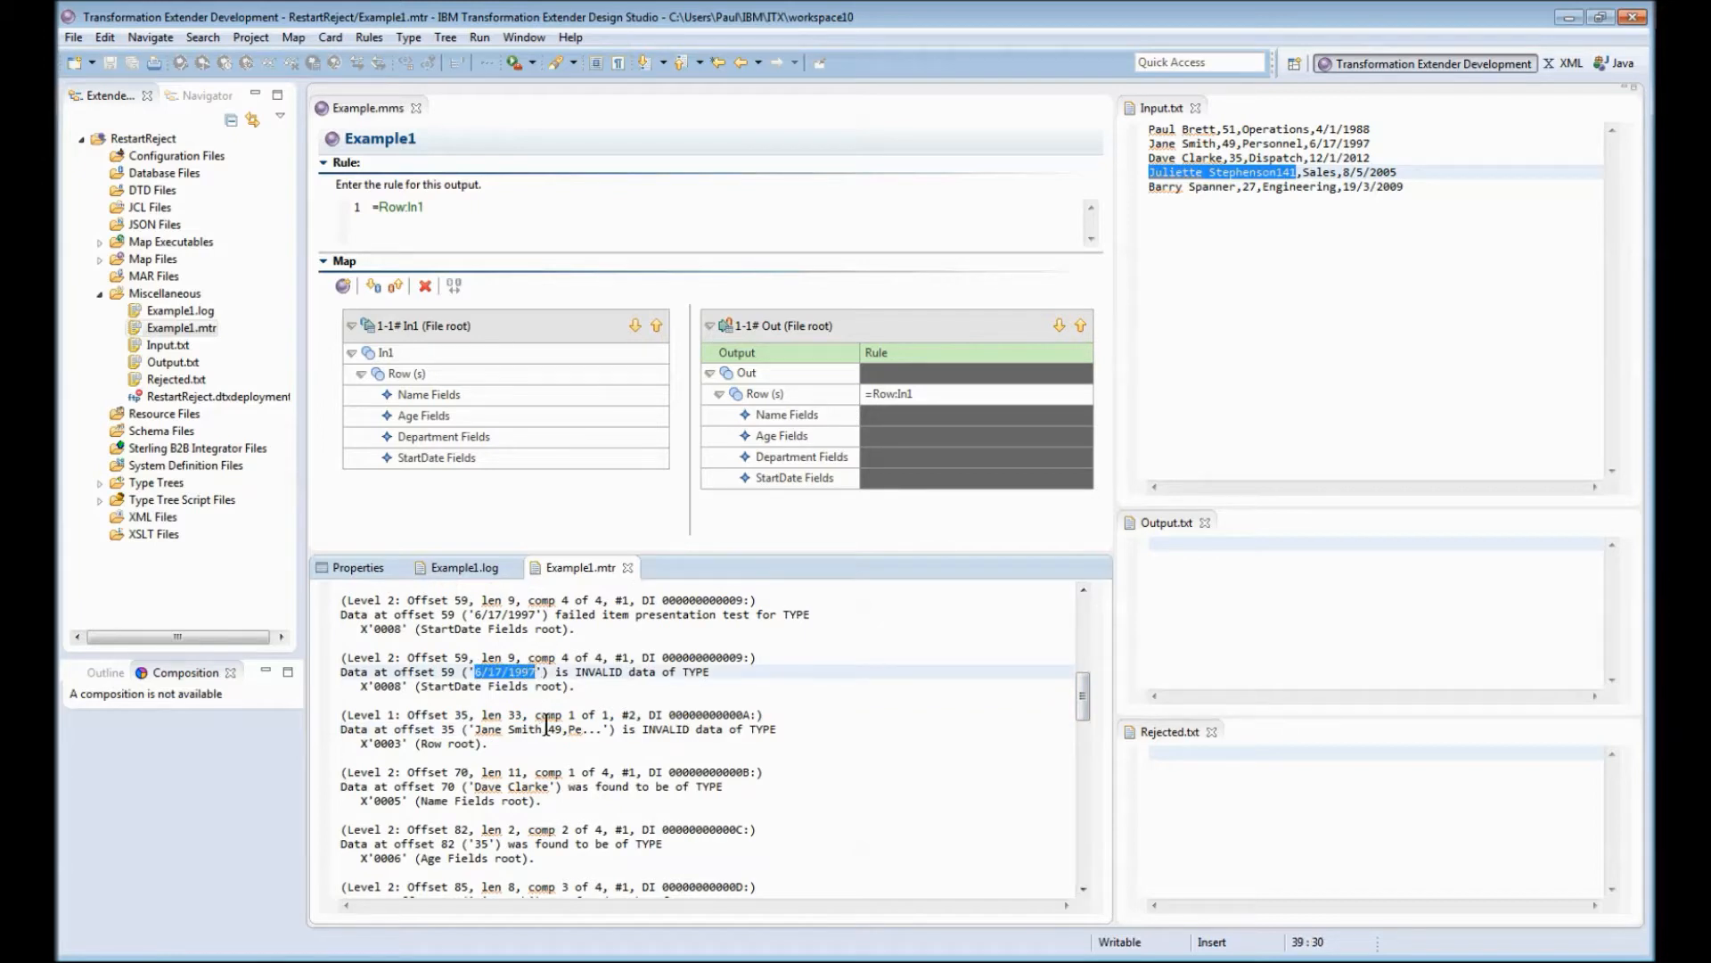
pyautogui.scroll(-3)
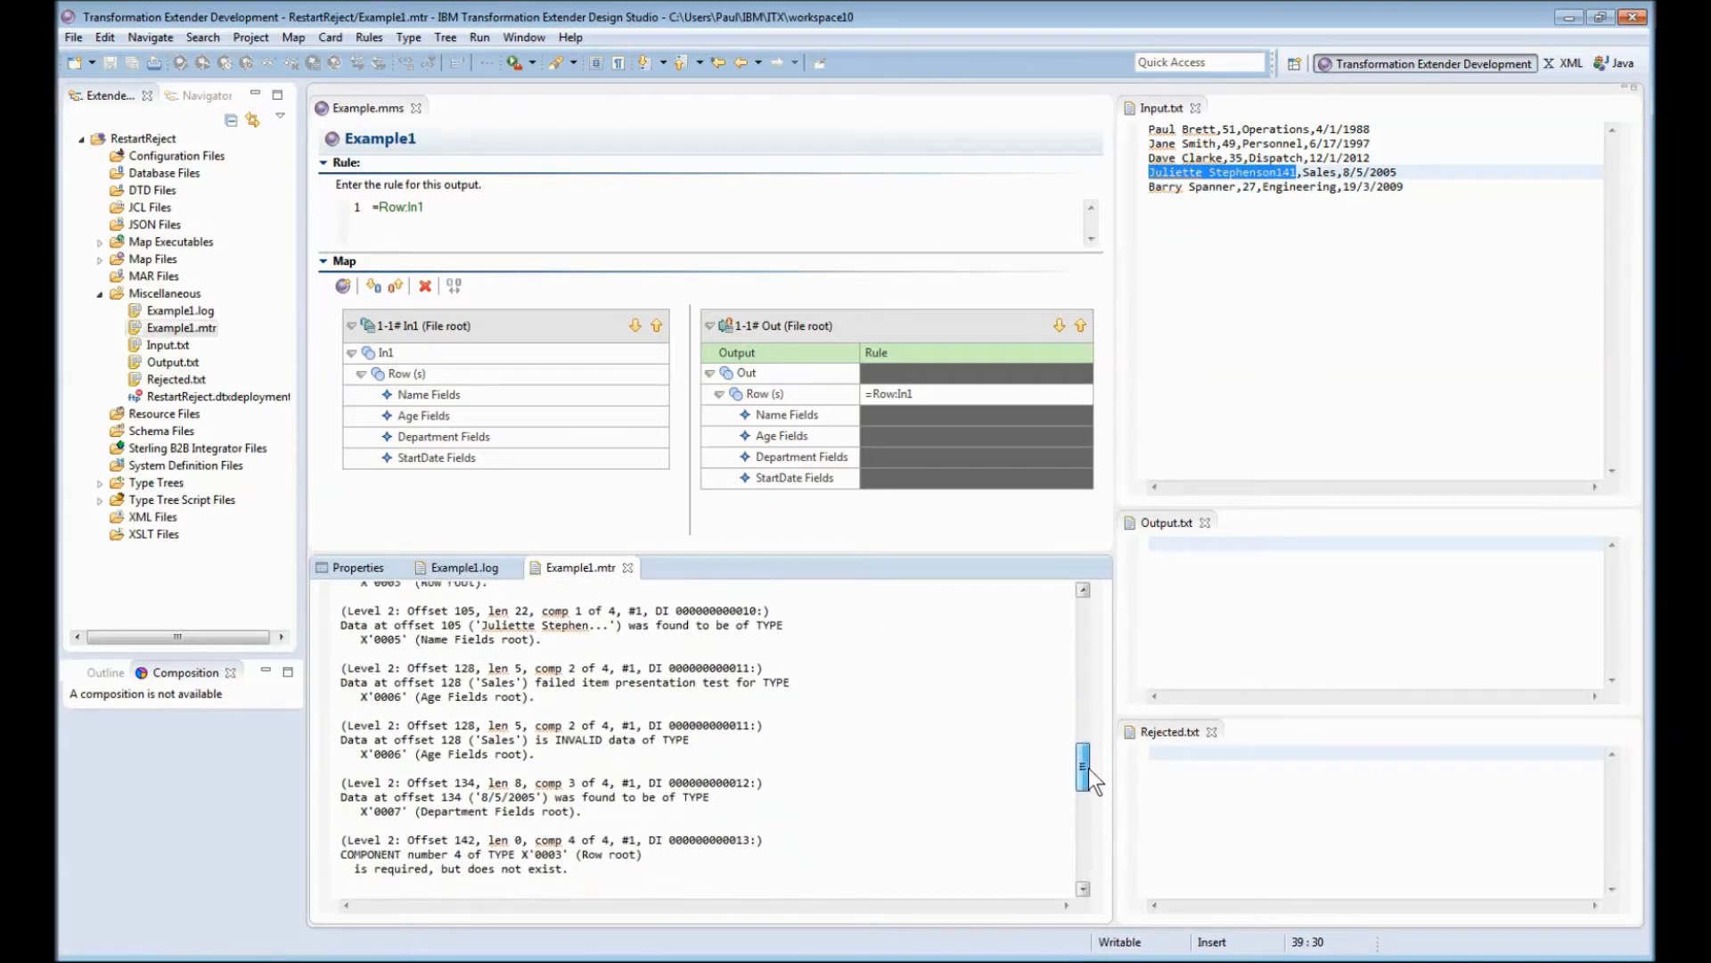
pyautogui.scroll(-3)
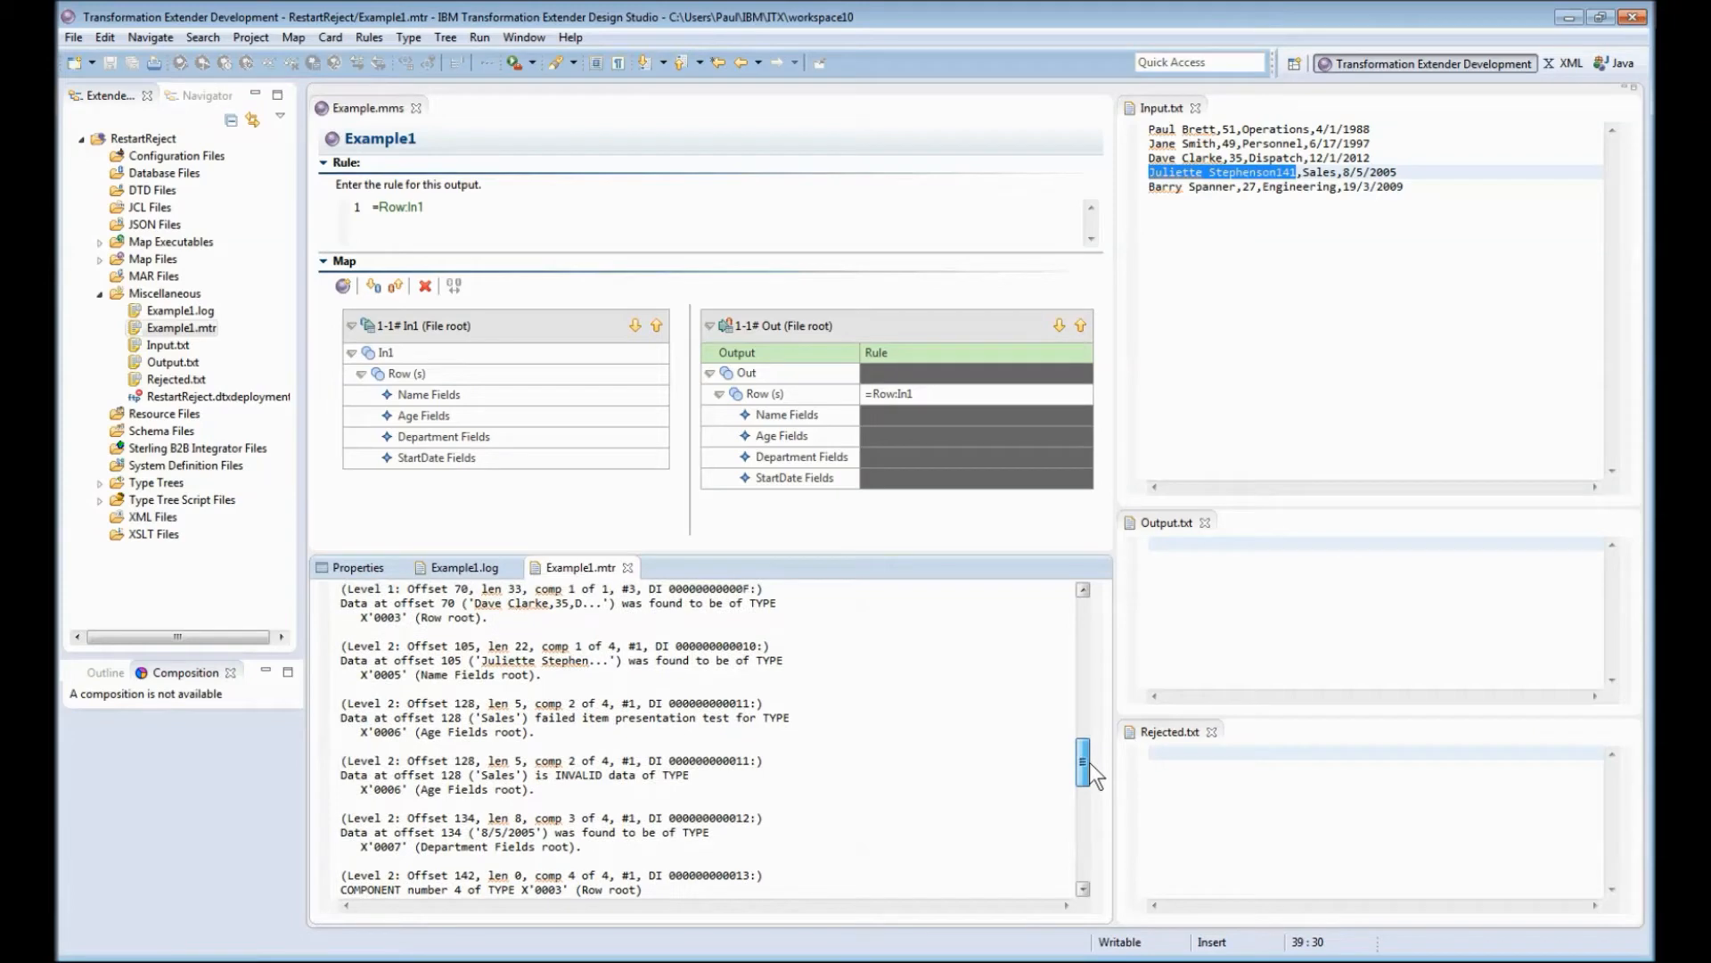
pyautogui.scroll(-3)
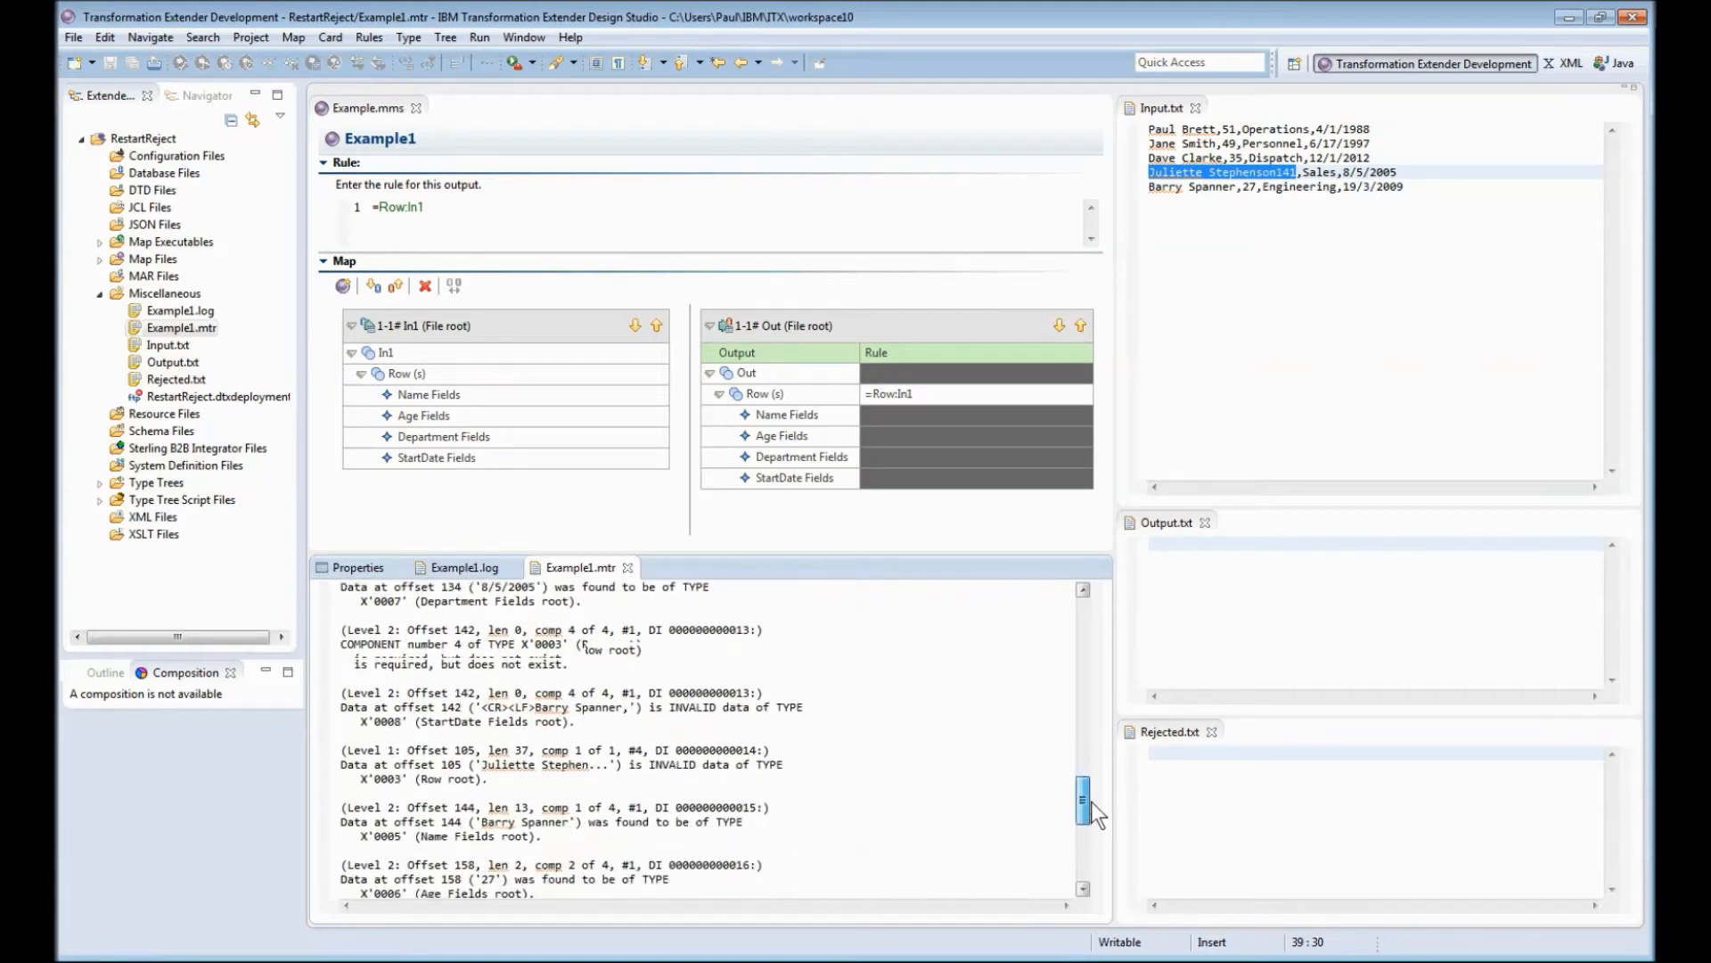
pyautogui.scroll(-3)
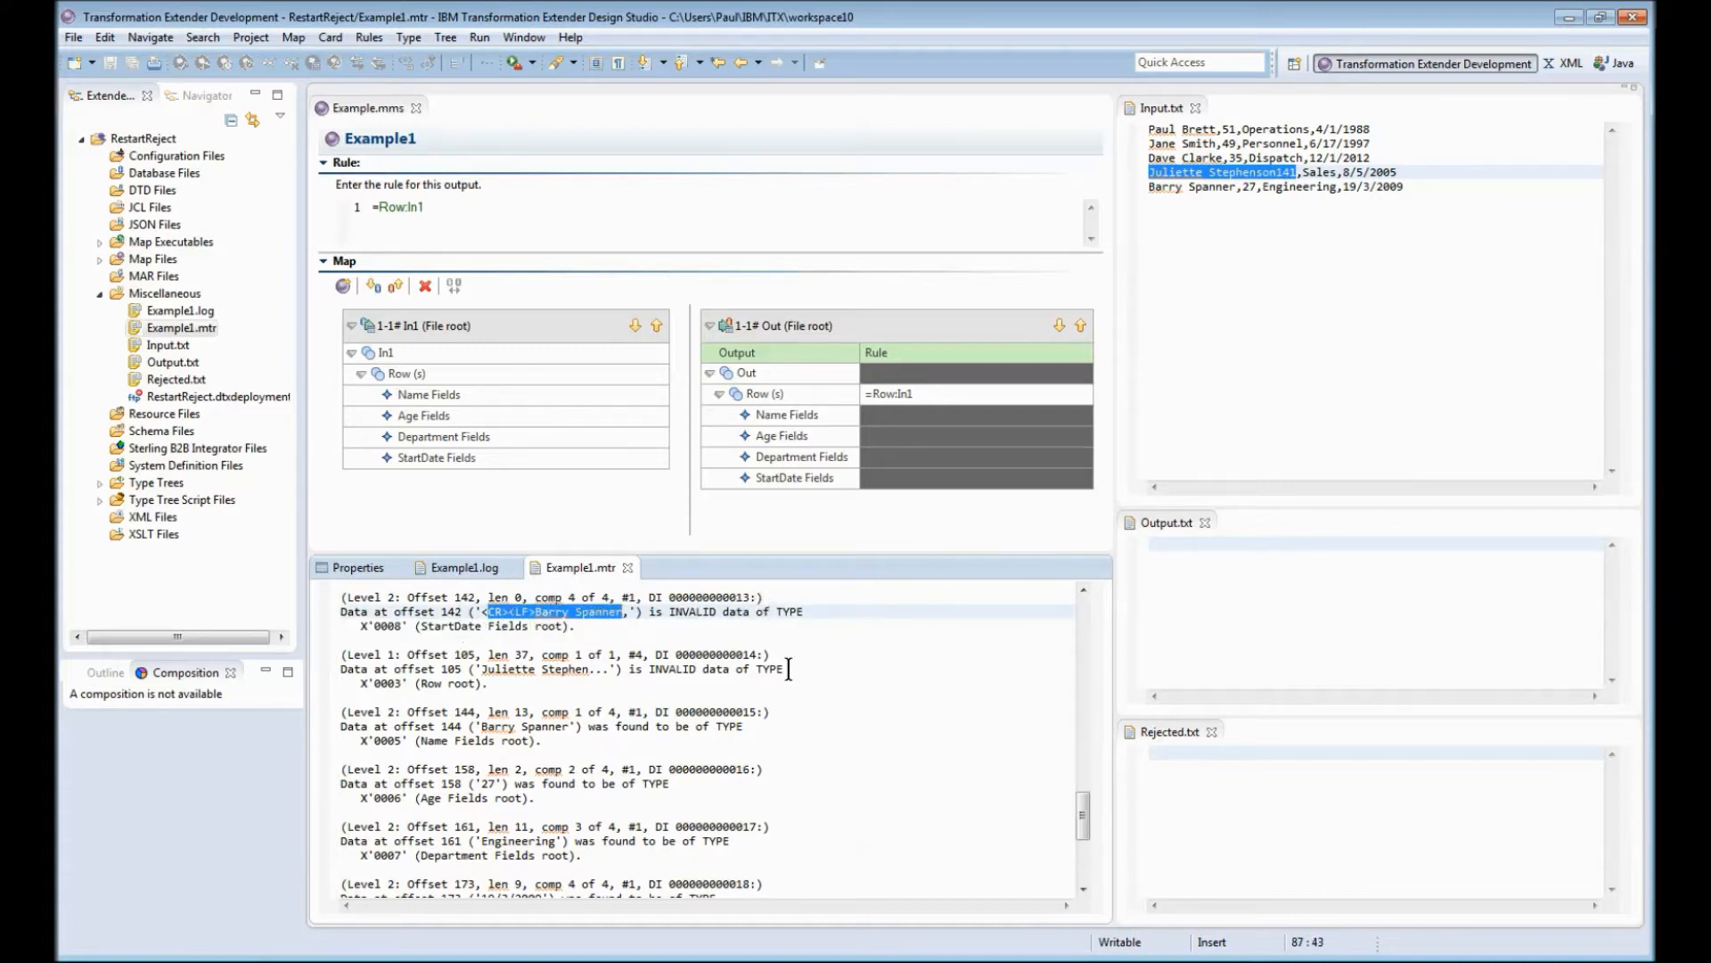
pyautogui.scroll(-3)
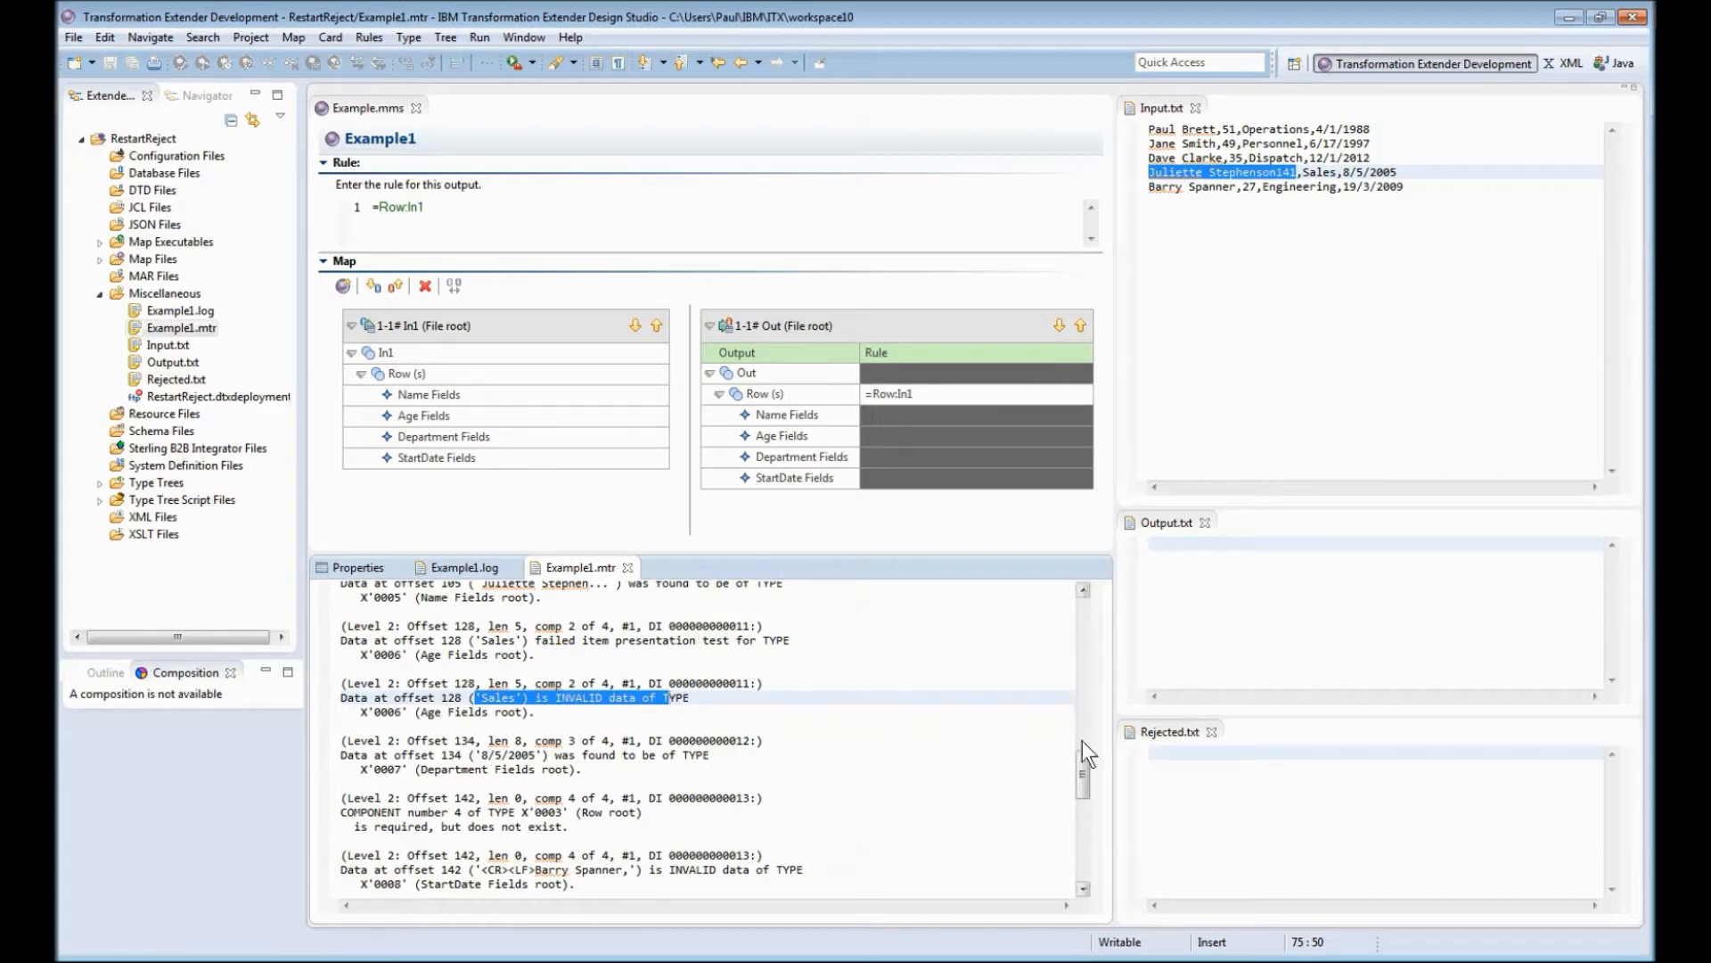
pyautogui.scroll(-3)
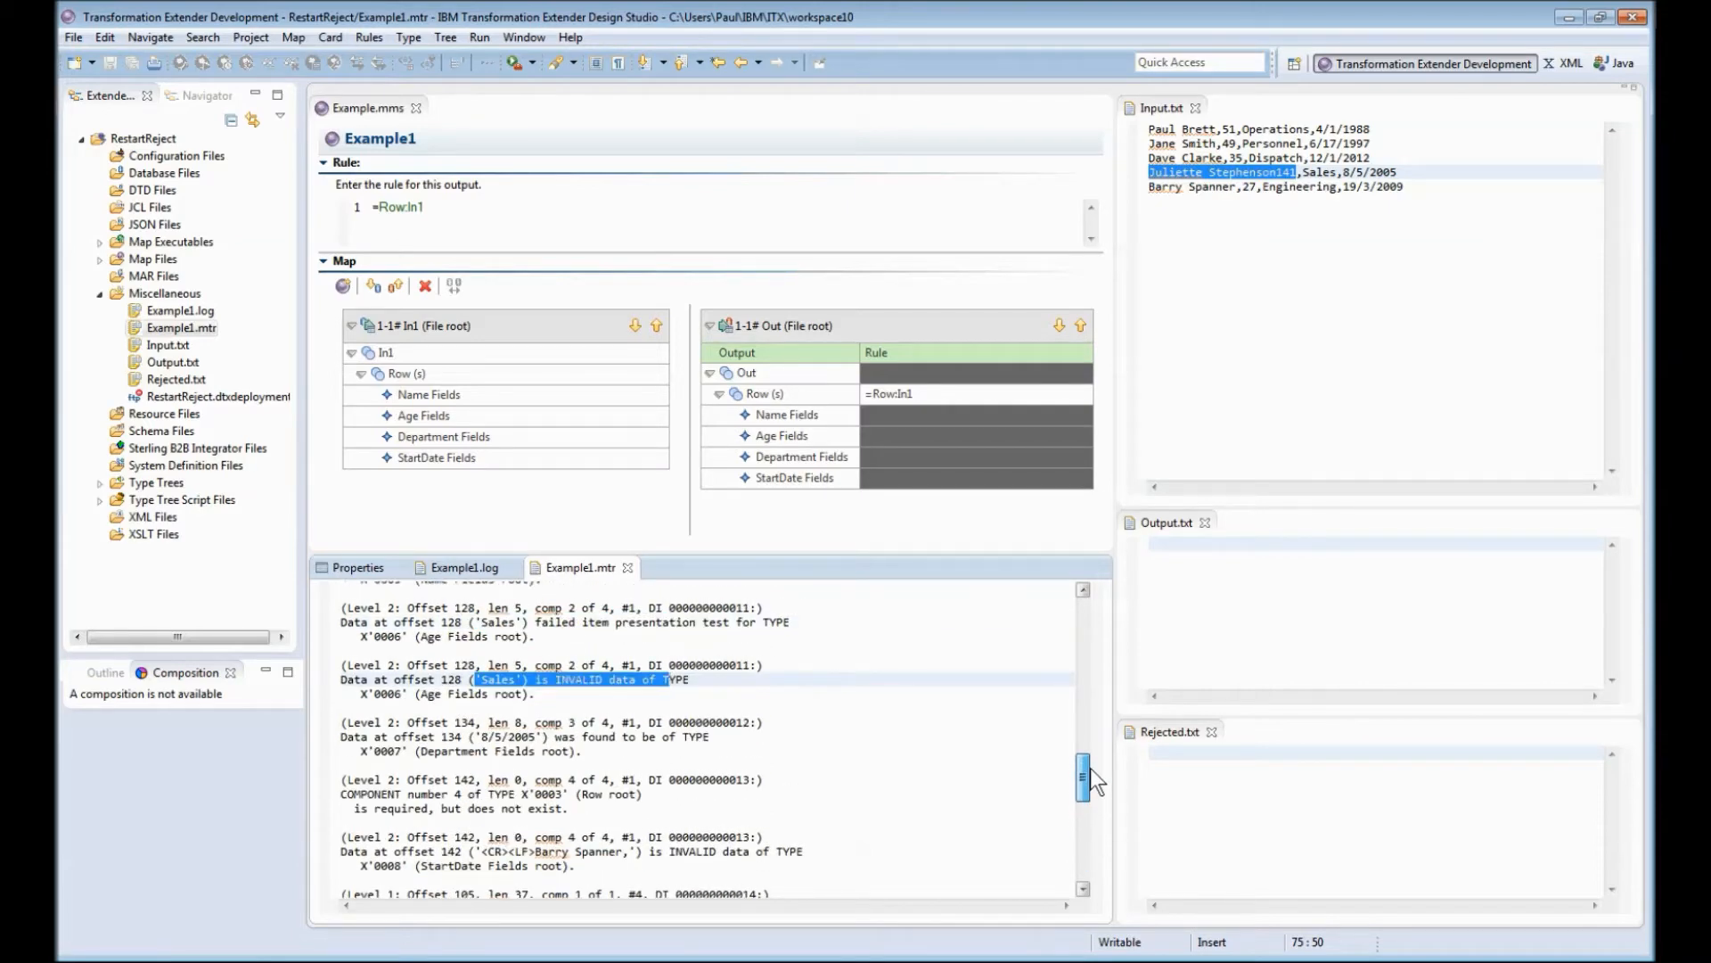
pyautogui.moveTo(580, 567)
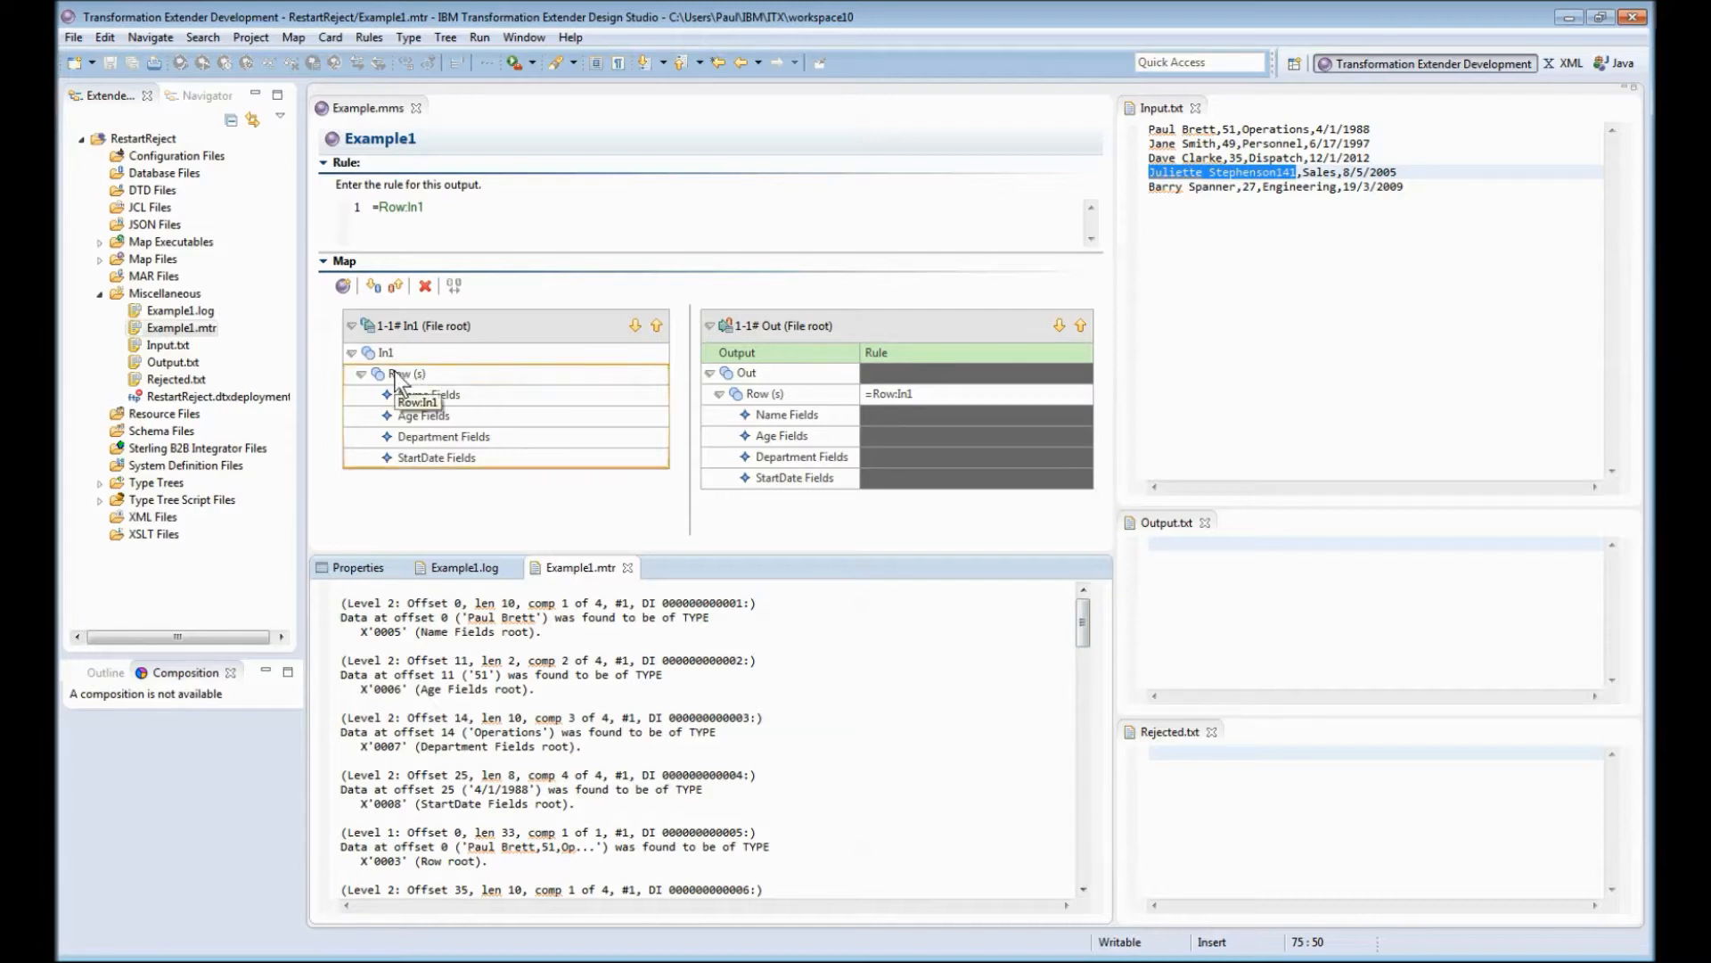
# Step: Edit the input card's type tree, expand Row to its fields, then save the File root changes
pyautogui.rightClick(408, 374)
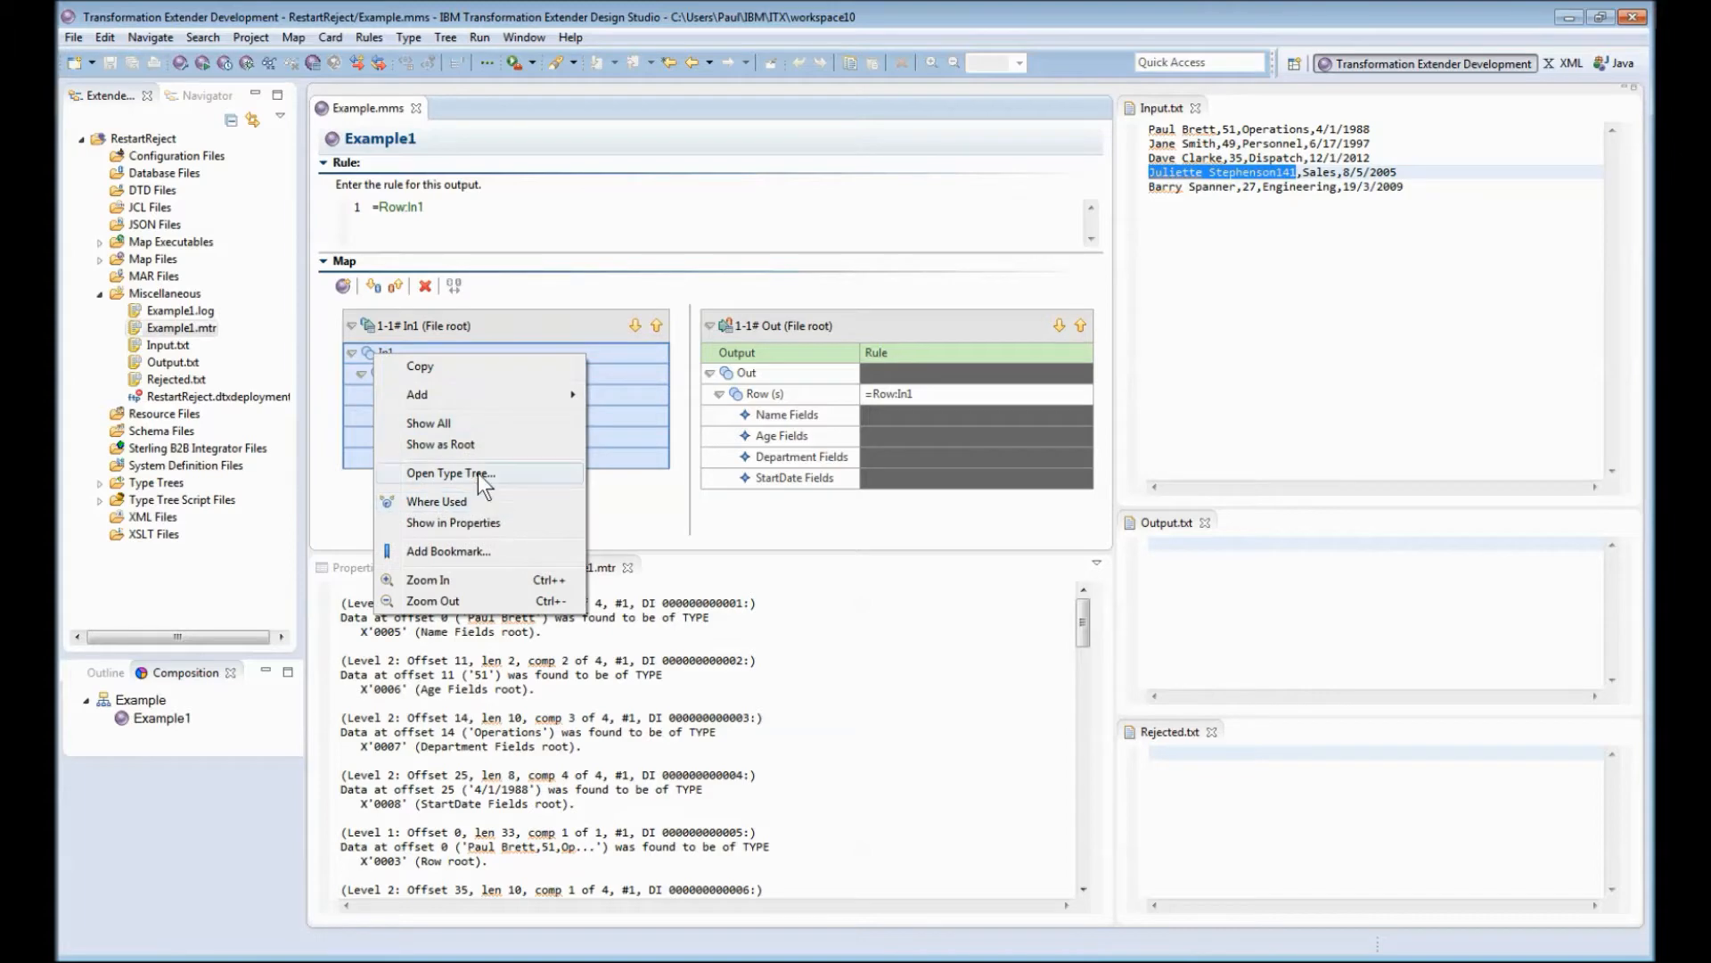
pyautogui.click(450, 472)
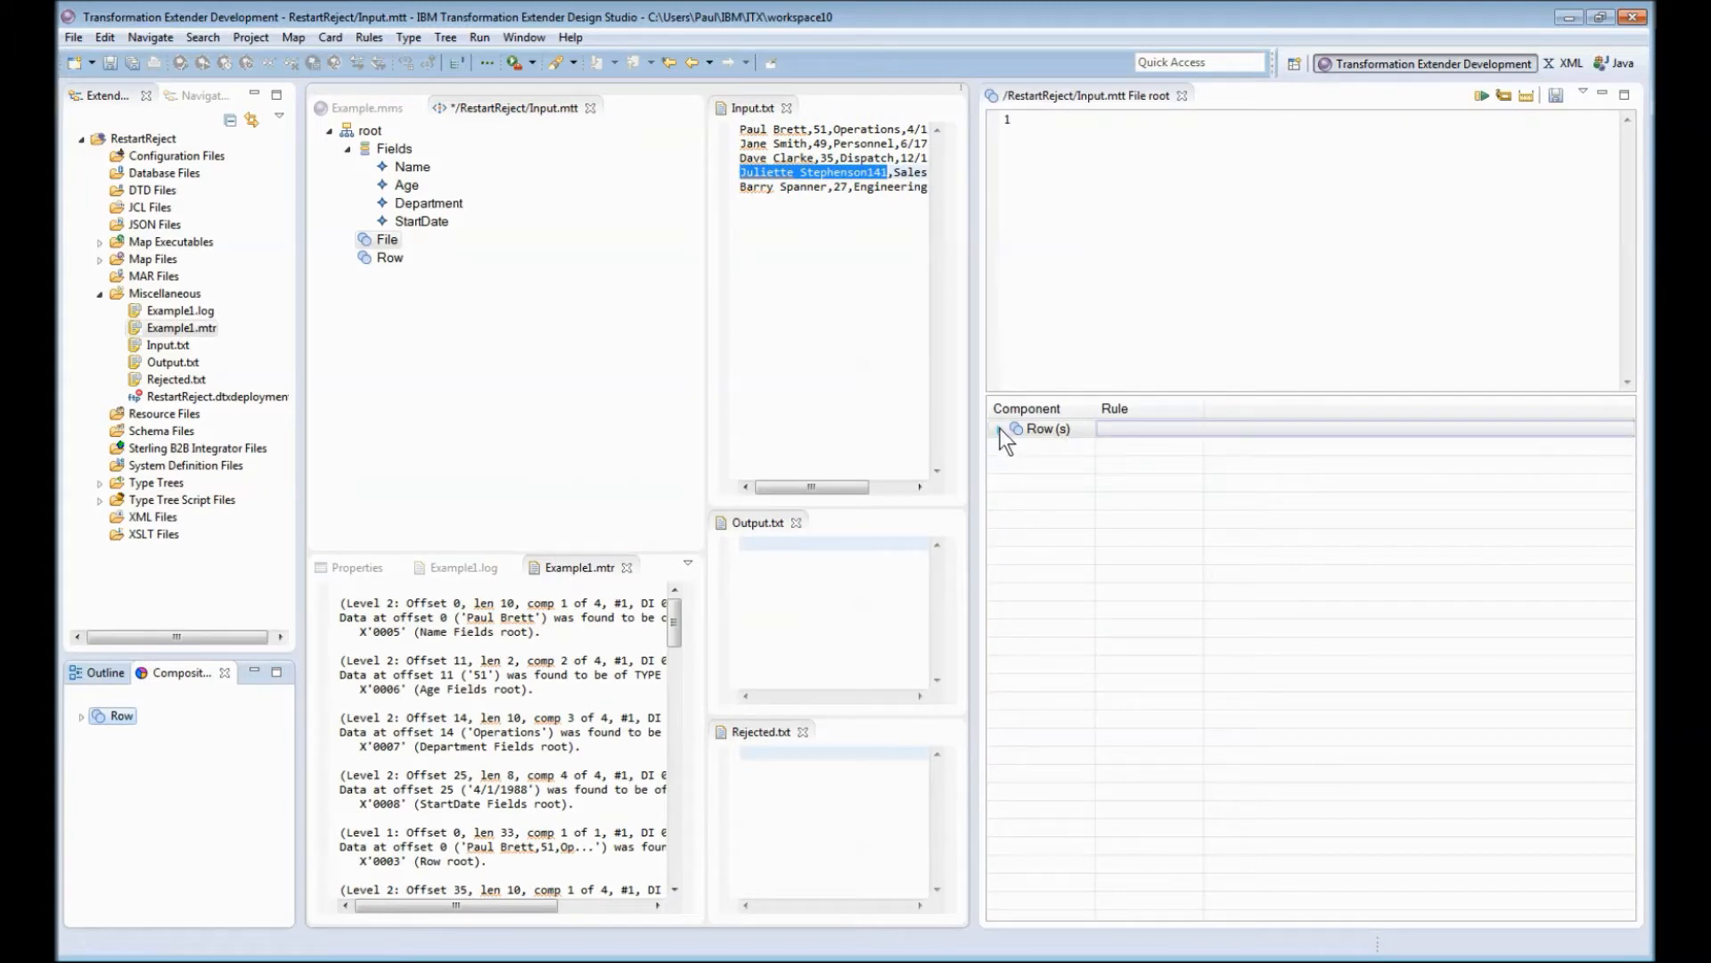
pyautogui.click(1001, 428)
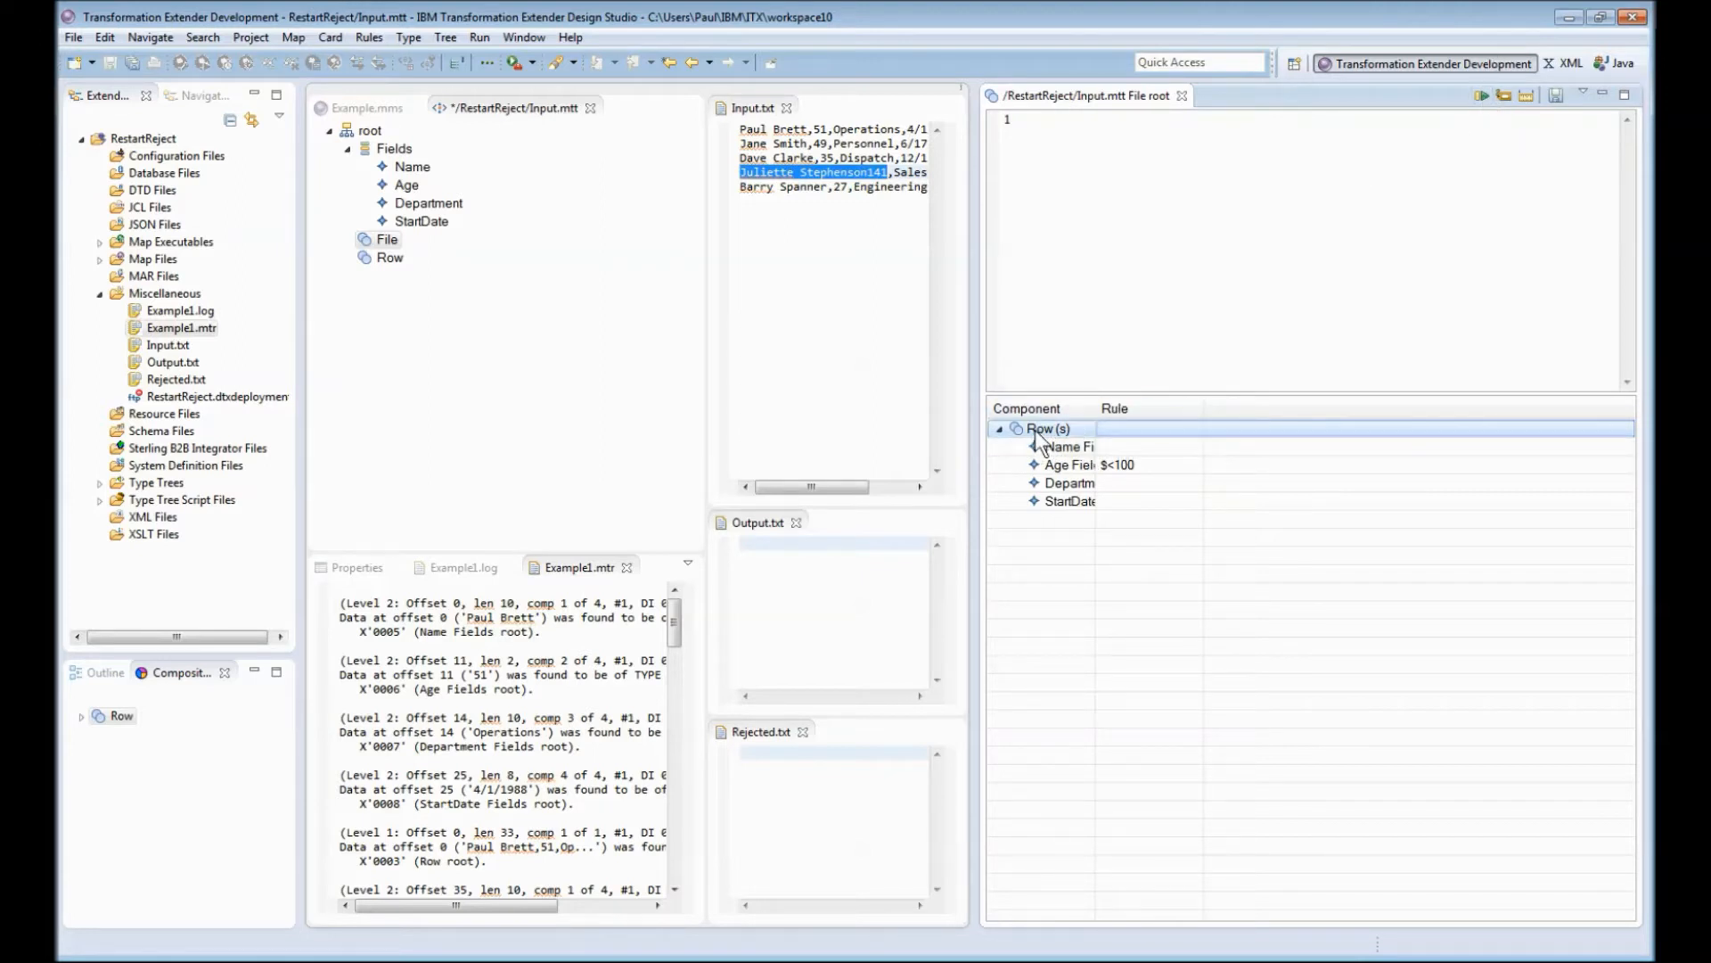
pyautogui.moveTo(1482, 97)
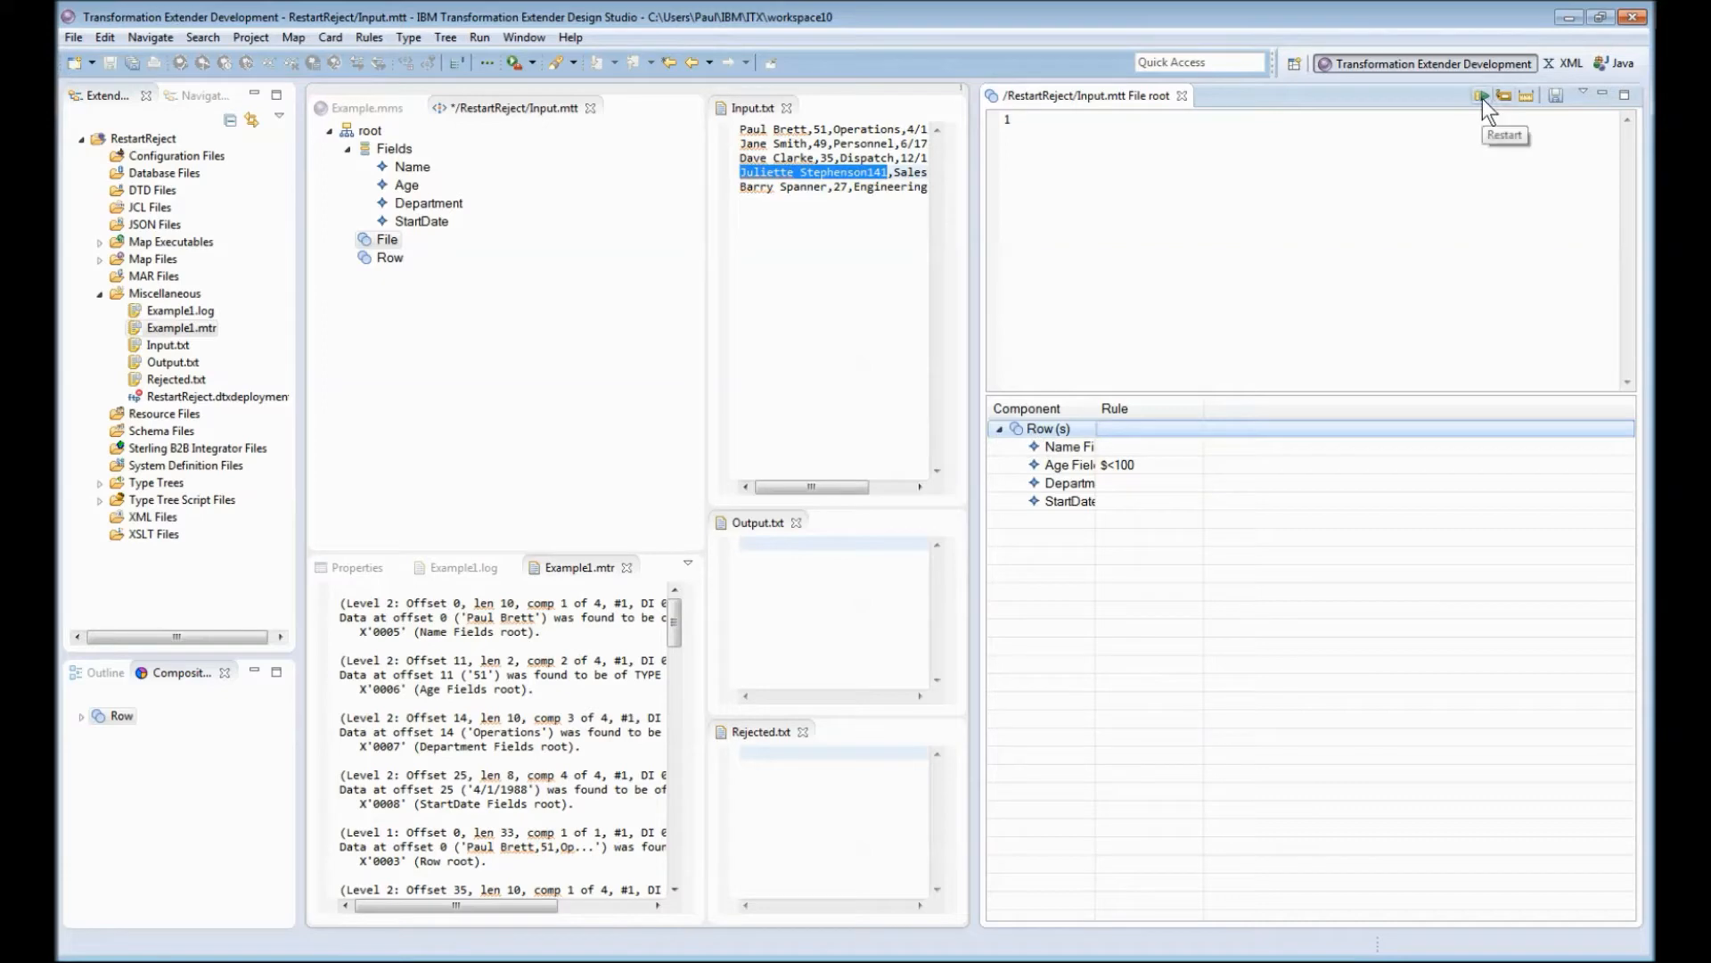
pyautogui.click(1482, 95)
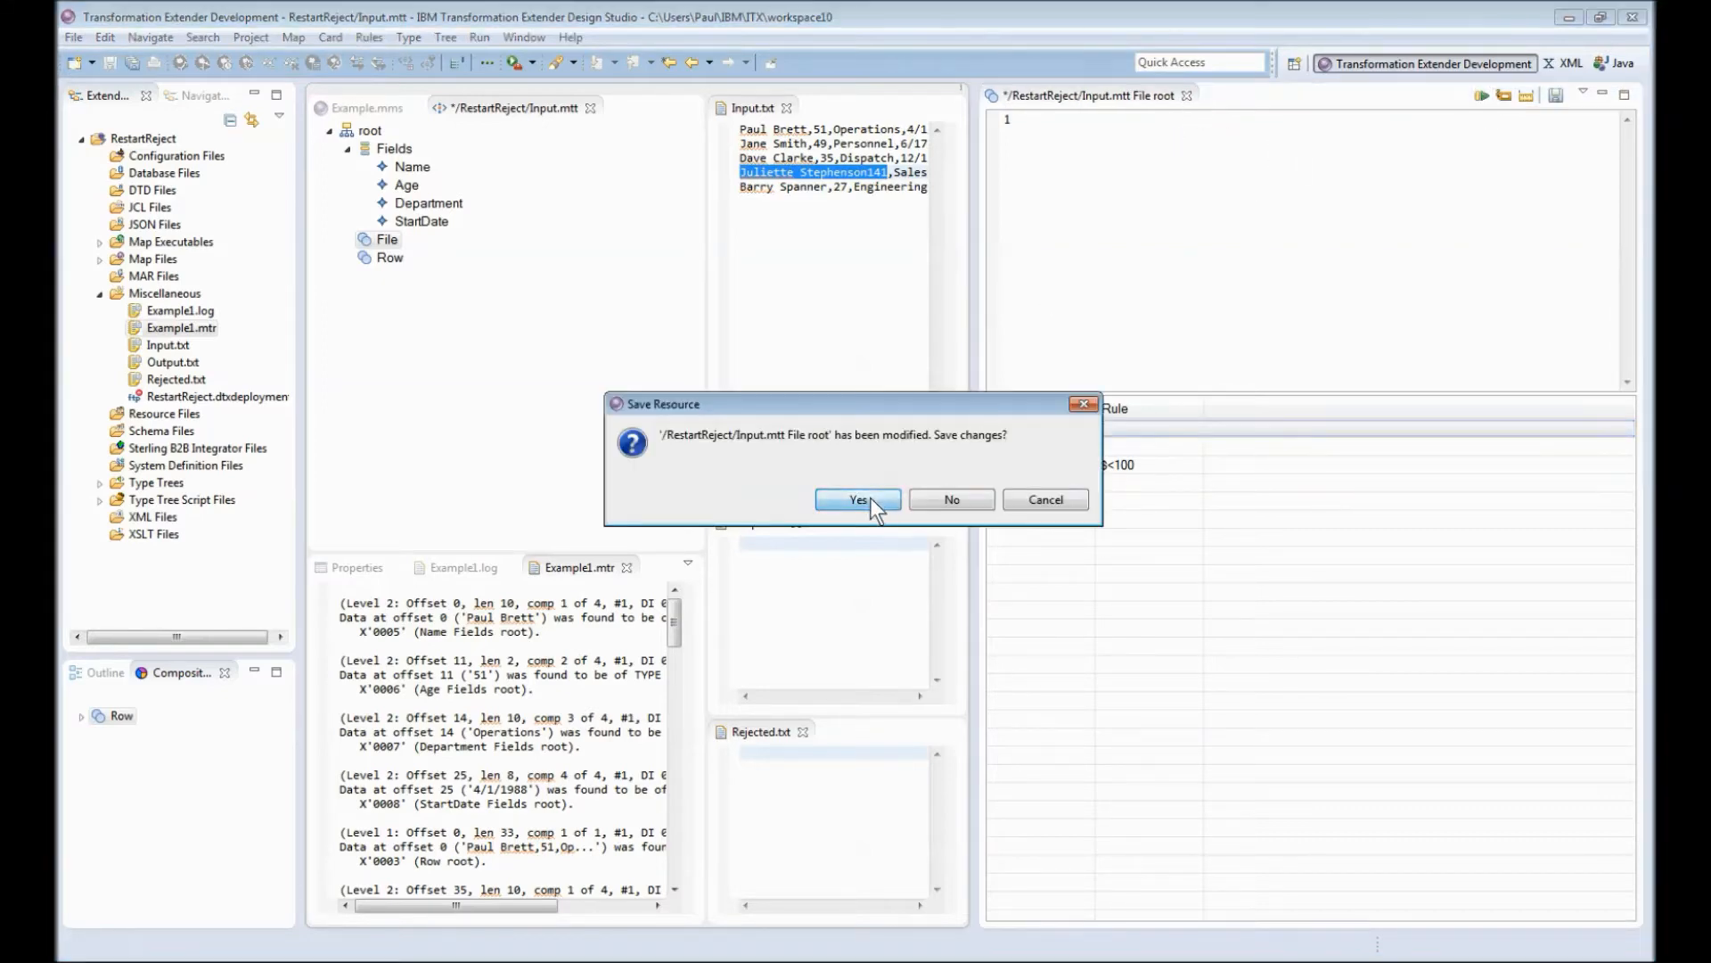
pyautogui.click(856, 499)
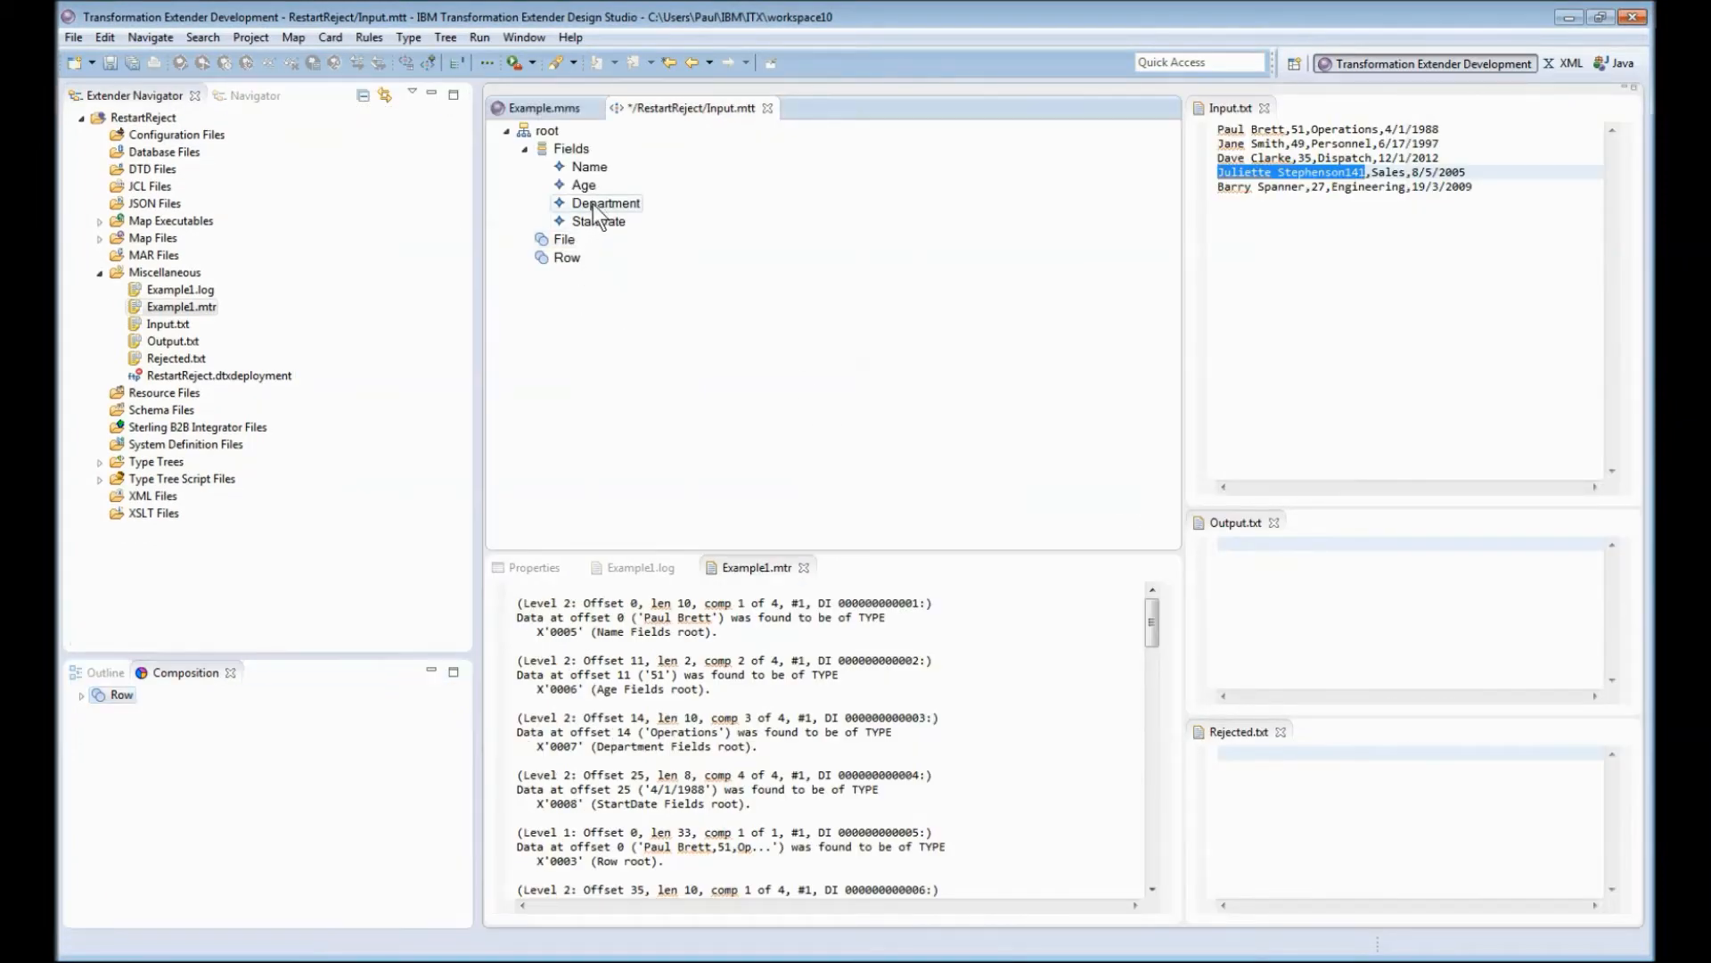
# Step: Analyze Input.mtt with no errors or warnings and update the open maps
pyautogui.click(443, 36)
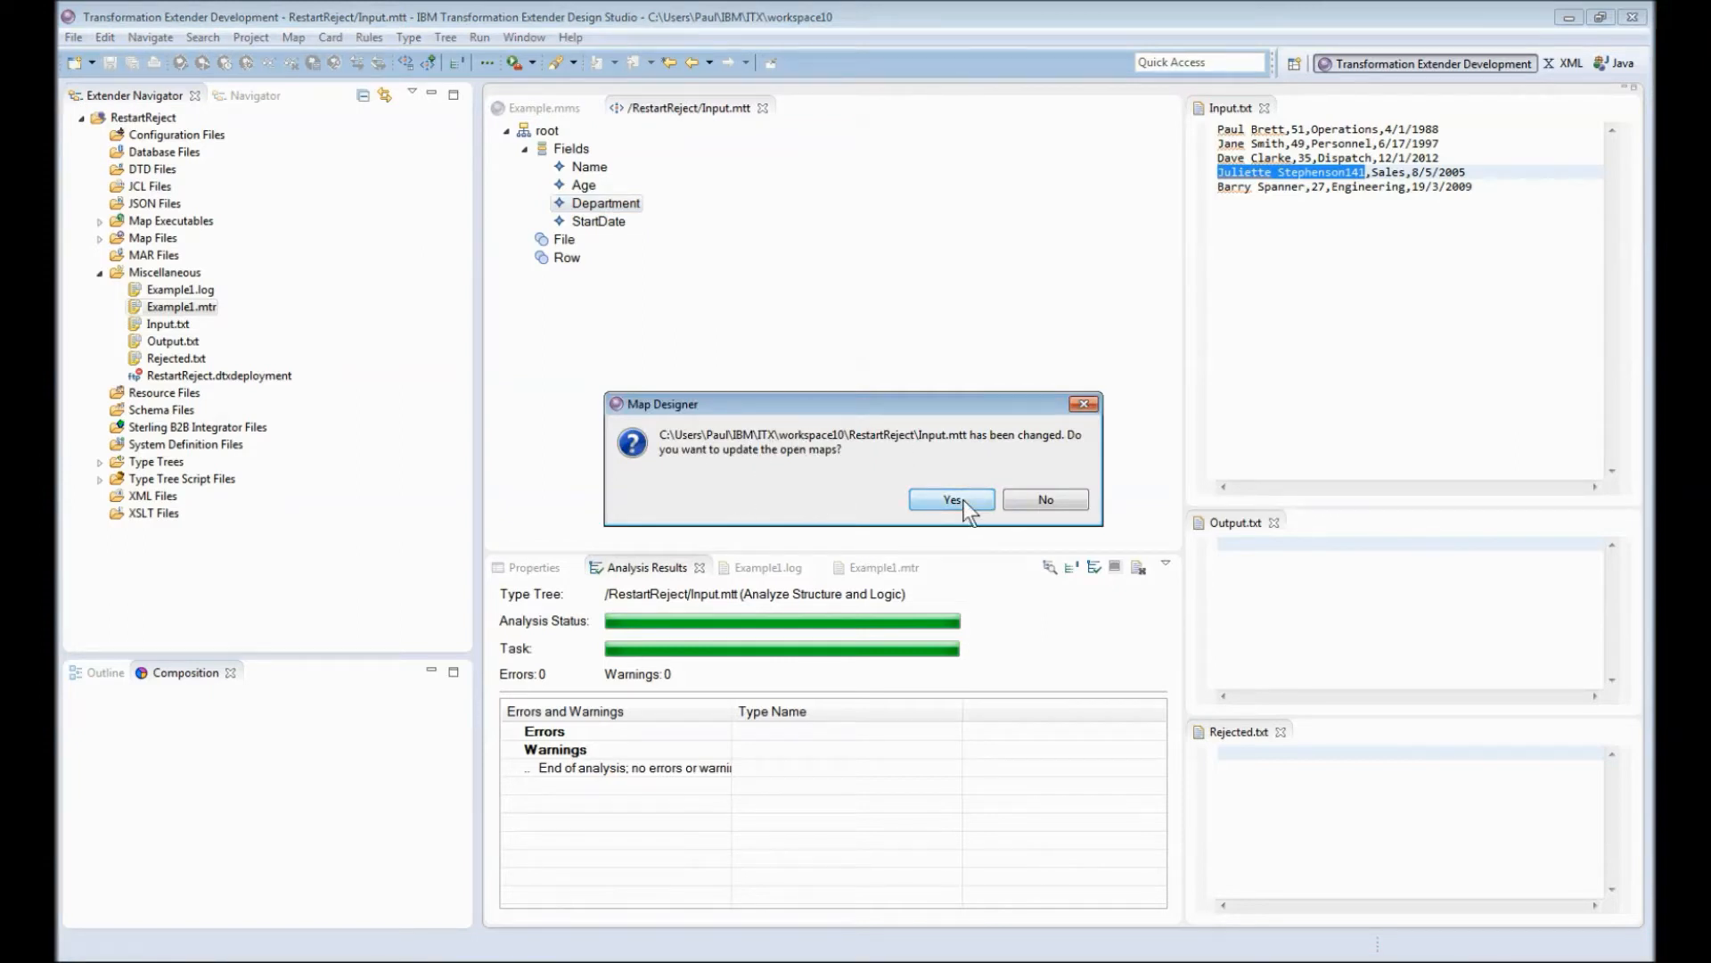
pyautogui.click(949, 499)
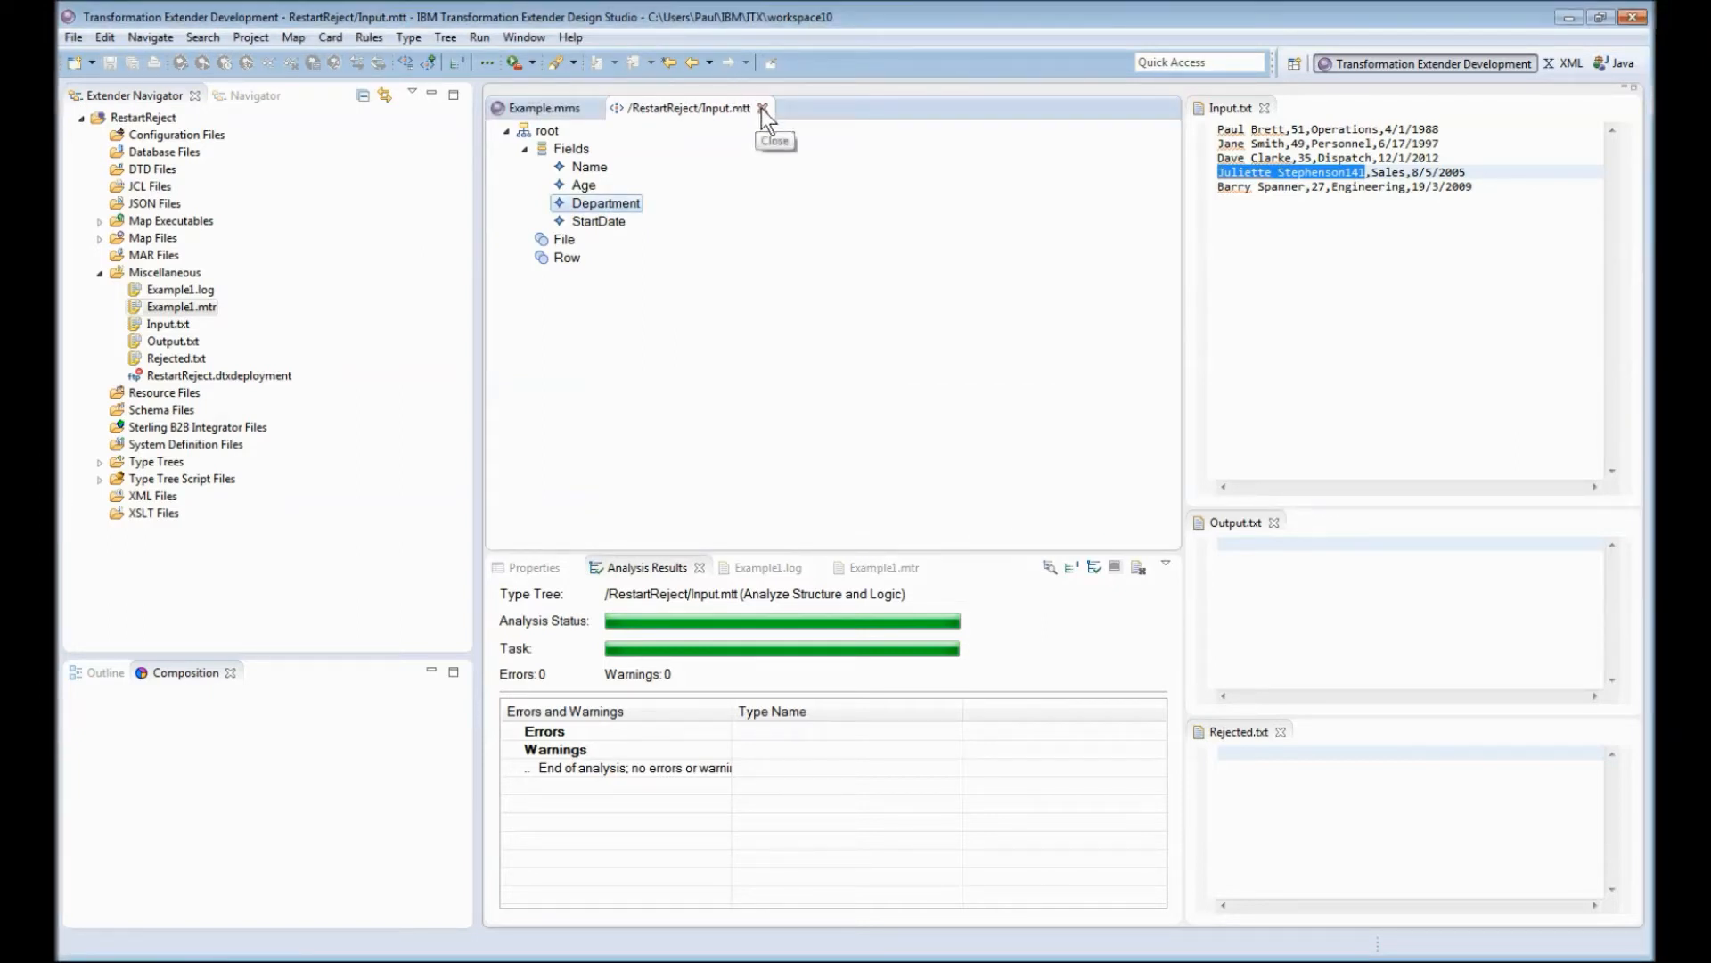
# Step: Close Input.mtt, rerun Example1 from its log and dismiss the run status ending in Warning
pyautogui.click(764, 108)
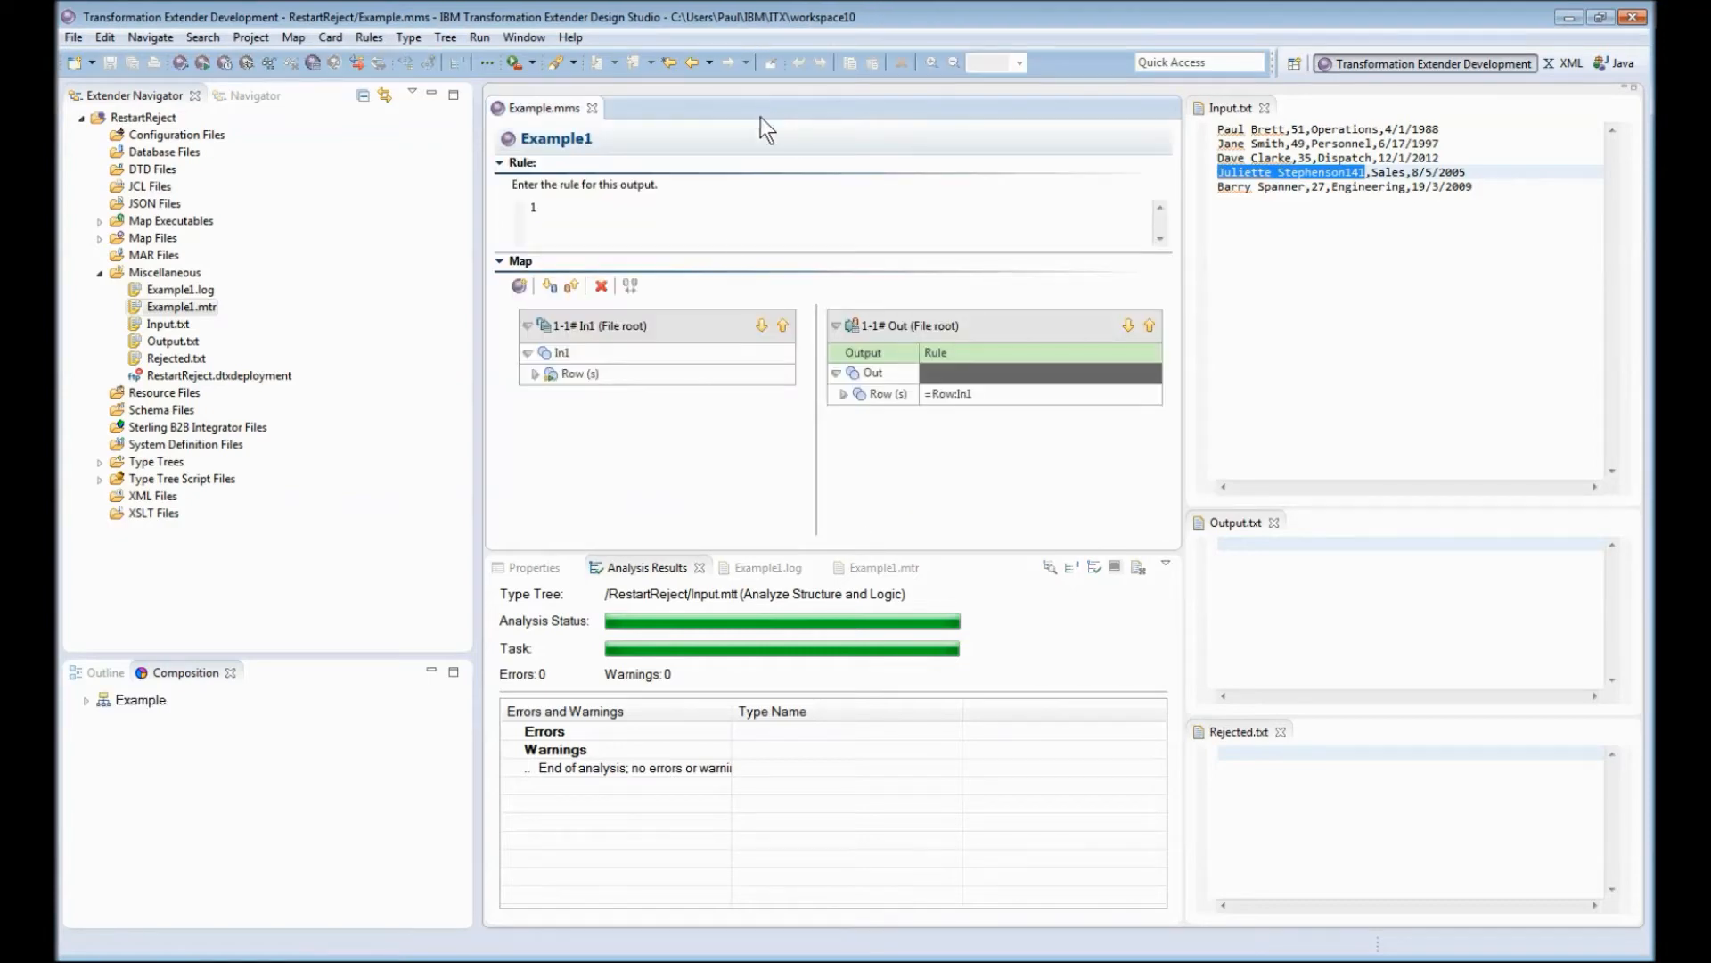
pyautogui.moveTo(685, 513)
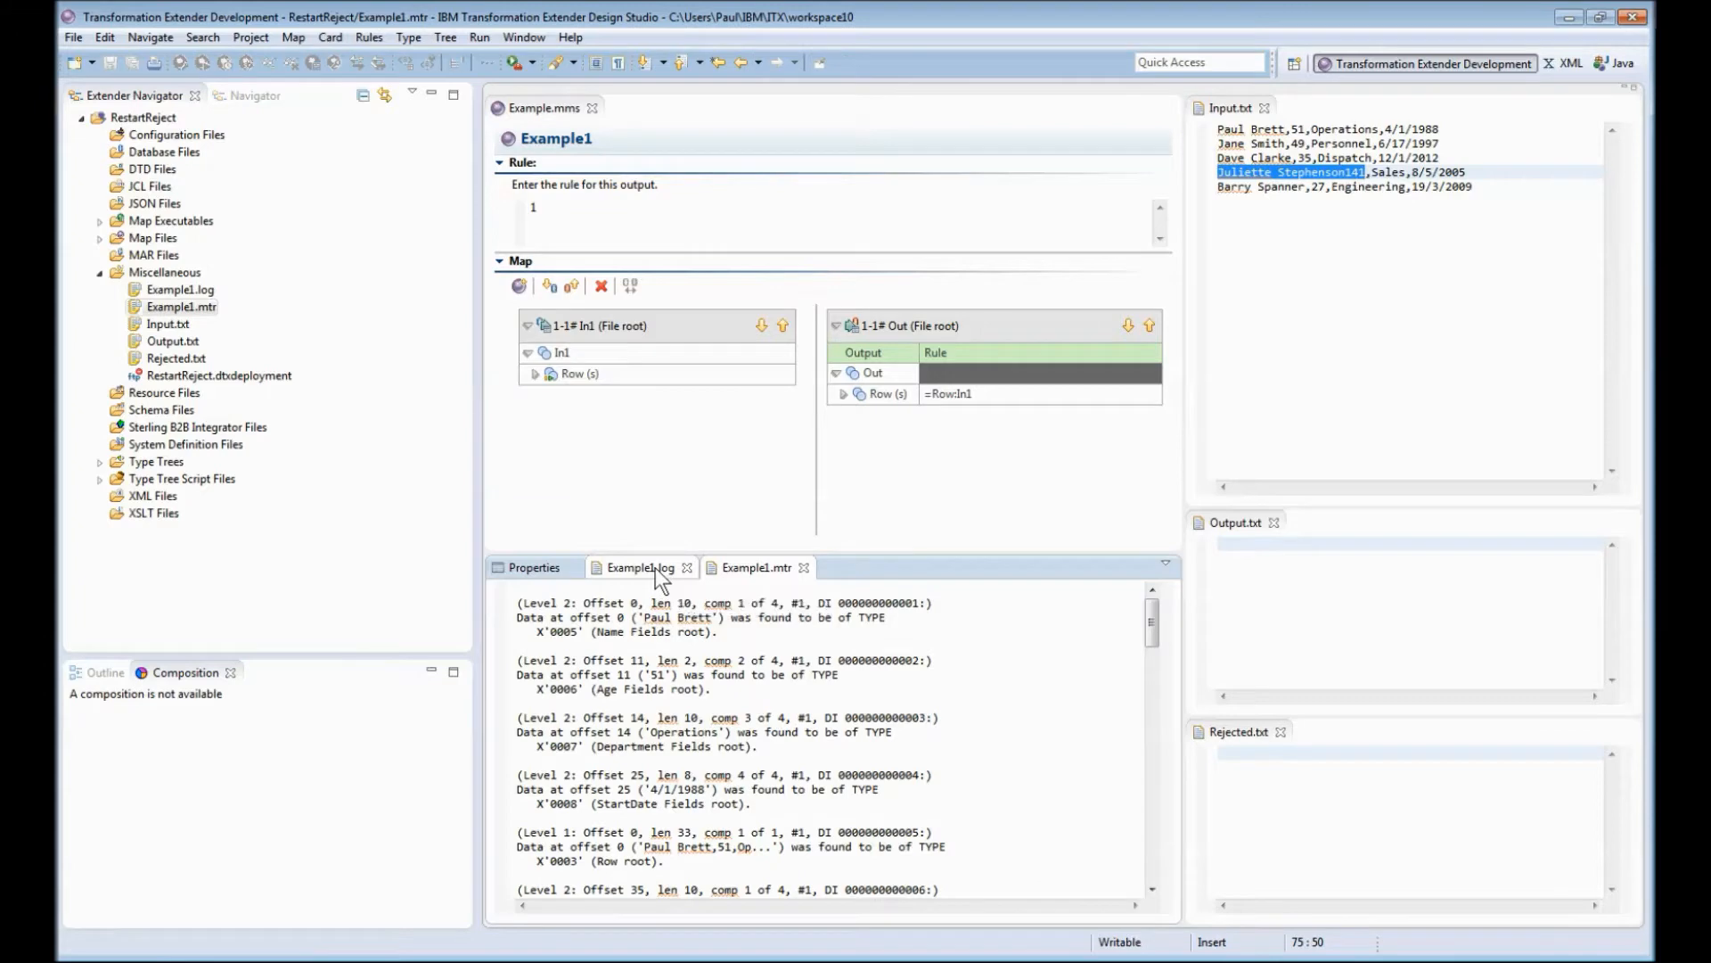
pyautogui.click(640, 567)
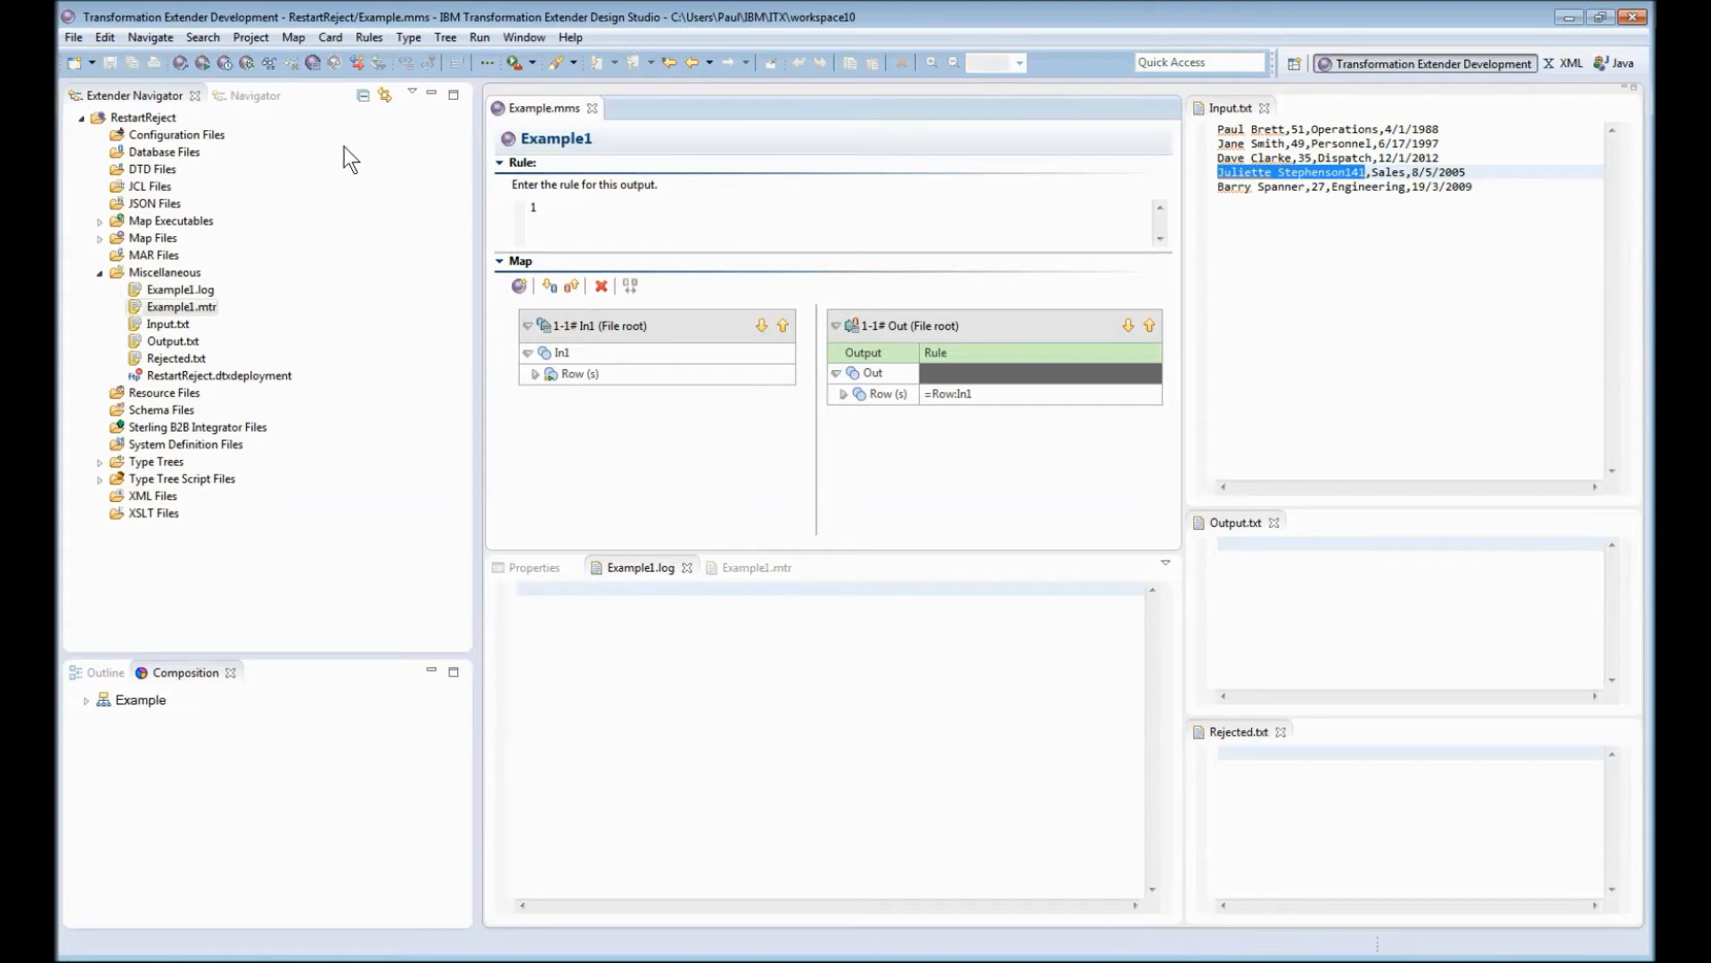
pyautogui.click(204, 62)
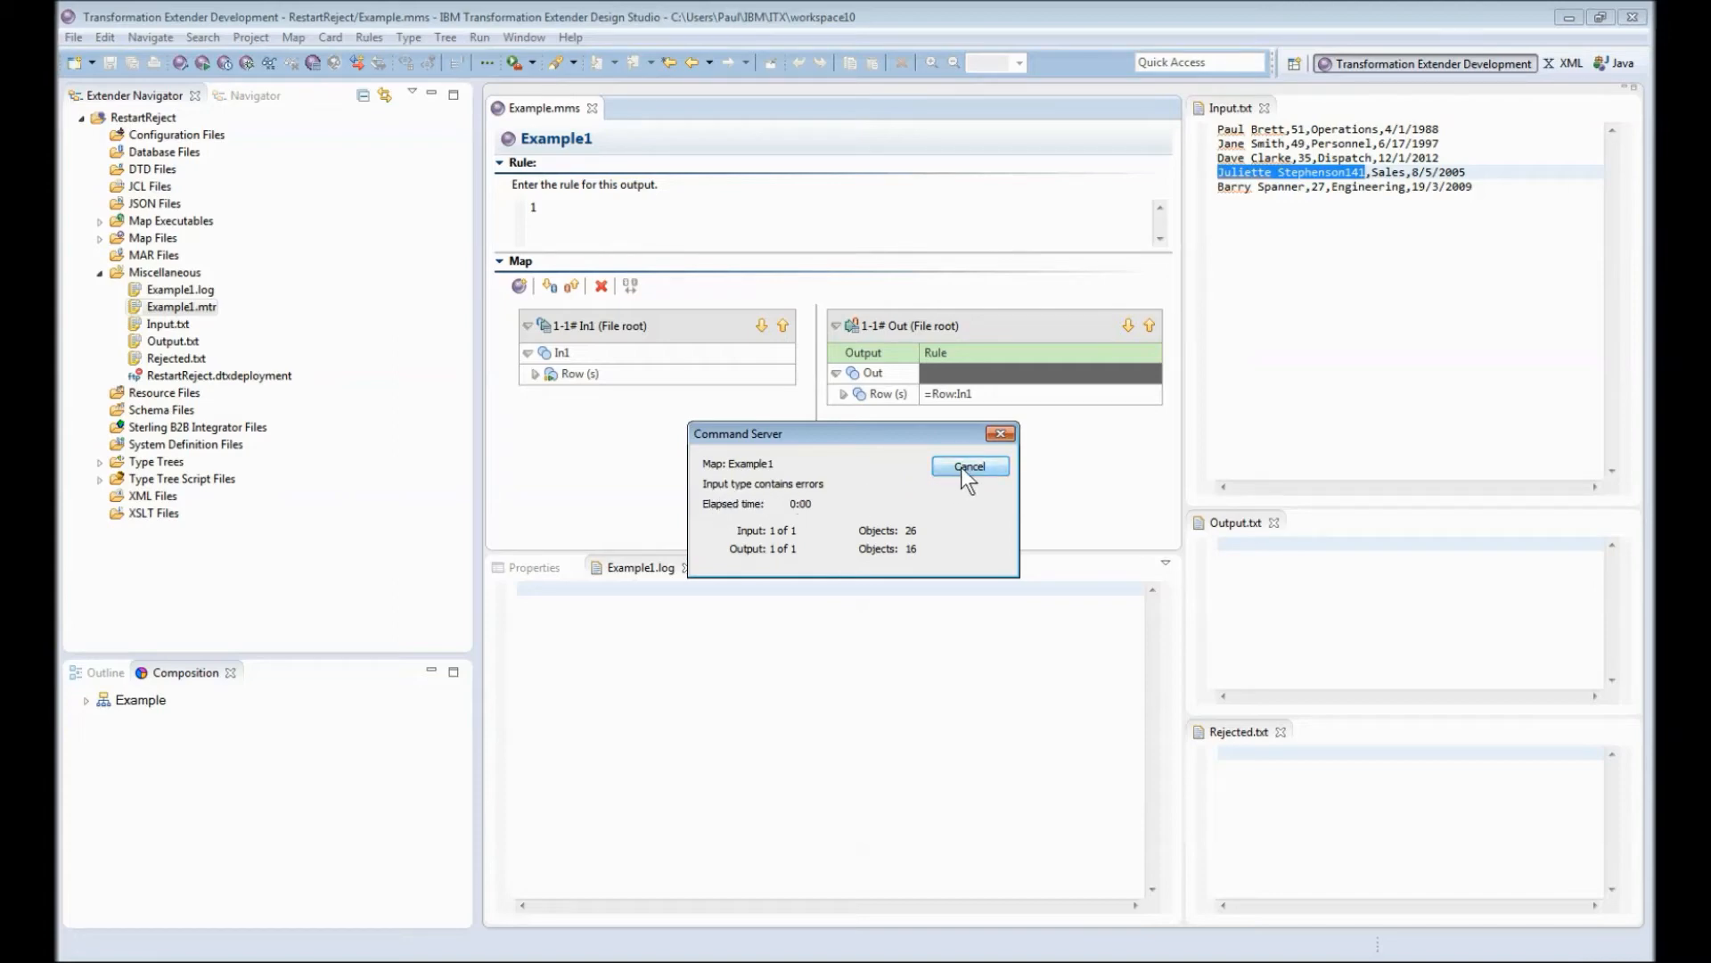
pyautogui.click(967, 466)
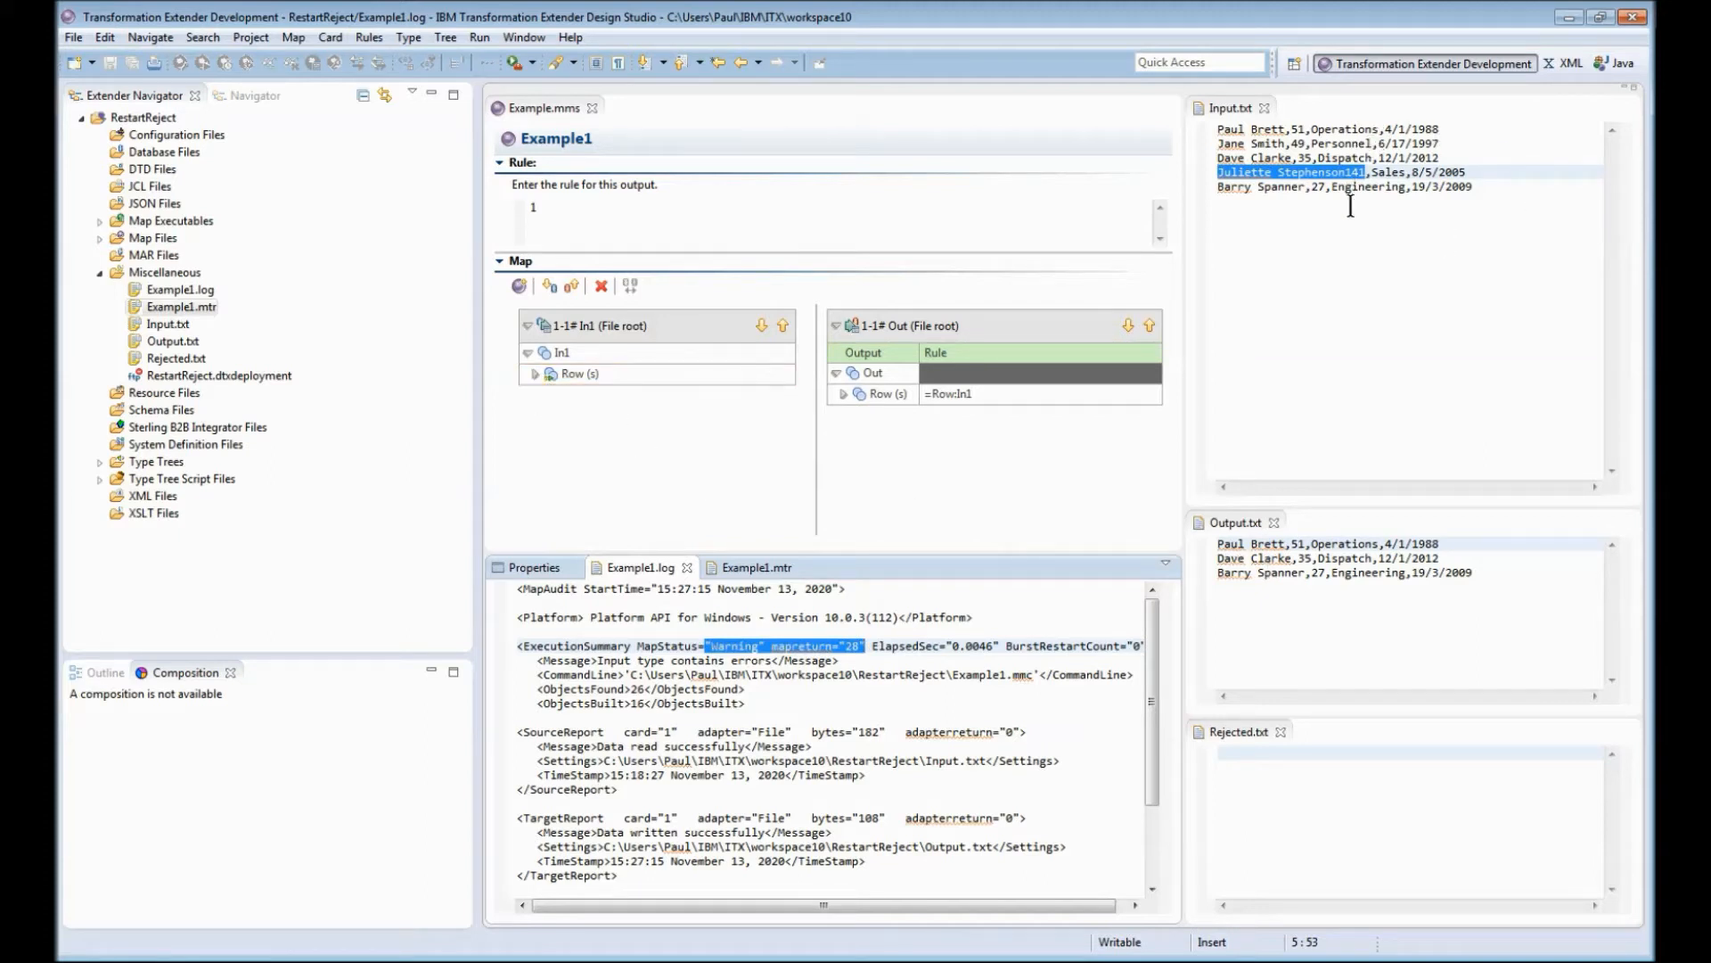
pyautogui.moveTo(1289, 632)
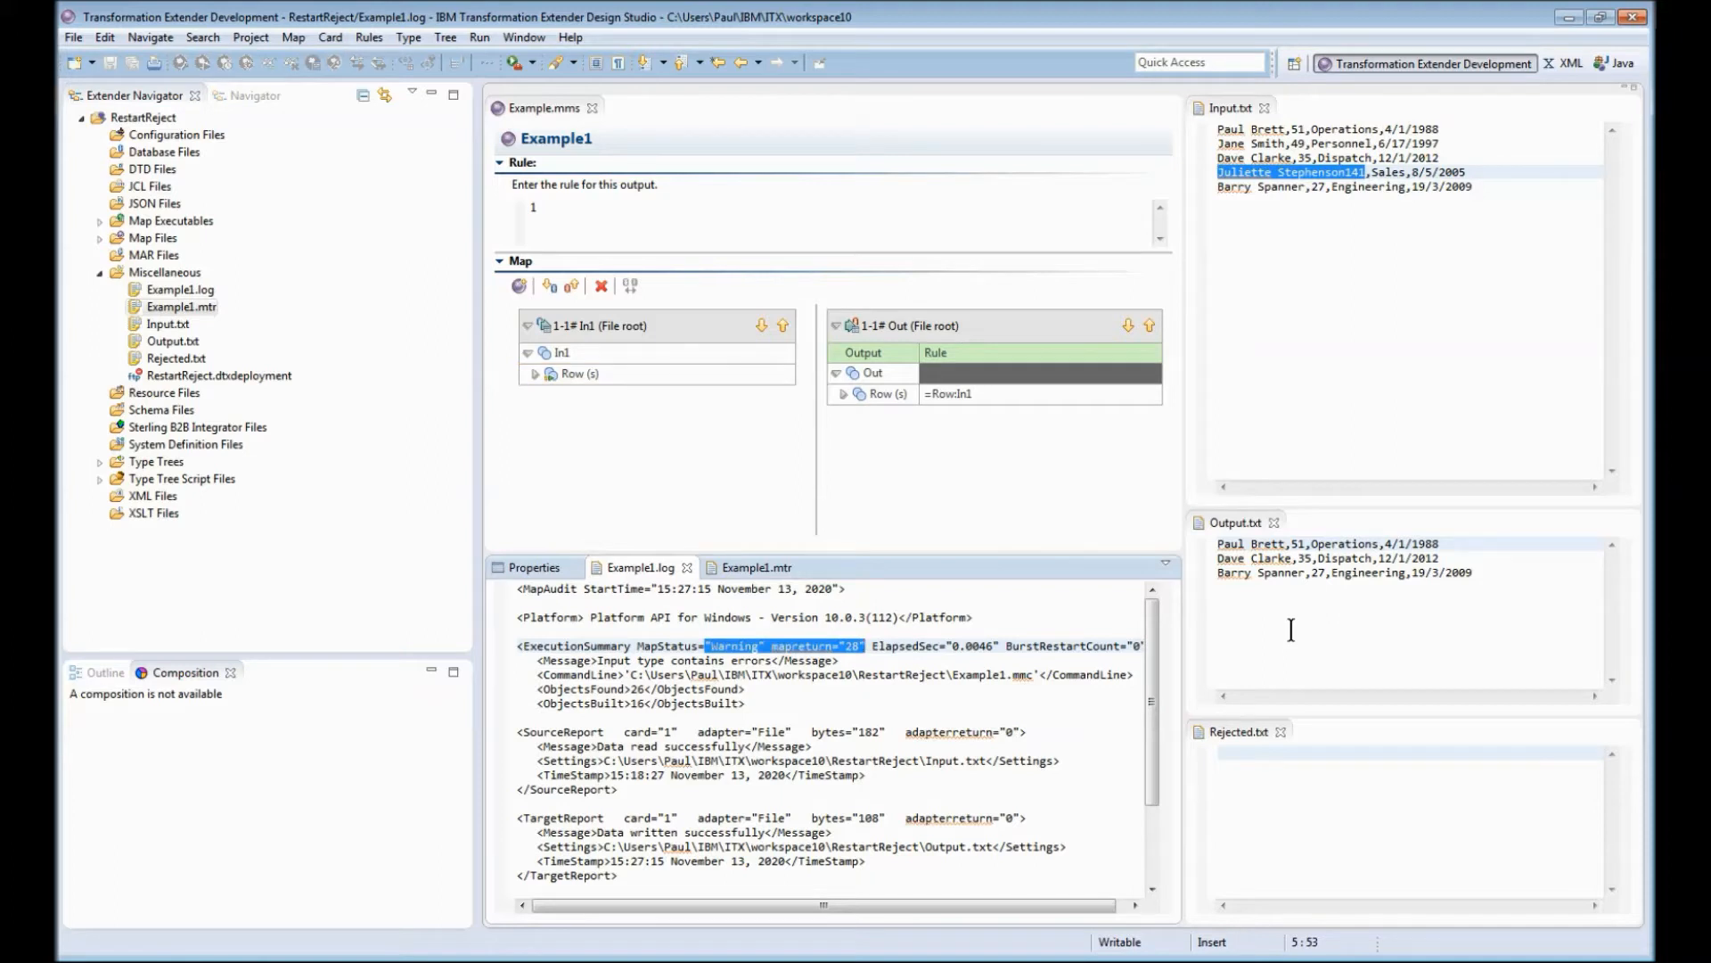
pyautogui.moveTo(920, 519)
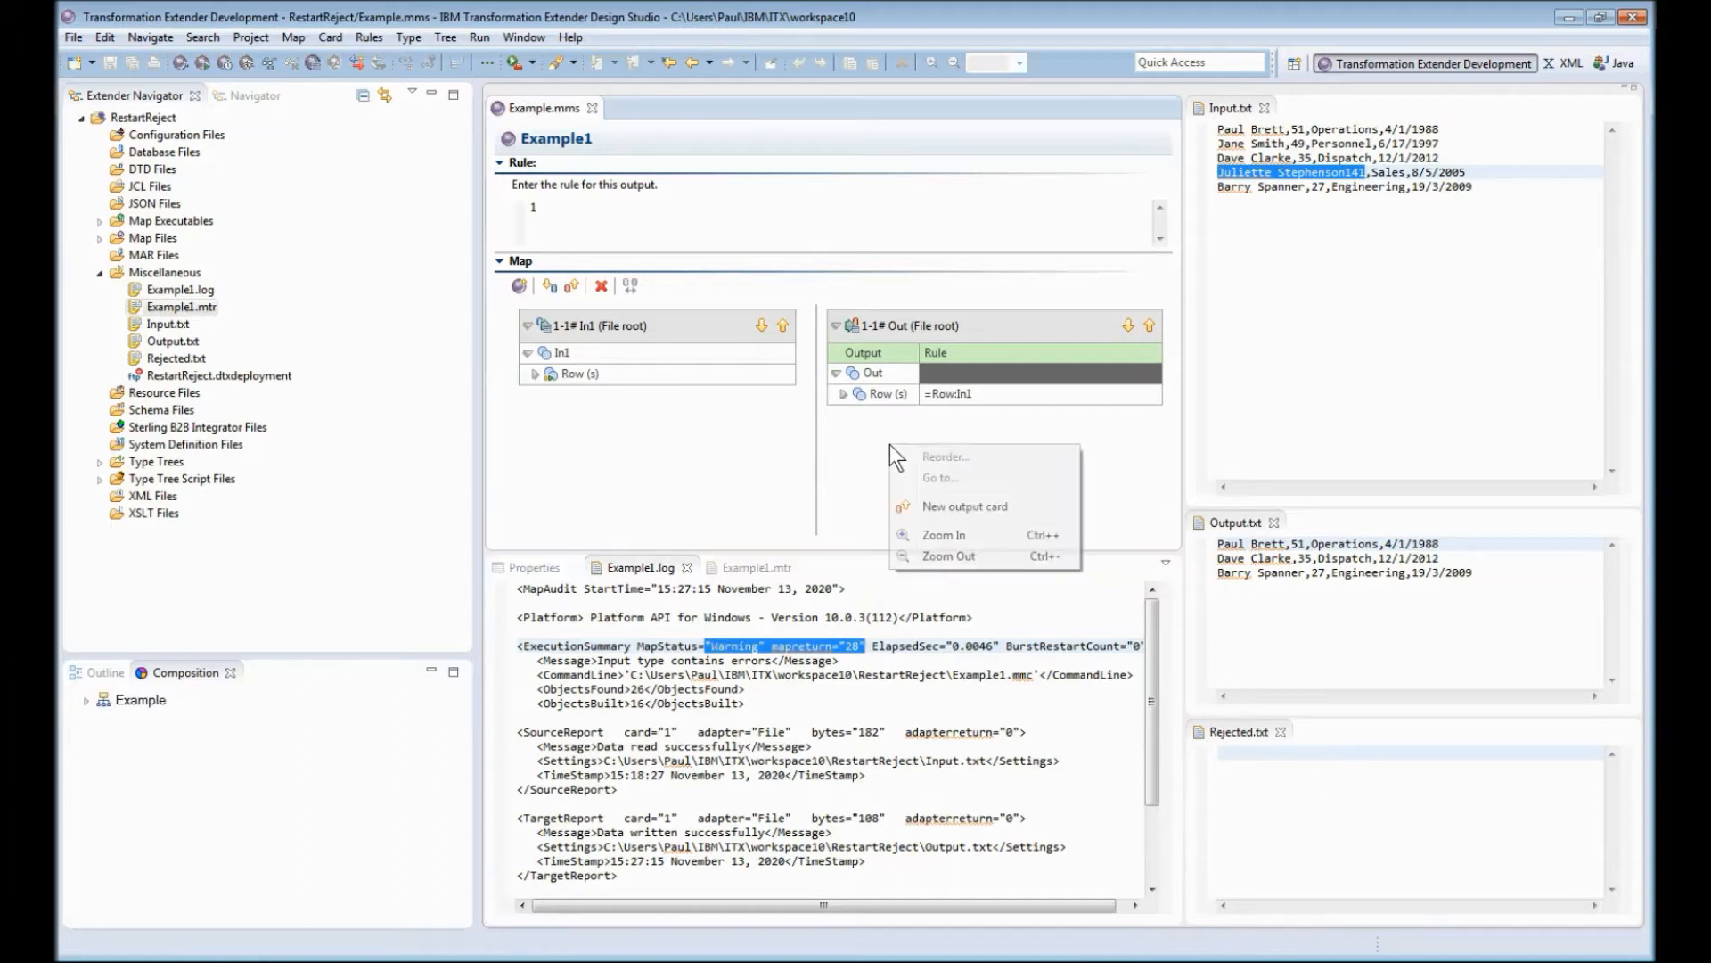
# Step: Create output card Rejected using Rejected.mtt's File root, writing to Rejected.txt
pyautogui.click(964, 506)
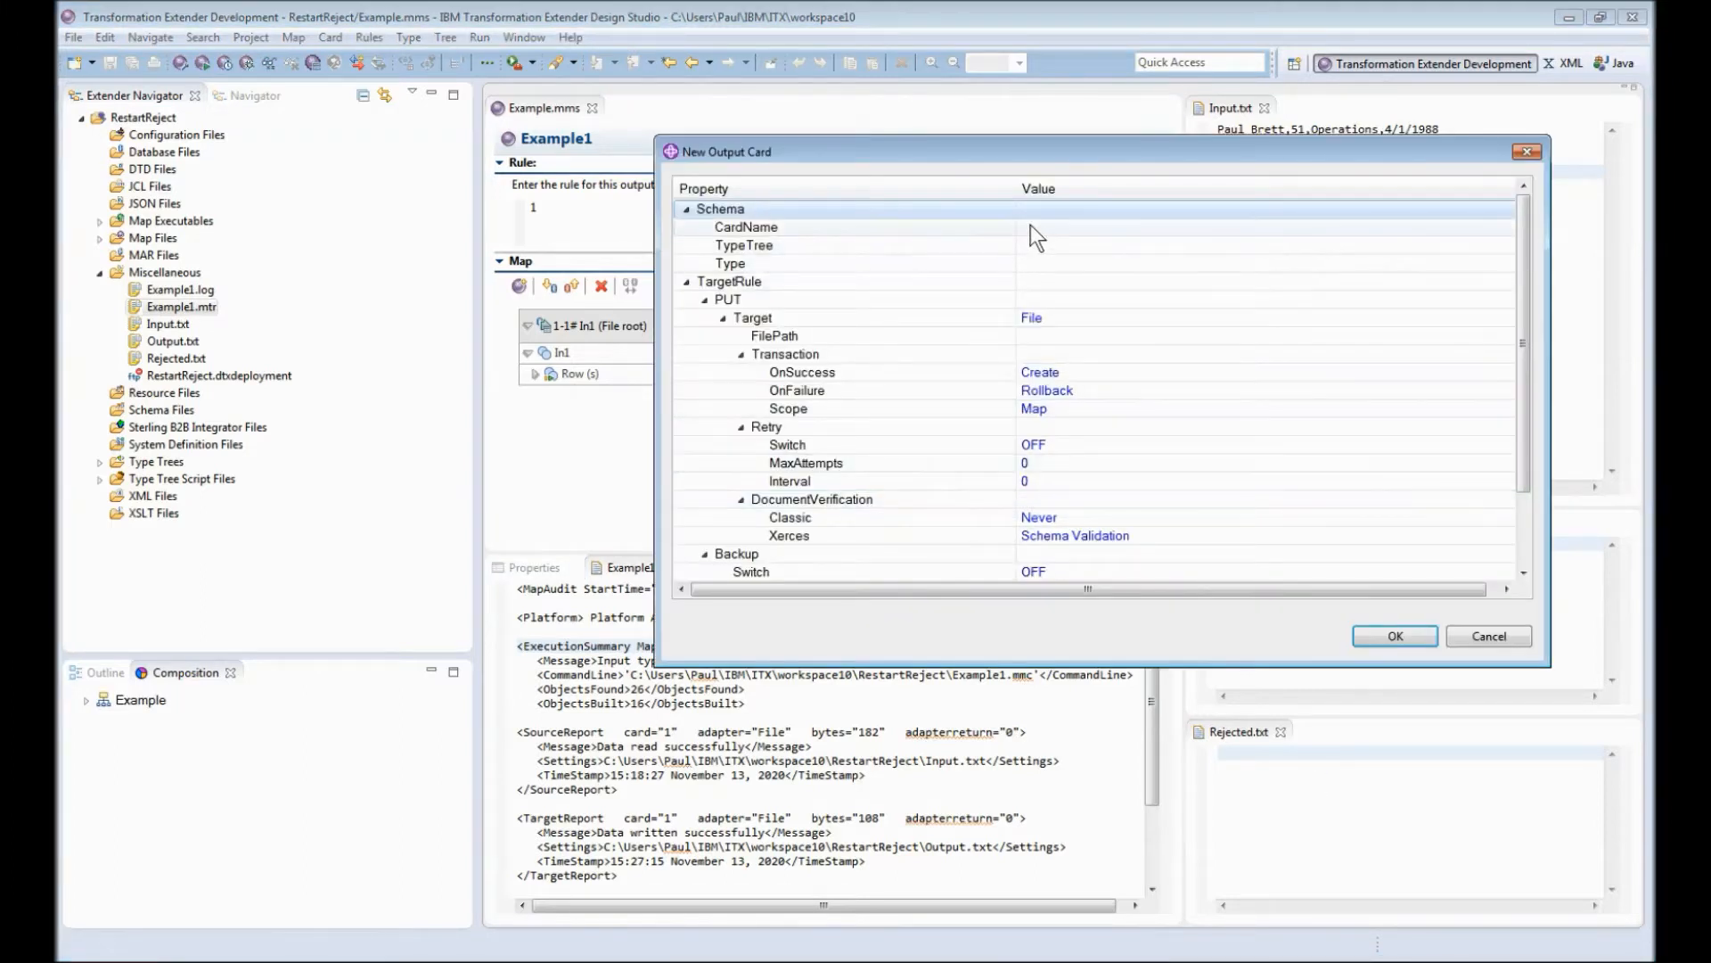
pyautogui.write('Rejected')
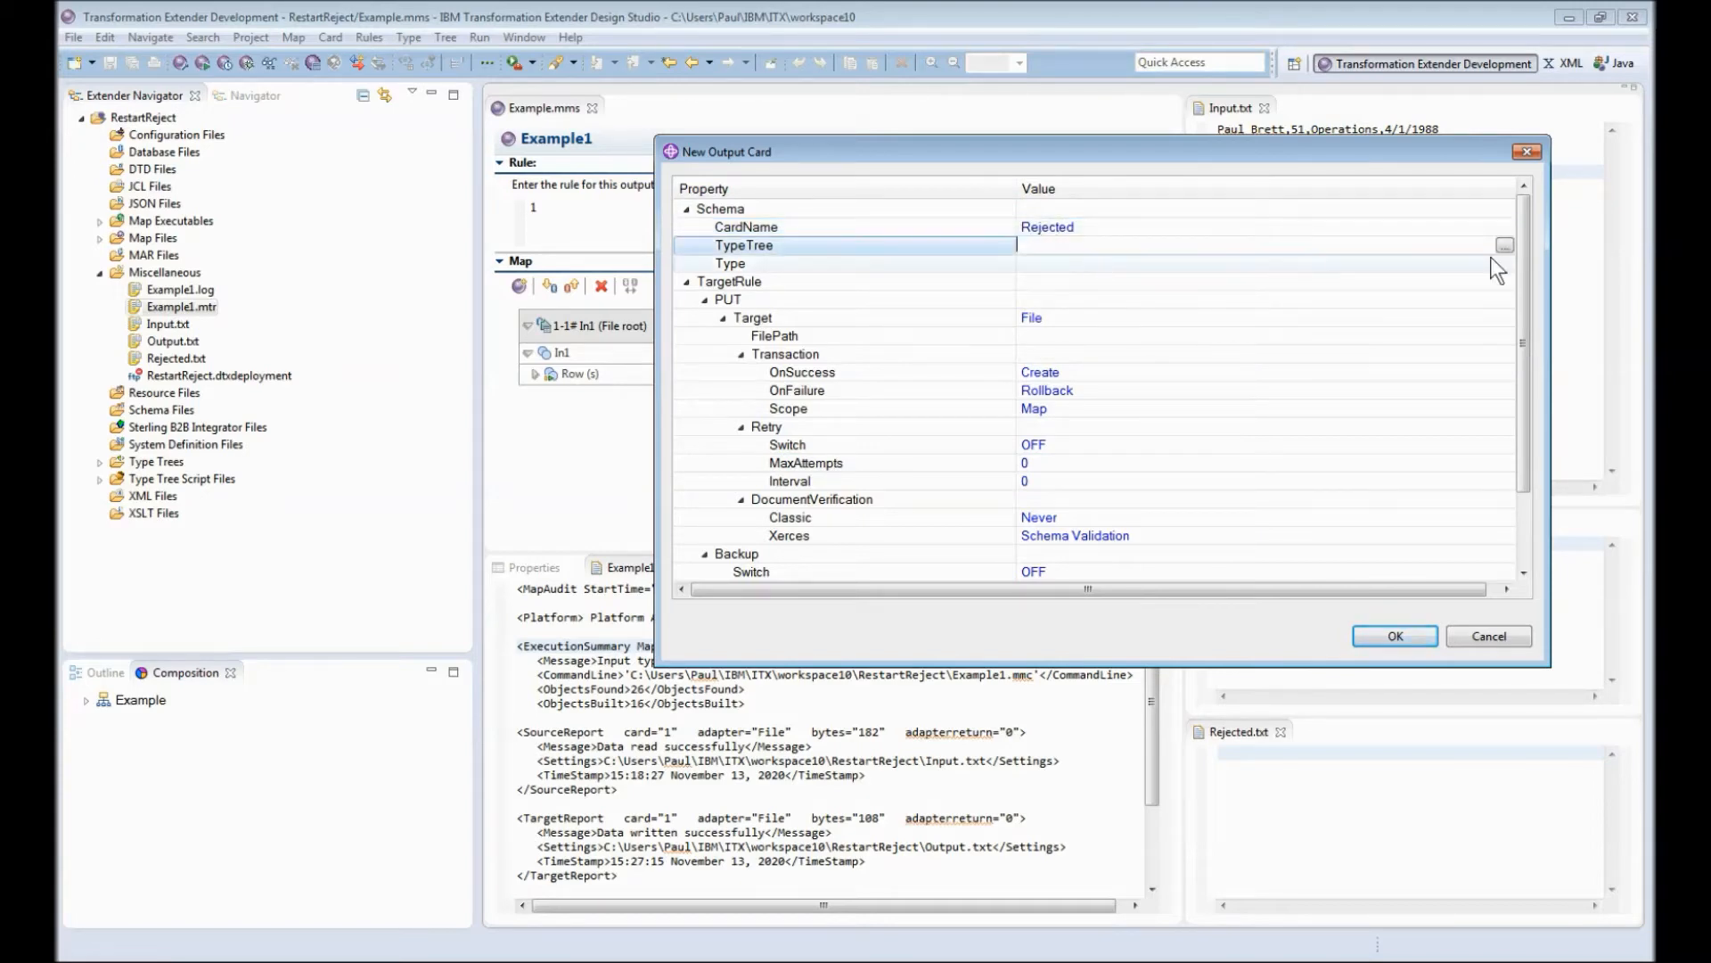
pyautogui.click(1504, 244)
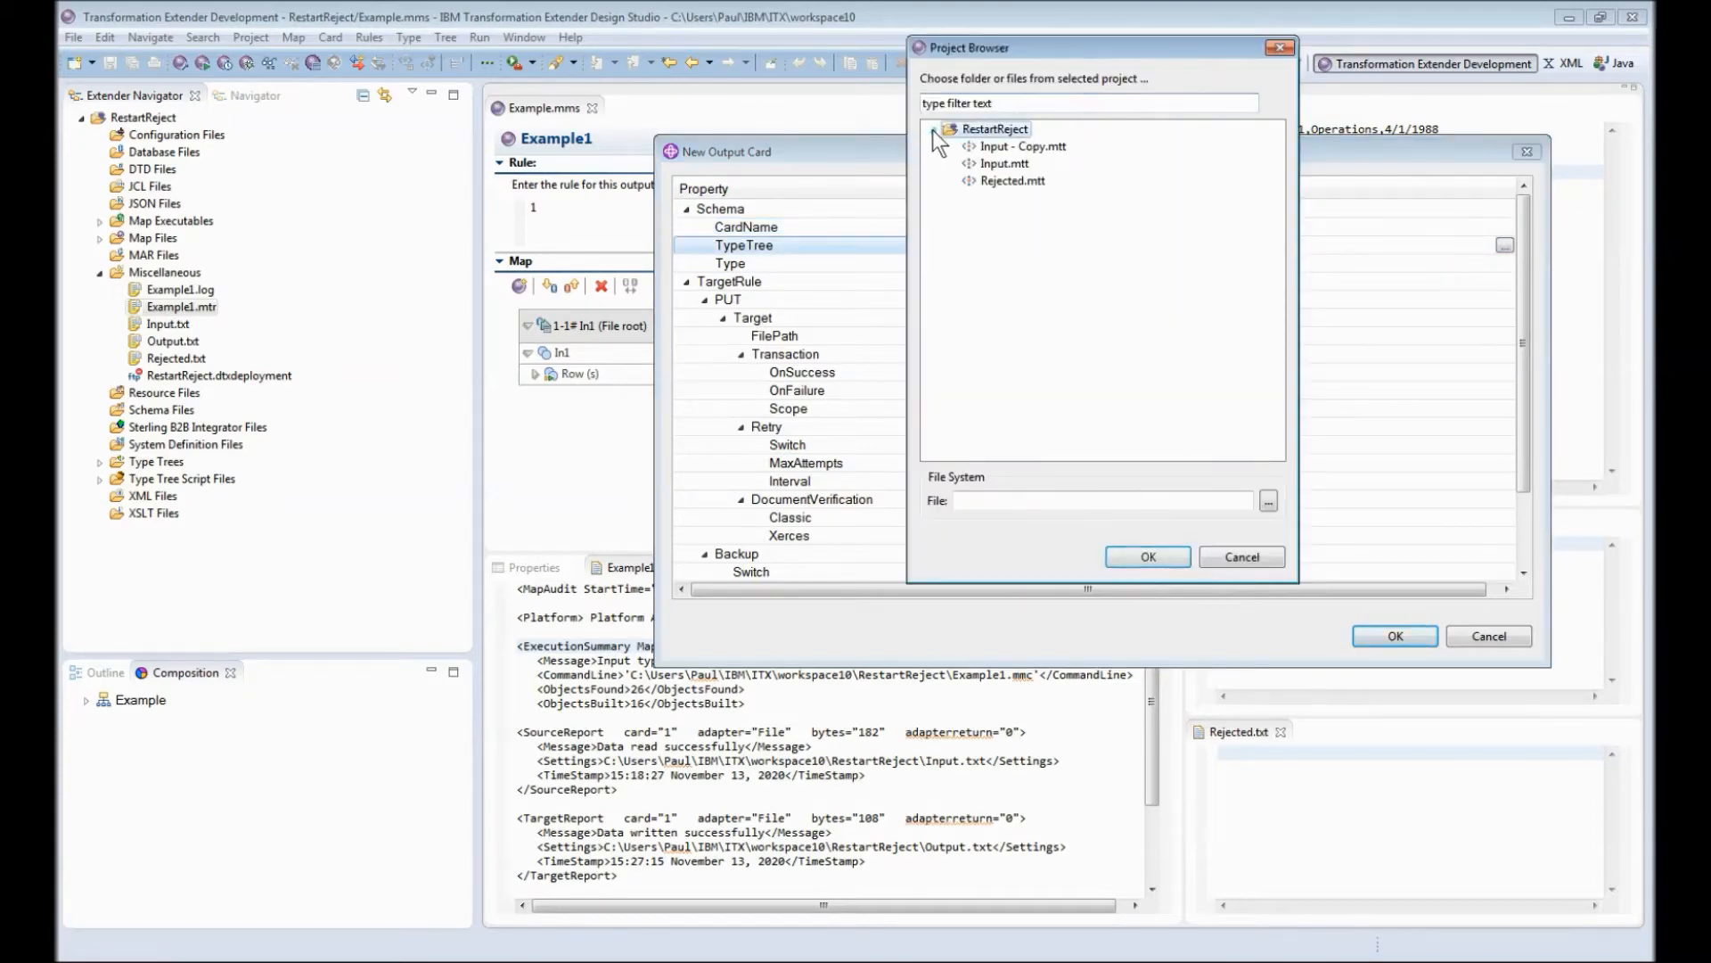
pyautogui.click(1144, 556)
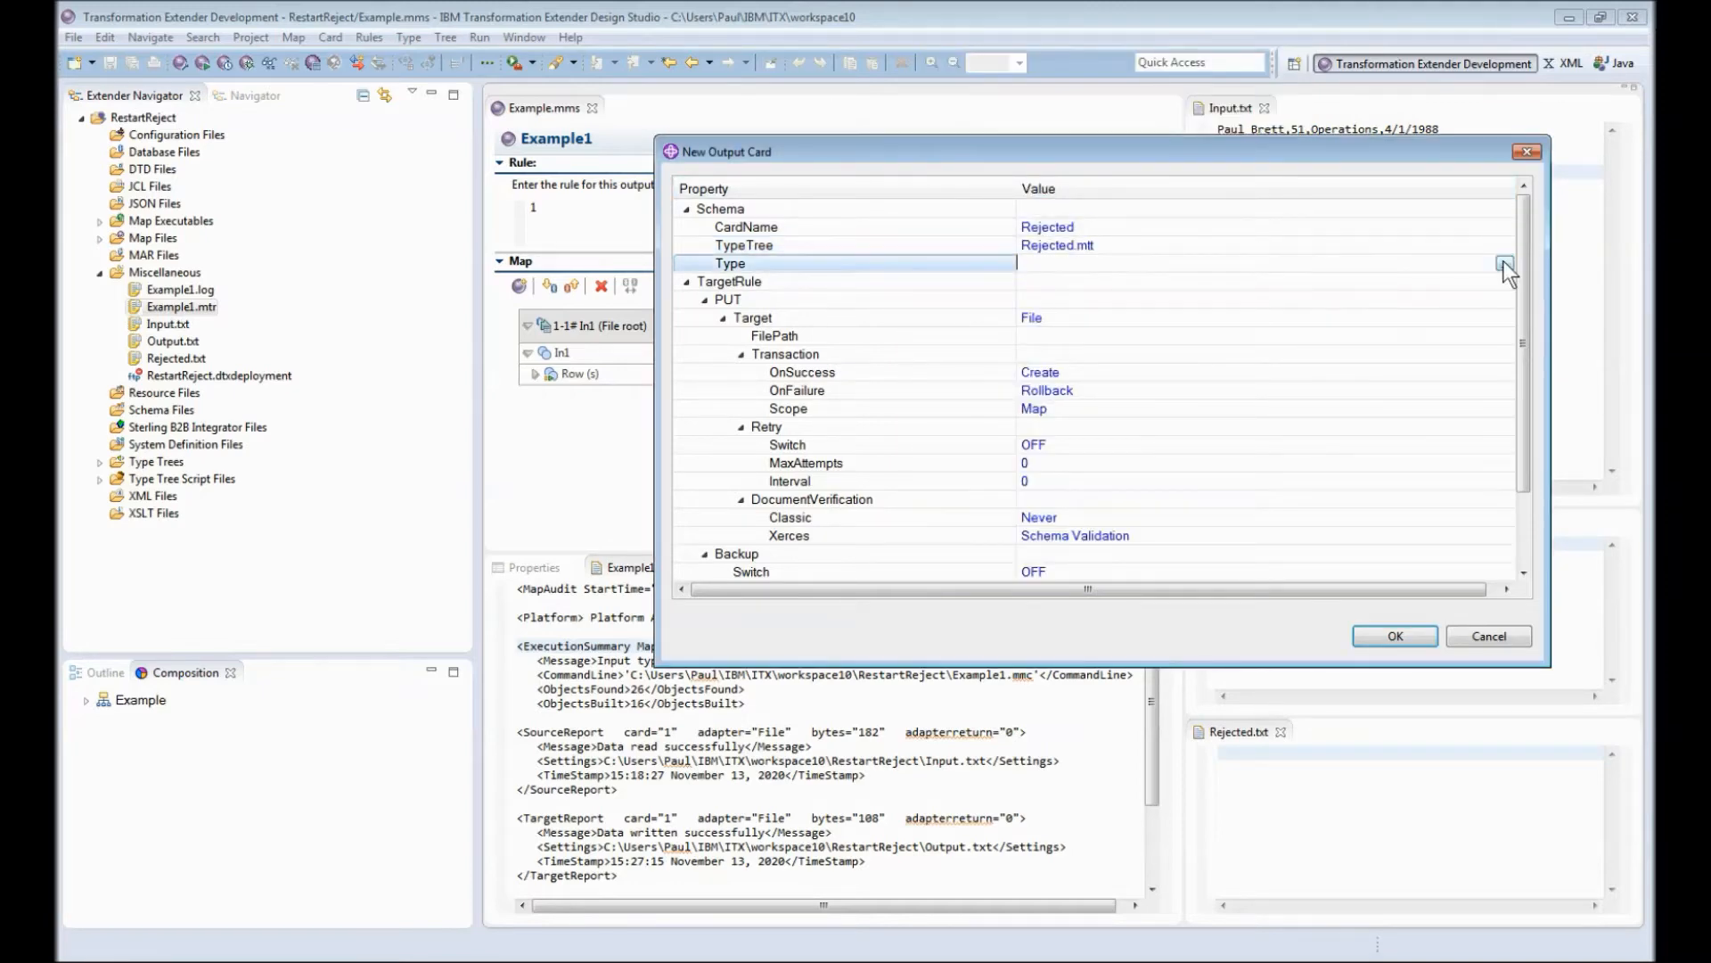
pyautogui.click(1504, 263)
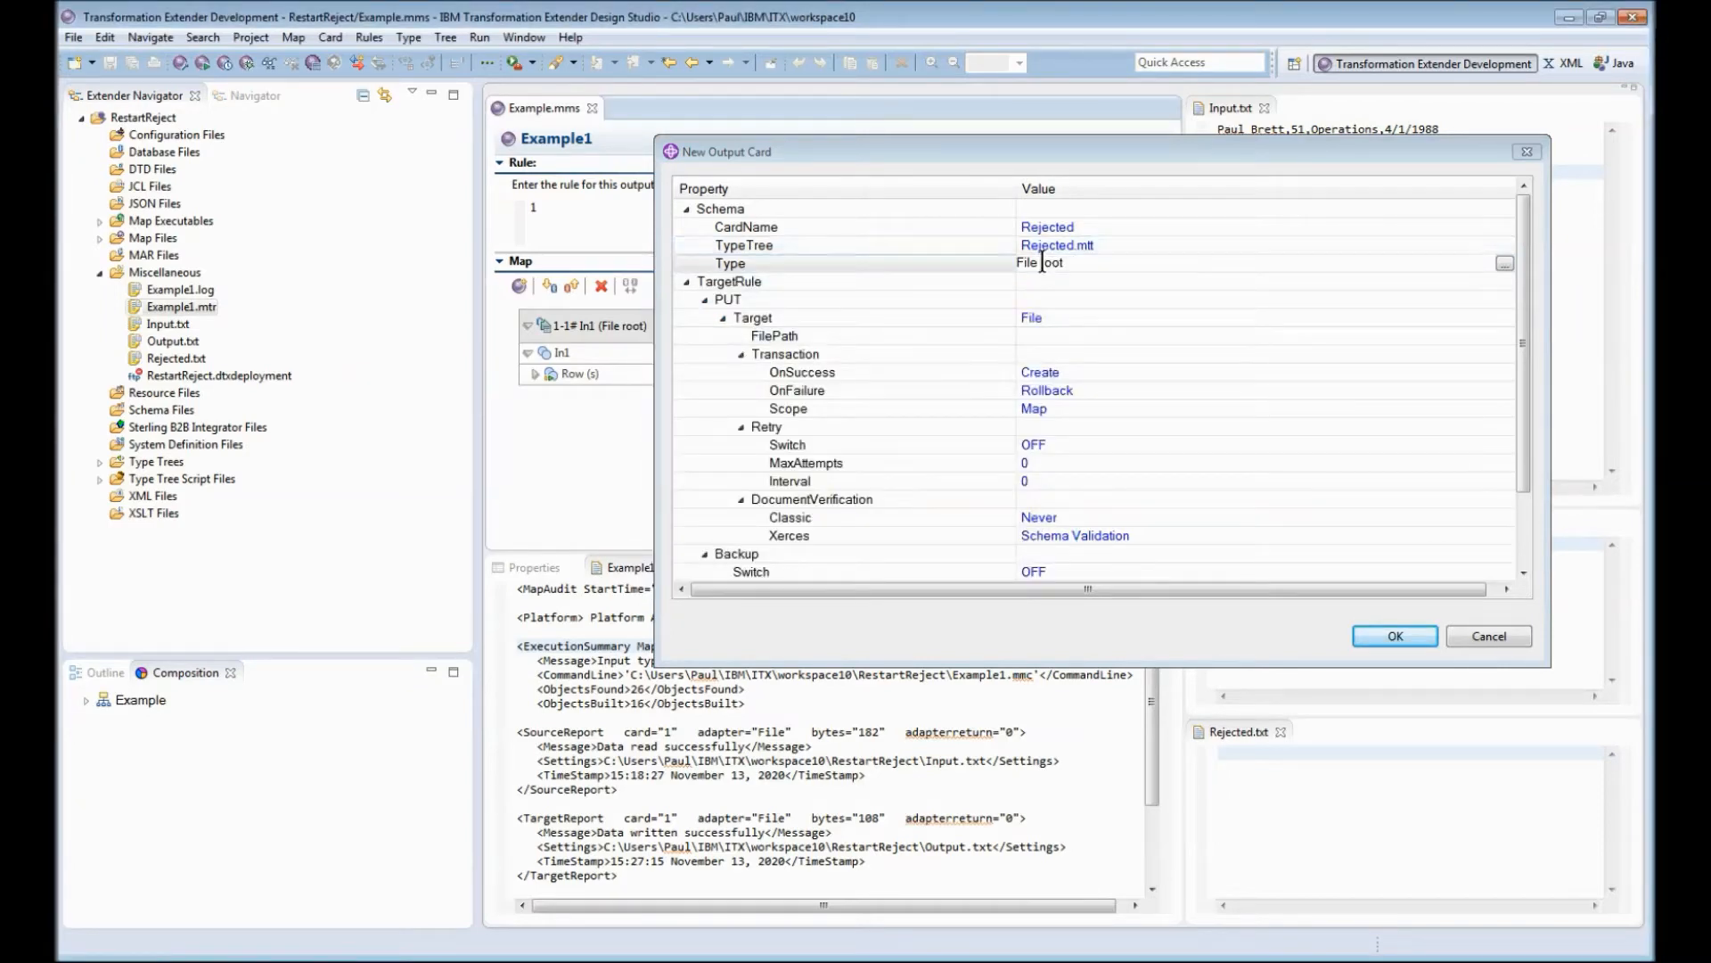
pyautogui.write('R')
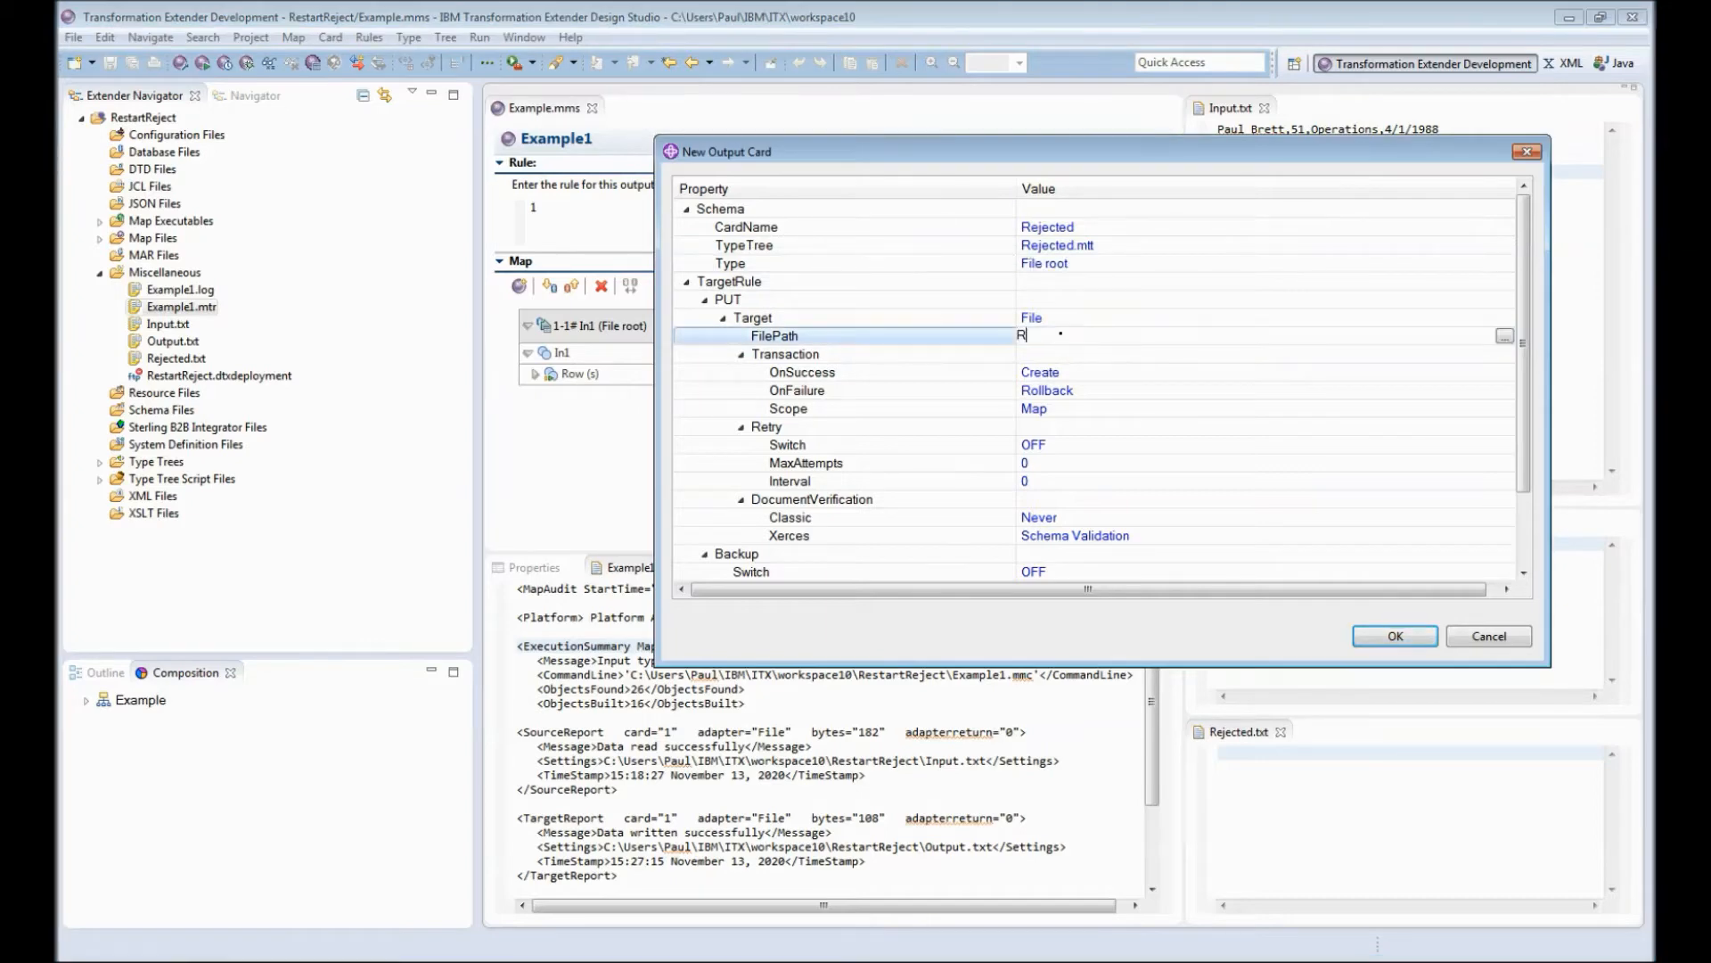
pyautogui.write('ejected.txt')
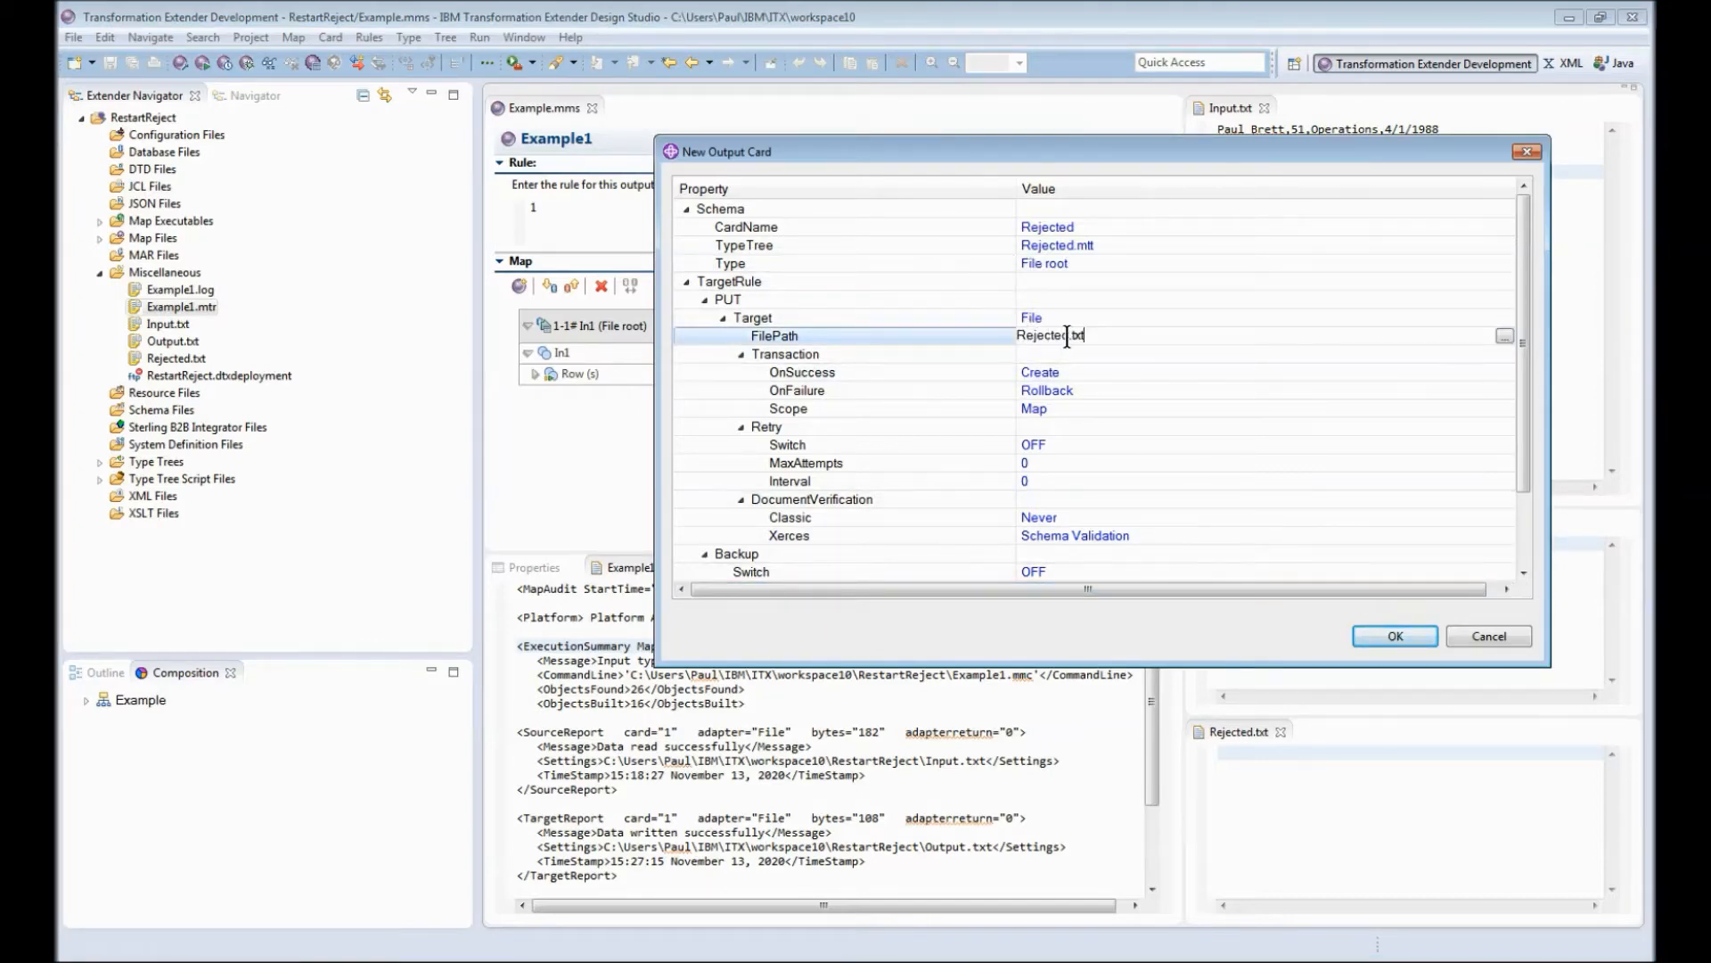
pyautogui.click(1394, 636)
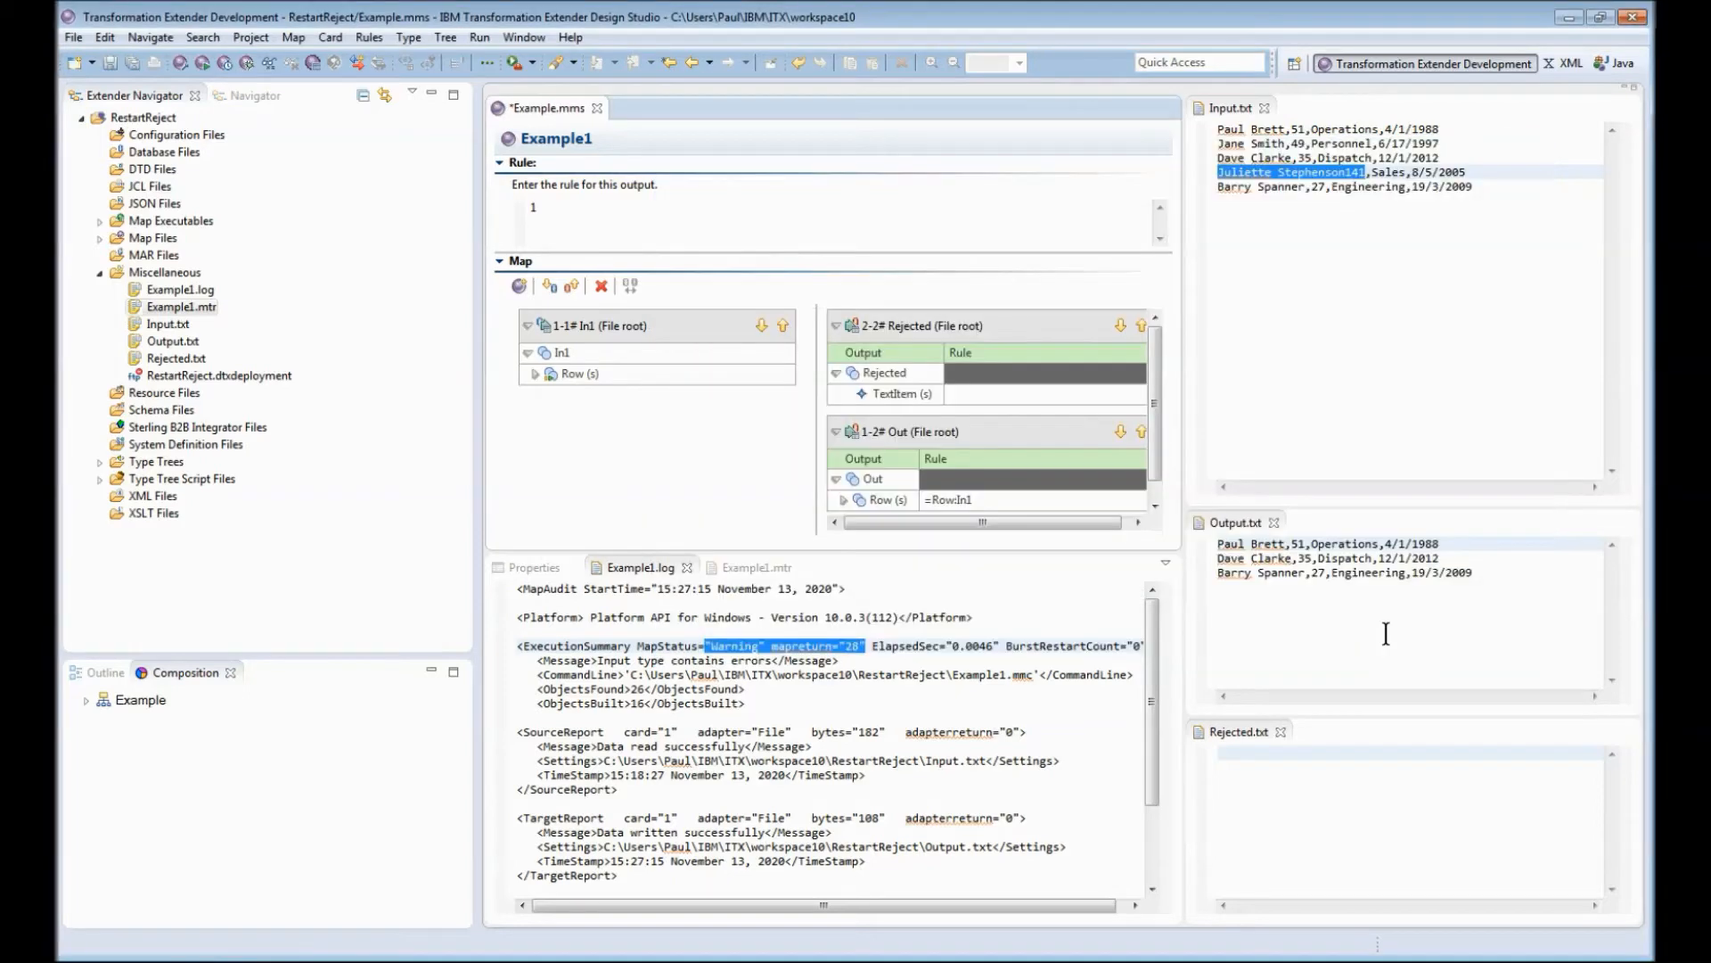
pyautogui.moveTo(972, 403)
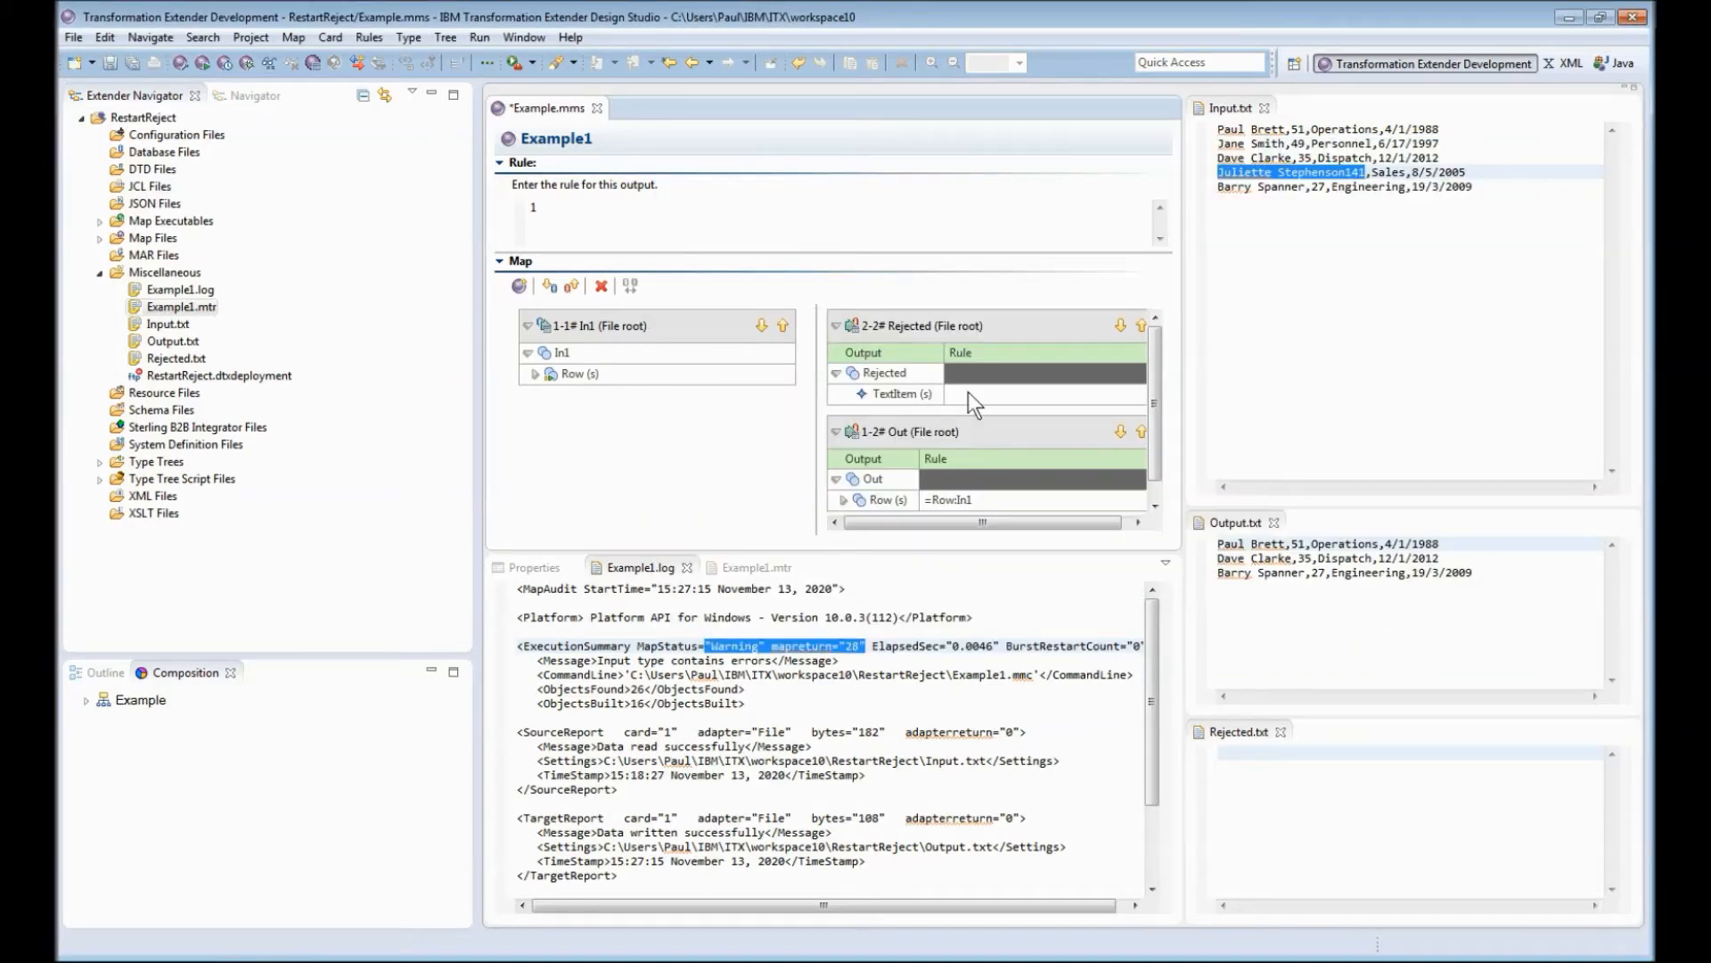
# Step: Give the Rejected card's TextItem the rule =REJECT(Row:In1)
pyautogui.click(903, 393)
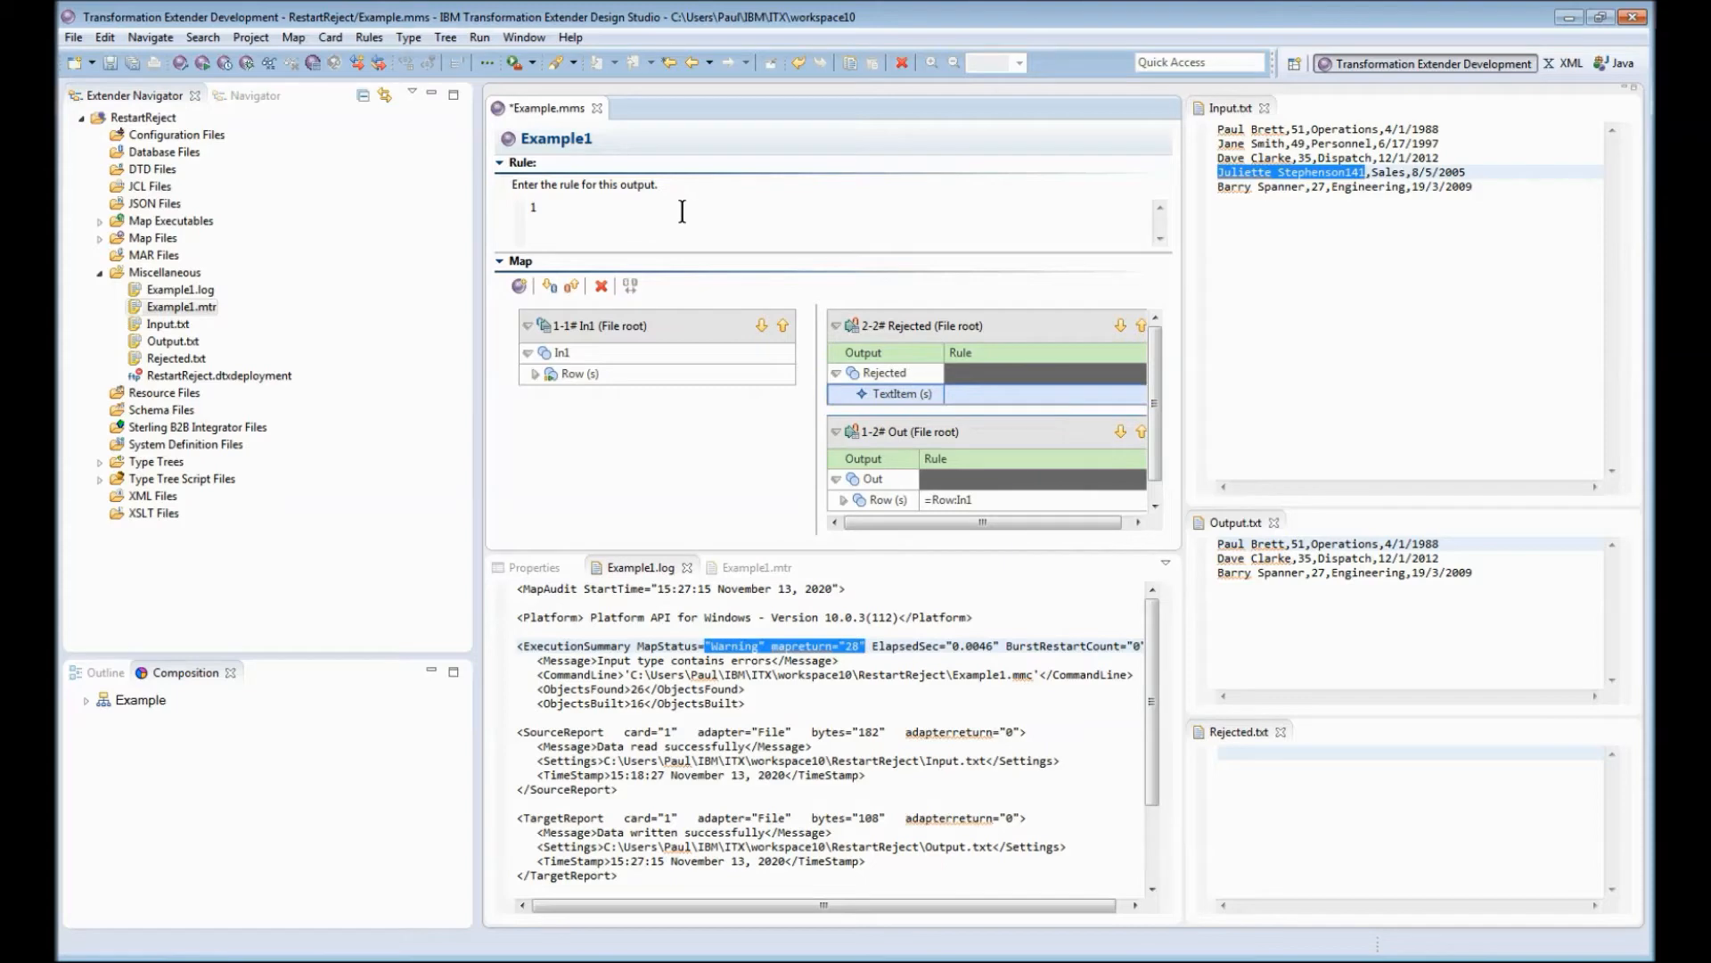
pyautogui.write('=RE')
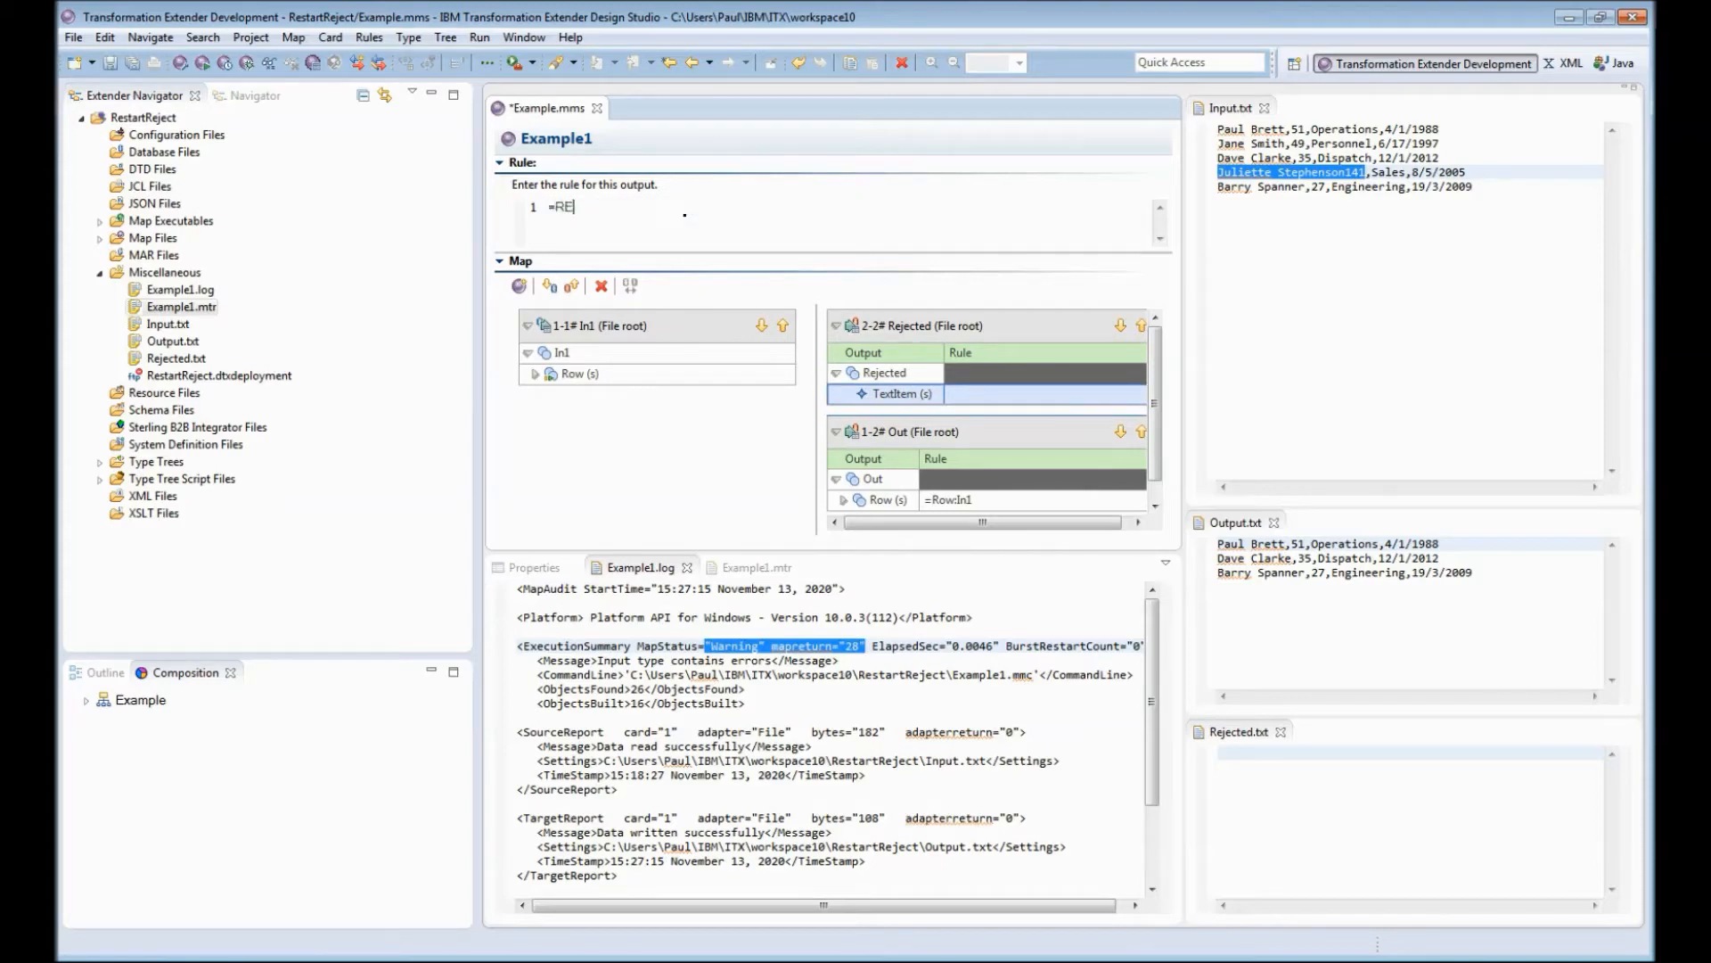
pyautogui.write('JECT(')
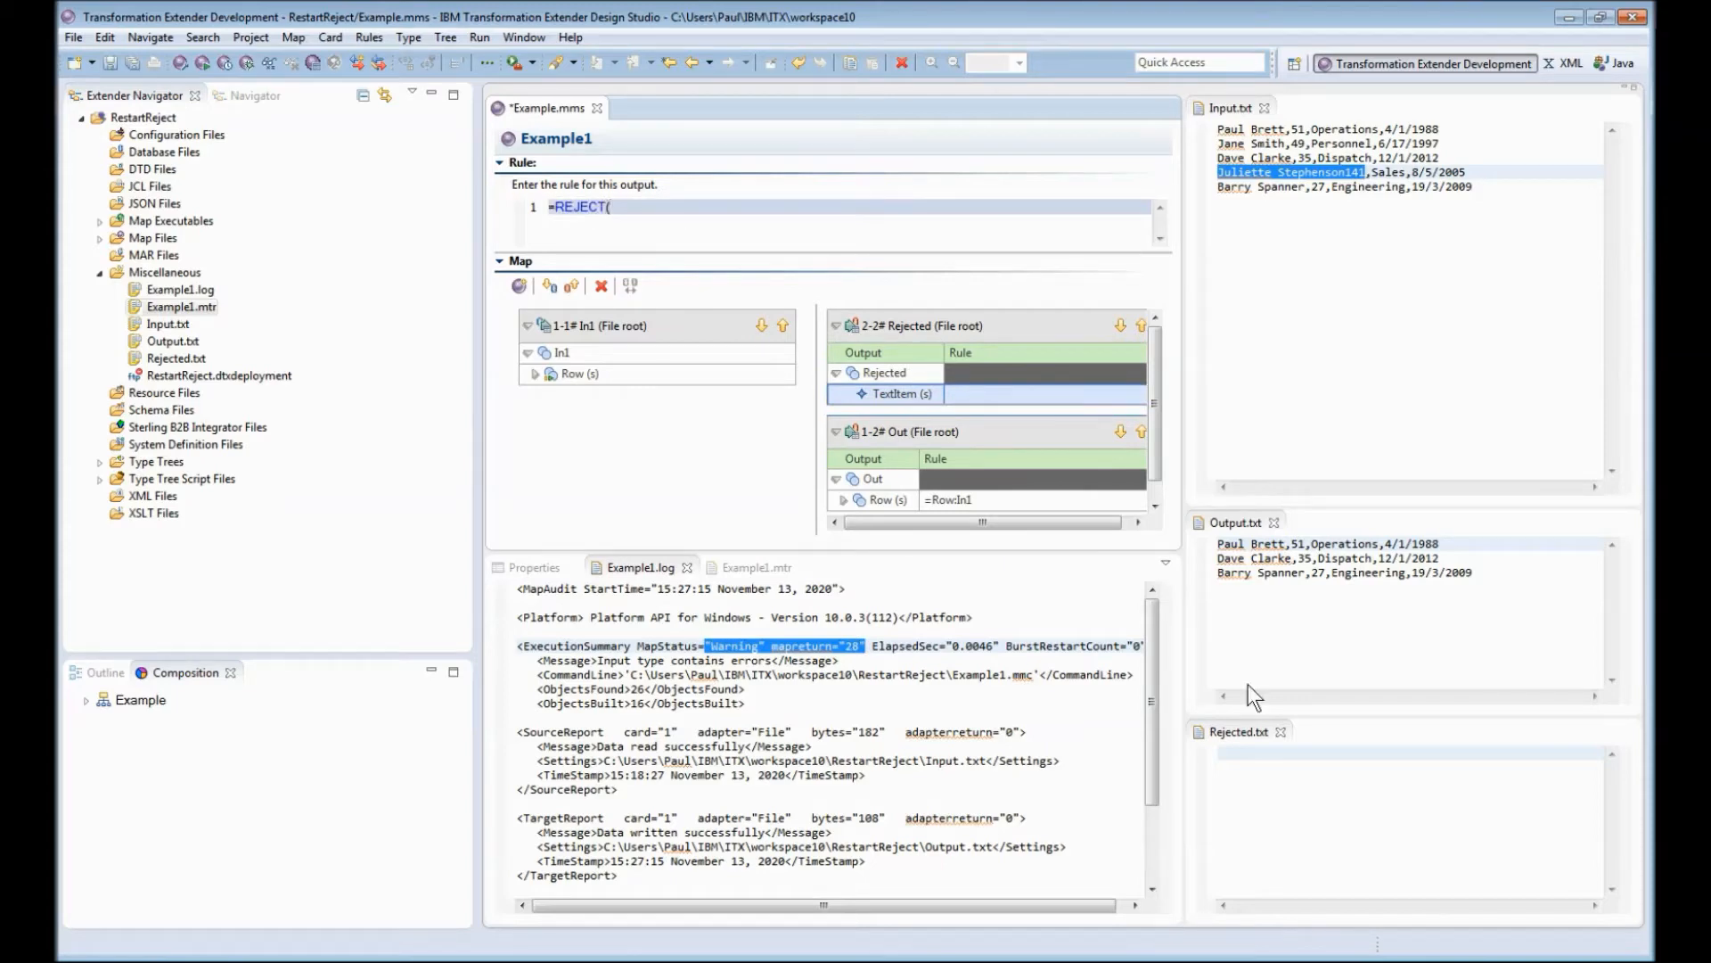
pyautogui.moveTo(580, 374); pyautogui.dragTo(629, 206)
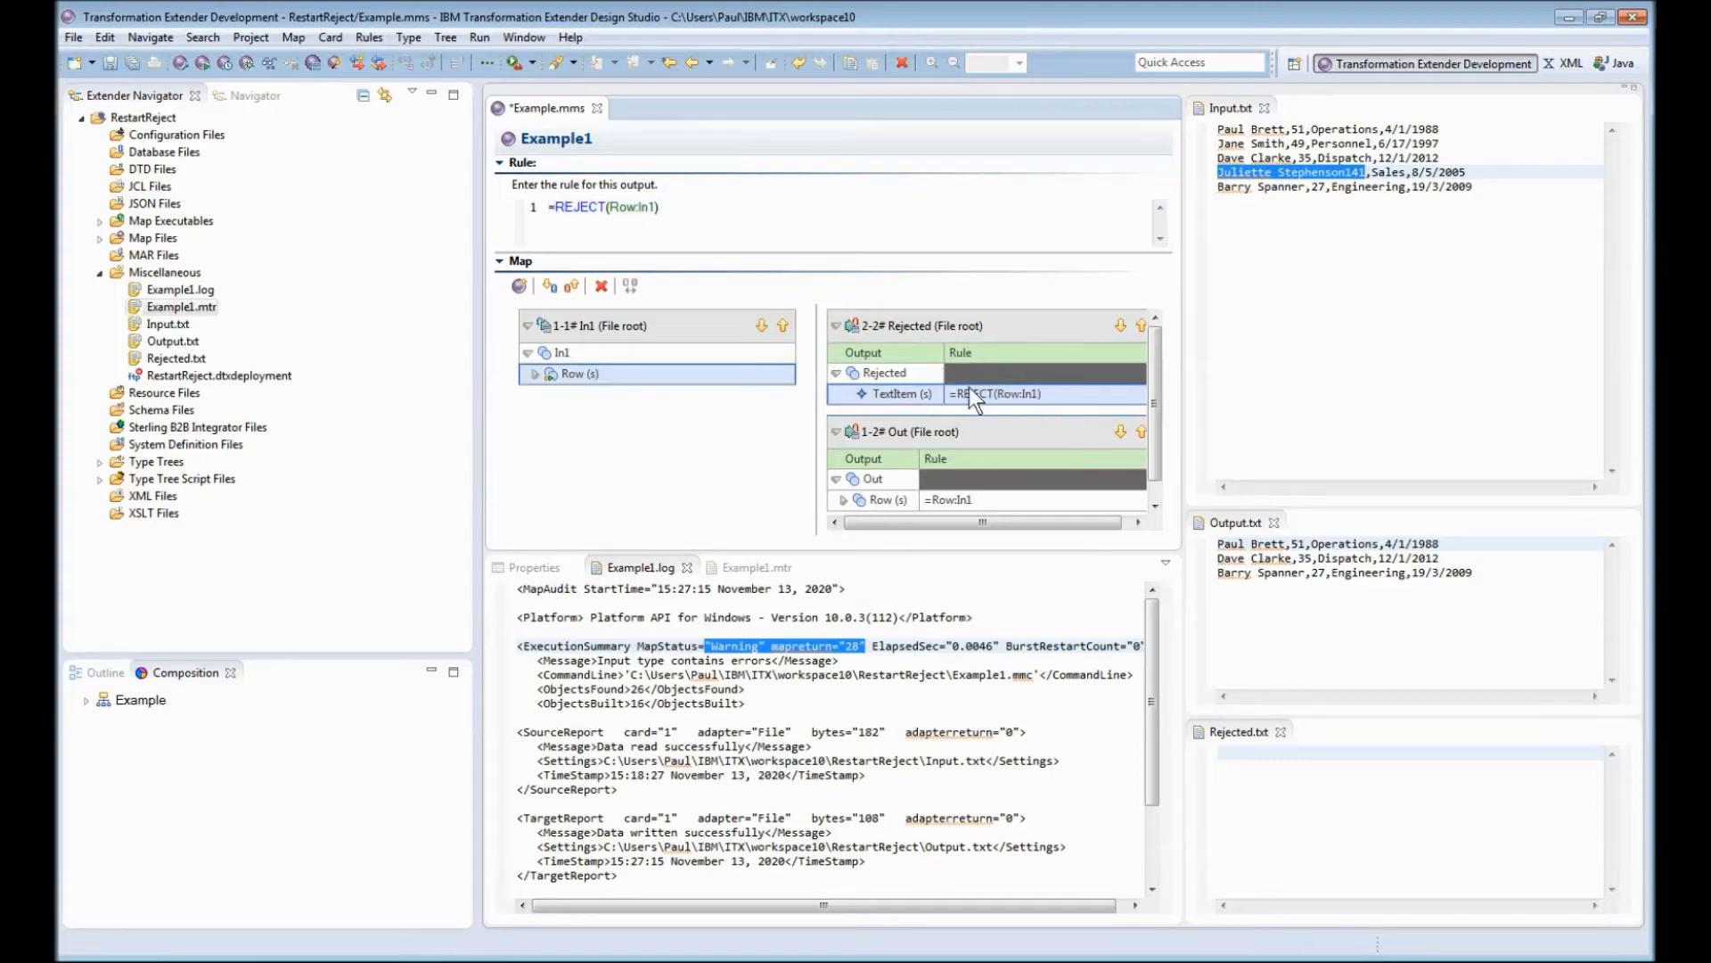
pyautogui.moveTo(977, 394)
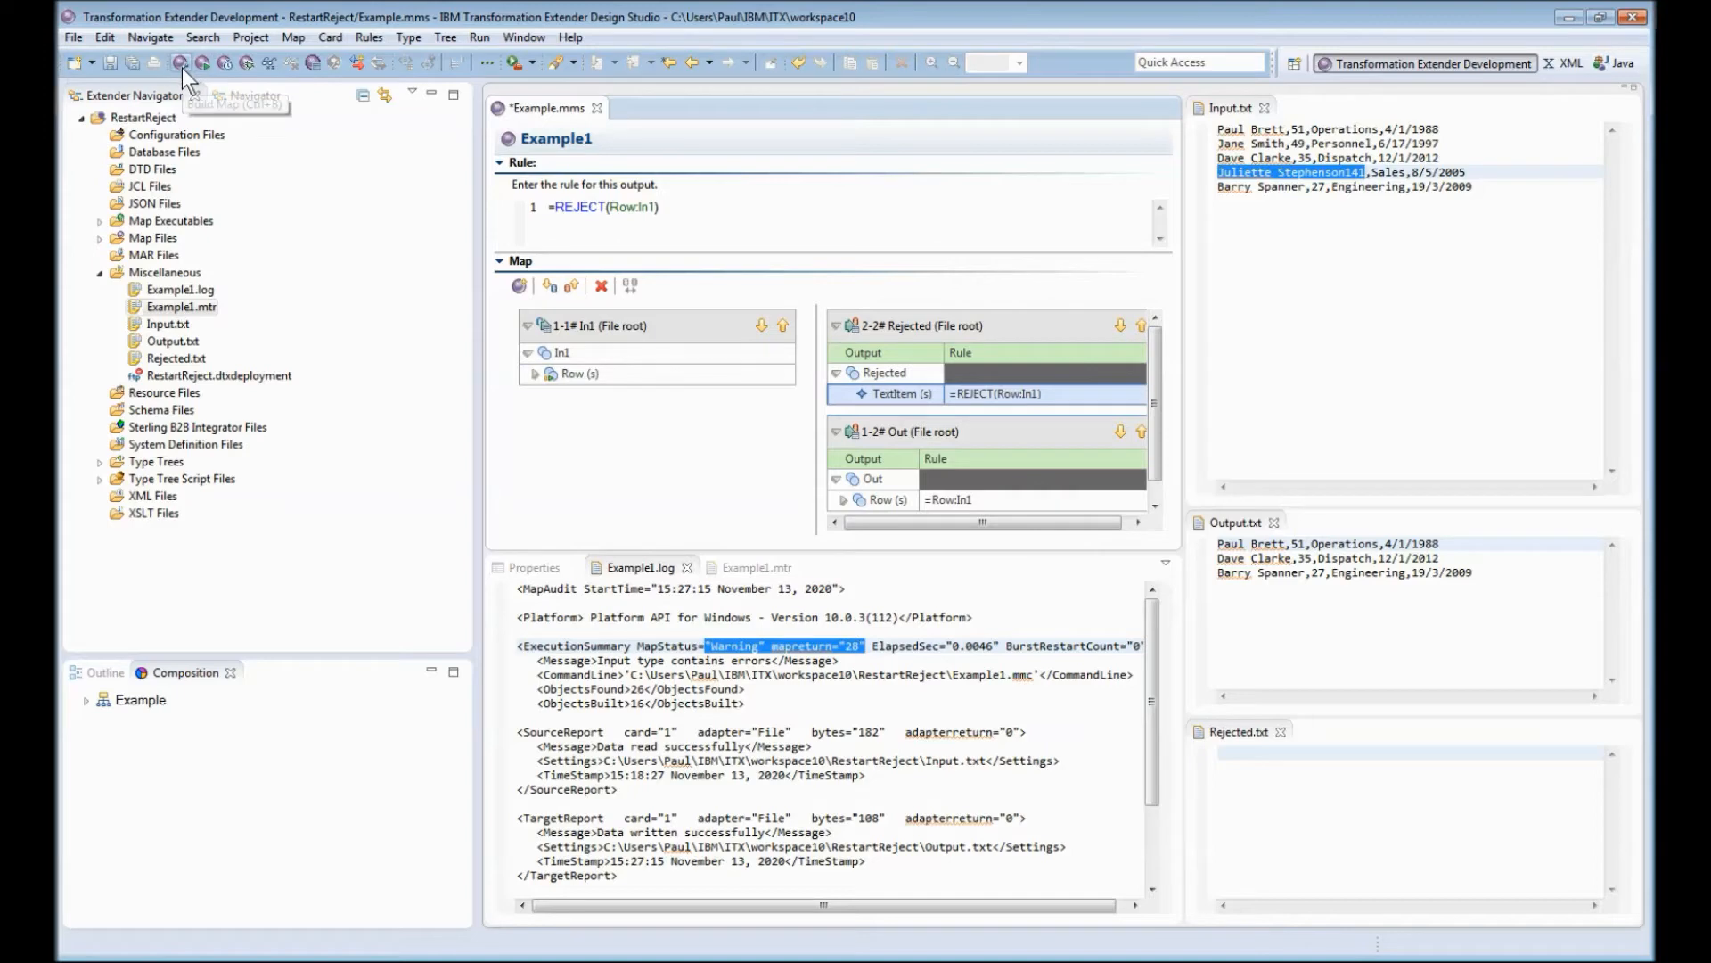
# Step: Rerun the map and review the log's Warning status with mapreturn 20 and Rejected.txt
pyautogui.click(181, 63)
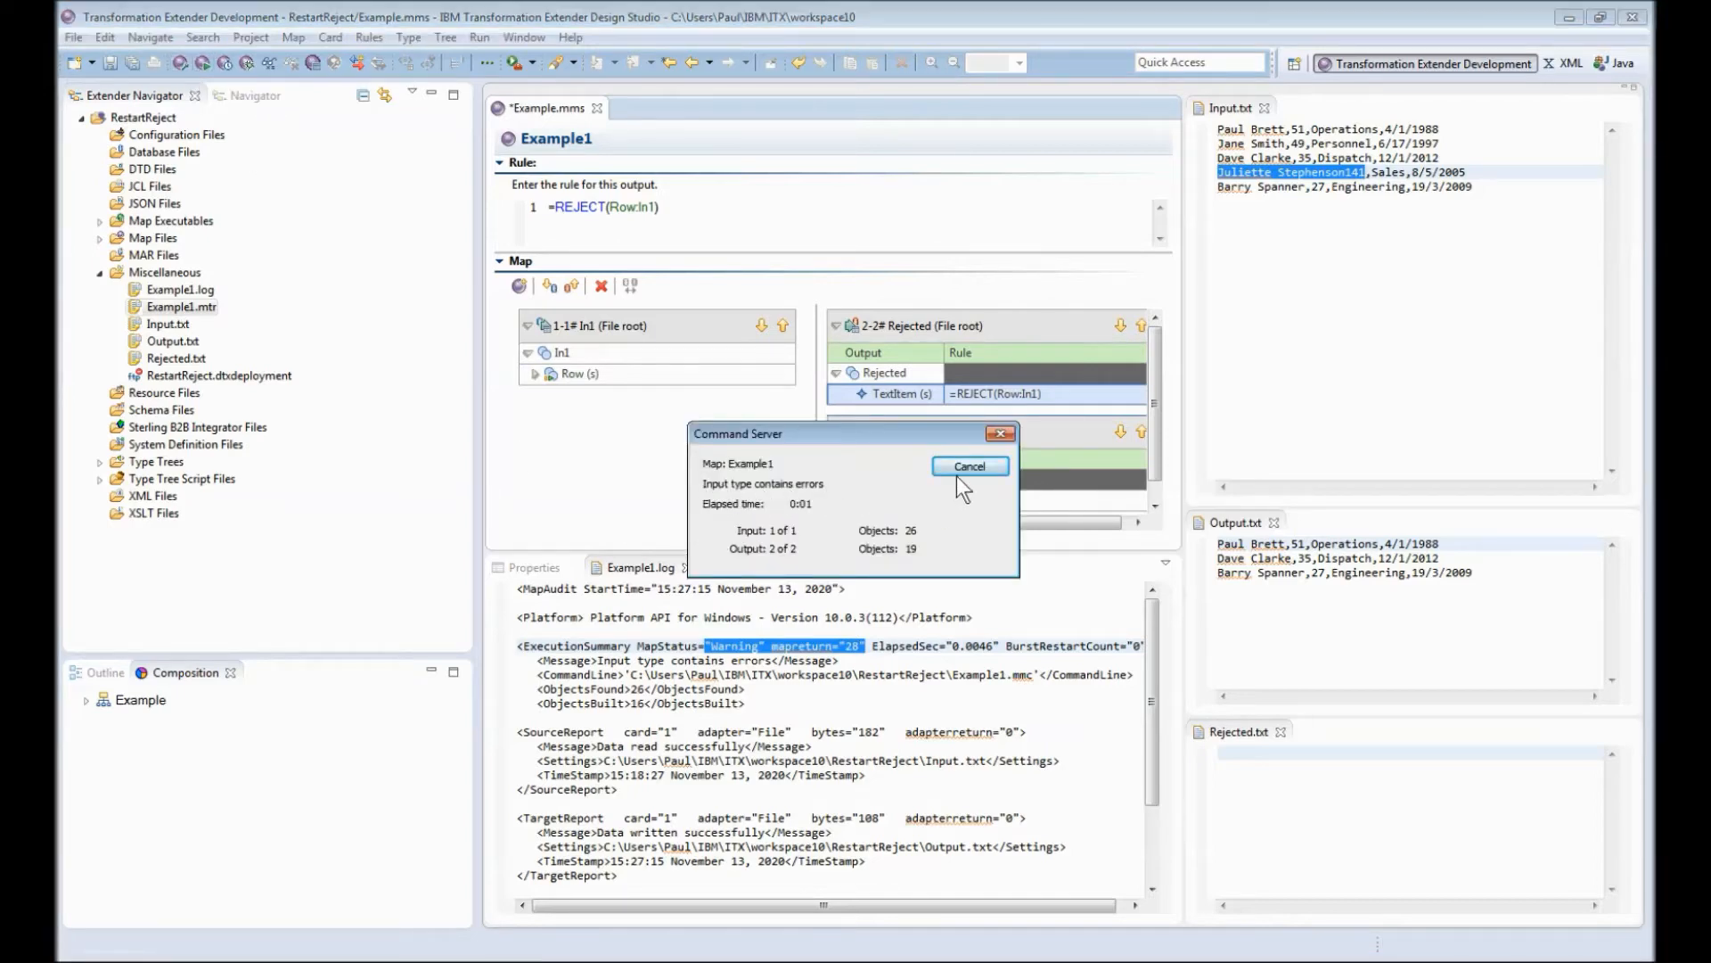
pyautogui.click(968, 467)
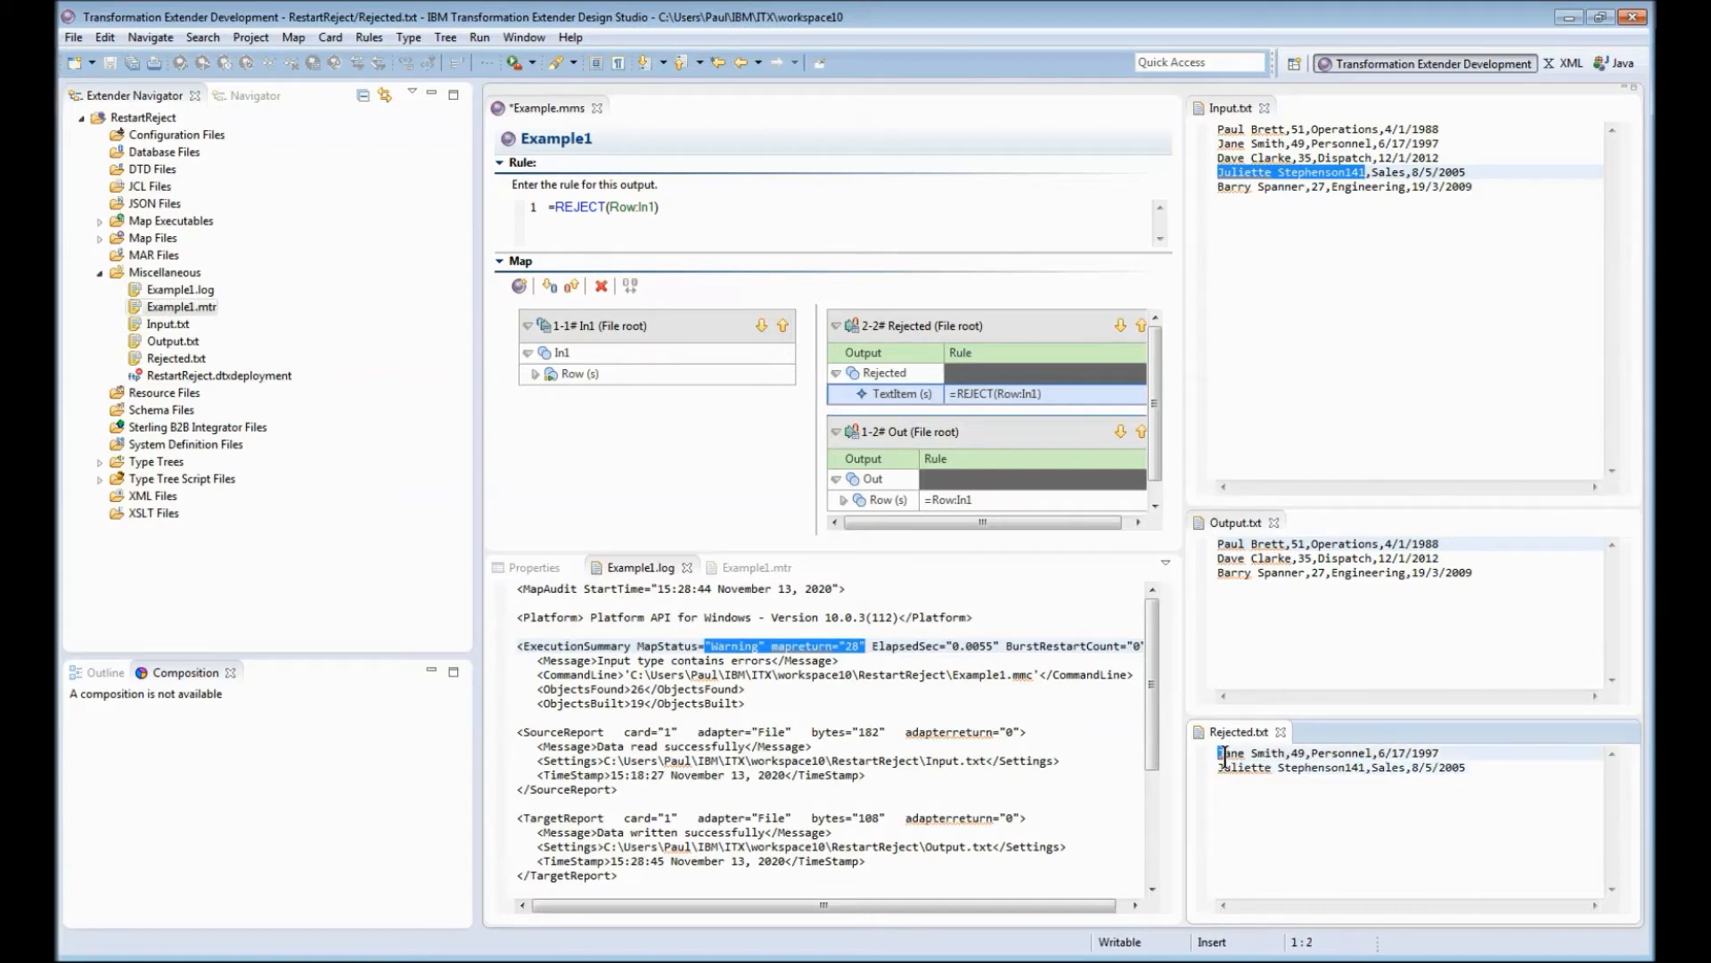
pyautogui.moveTo(1220, 753); pyautogui.dragTo(1463, 768)
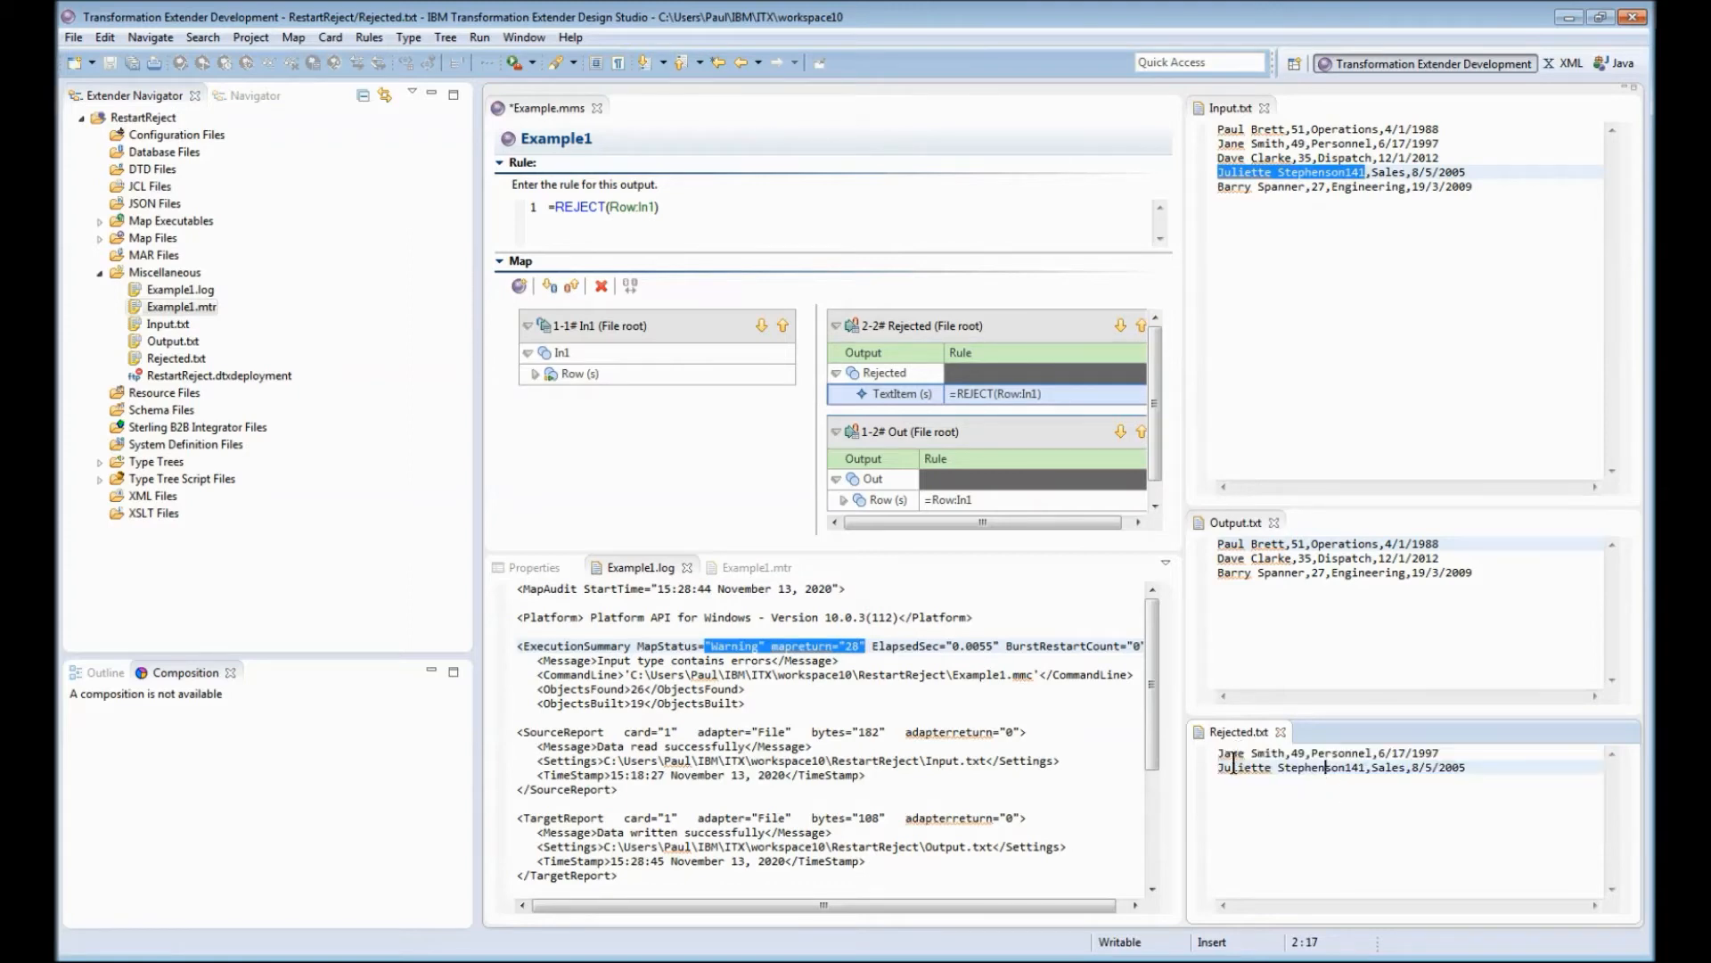
pyautogui.moveTo(1230, 752)
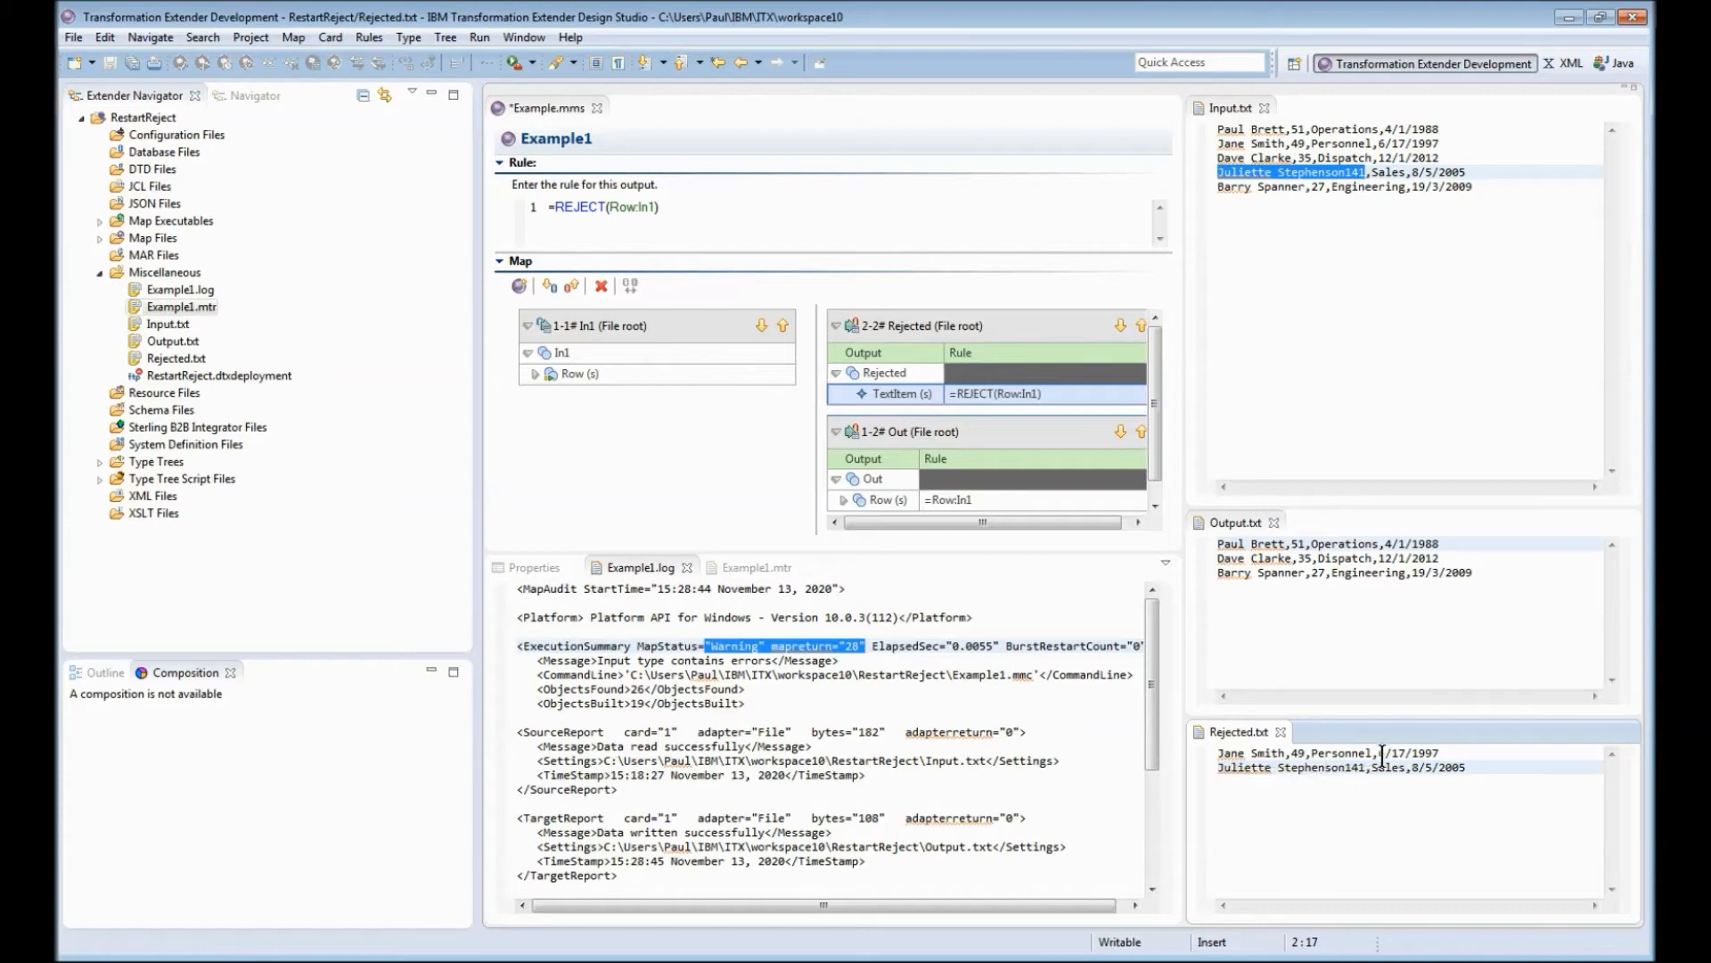
# Step: Correct the Personnel row's date in Input.txt from 6/17/1997 to 17/6/1997
pyautogui.click(1384, 753)
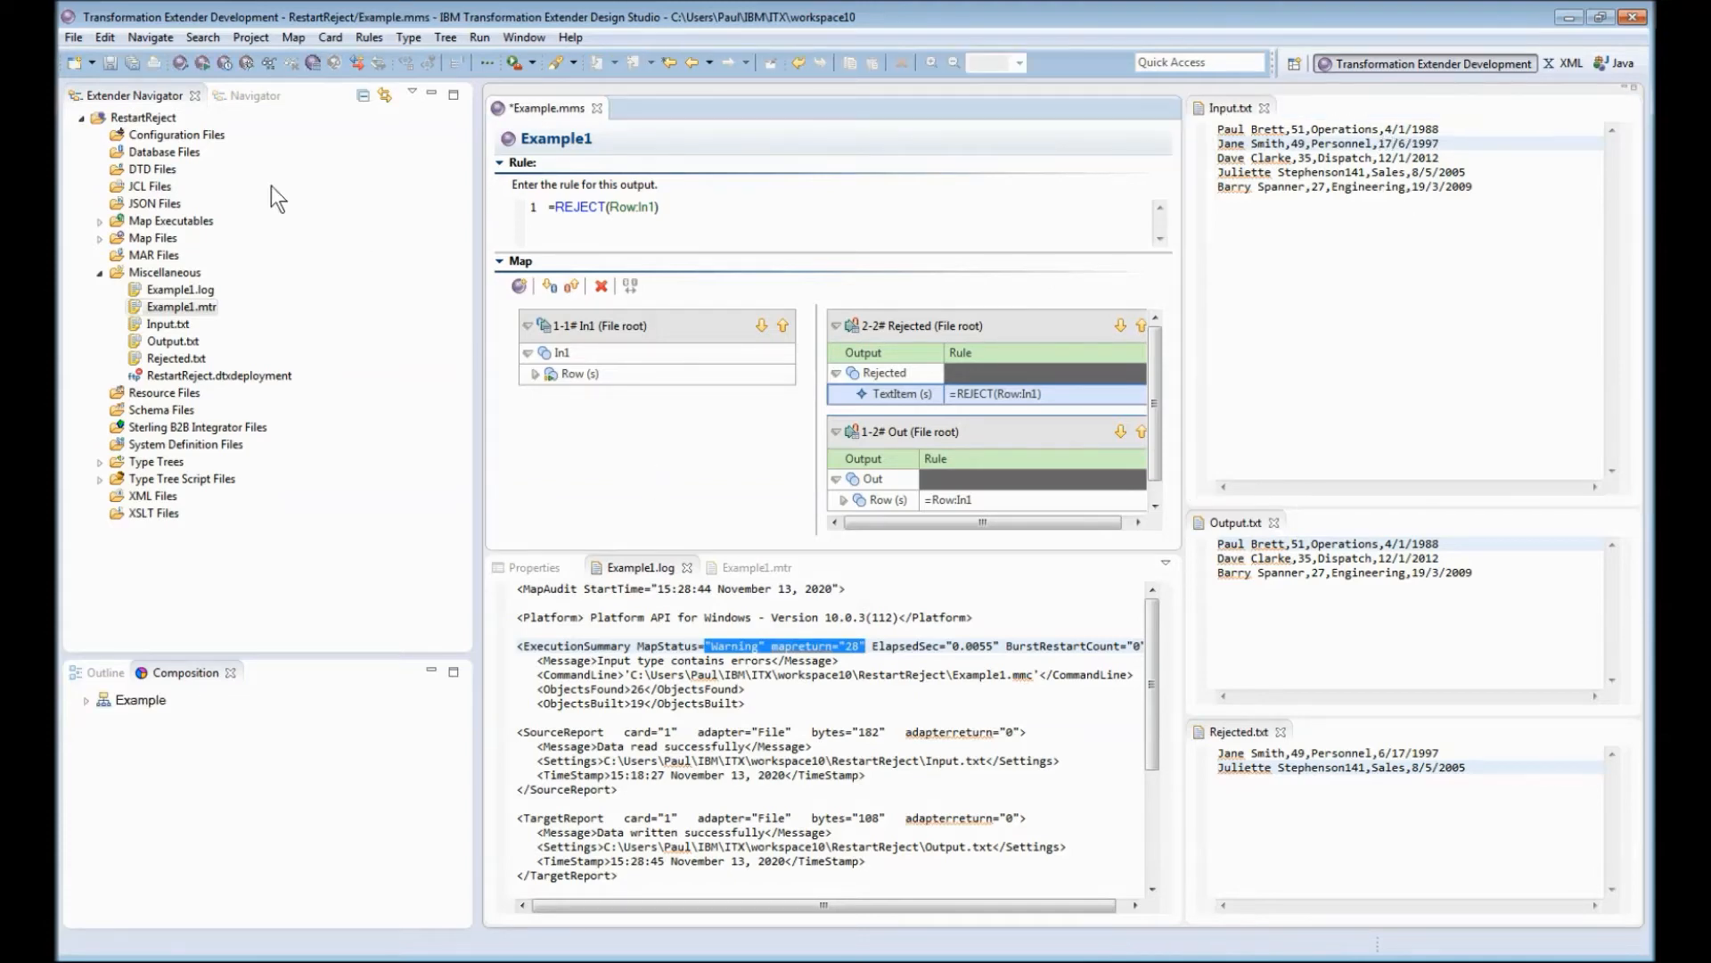
# Step: Rerun, save Input.txt with the comma before 141, rerun again and show the Example1.mtr trace
pyautogui.click(518, 285)
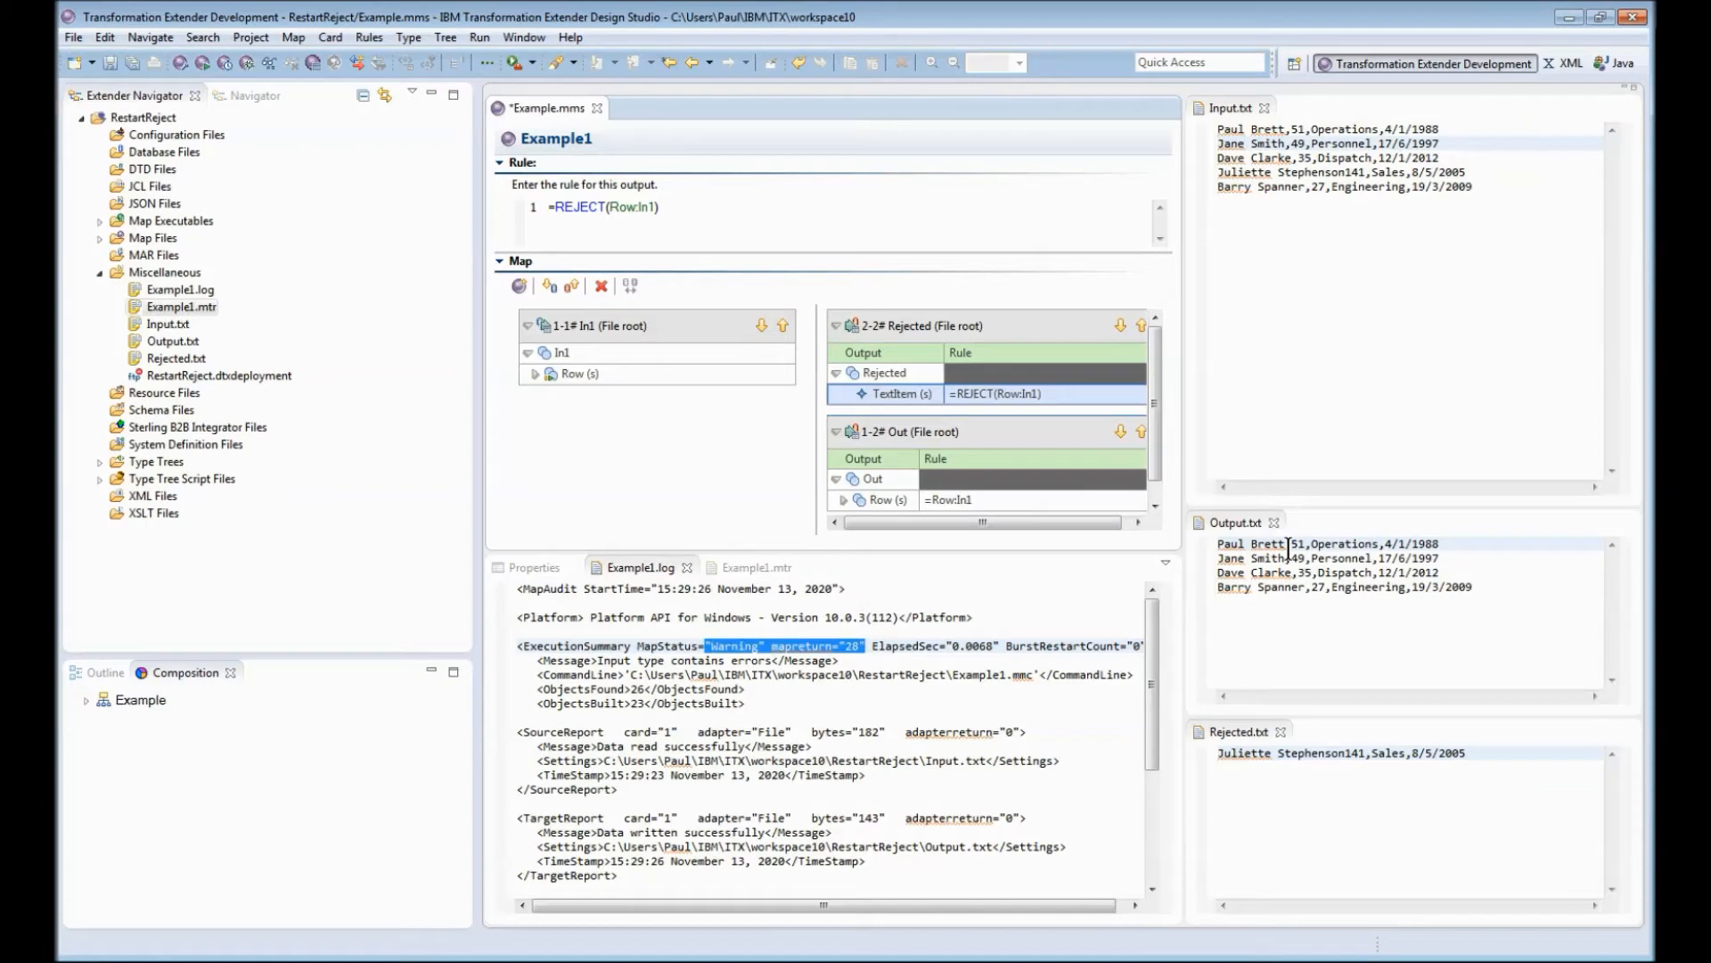
pyautogui.moveTo(1317, 775)
pyautogui.write(',')
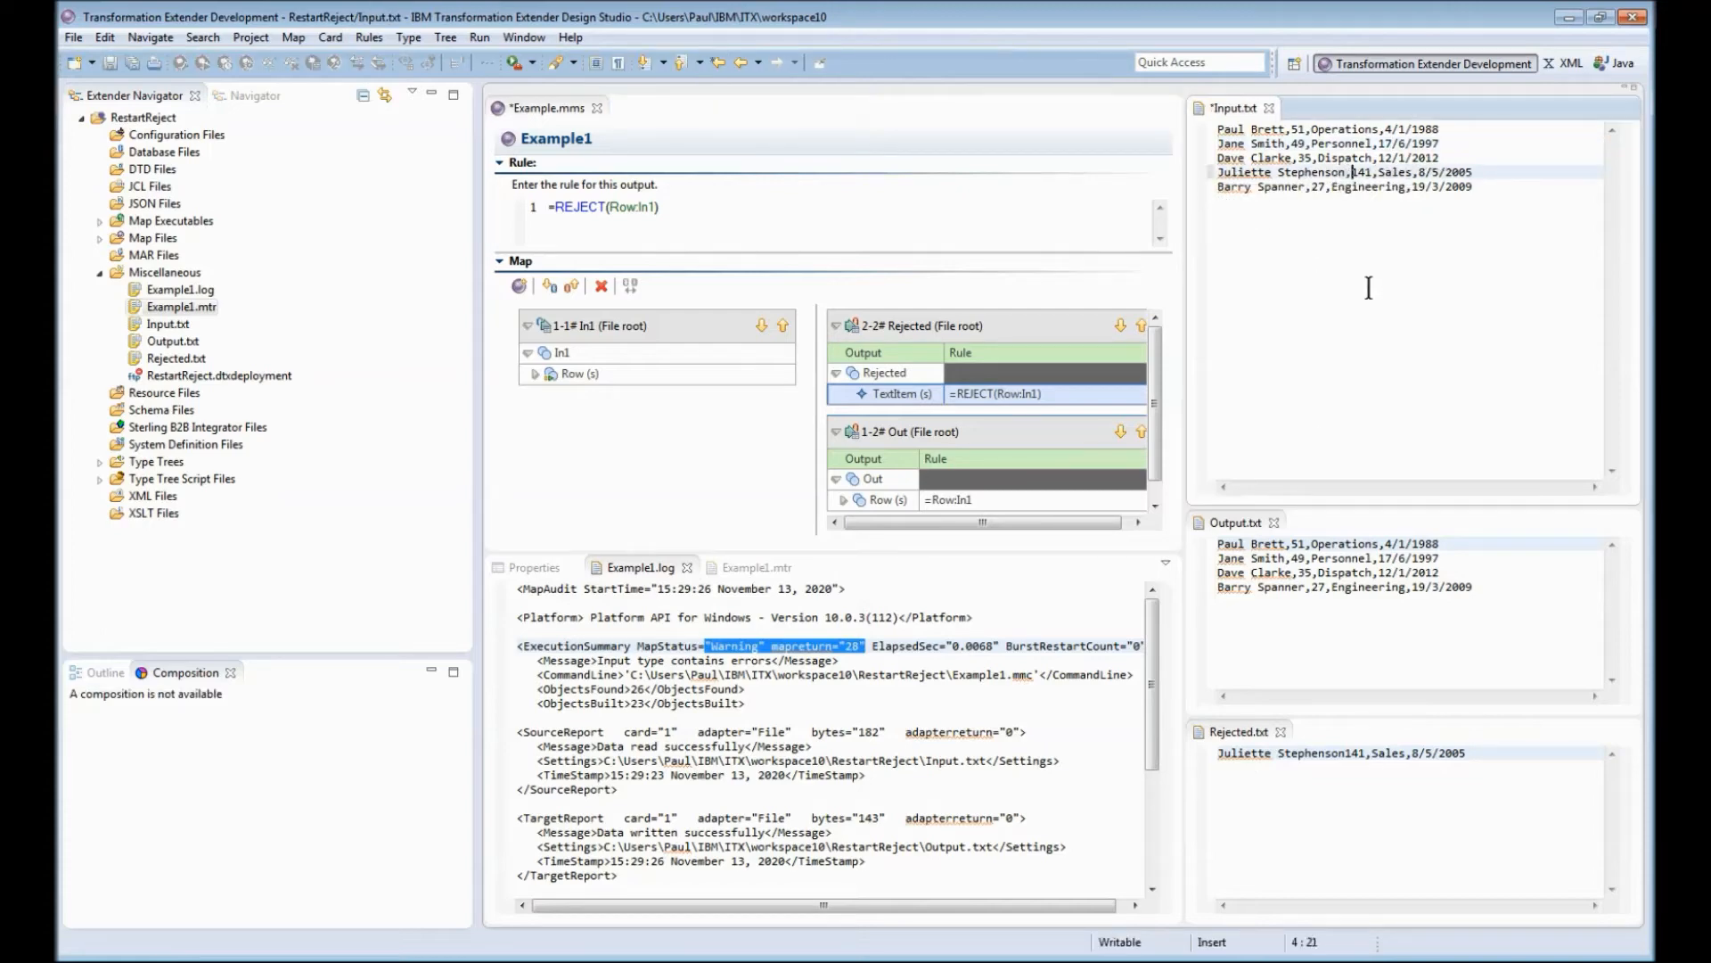
pyautogui.press('ctrl+s')
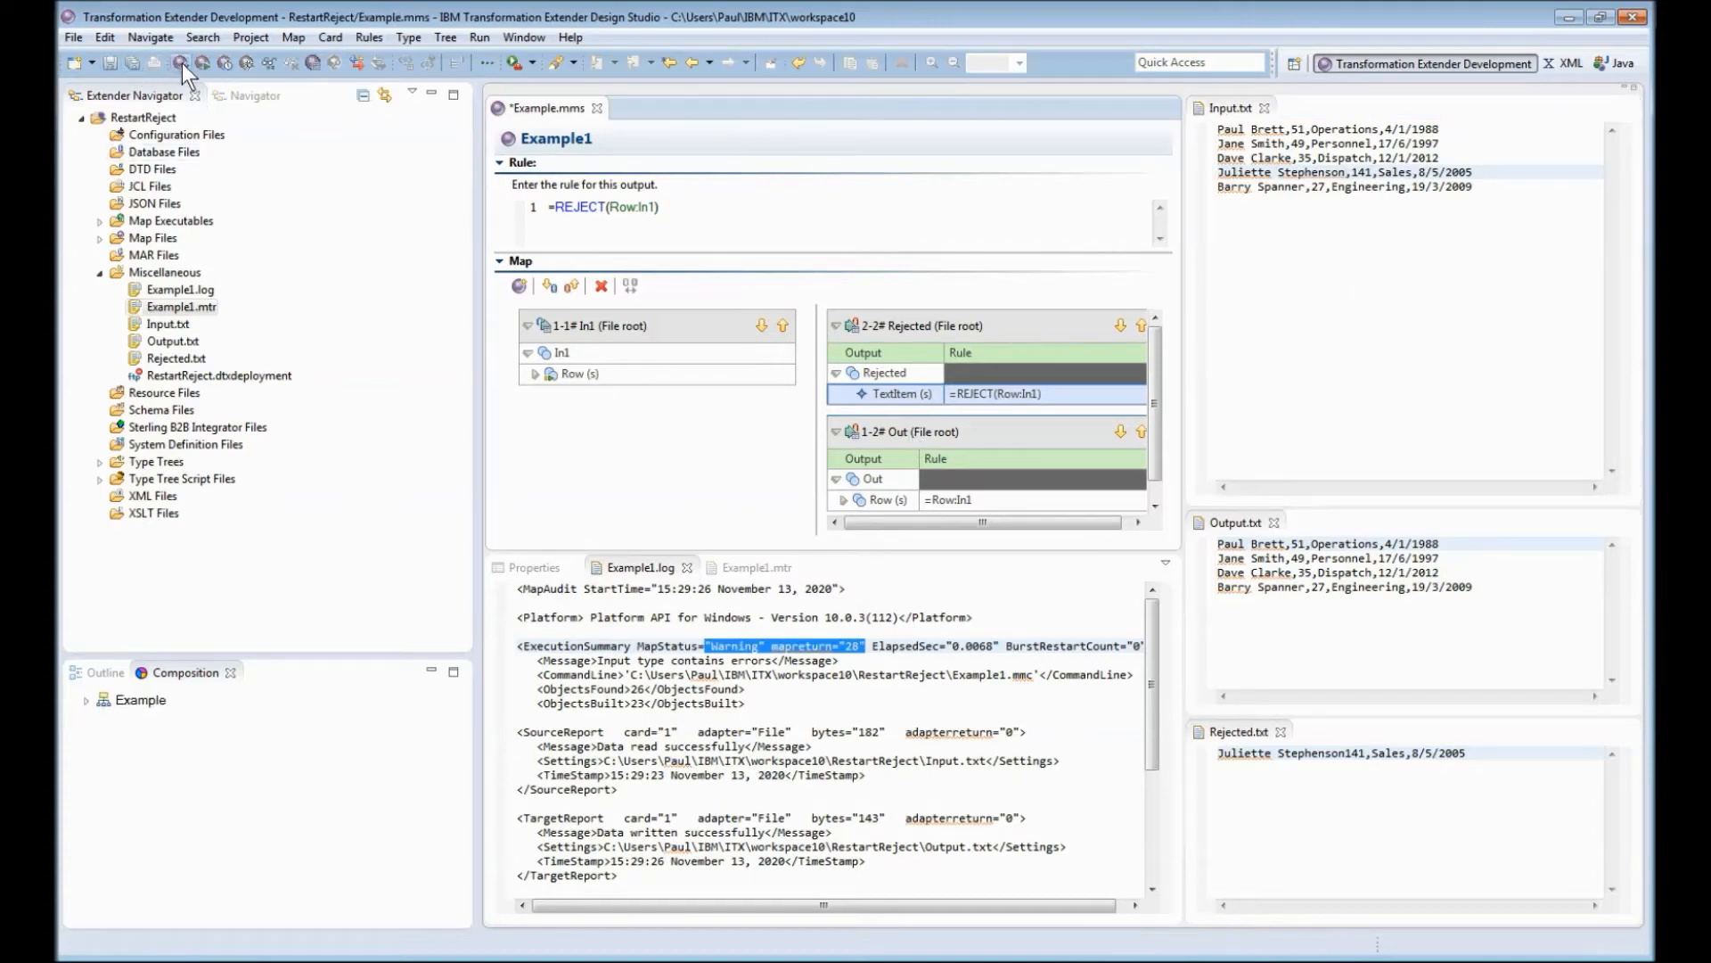
pyautogui.click(181, 62)
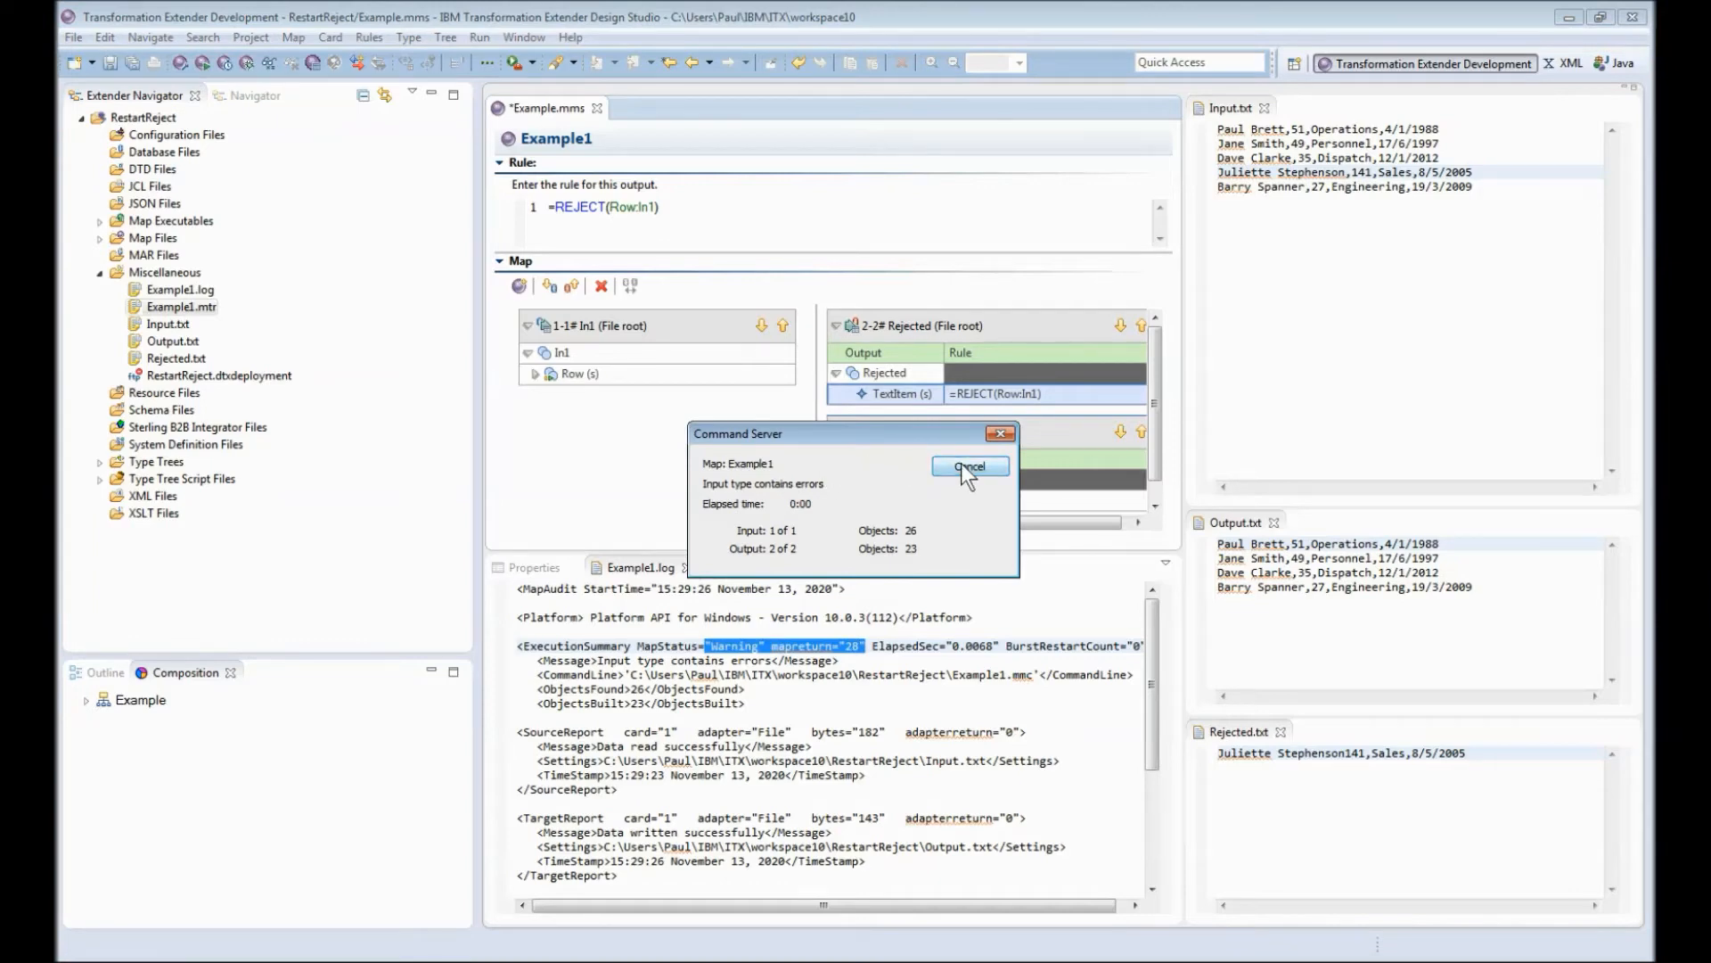
pyautogui.click(968, 467)
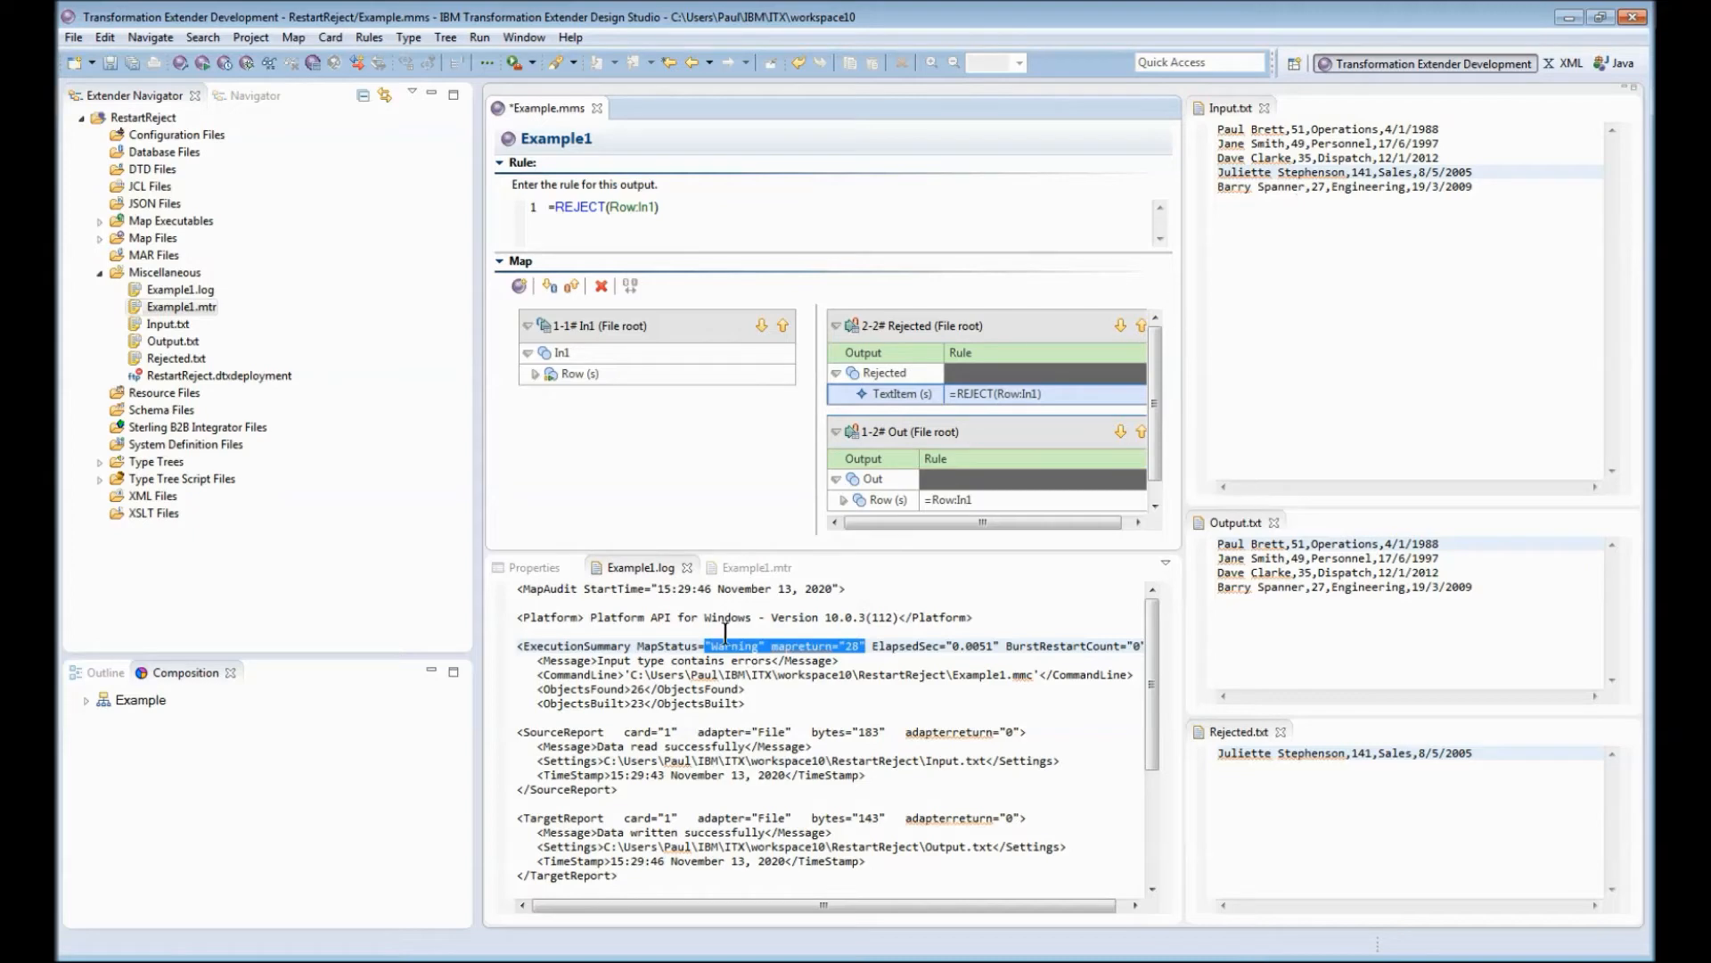
pyautogui.click(755, 567)
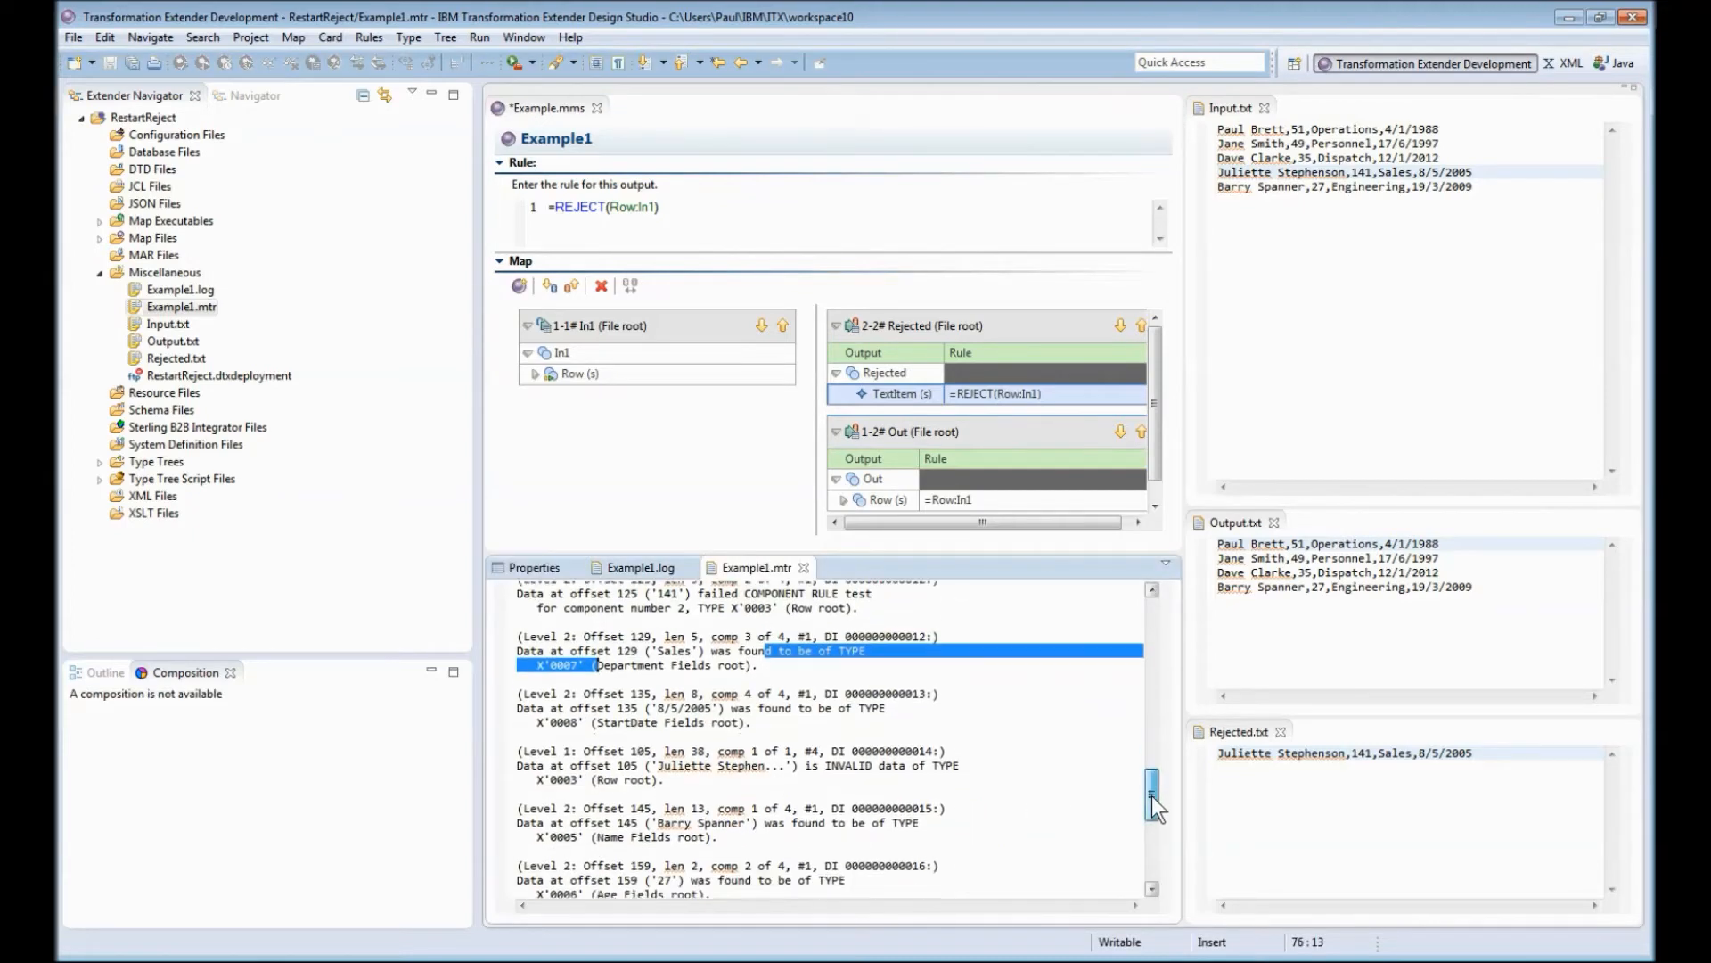
# Step: Locate and highlight the trace message where 141 failed the COMPONENT RULE test
pyautogui.scroll(-3)
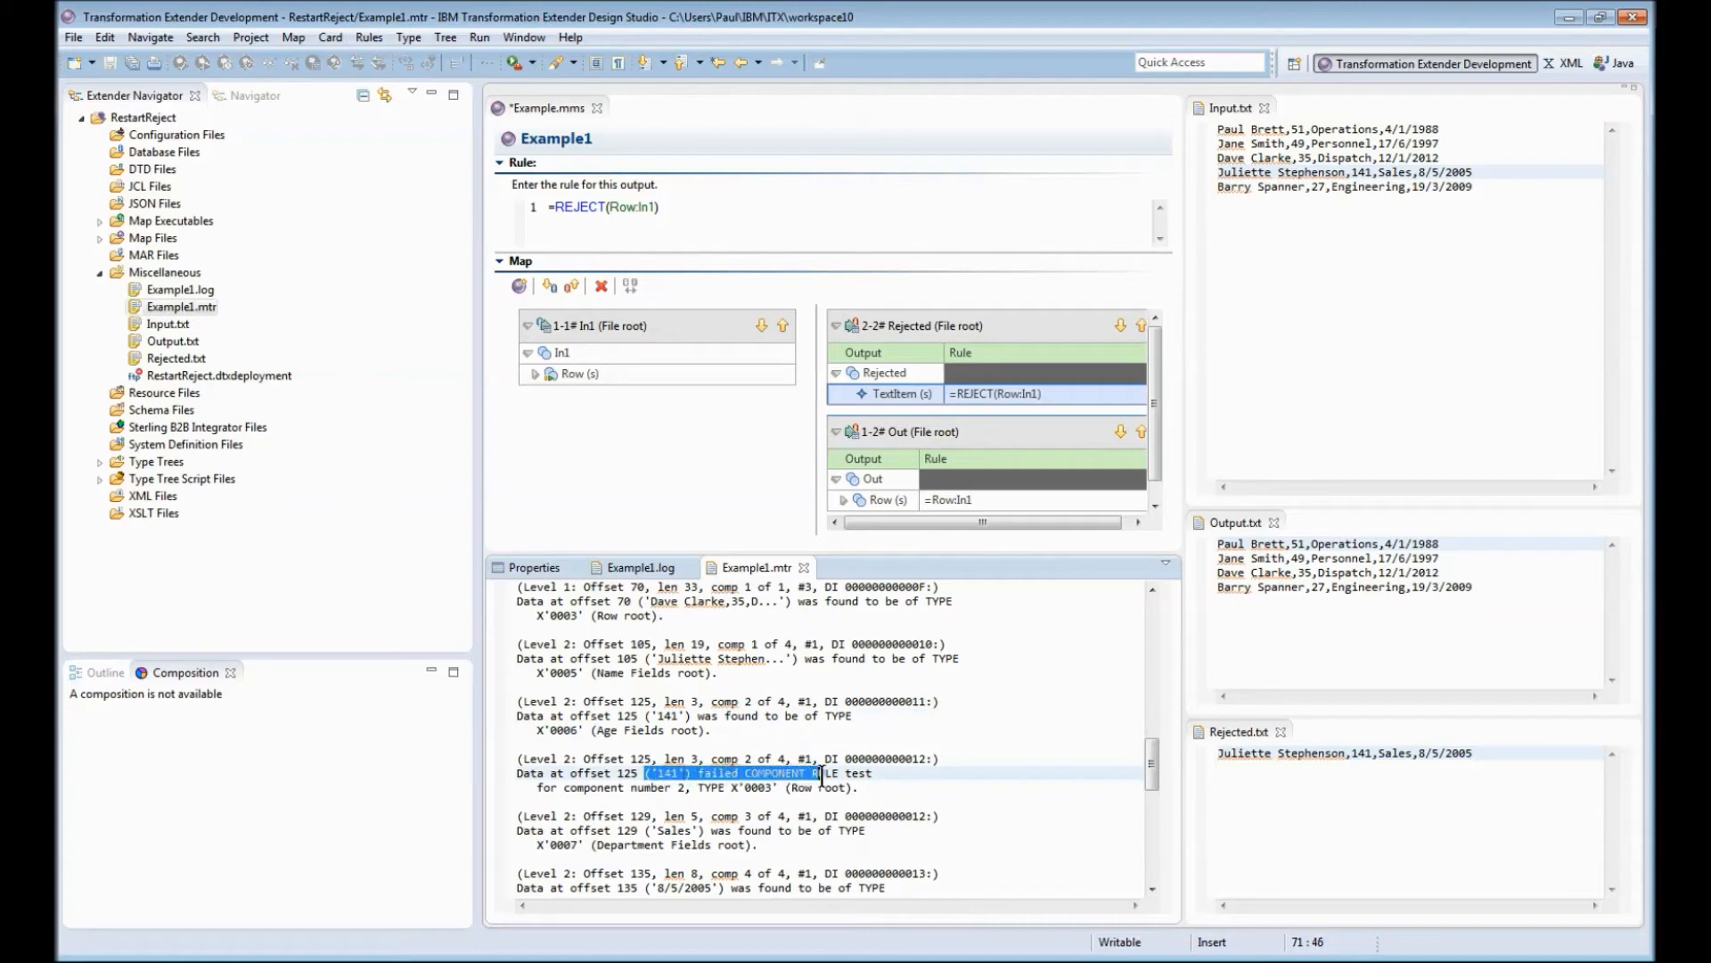
pyautogui.moveTo(808, 773); pyautogui.dragTo(874, 787)
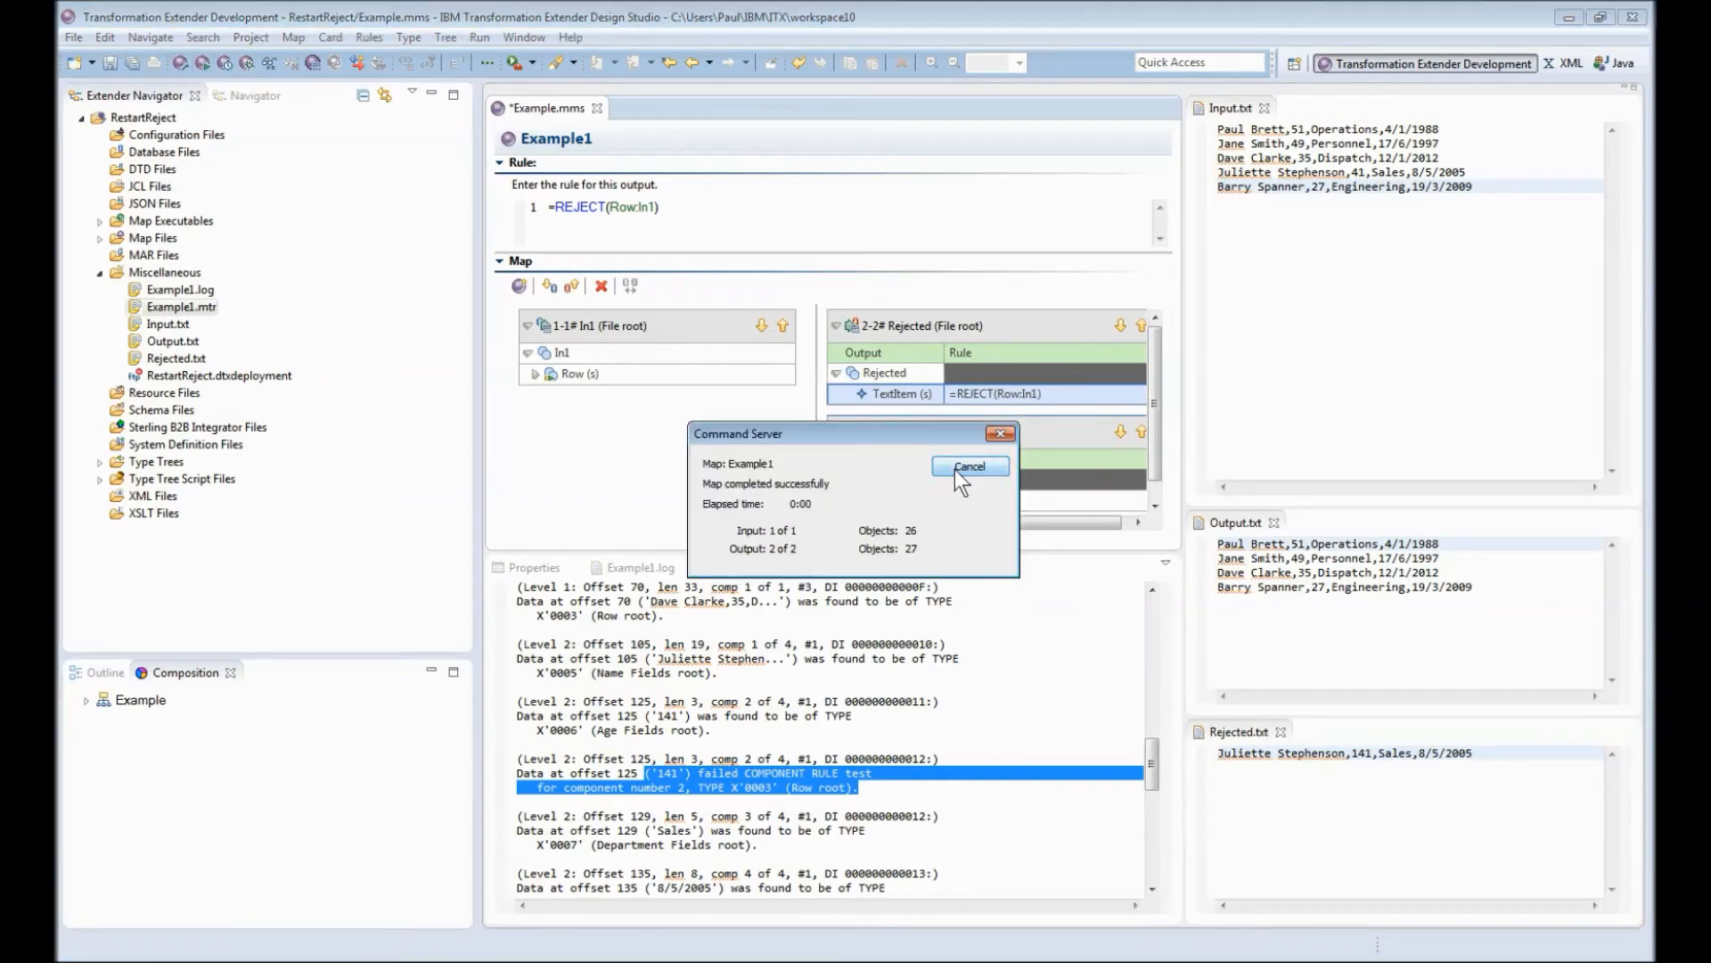
# Step: Dismiss the Command Server status after the run with age 41 finishes Valid
pyautogui.click(967, 467)
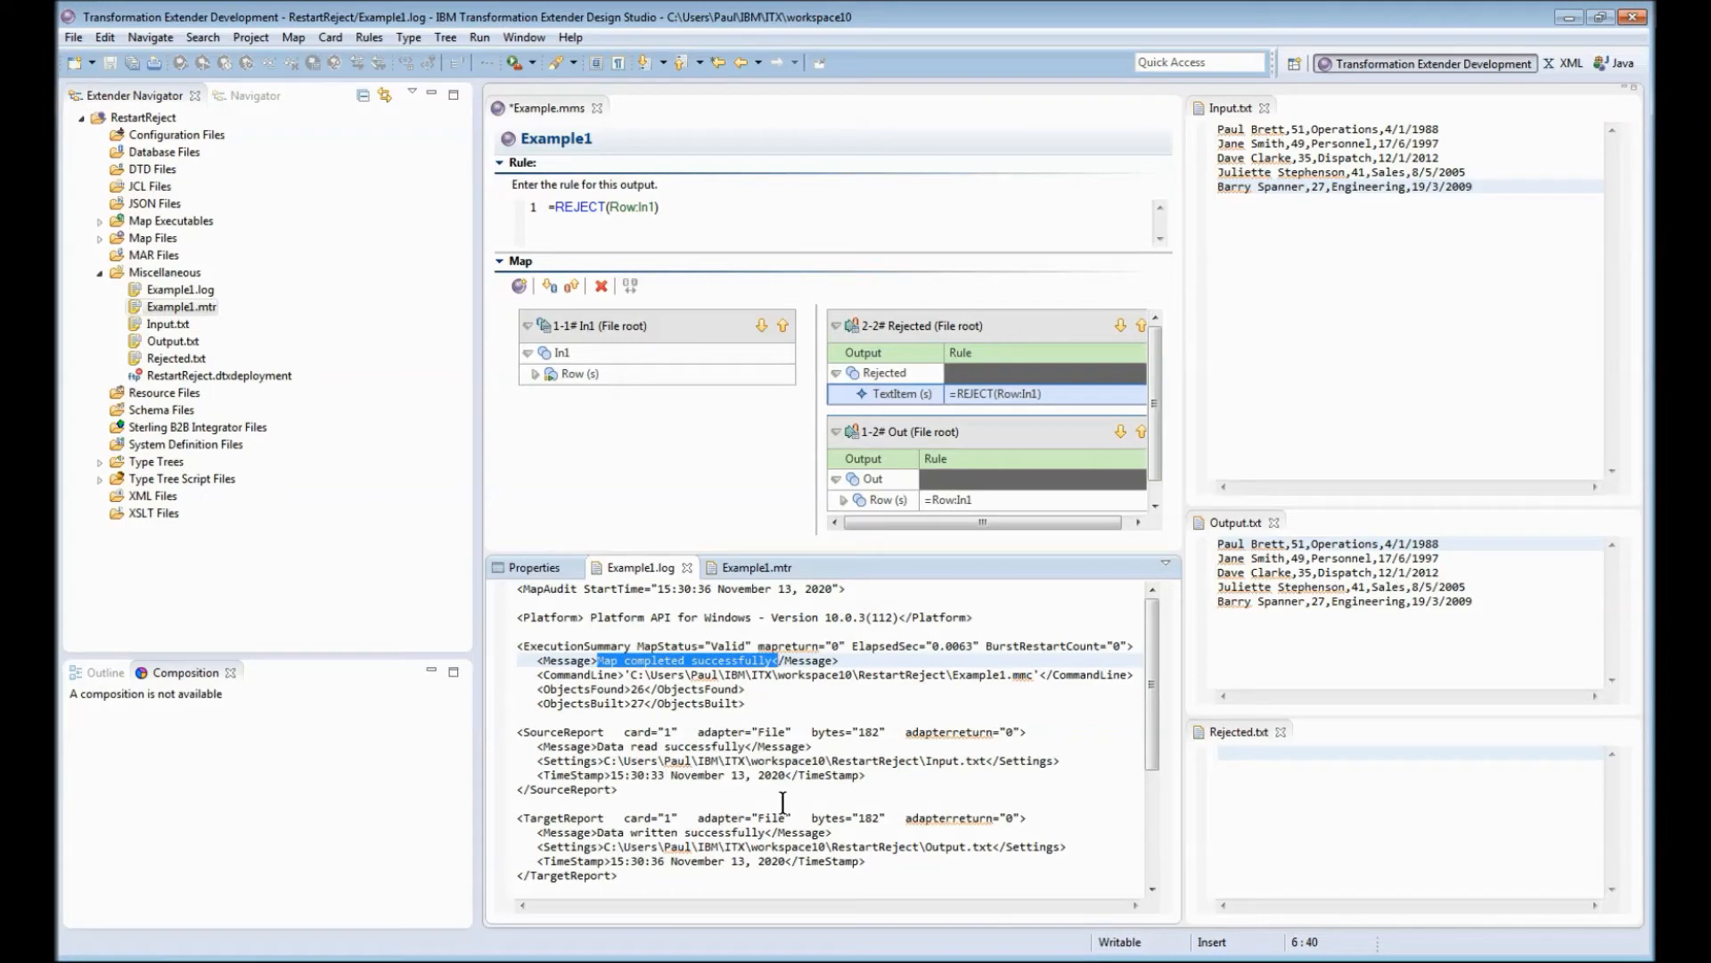
pyautogui.moveTo(620, 535)
pyautogui.write('1')
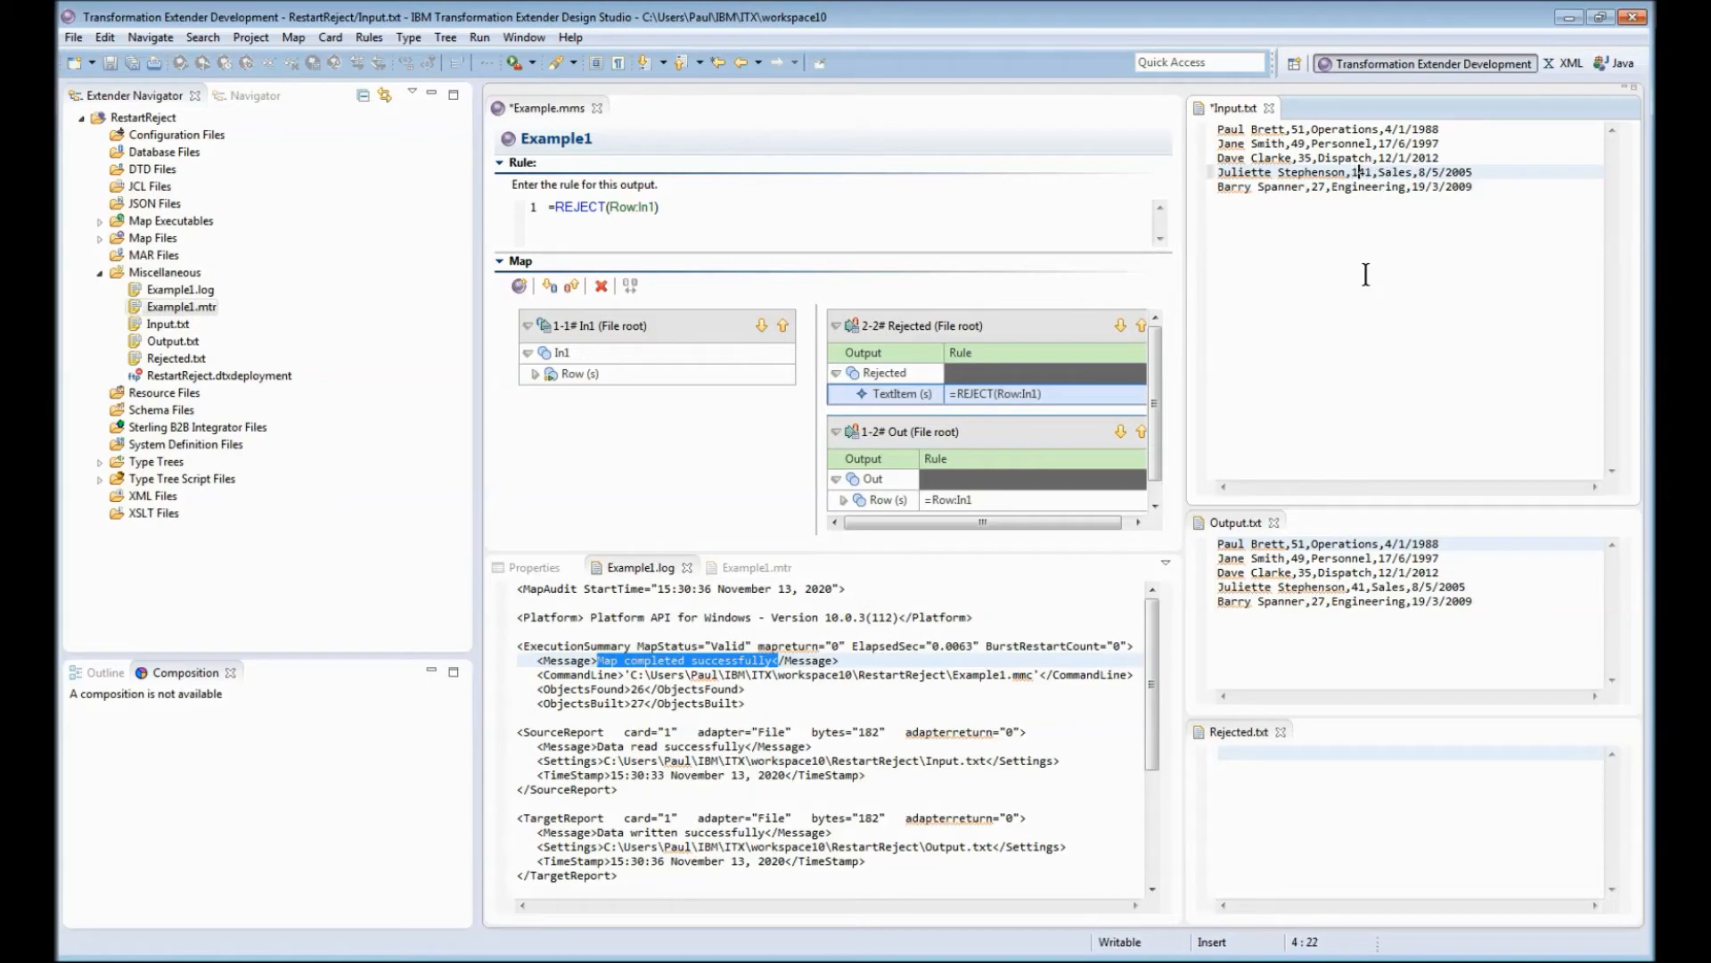
# Step: Restore the 6/17/1997 date and 141 age in Input.txt and rerun the map
pyautogui.click(1370, 143)
pyautogui.write('6/')
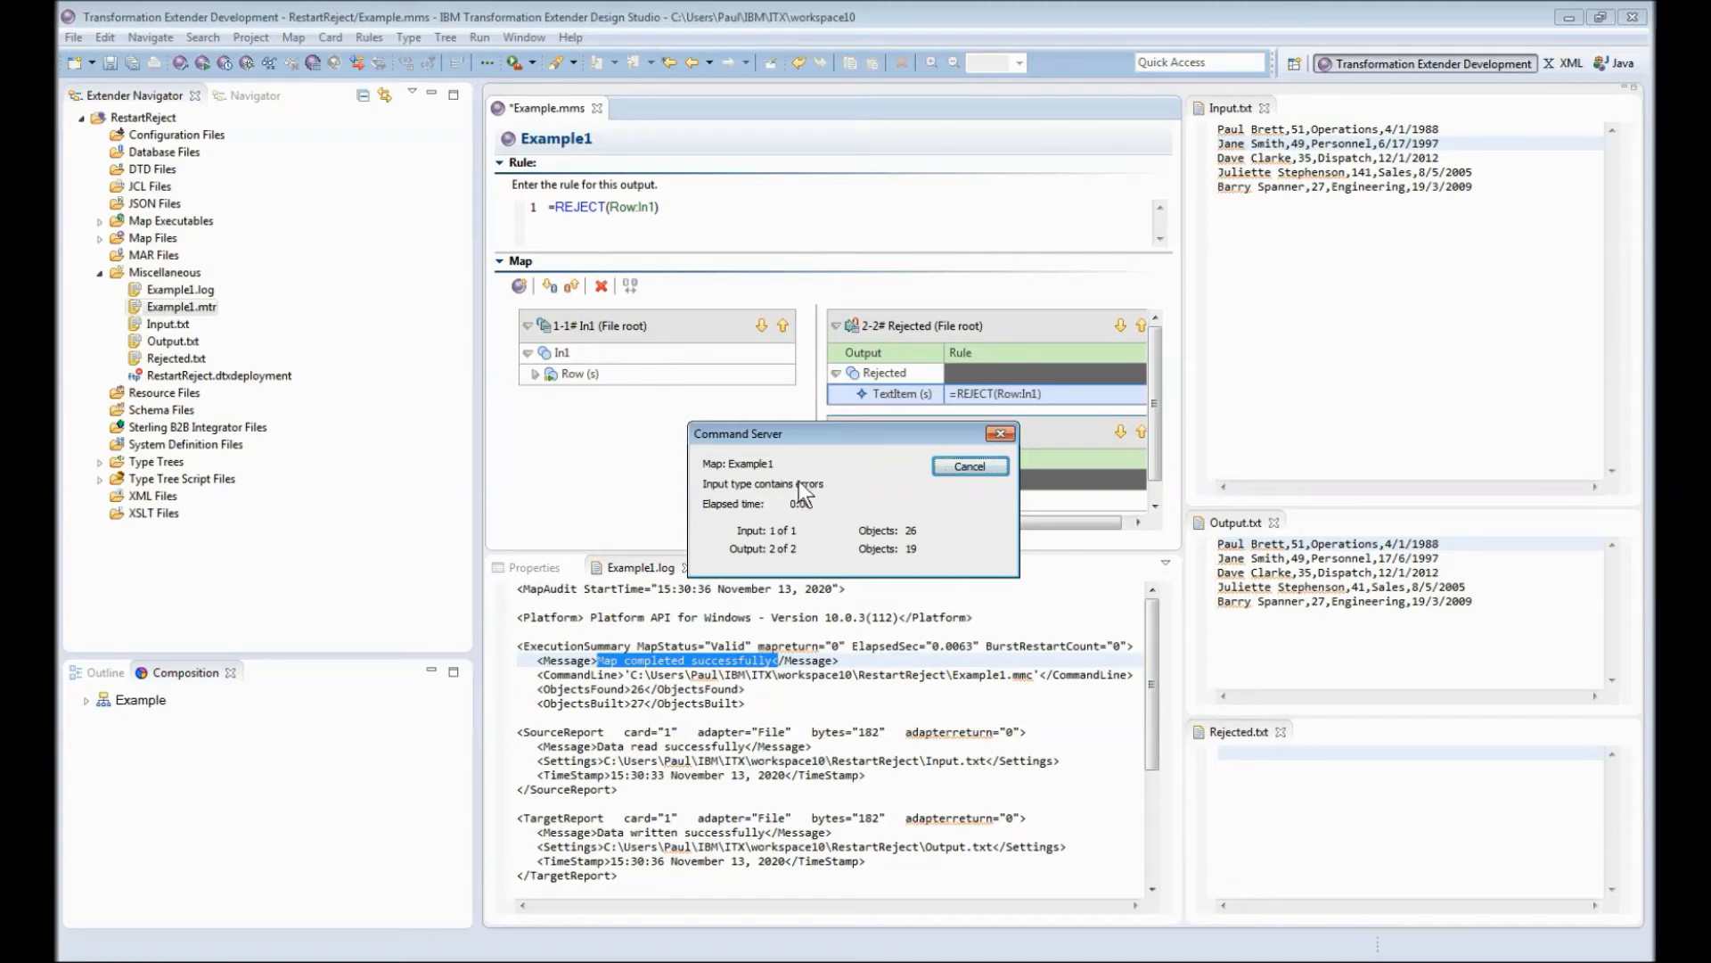
pyautogui.click(967, 467)
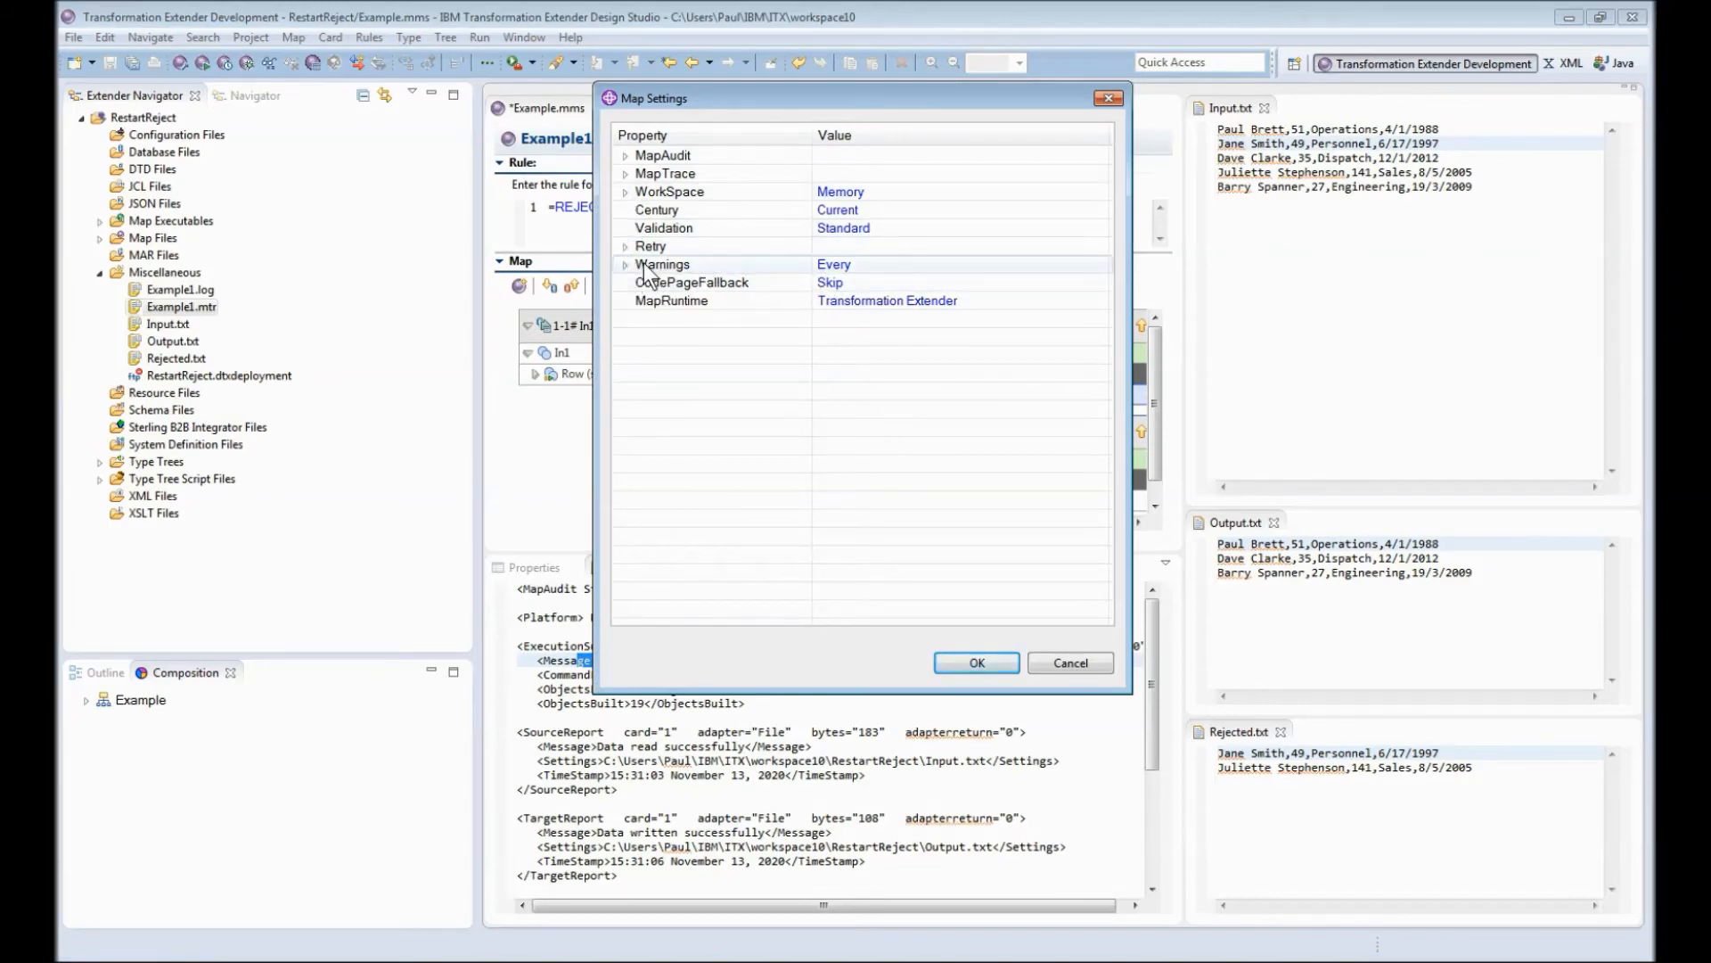
# Step: Set Warnings to Custom with 'Input type contains errors' reported as Ignore
pyautogui.click(623, 263)
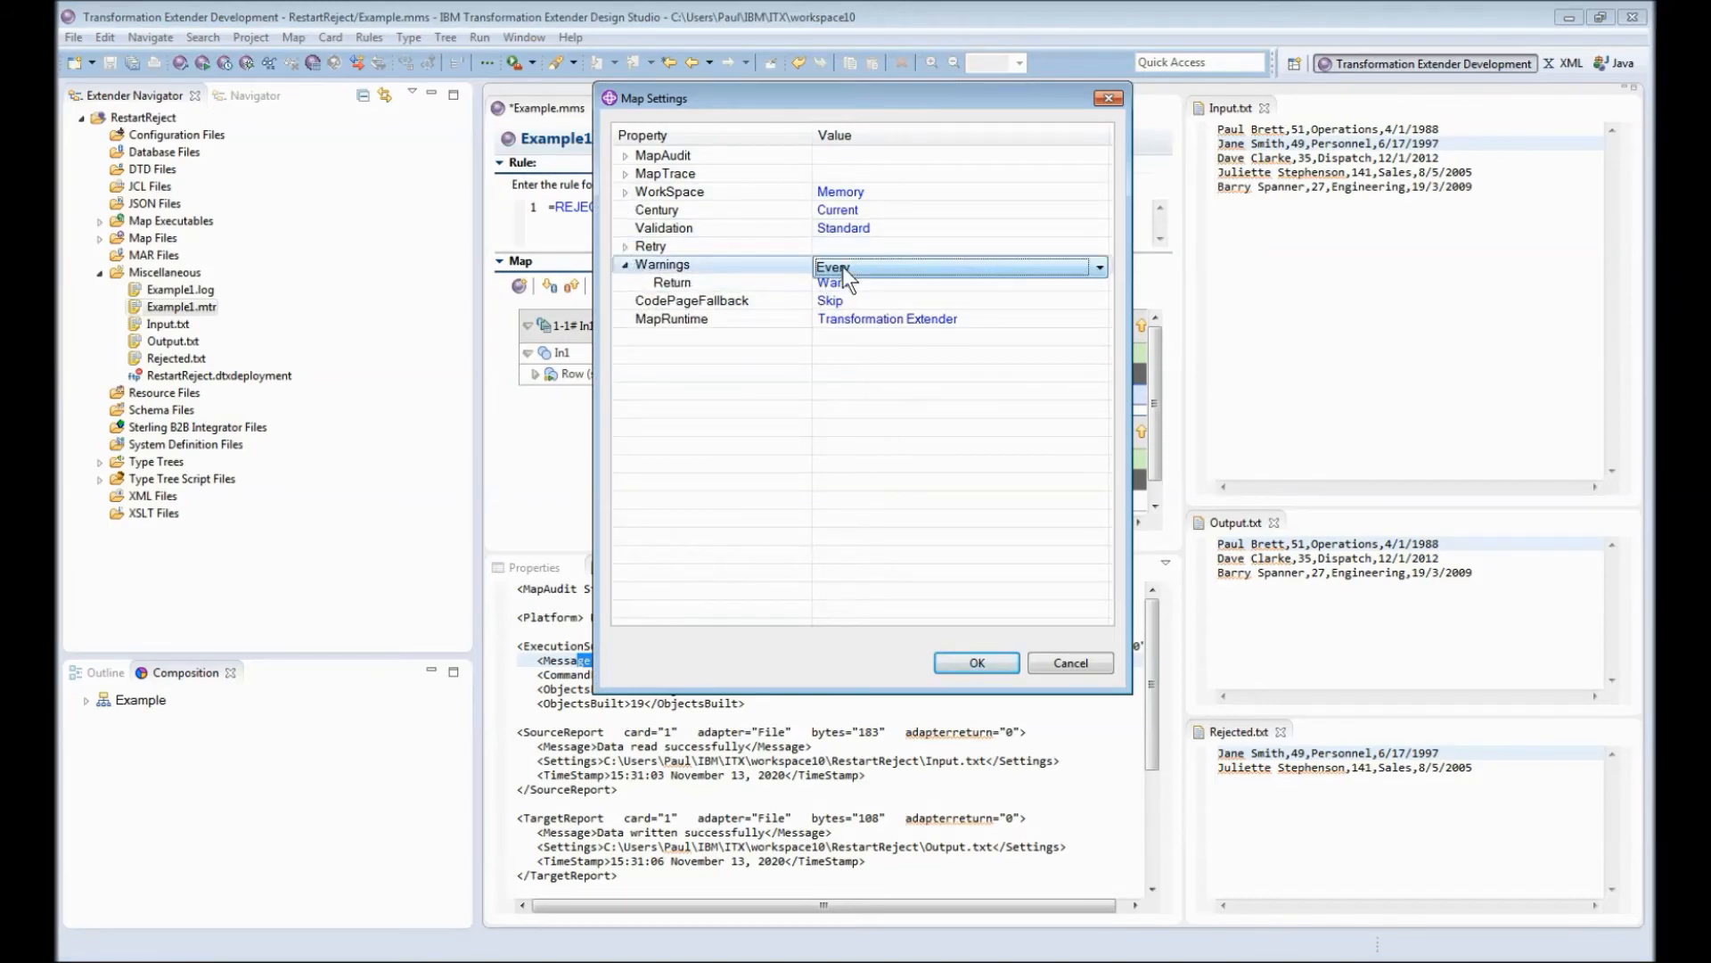
pyautogui.click(1098, 267)
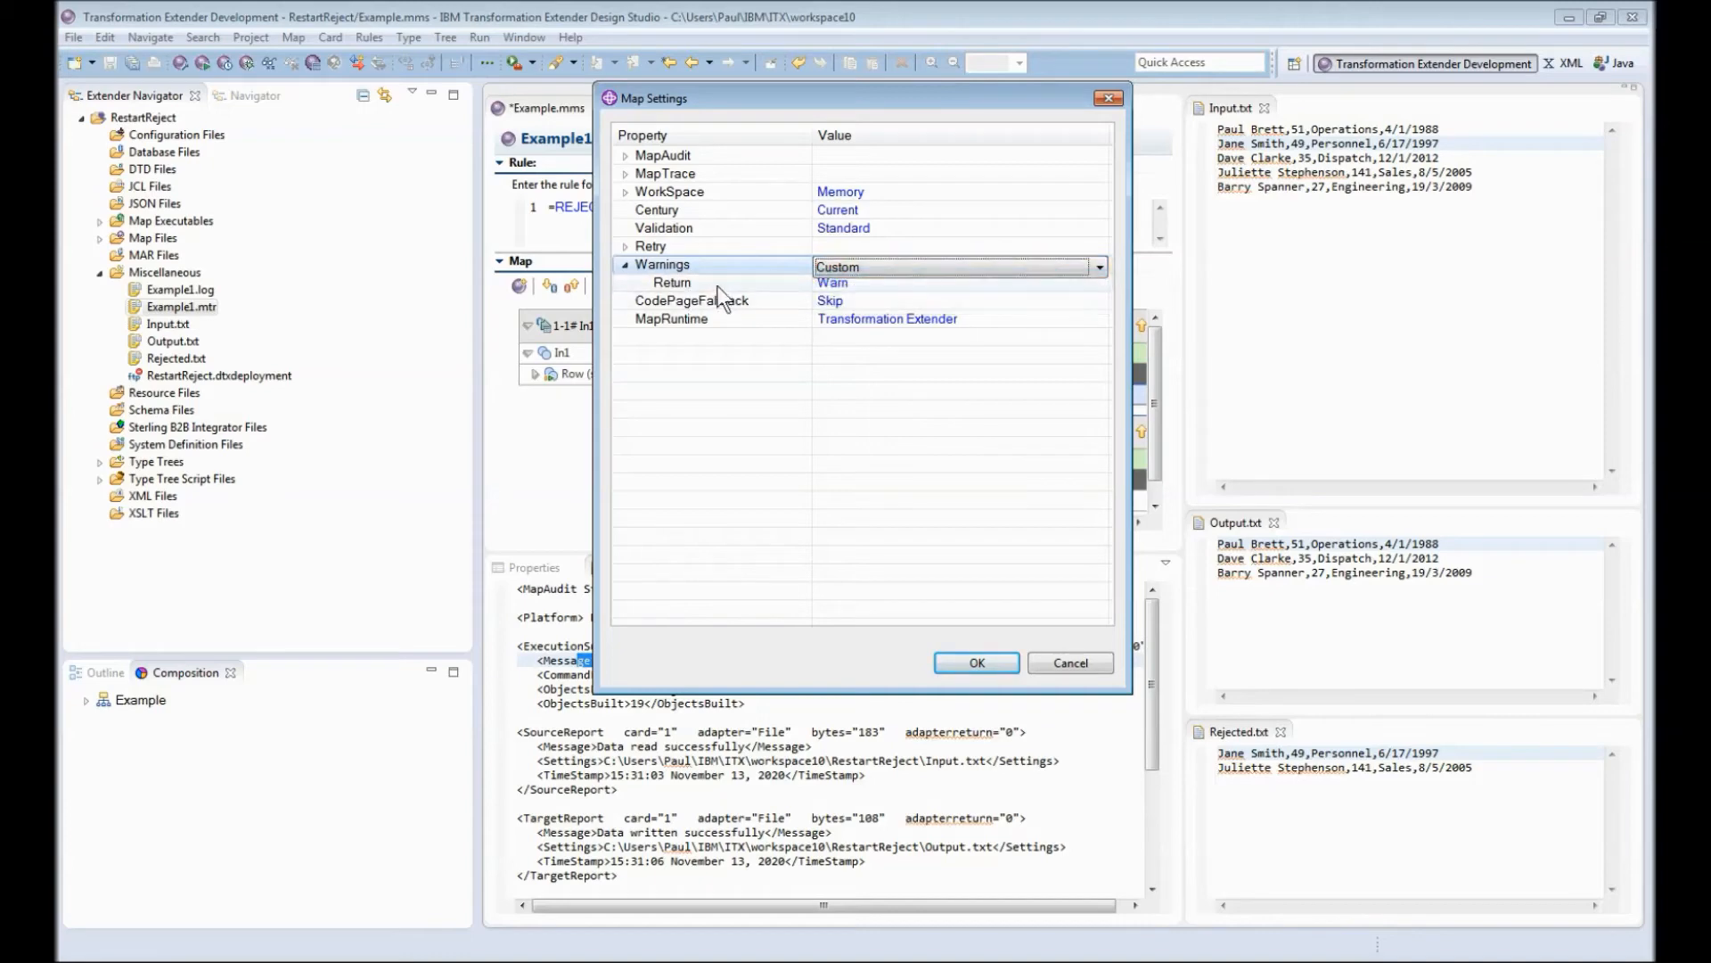
pyautogui.click(626, 264)
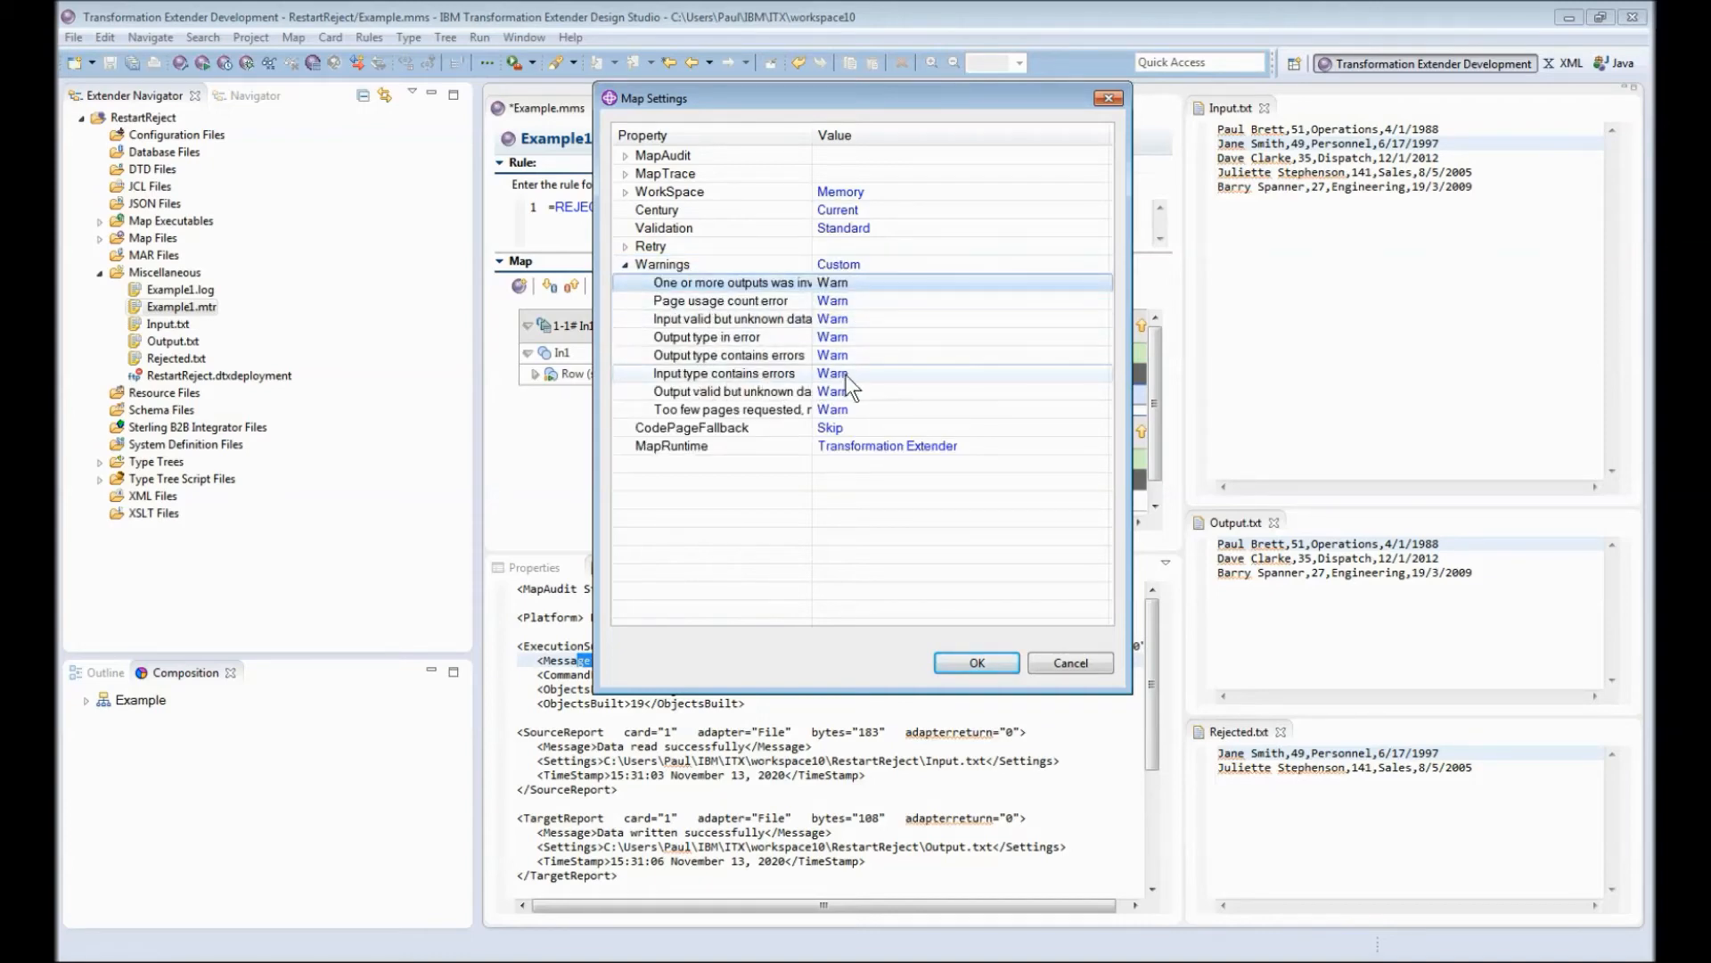
pyautogui.click(928, 373)
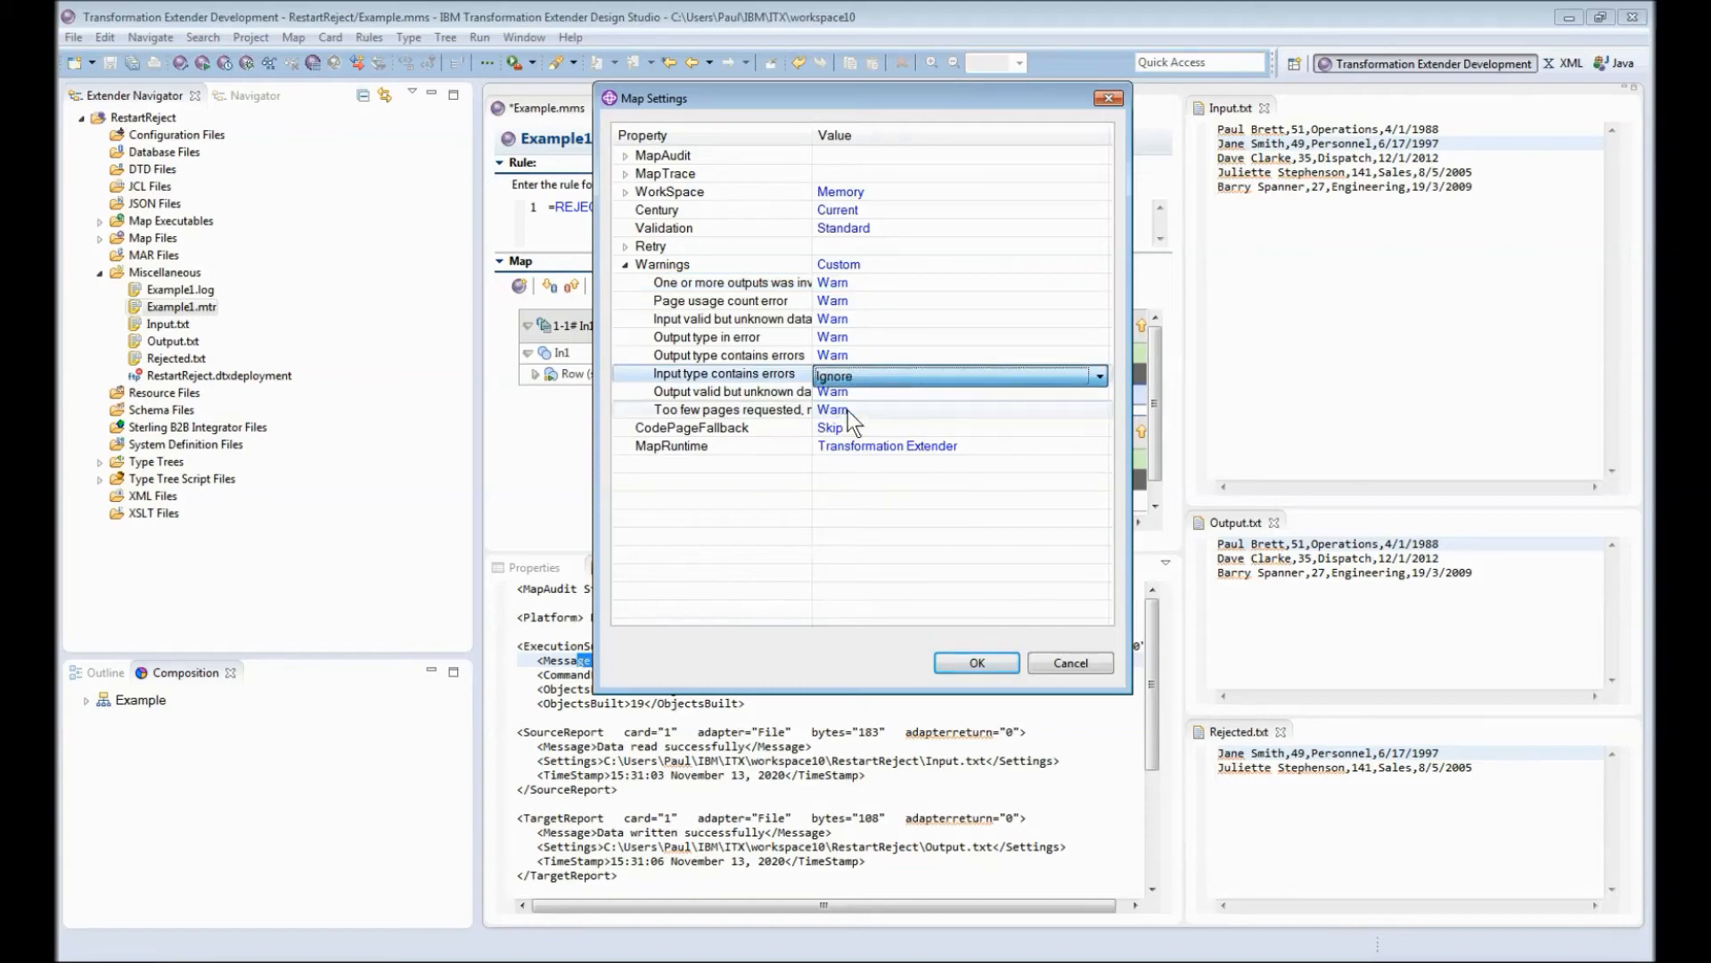
pyautogui.click(973, 663)
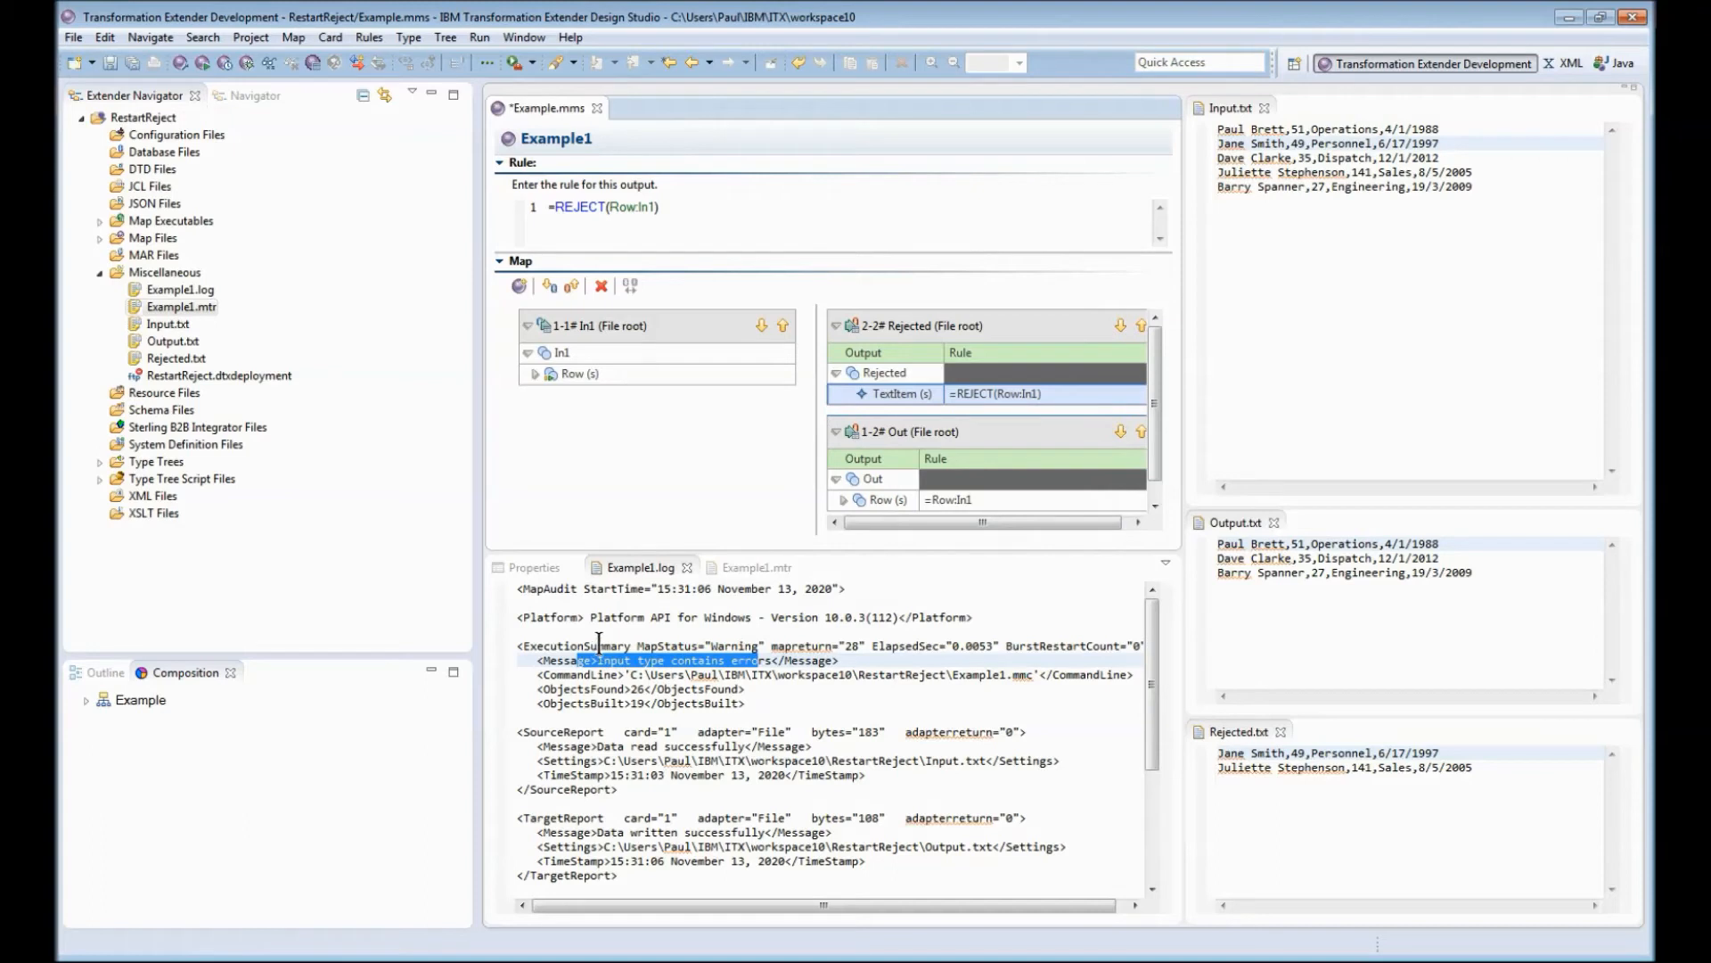
pyautogui.moveTo(757, 407)
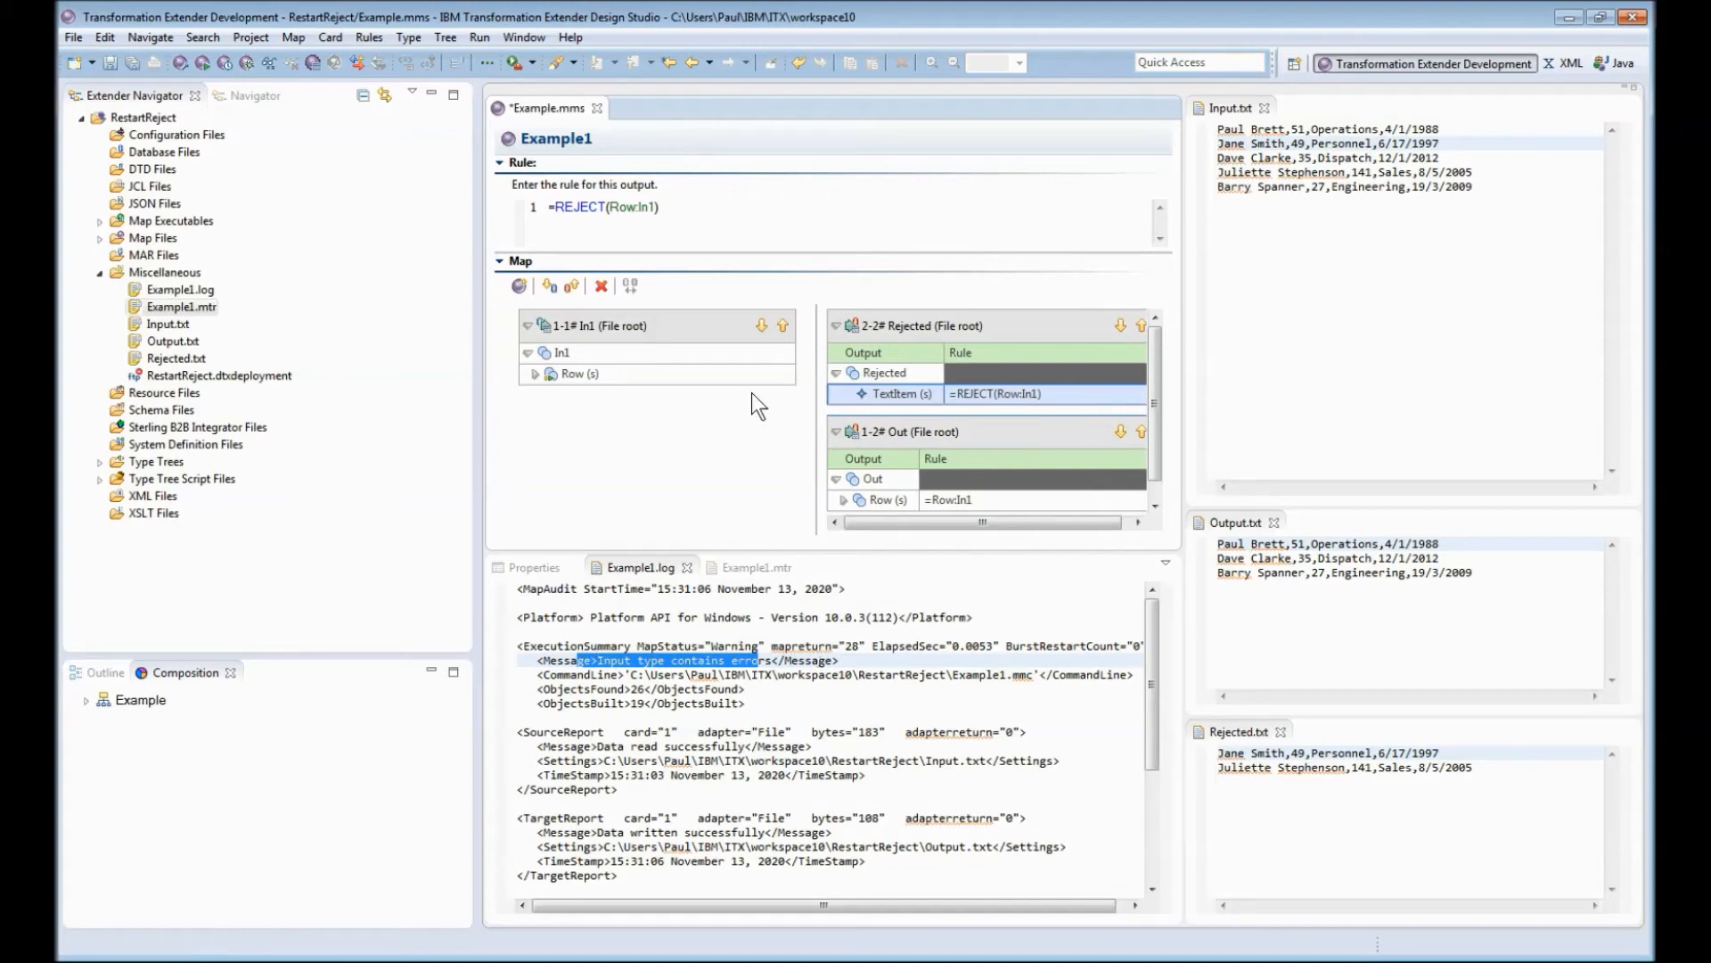
pyautogui.moveTo(763, 487)
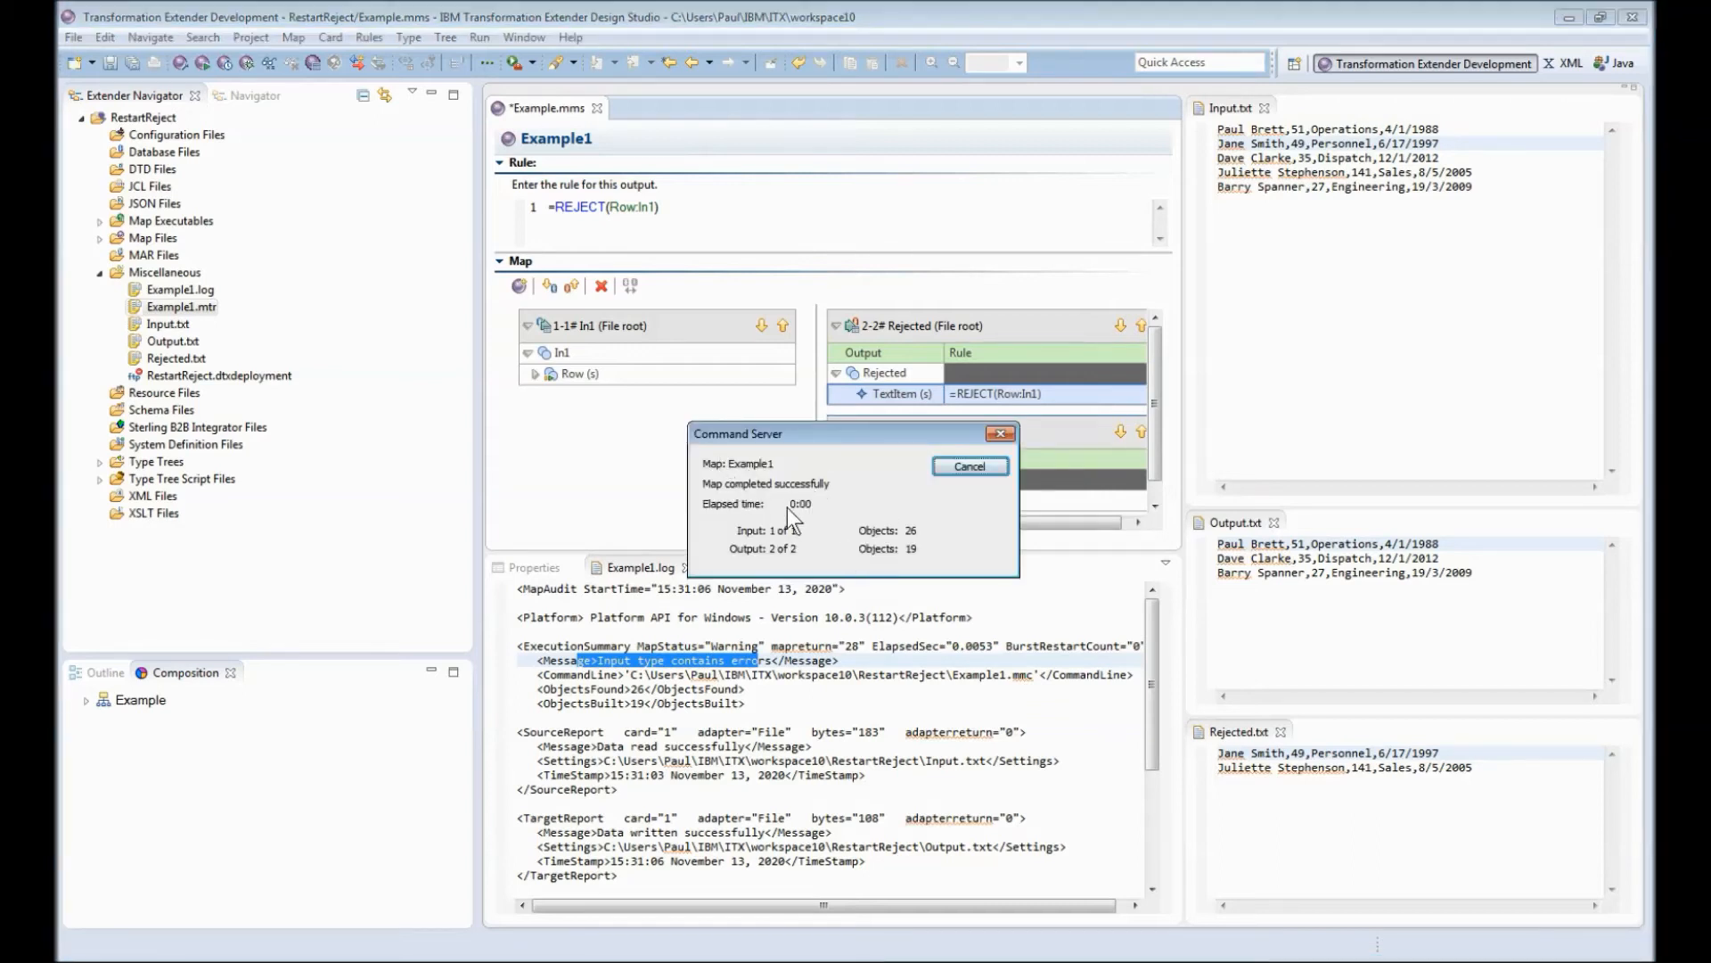
# Step: Rerun the map and highlight the 'input type contains errors' log message
pyautogui.click(968, 467)
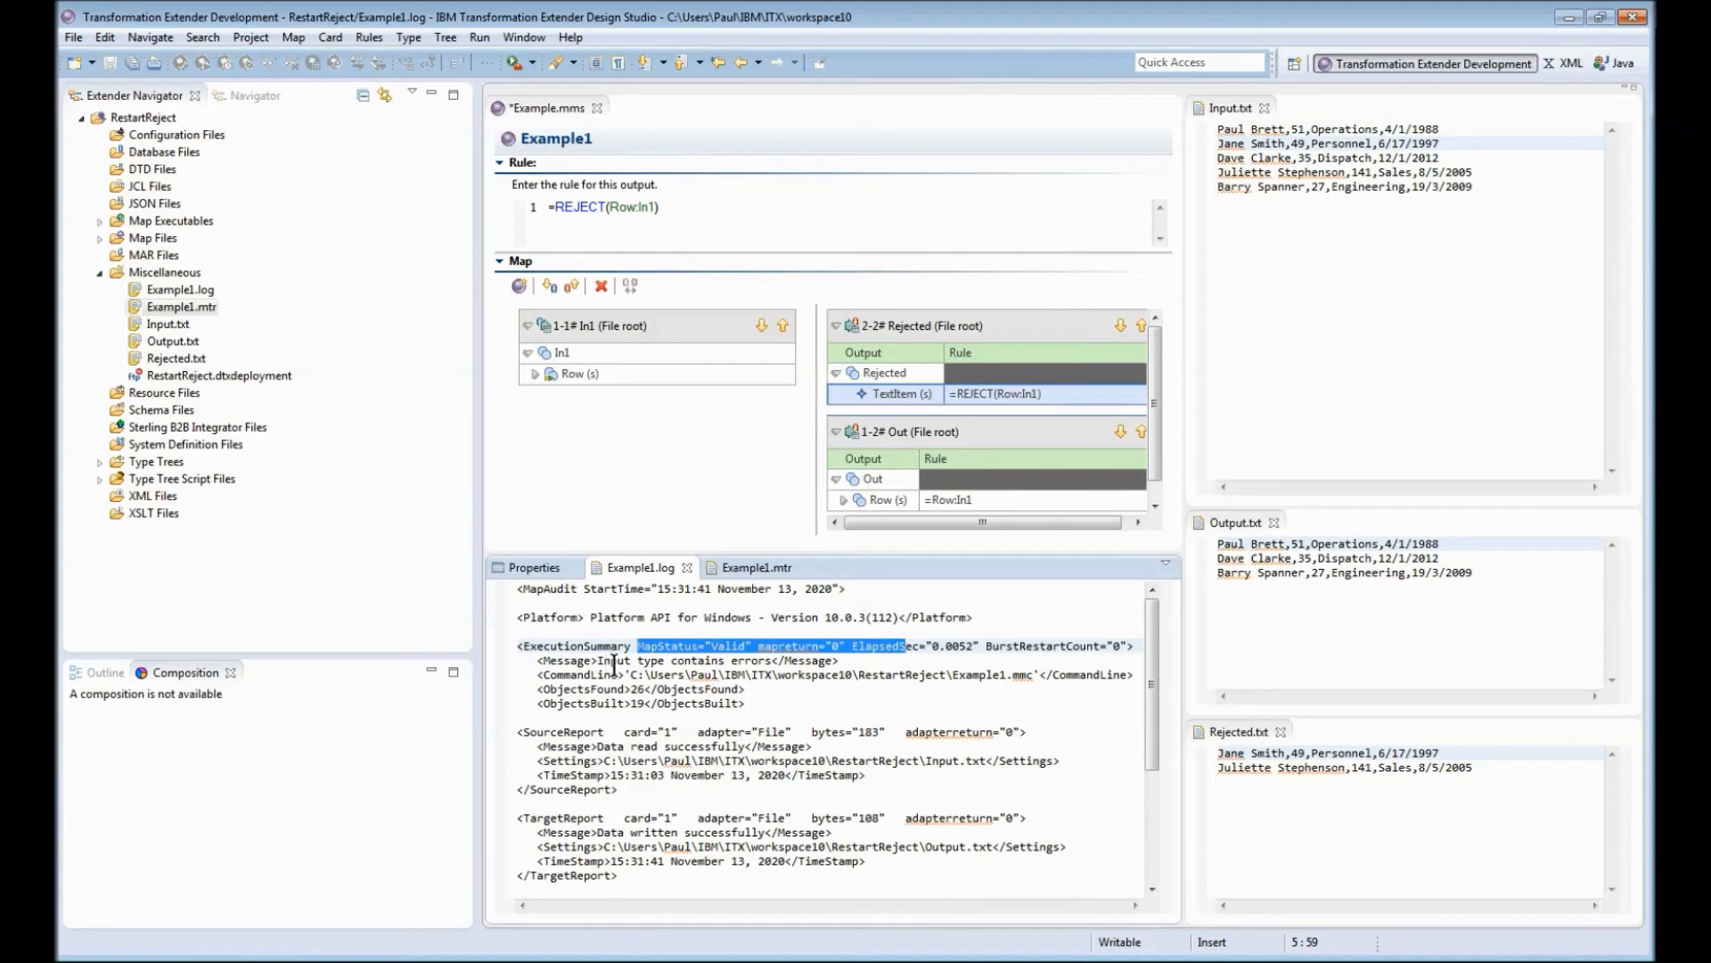
pyautogui.doubleClick(682, 660)
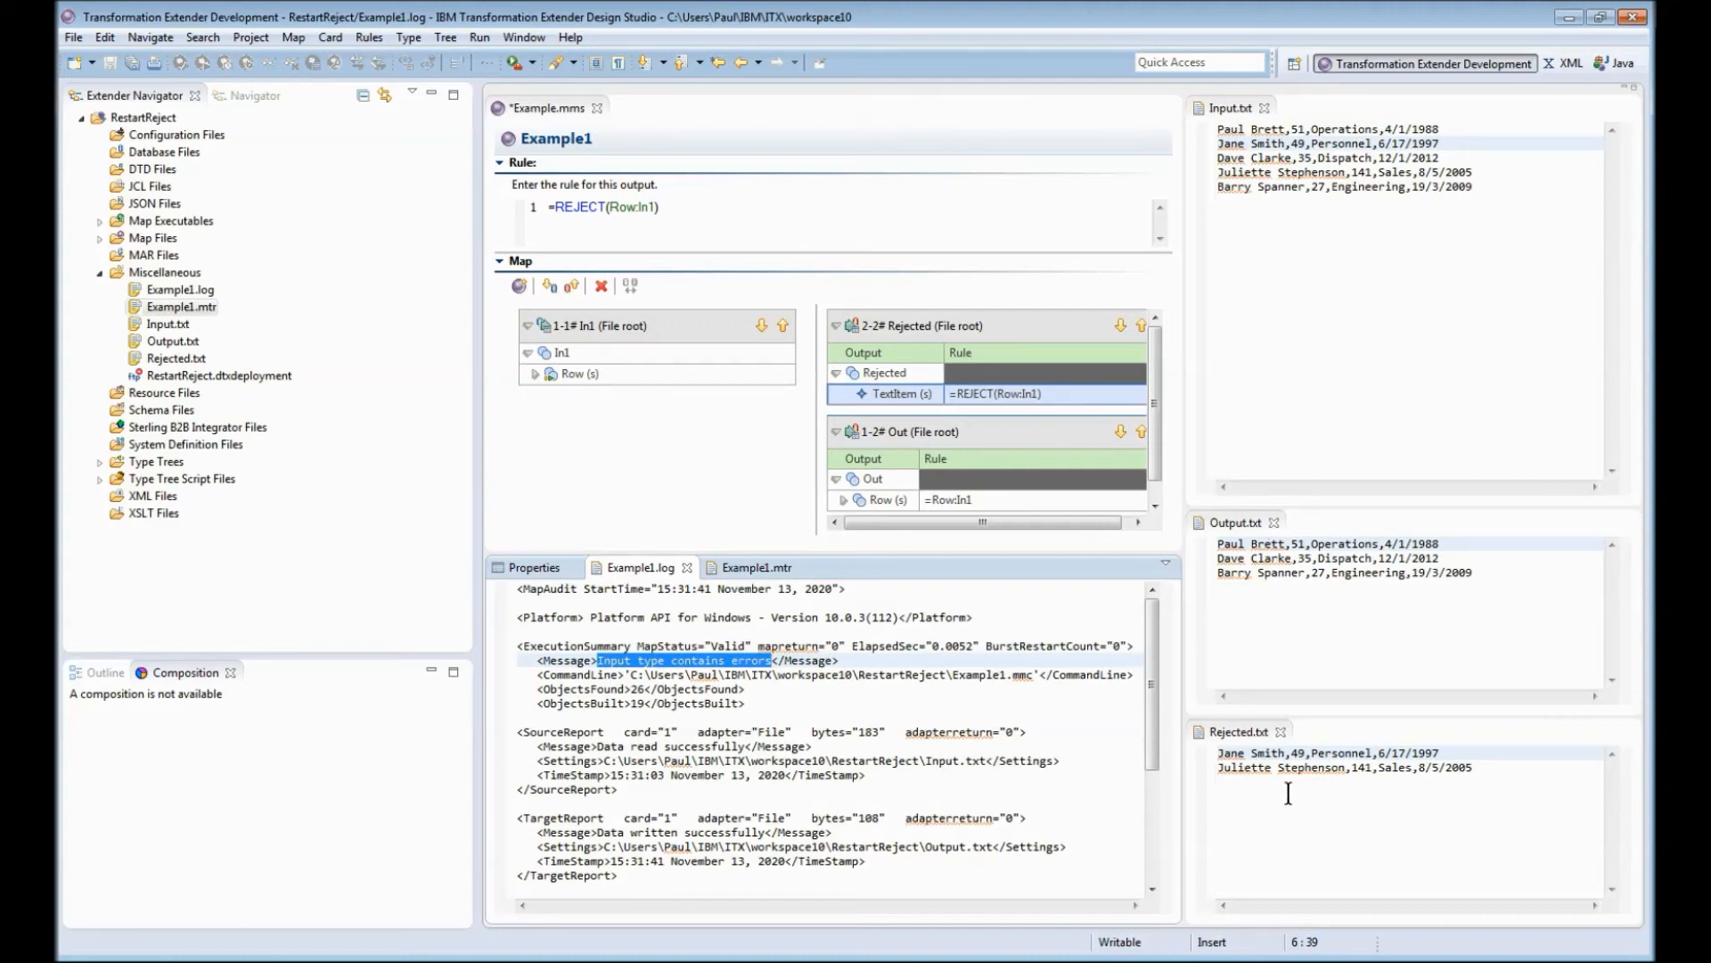
pyautogui.moveTo(1231, 754)
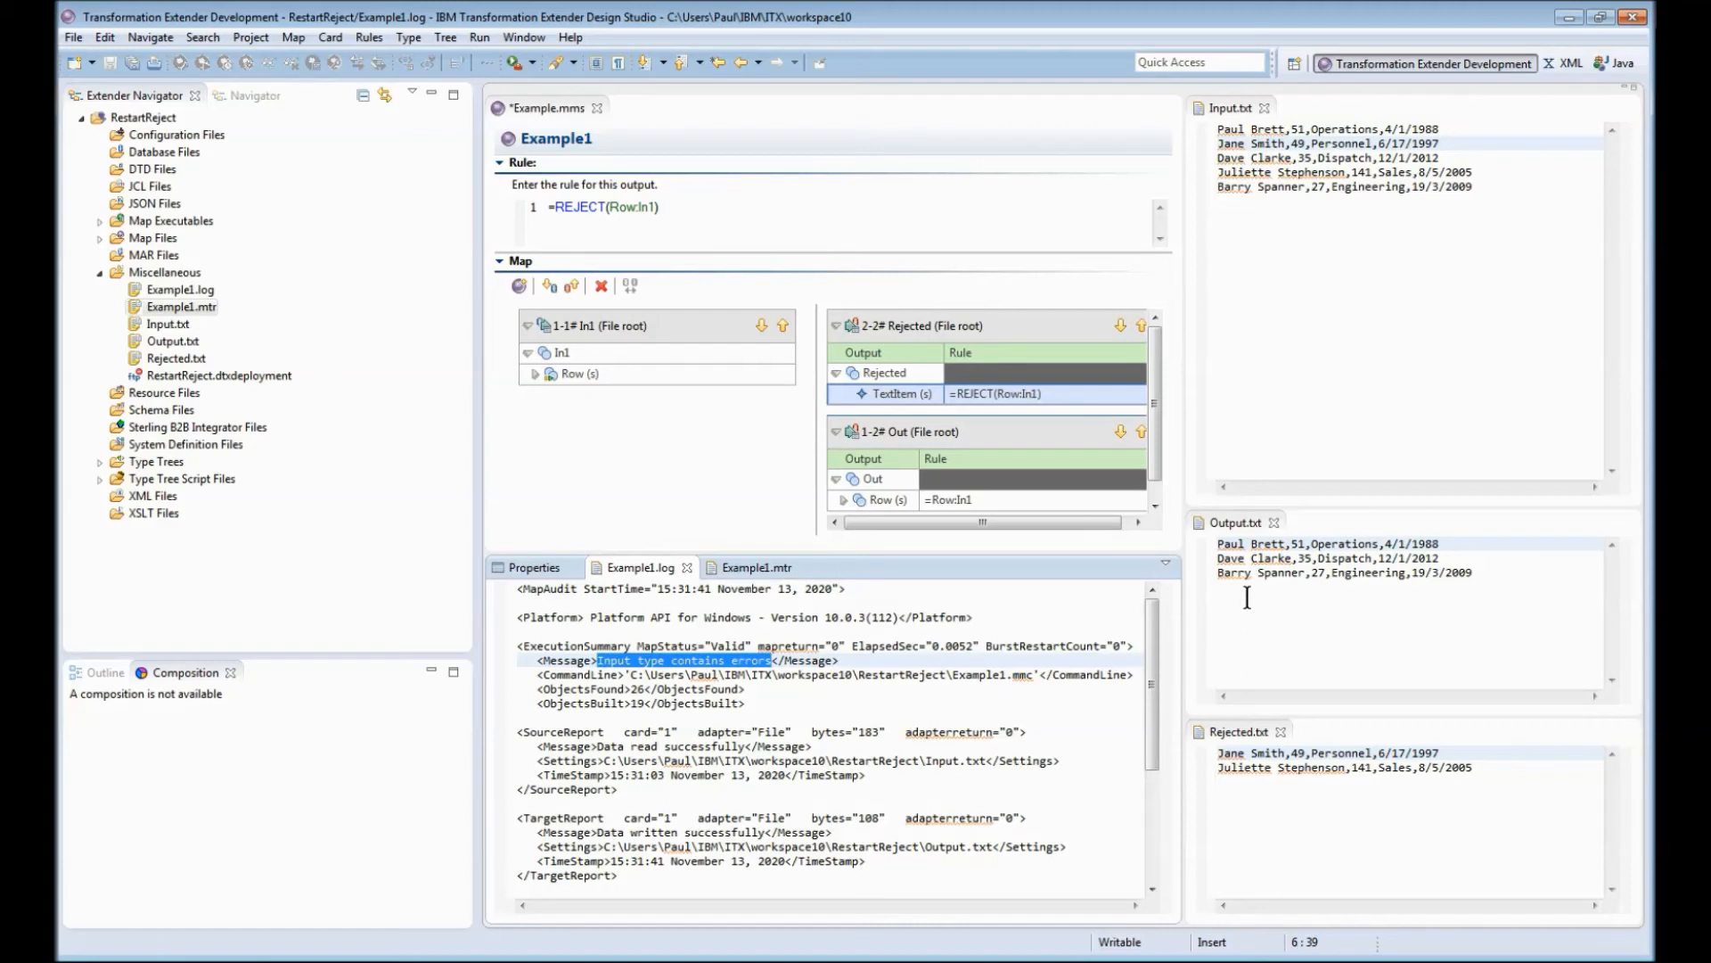
pyautogui.moveTo(1277, 778)
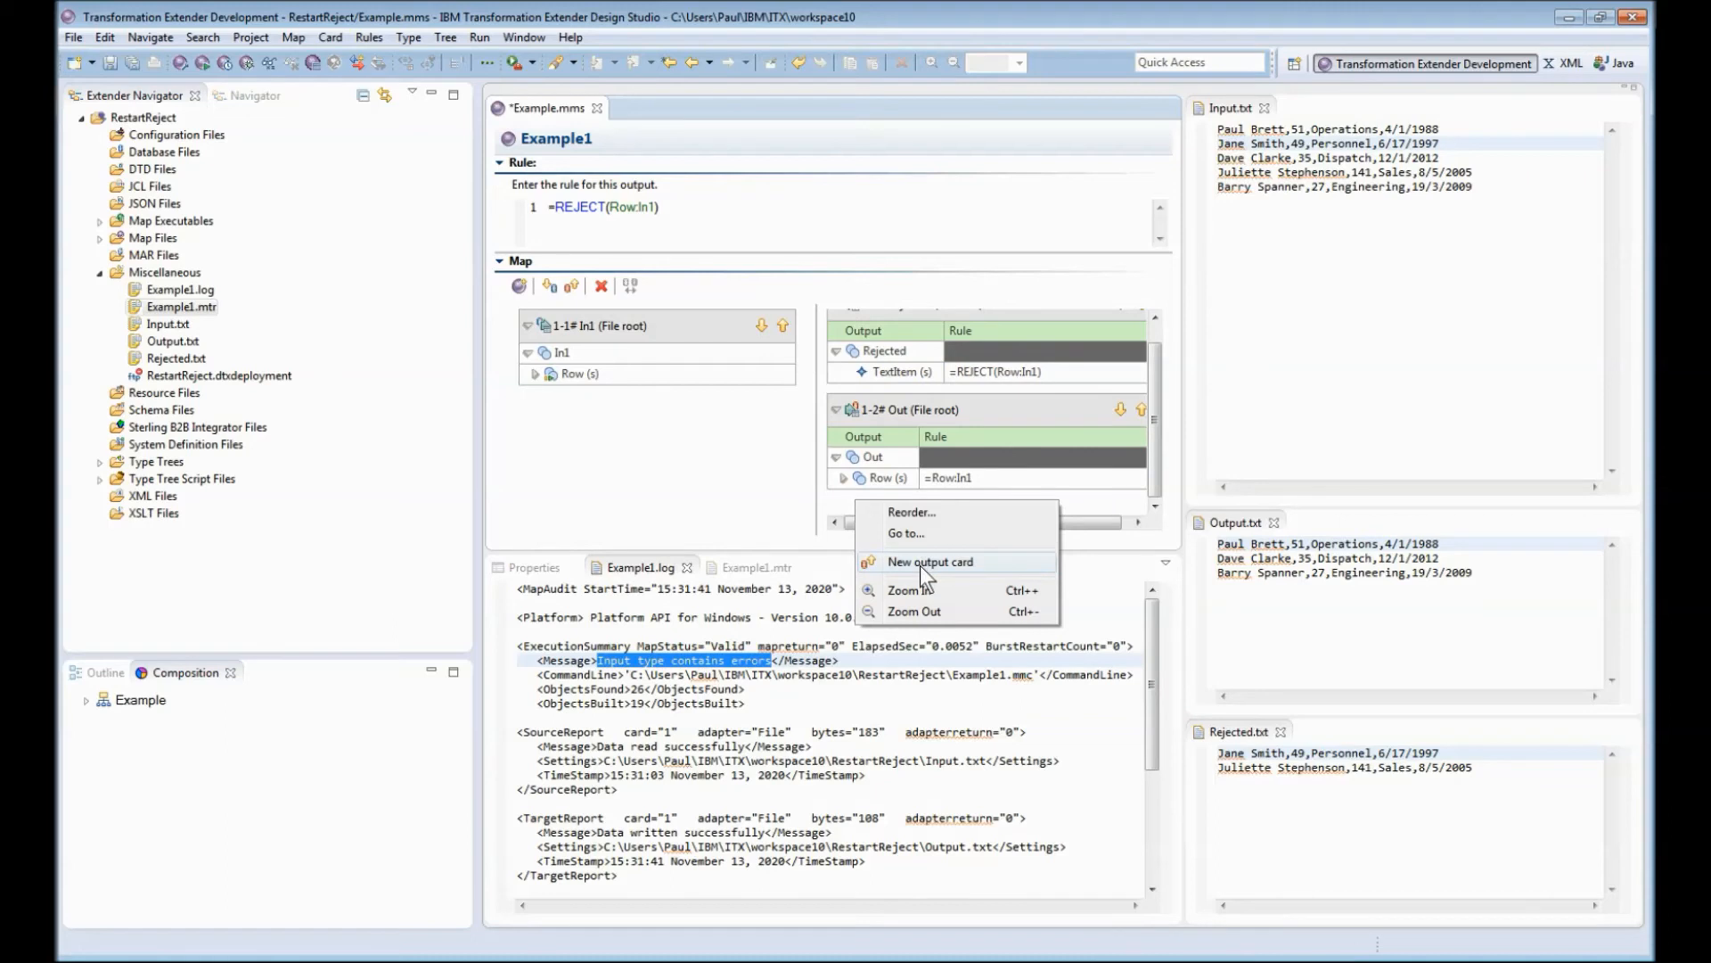
# Step: Create output card TestForRejects using Rejected.mtt's TextItem type with a Sink target
pyautogui.click(929, 561)
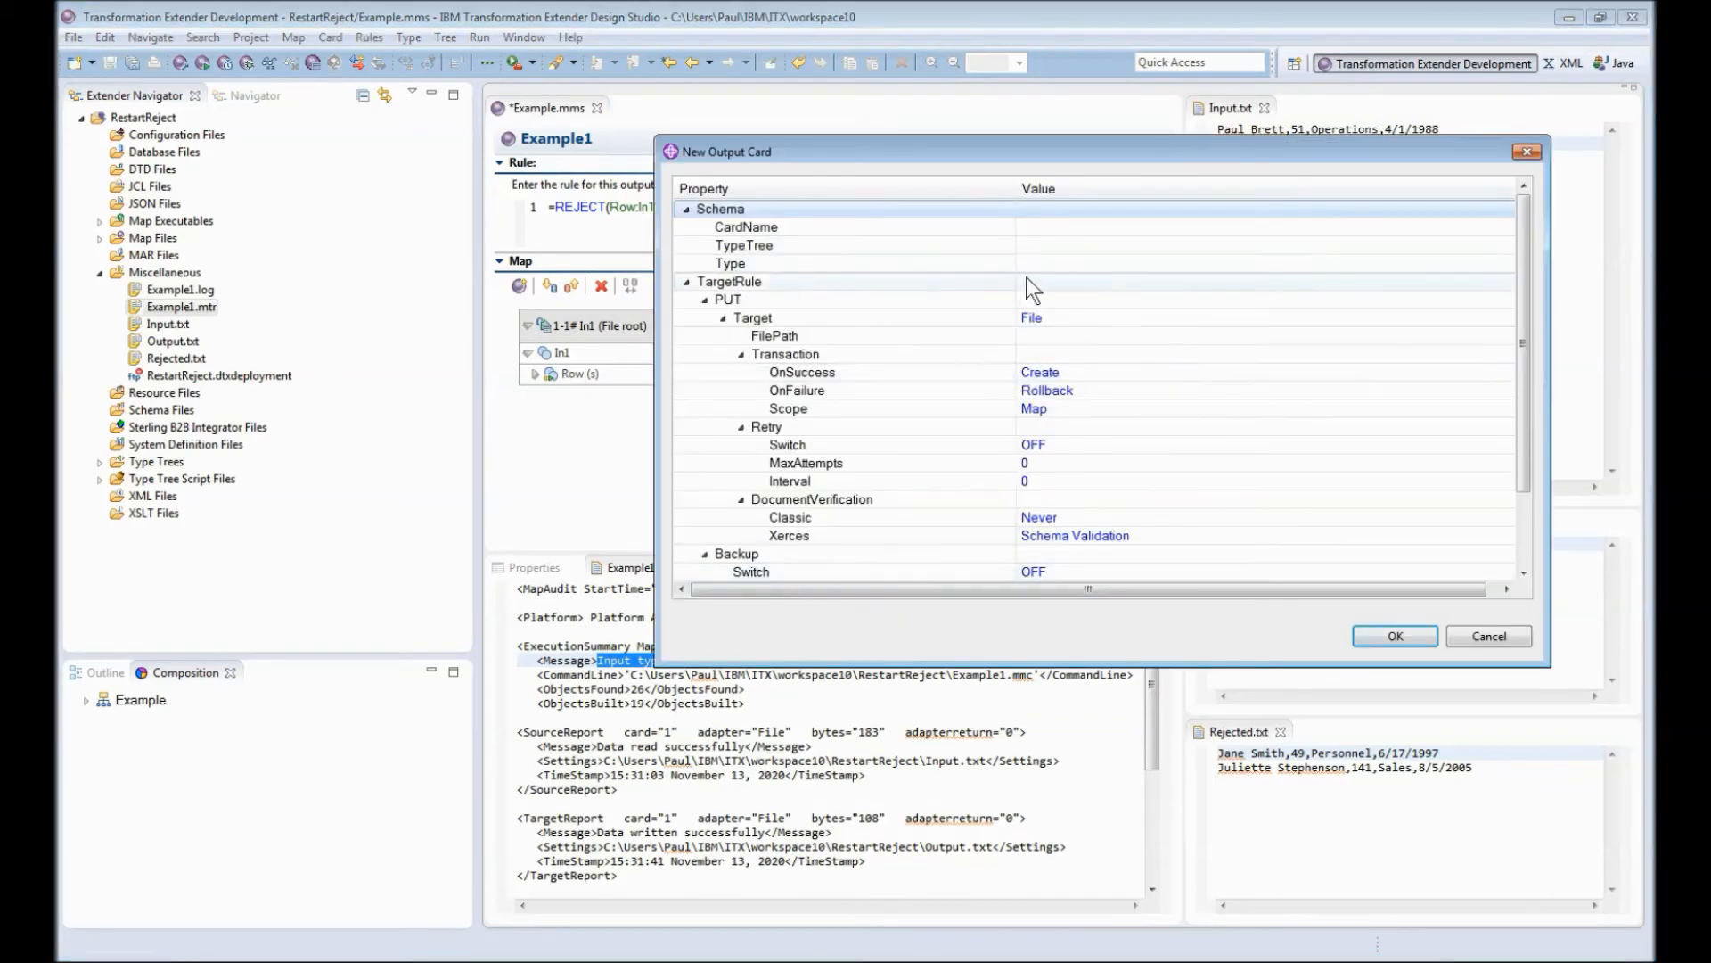
pyautogui.write('T')
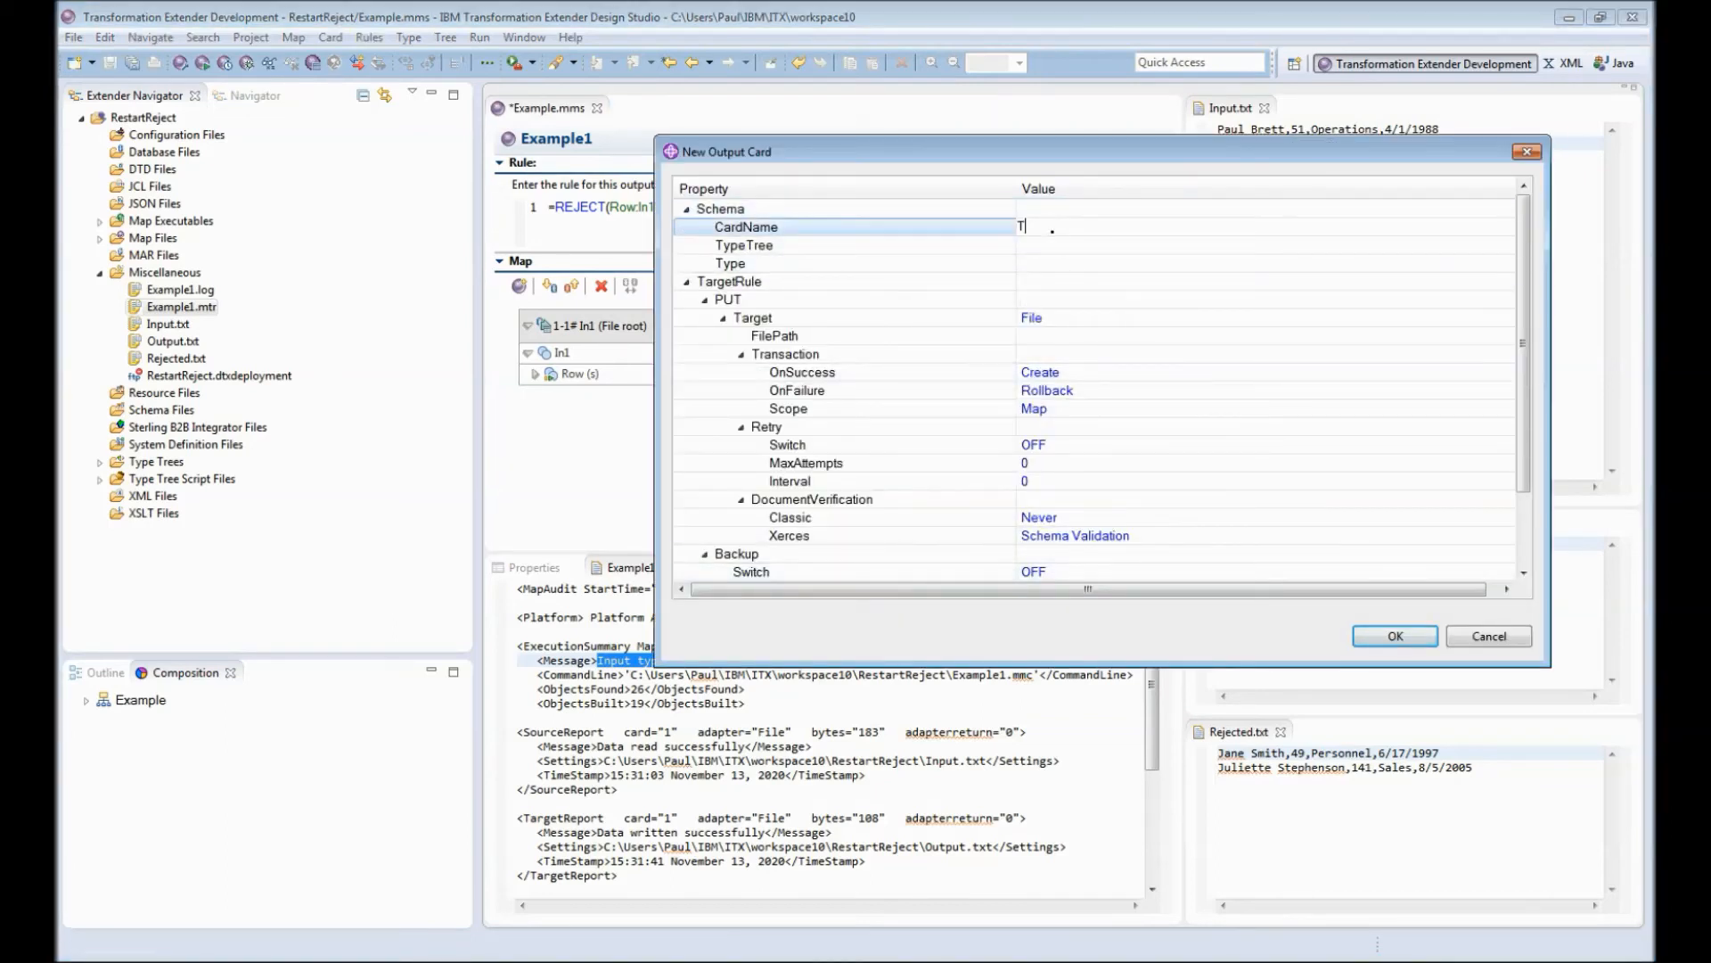
pyautogui.write('estForRe')
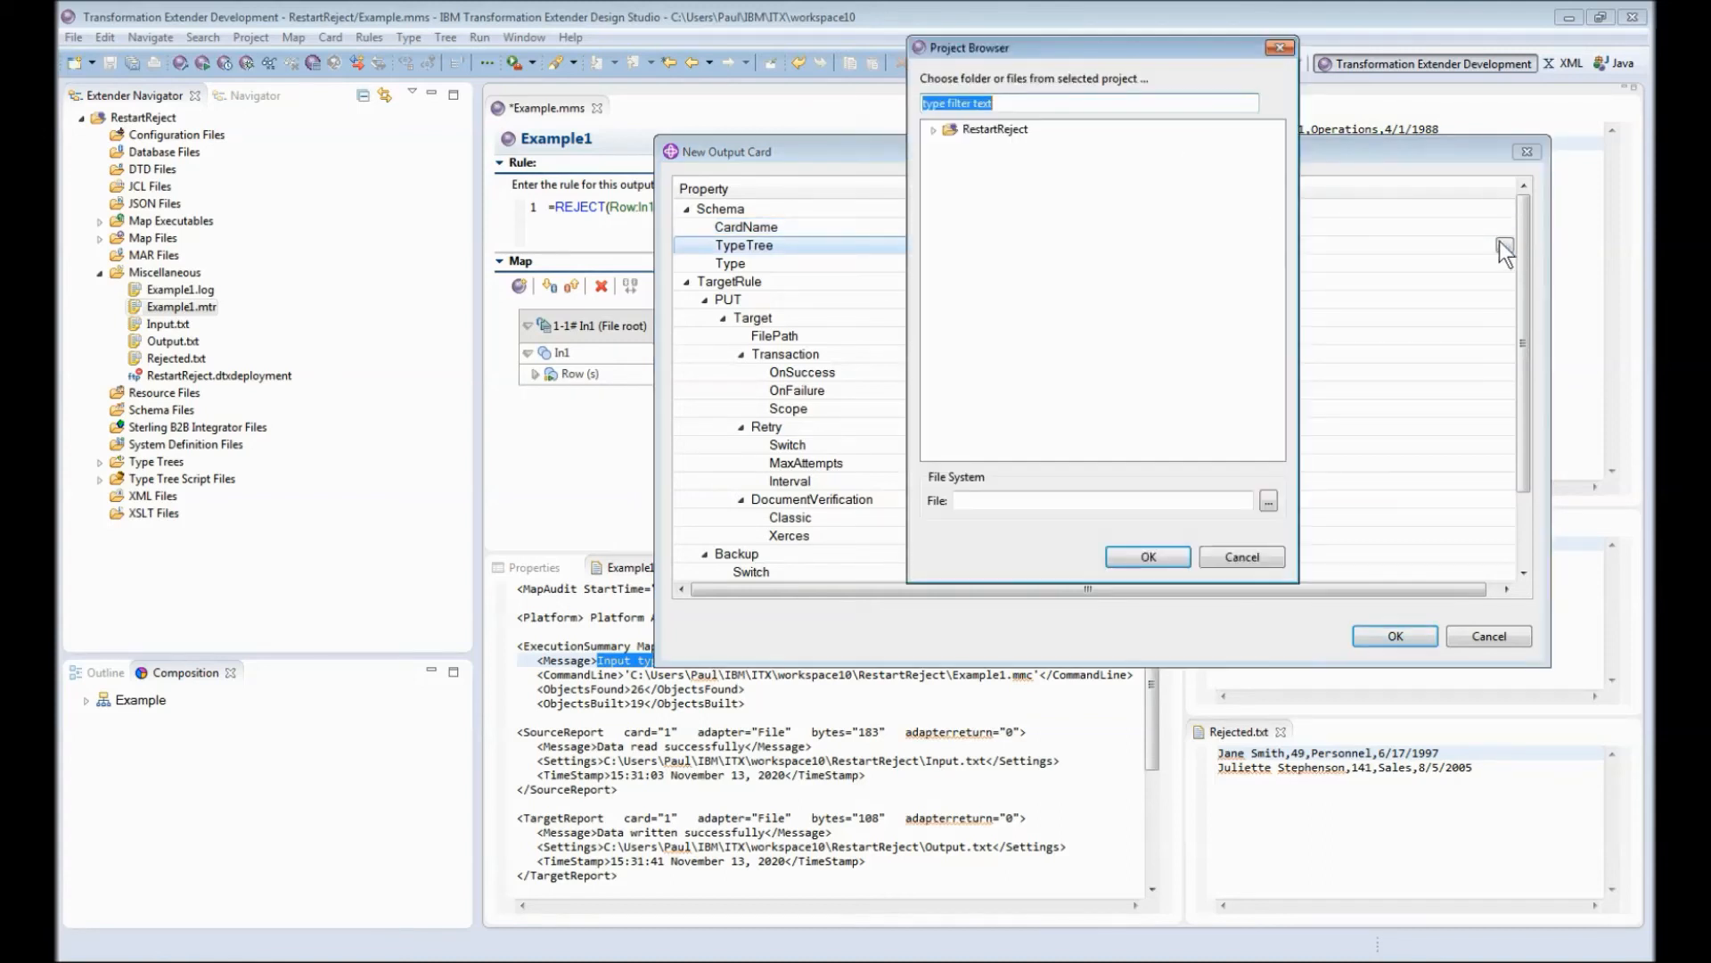
pyautogui.click(1145, 556)
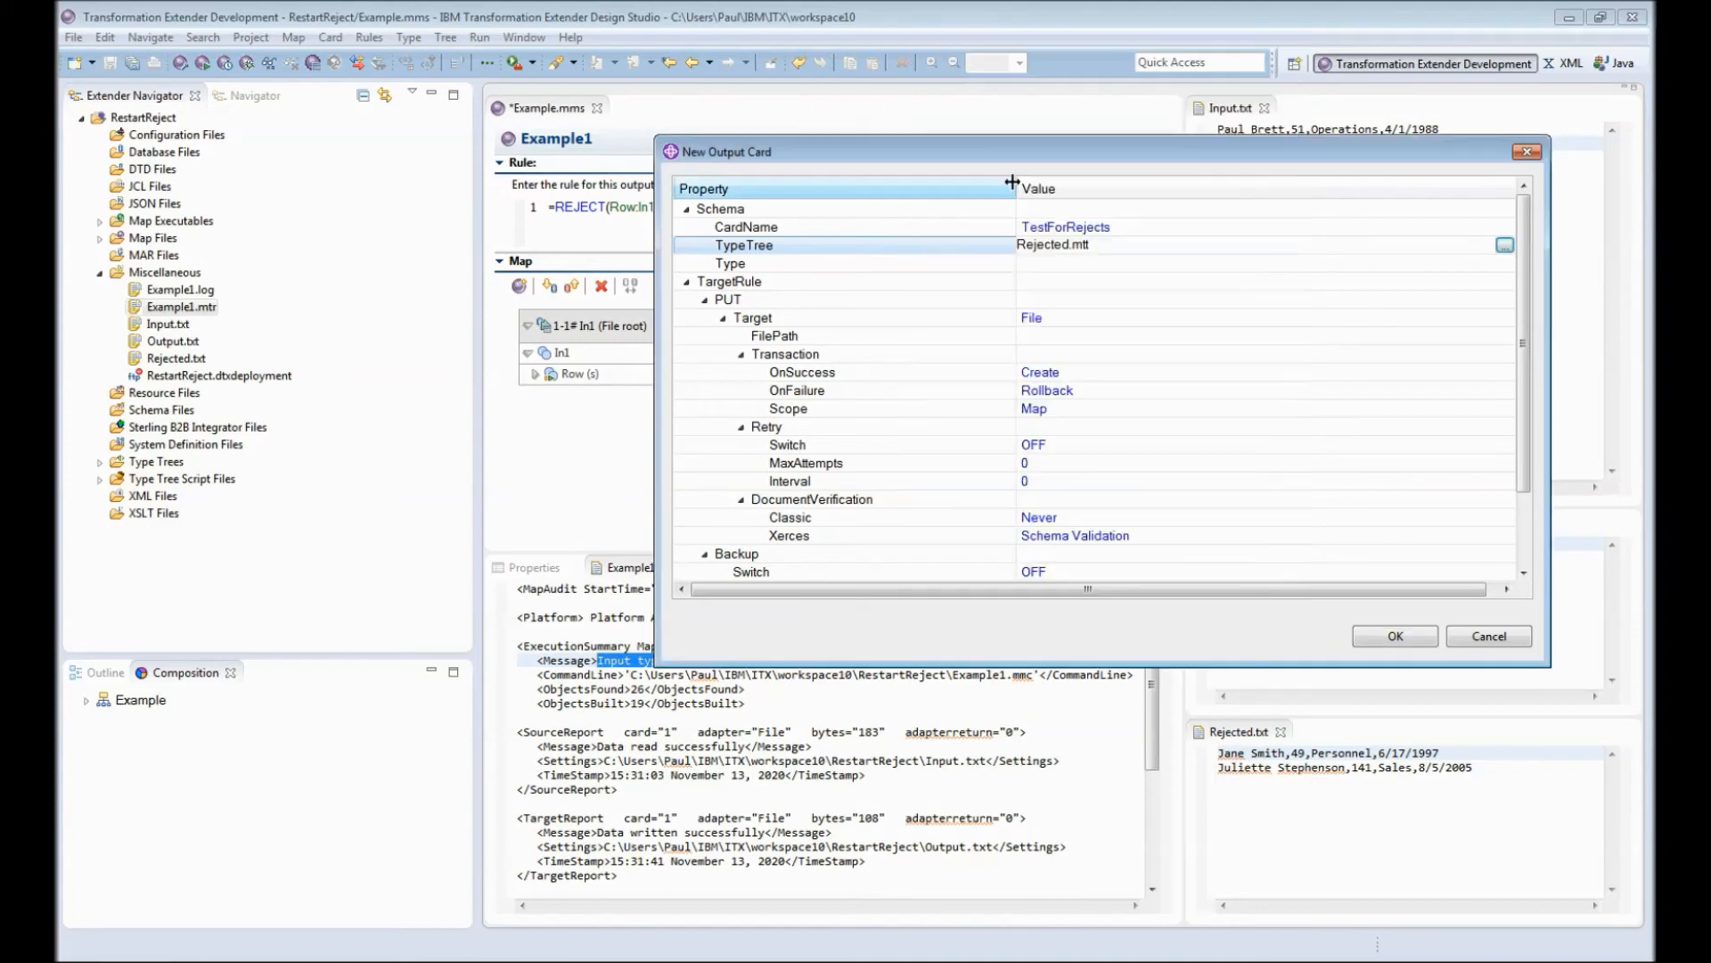
pyautogui.click(1504, 244)
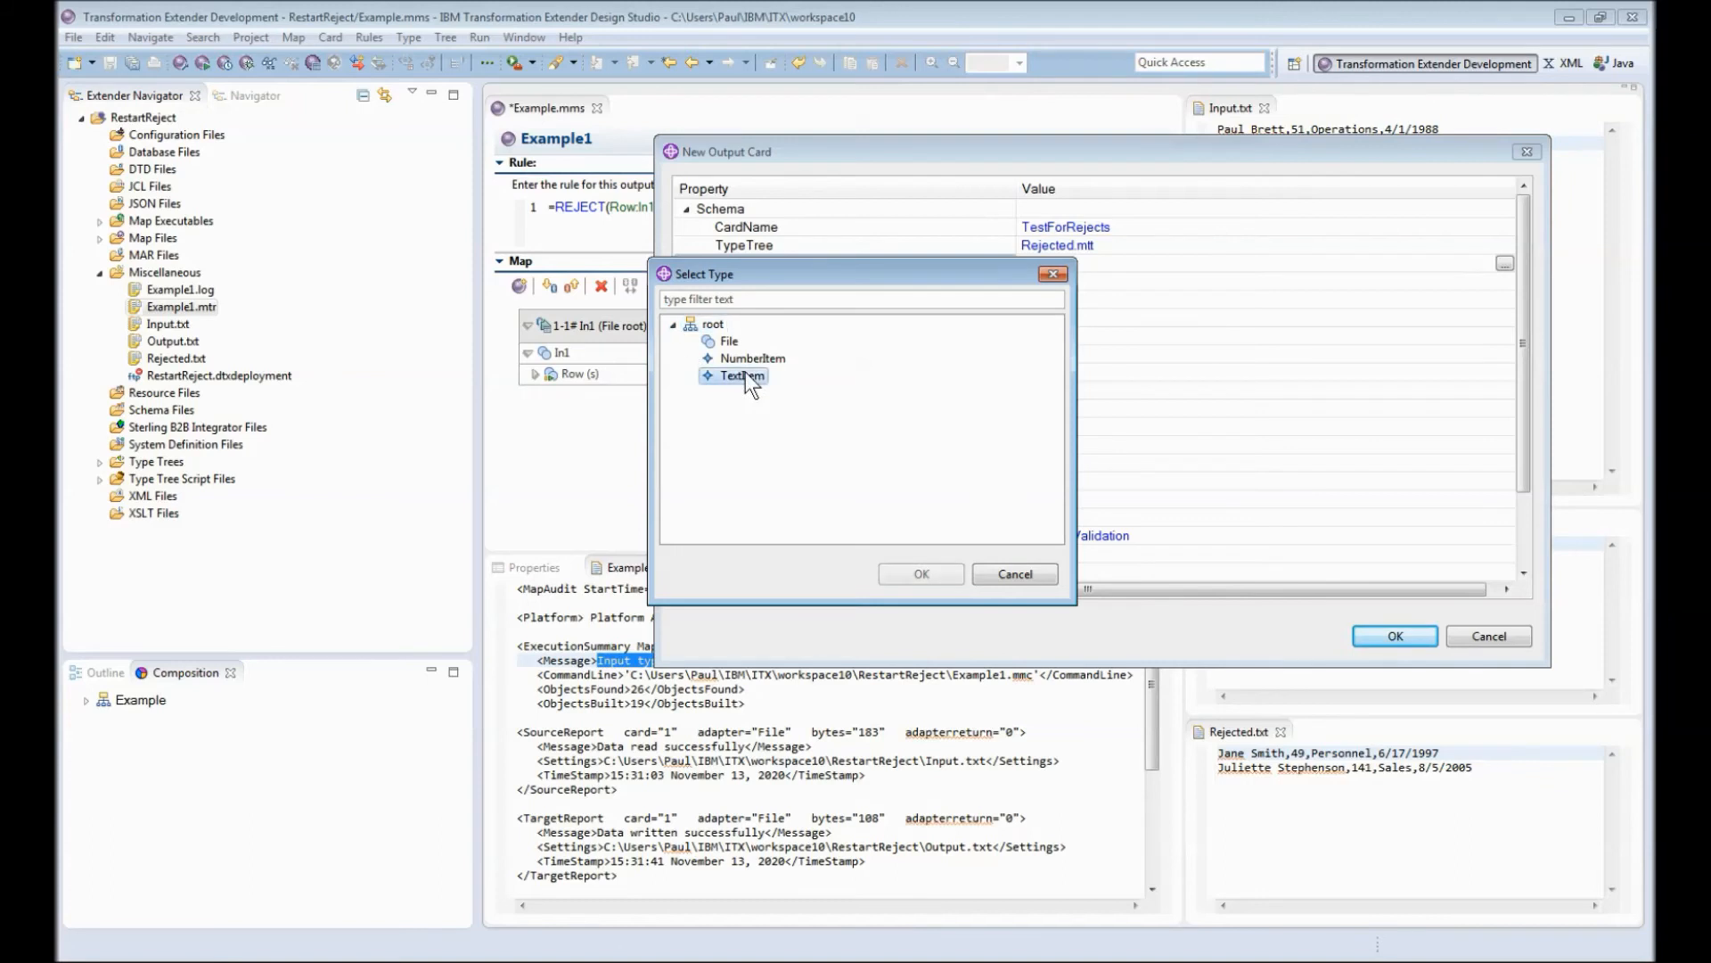
pyautogui.click(920, 573)
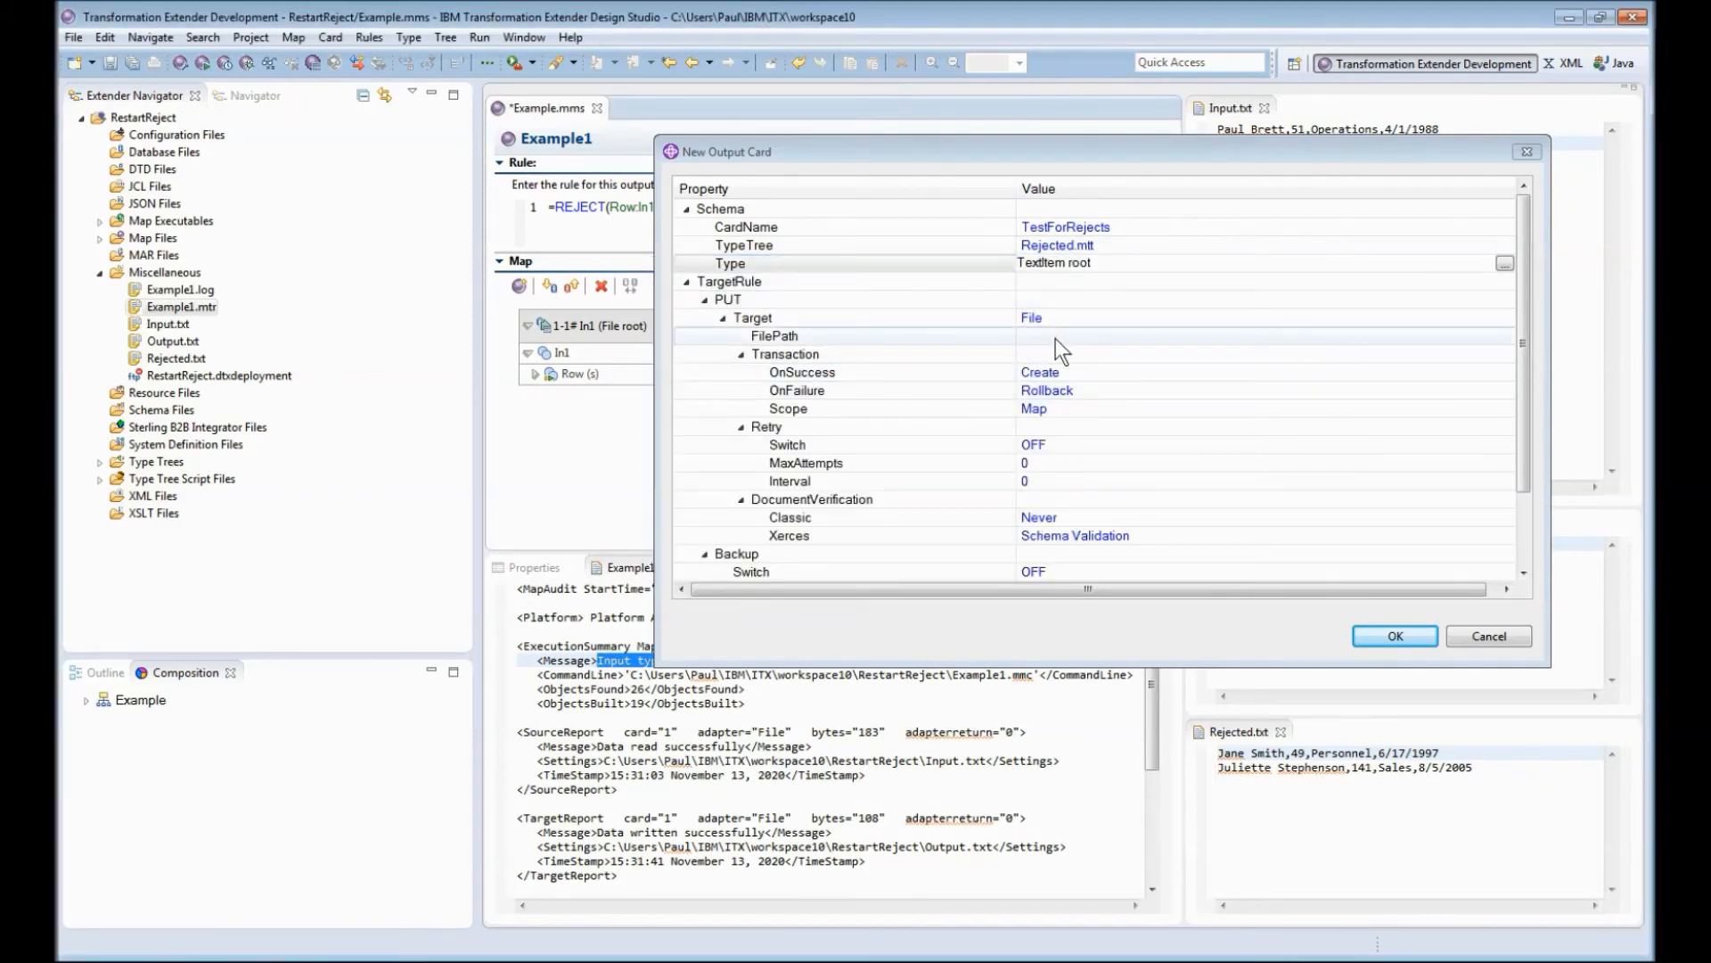
pyautogui.click(1064, 317)
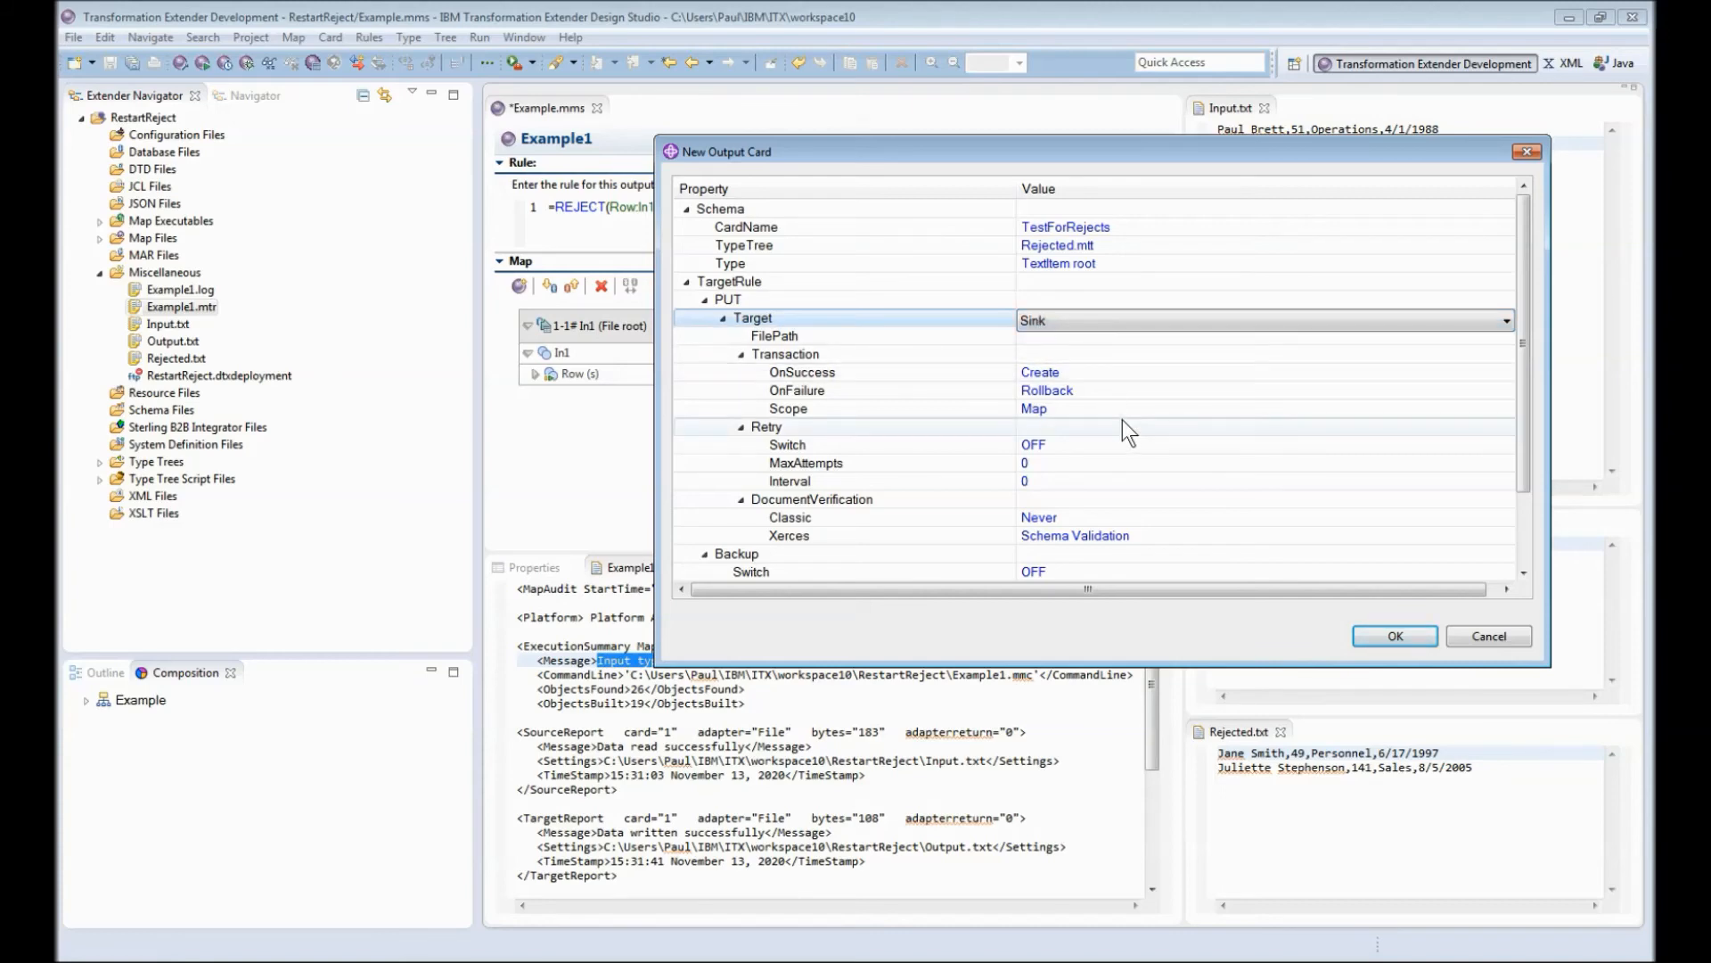
pyautogui.click(1395, 636)
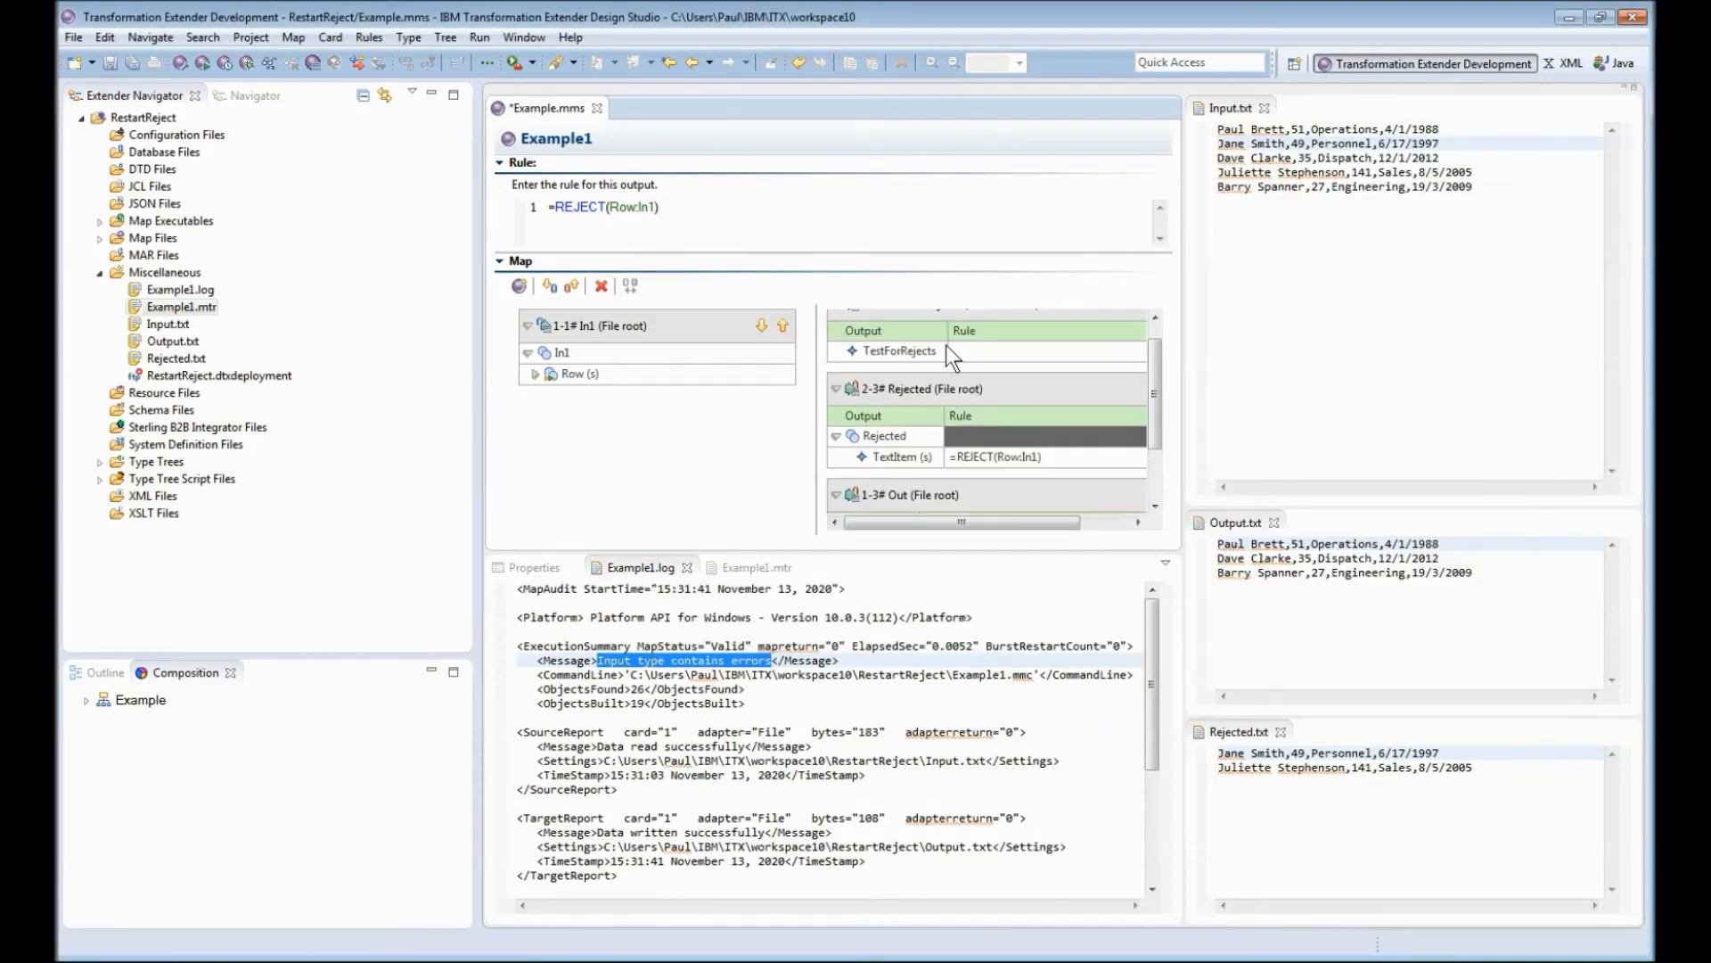
pyautogui.moveTo(864, 487)
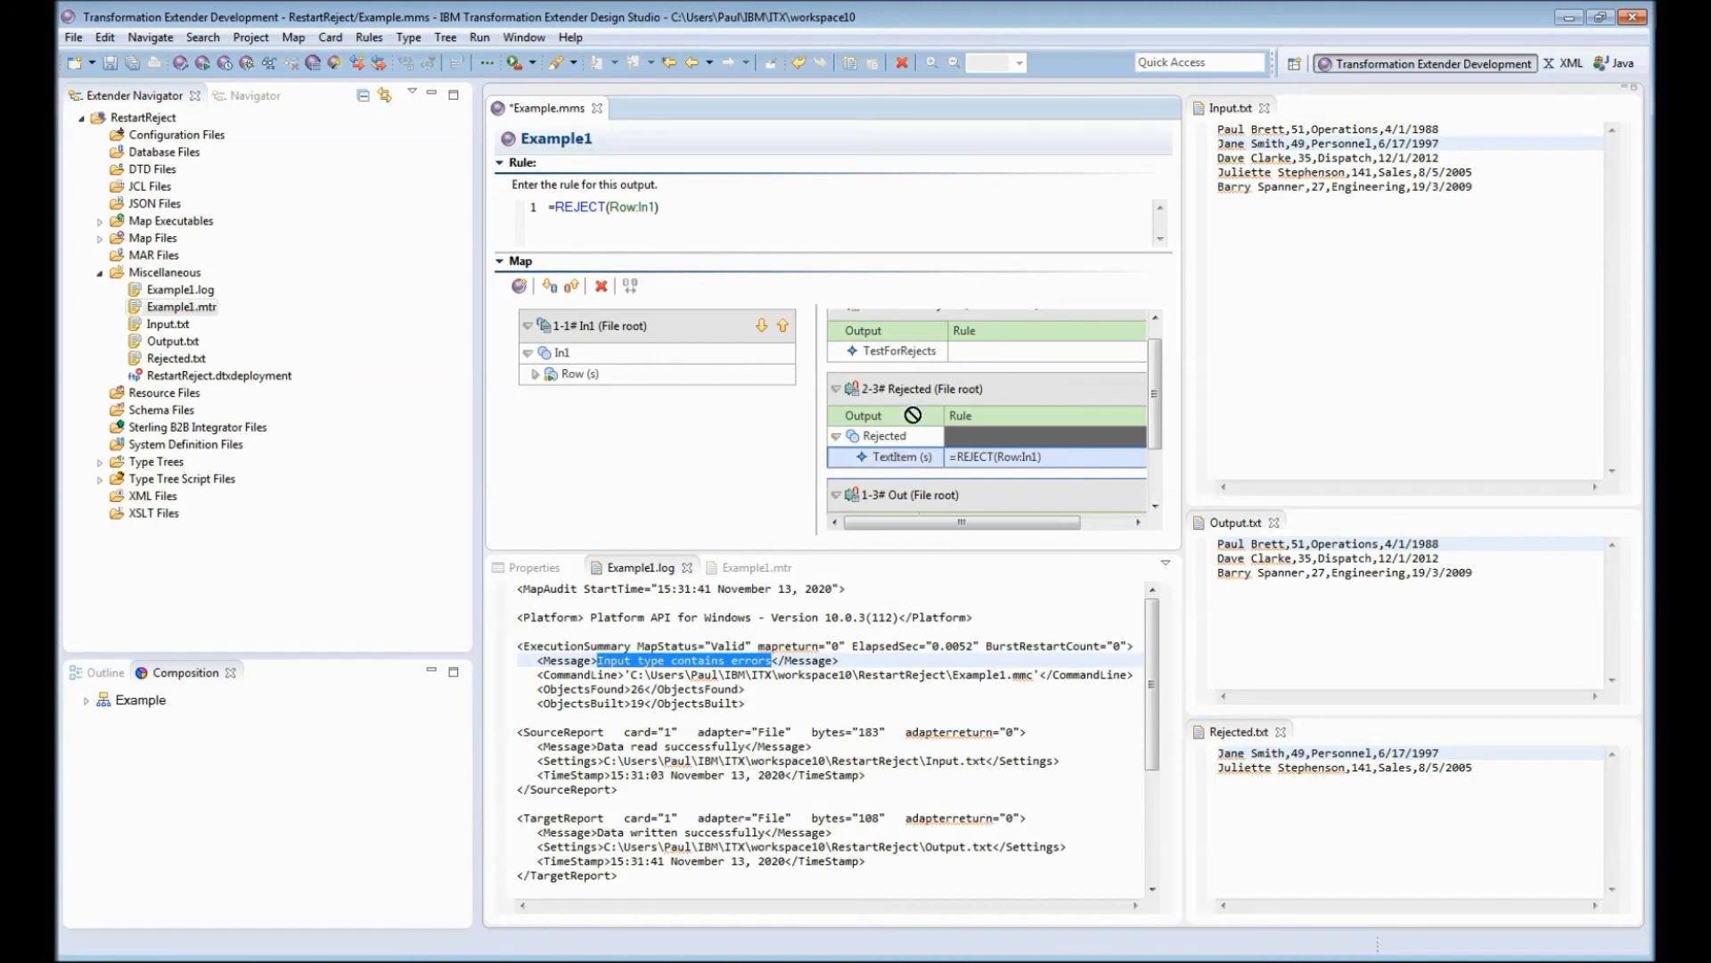
# Step: Build the rule =IF(COUNT(TextItem:Rejected)>0,FAIL("Rejects found!")) on TestForRejects
pyautogui.click(1004, 350)
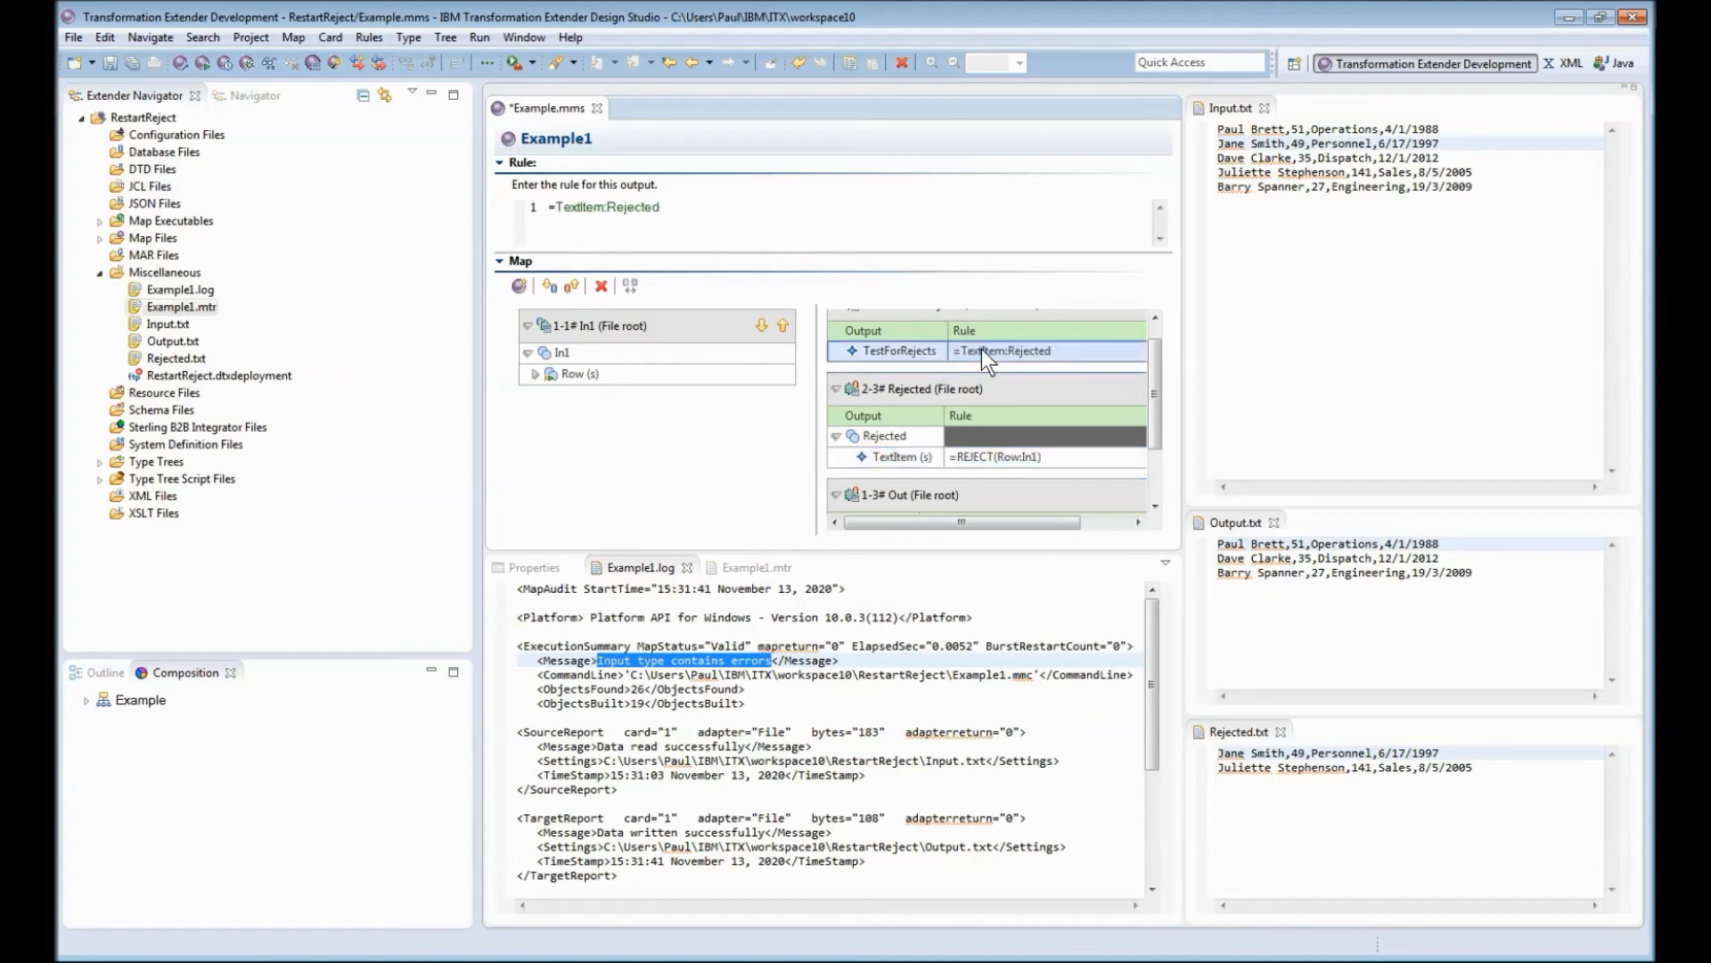
pyautogui.click(691, 215)
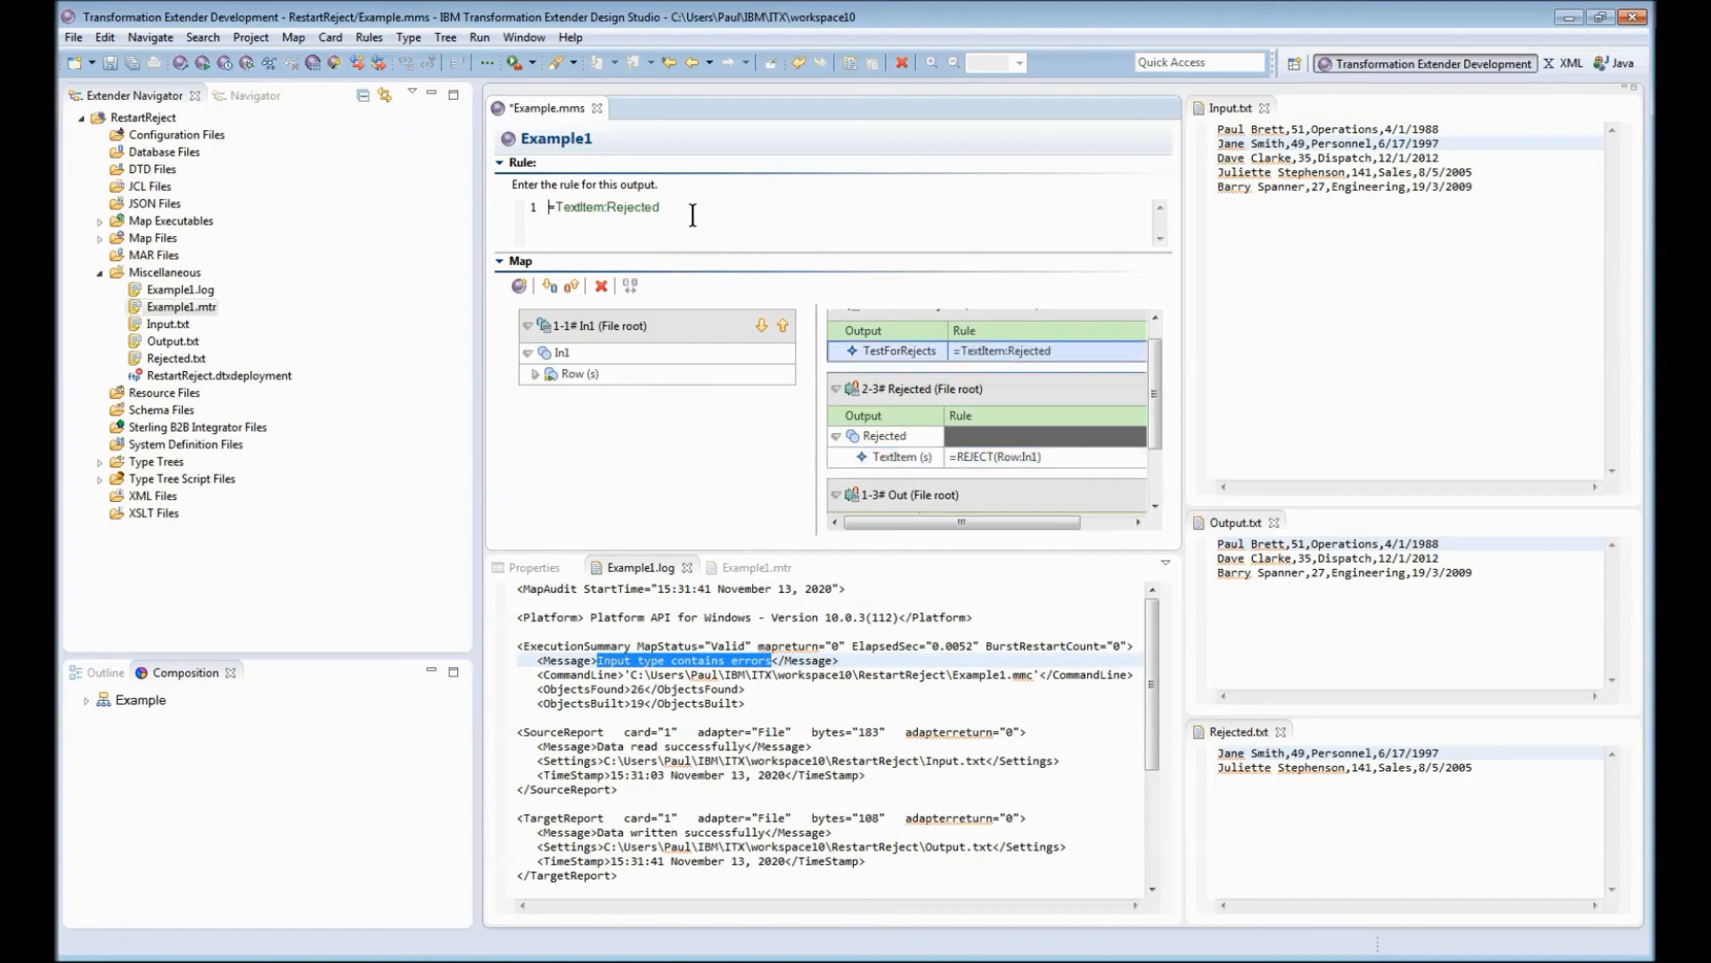
pyautogui.write('IF(COUNT(')
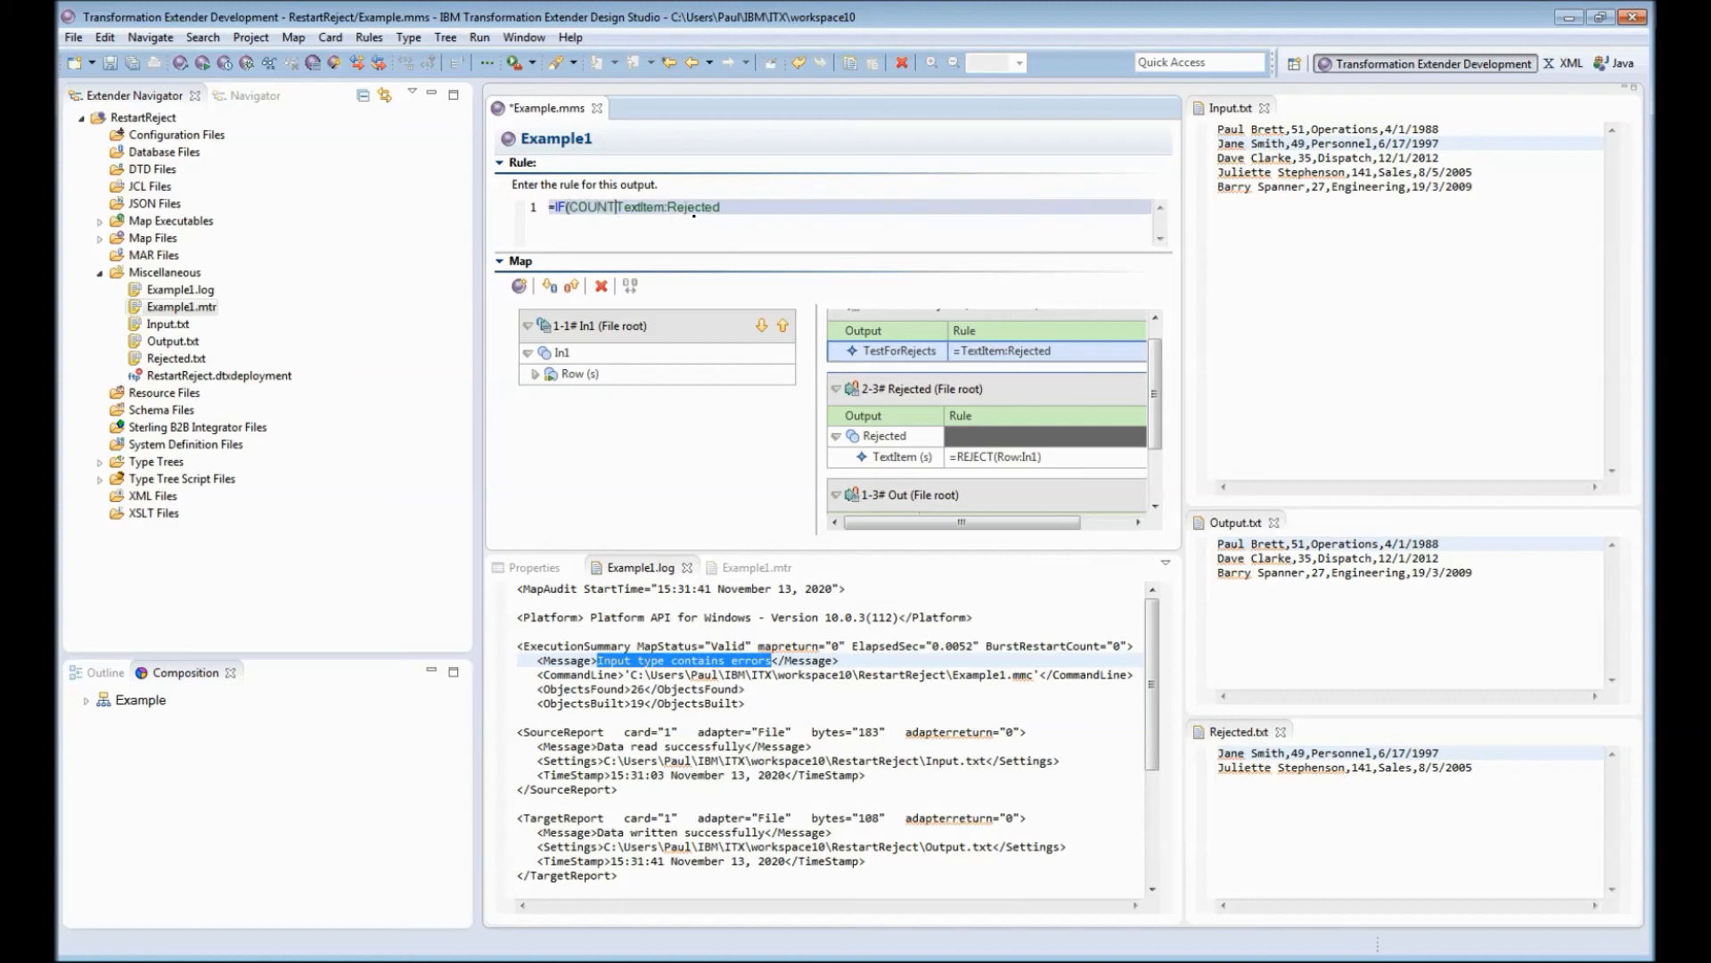
pyautogui.write(')')
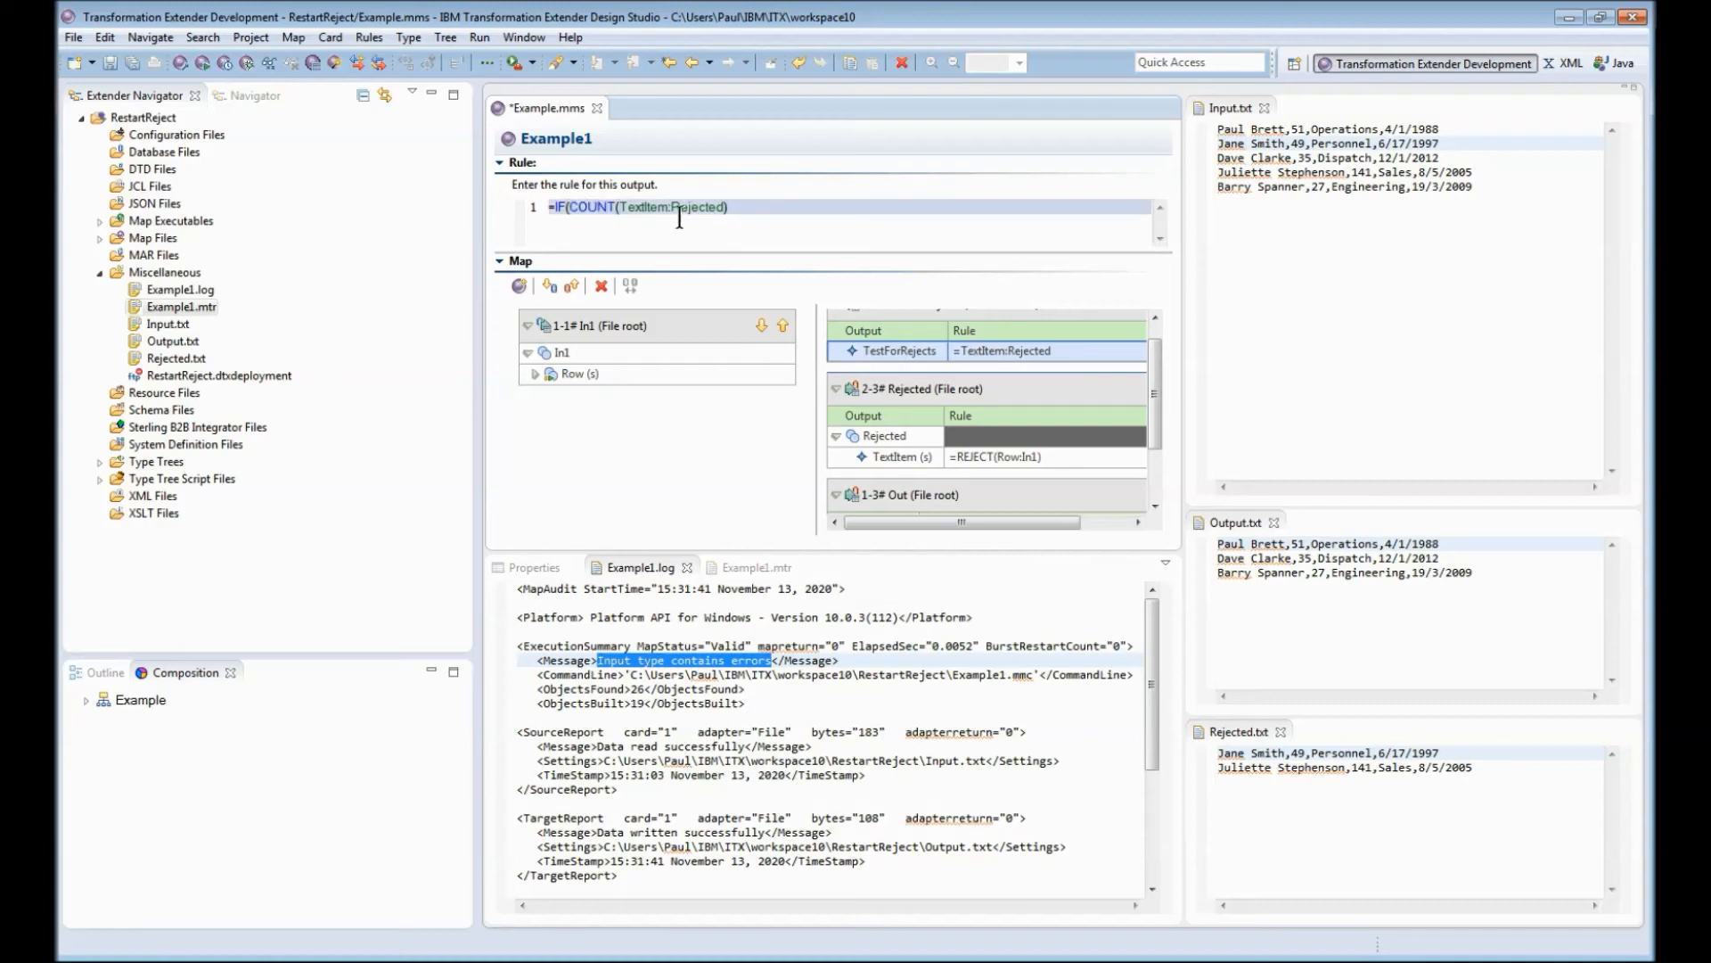
pyautogui.click(743, 208)
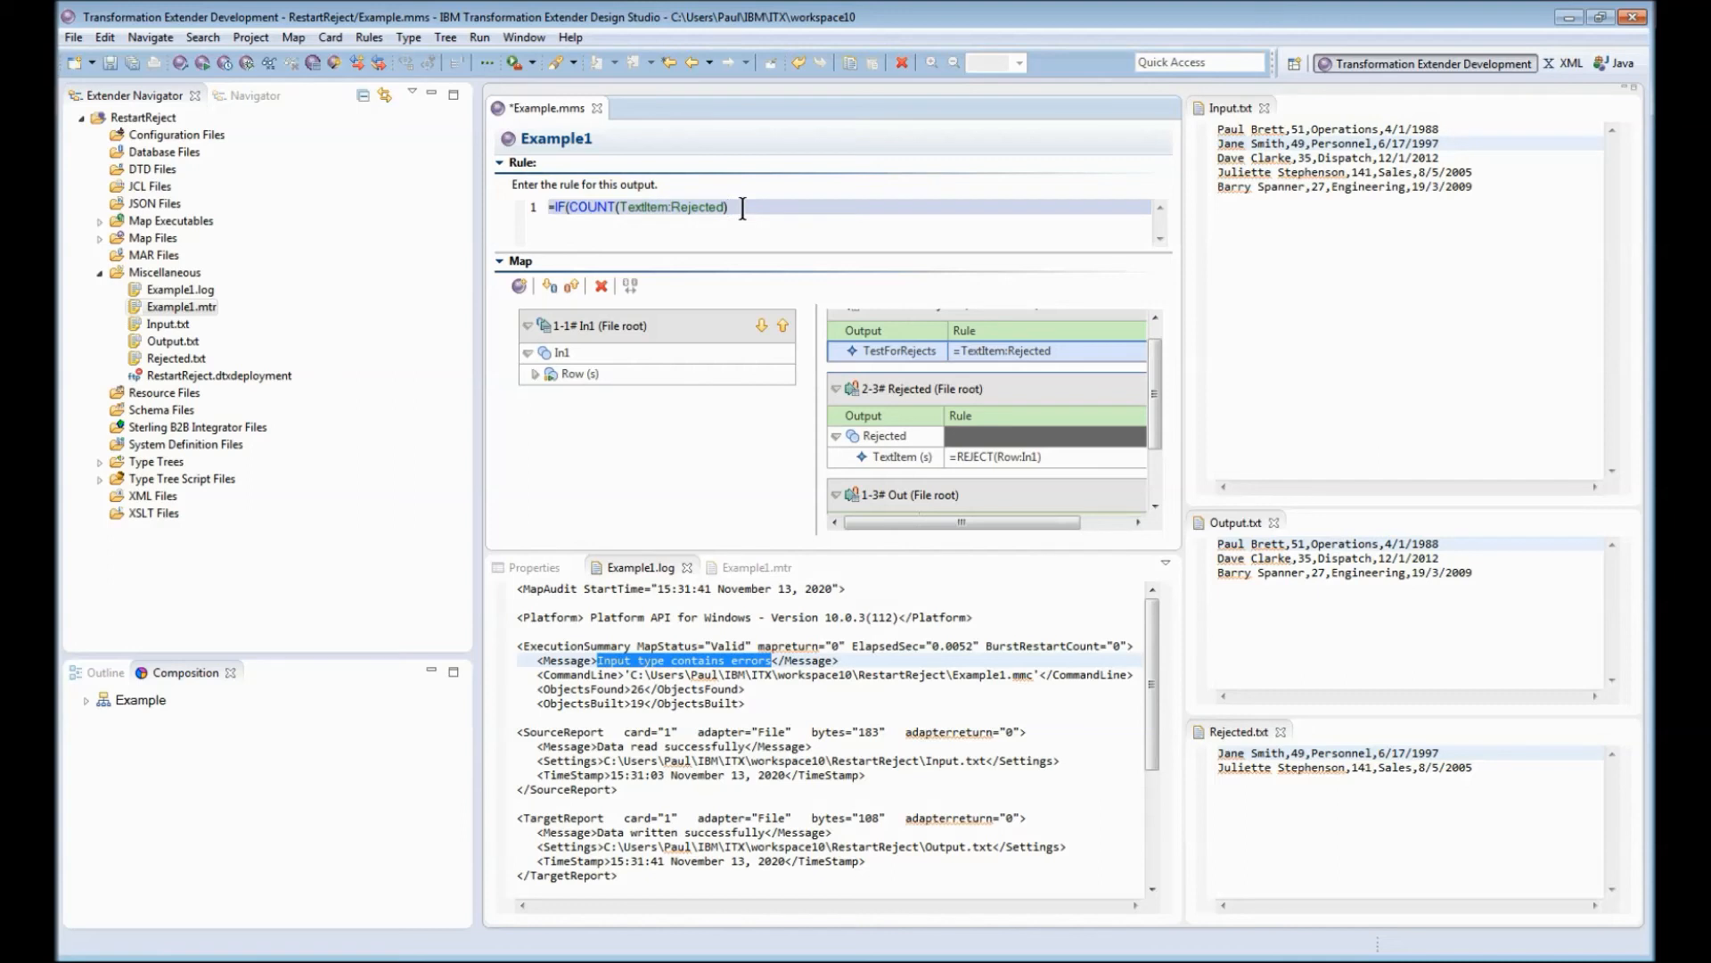
pyautogui.write('>0,')
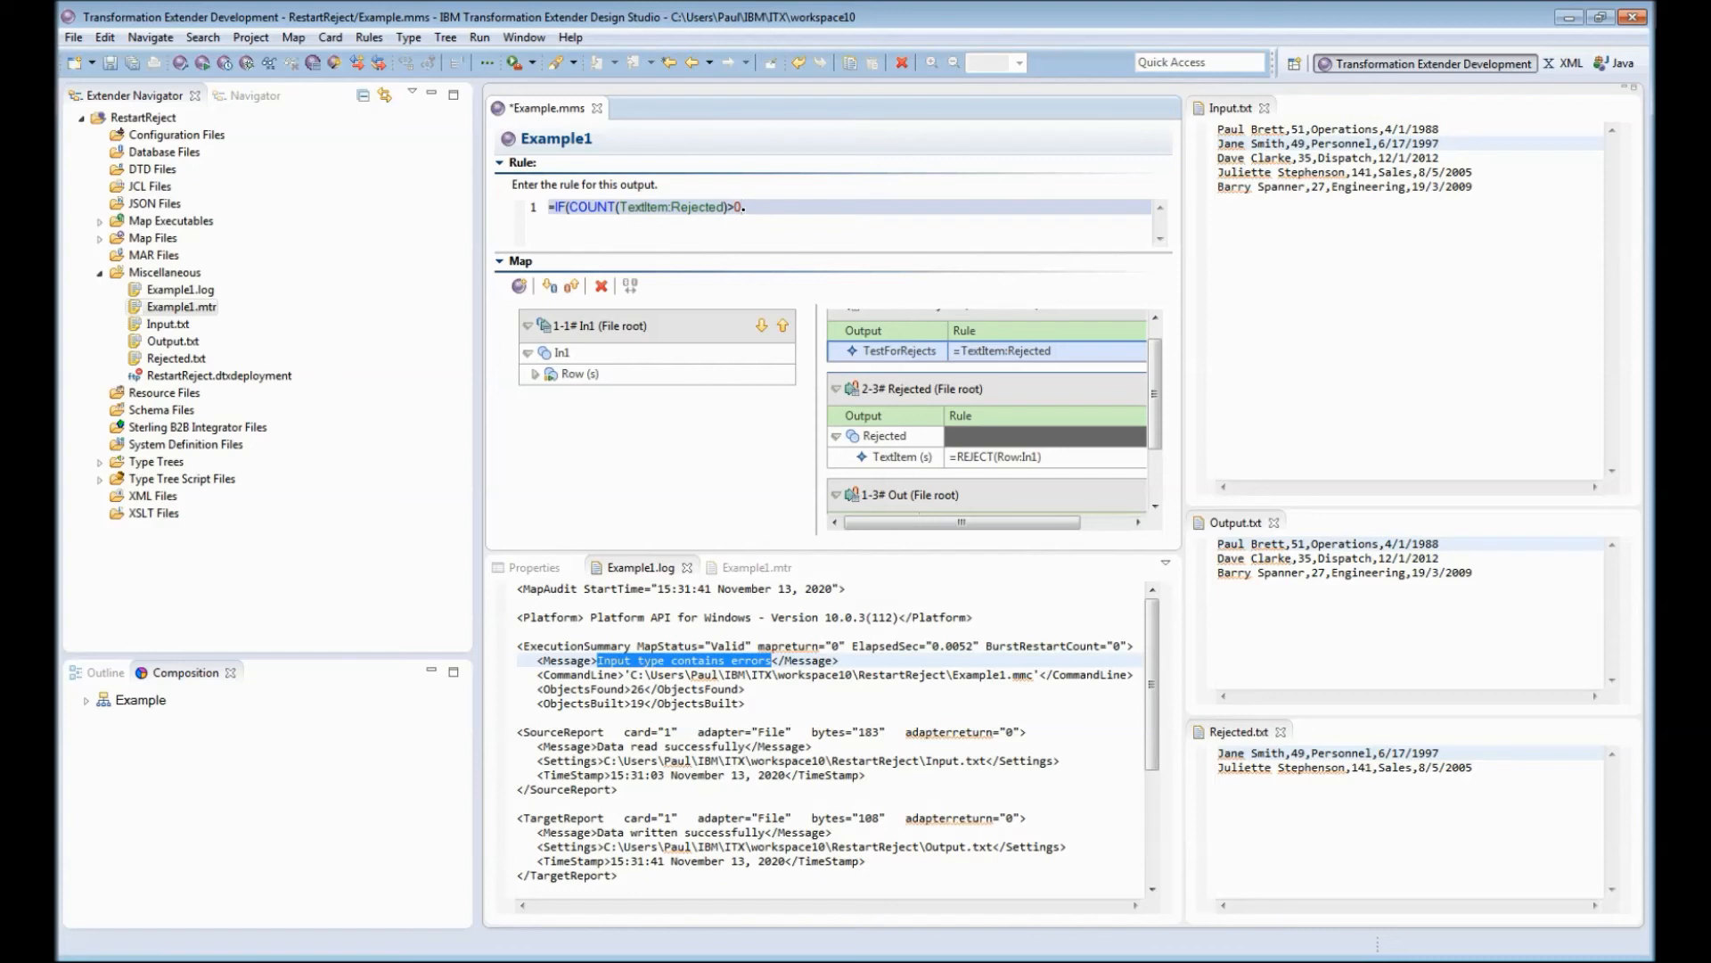
pyautogui.write('FAIL("Rejects found!"))')
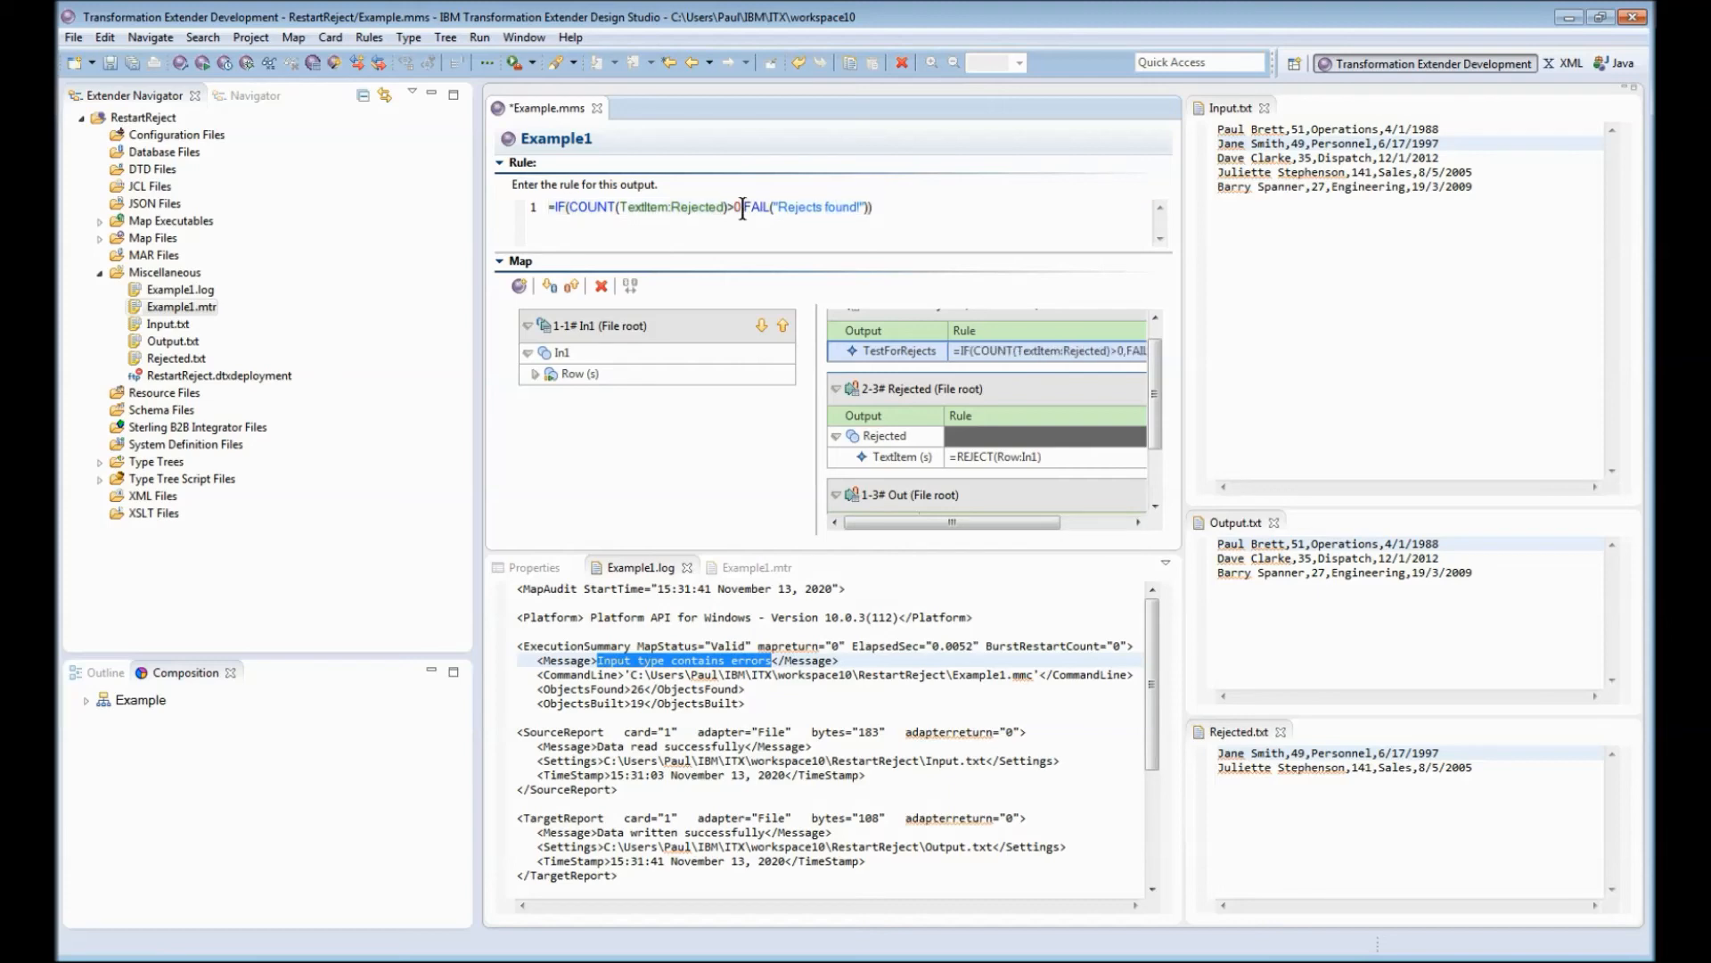
pyautogui.moveTo(987, 369)
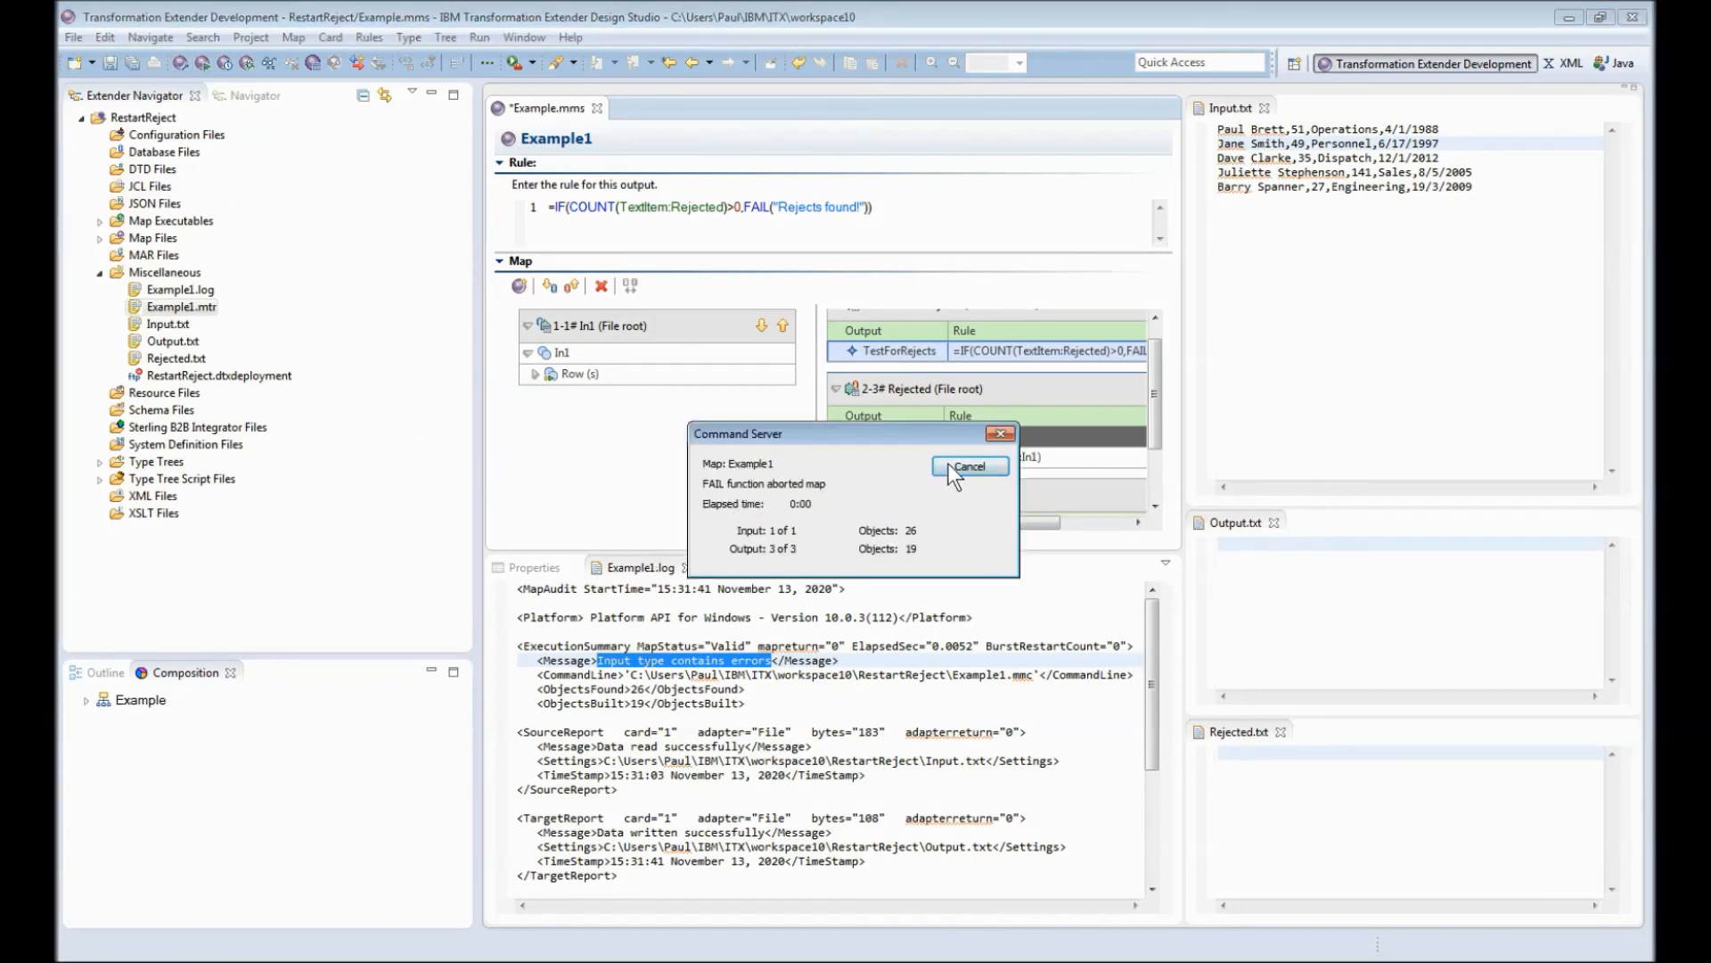
# Step: Dismiss the Command Server report of the run aborted with 'Rejects found!'
pyautogui.click(969, 466)
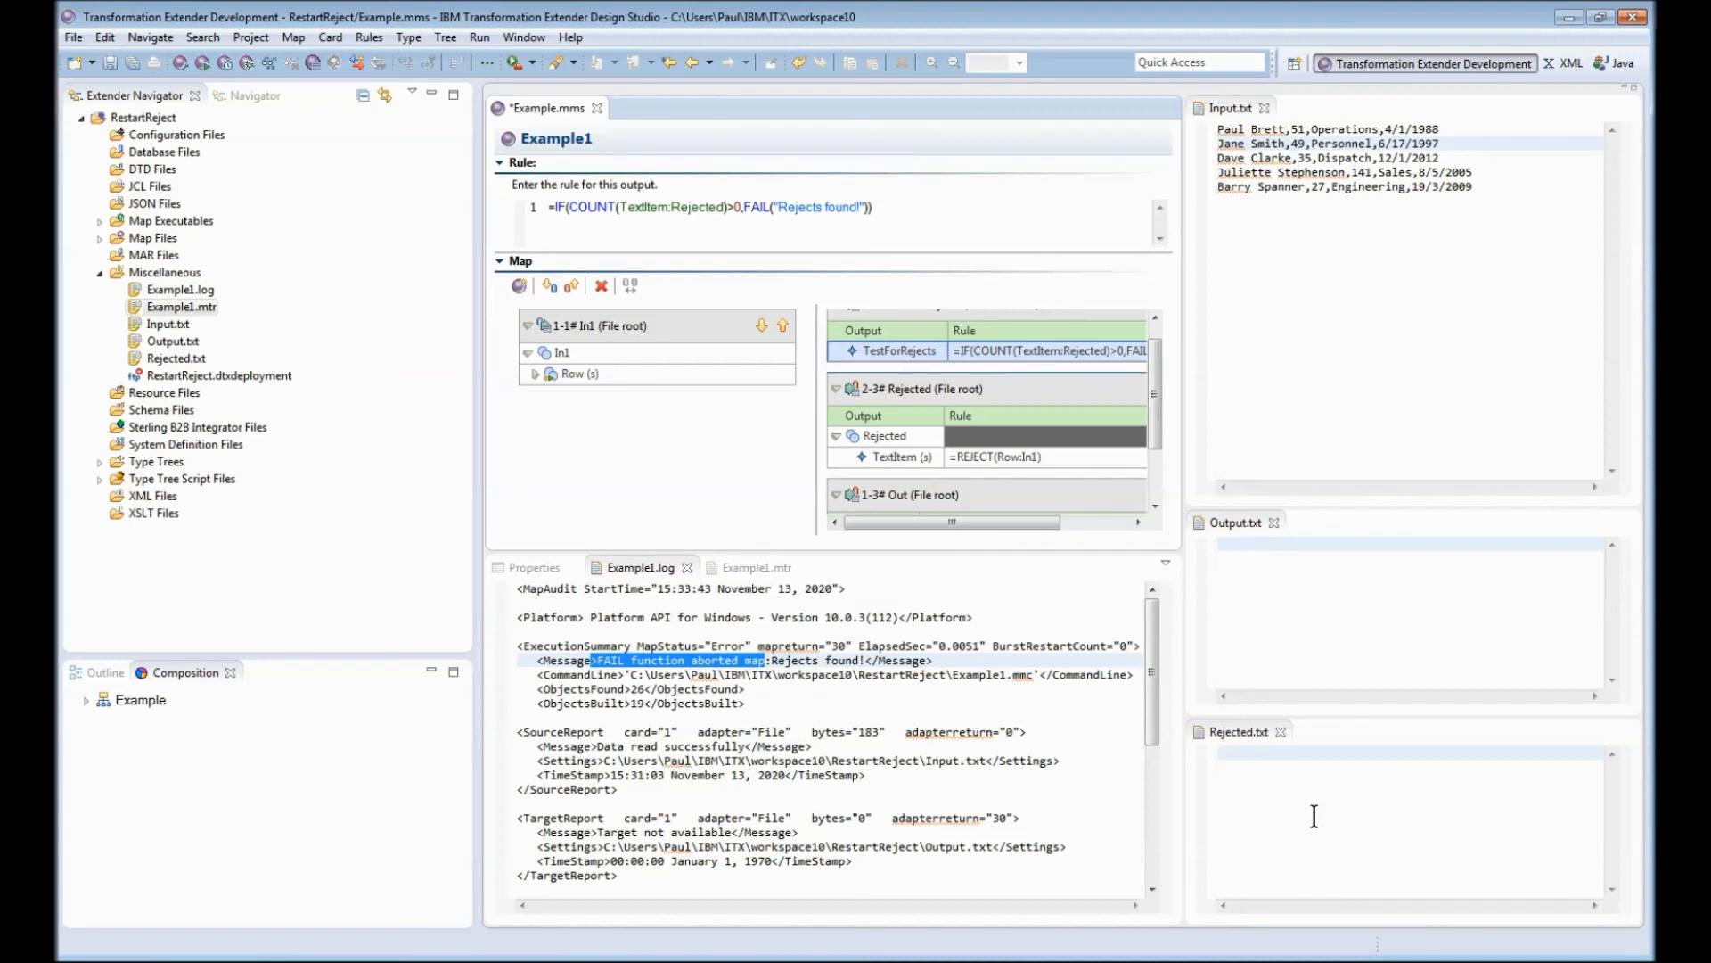
pyautogui.moveTo(1248, 813)
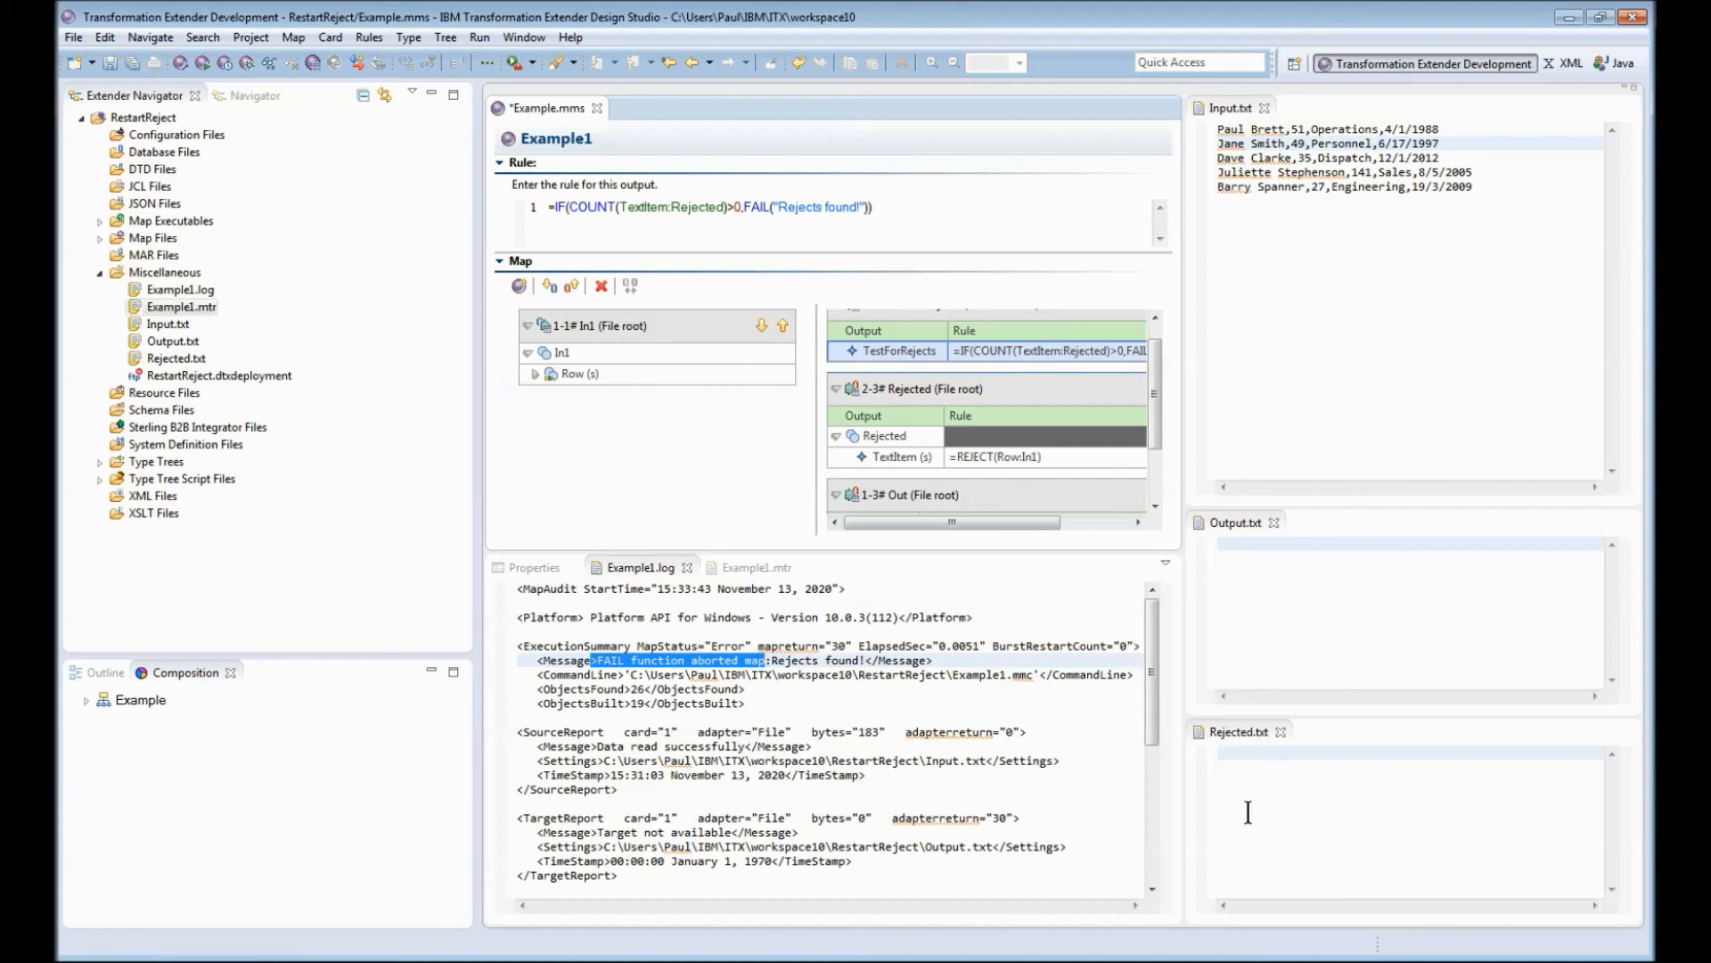
# Step: Set the Rejected card's Transaction OnFailure to Commit
pyautogui.rightClick(884, 389)
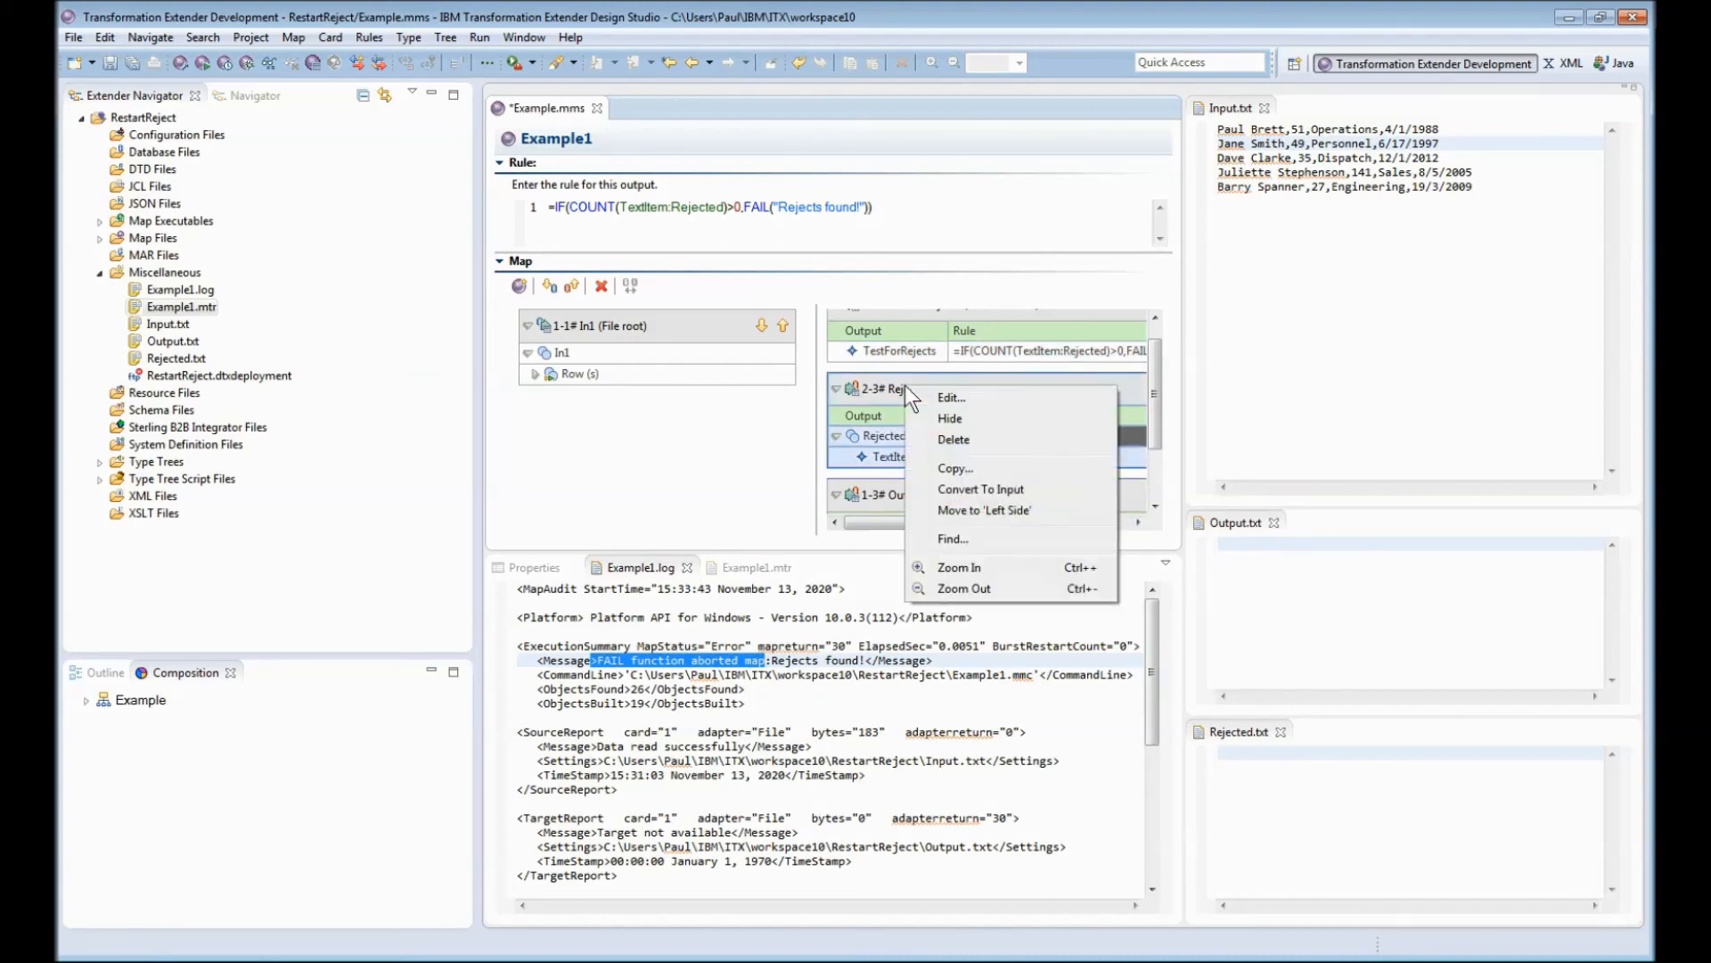
pyautogui.click(952, 396)
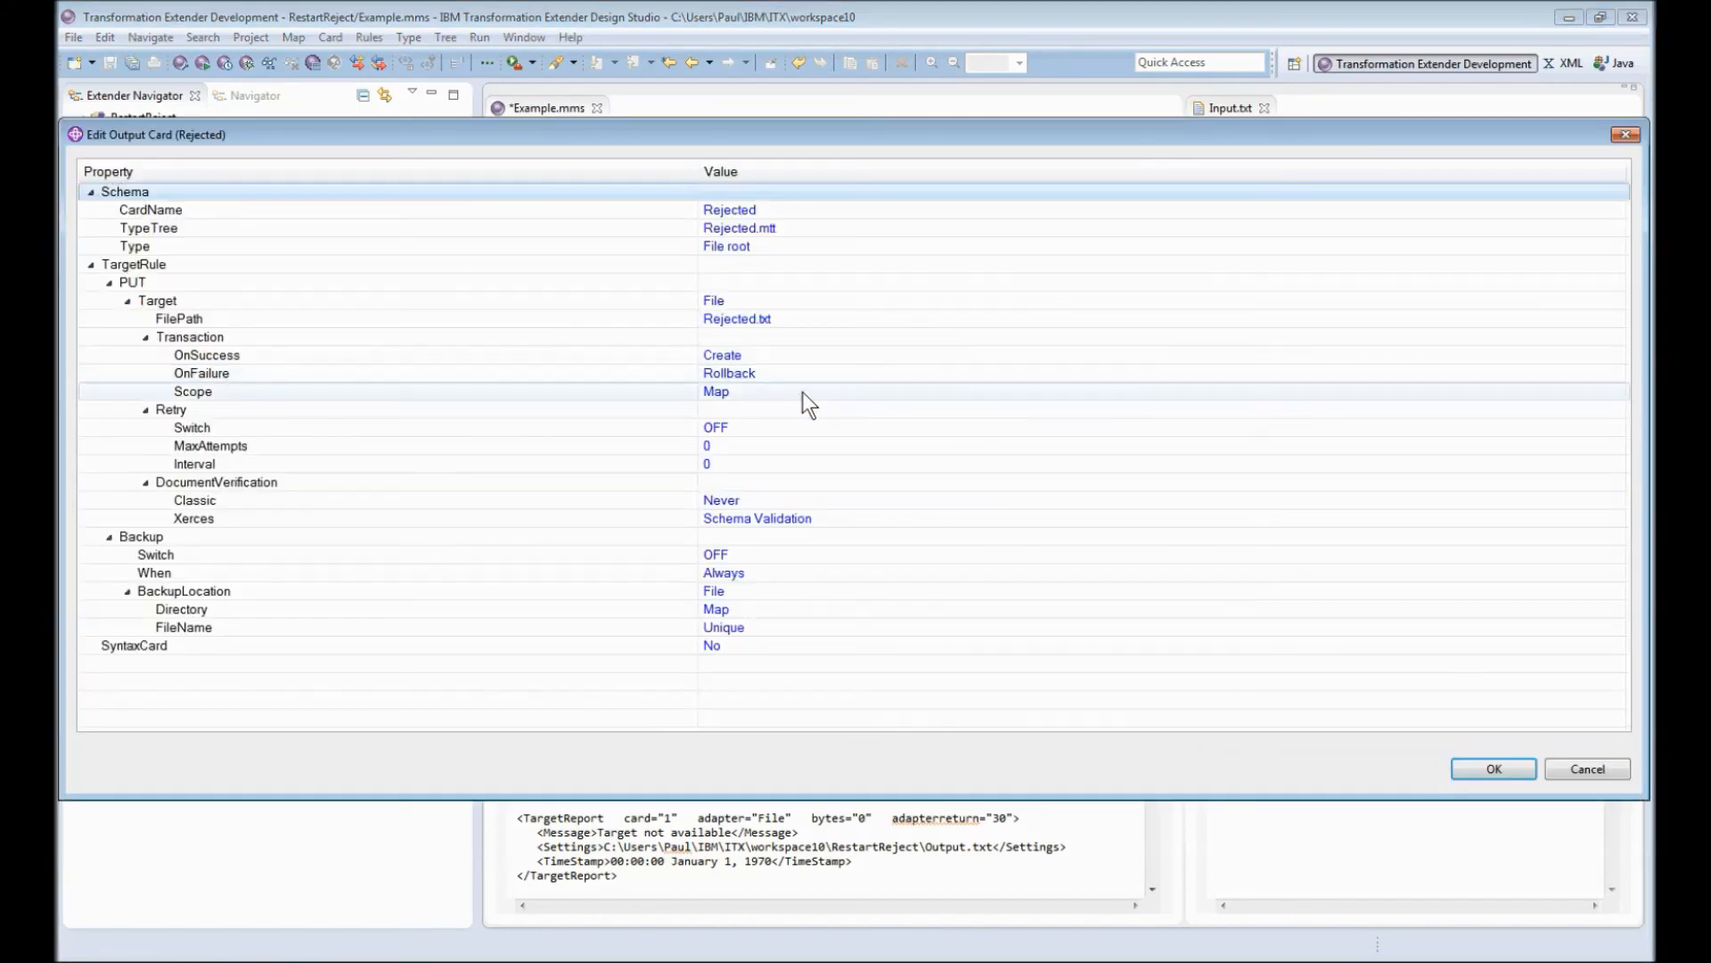
pyautogui.click(729, 372)
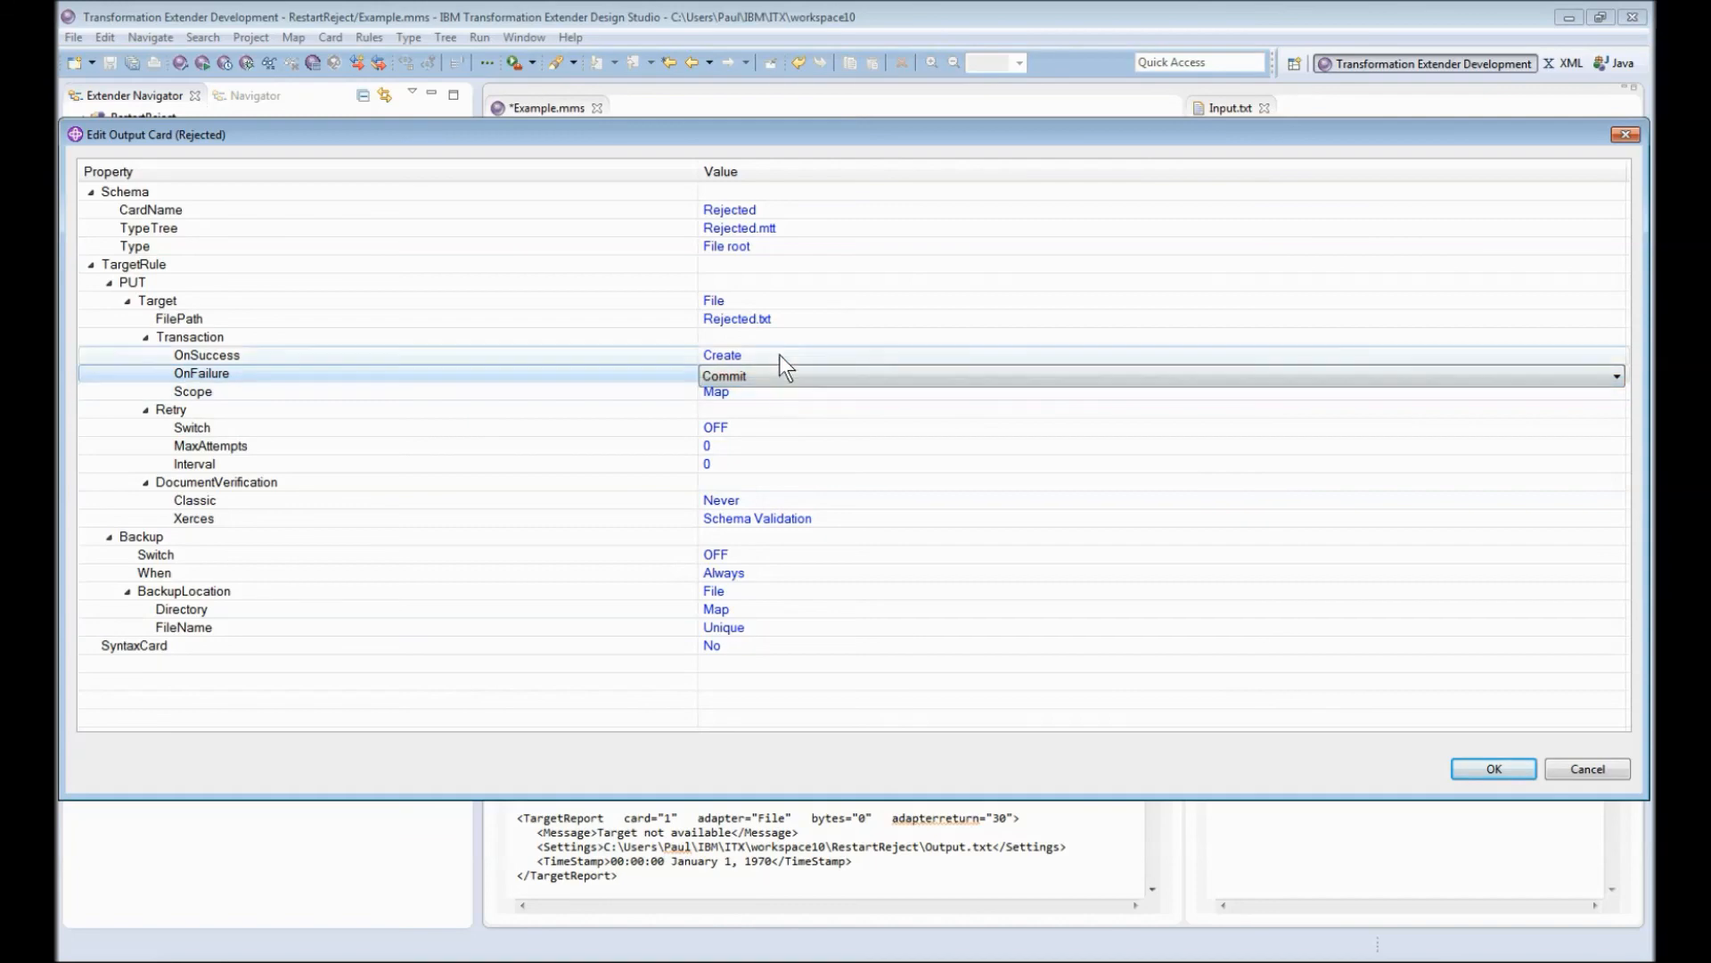
pyautogui.click(1492, 768)
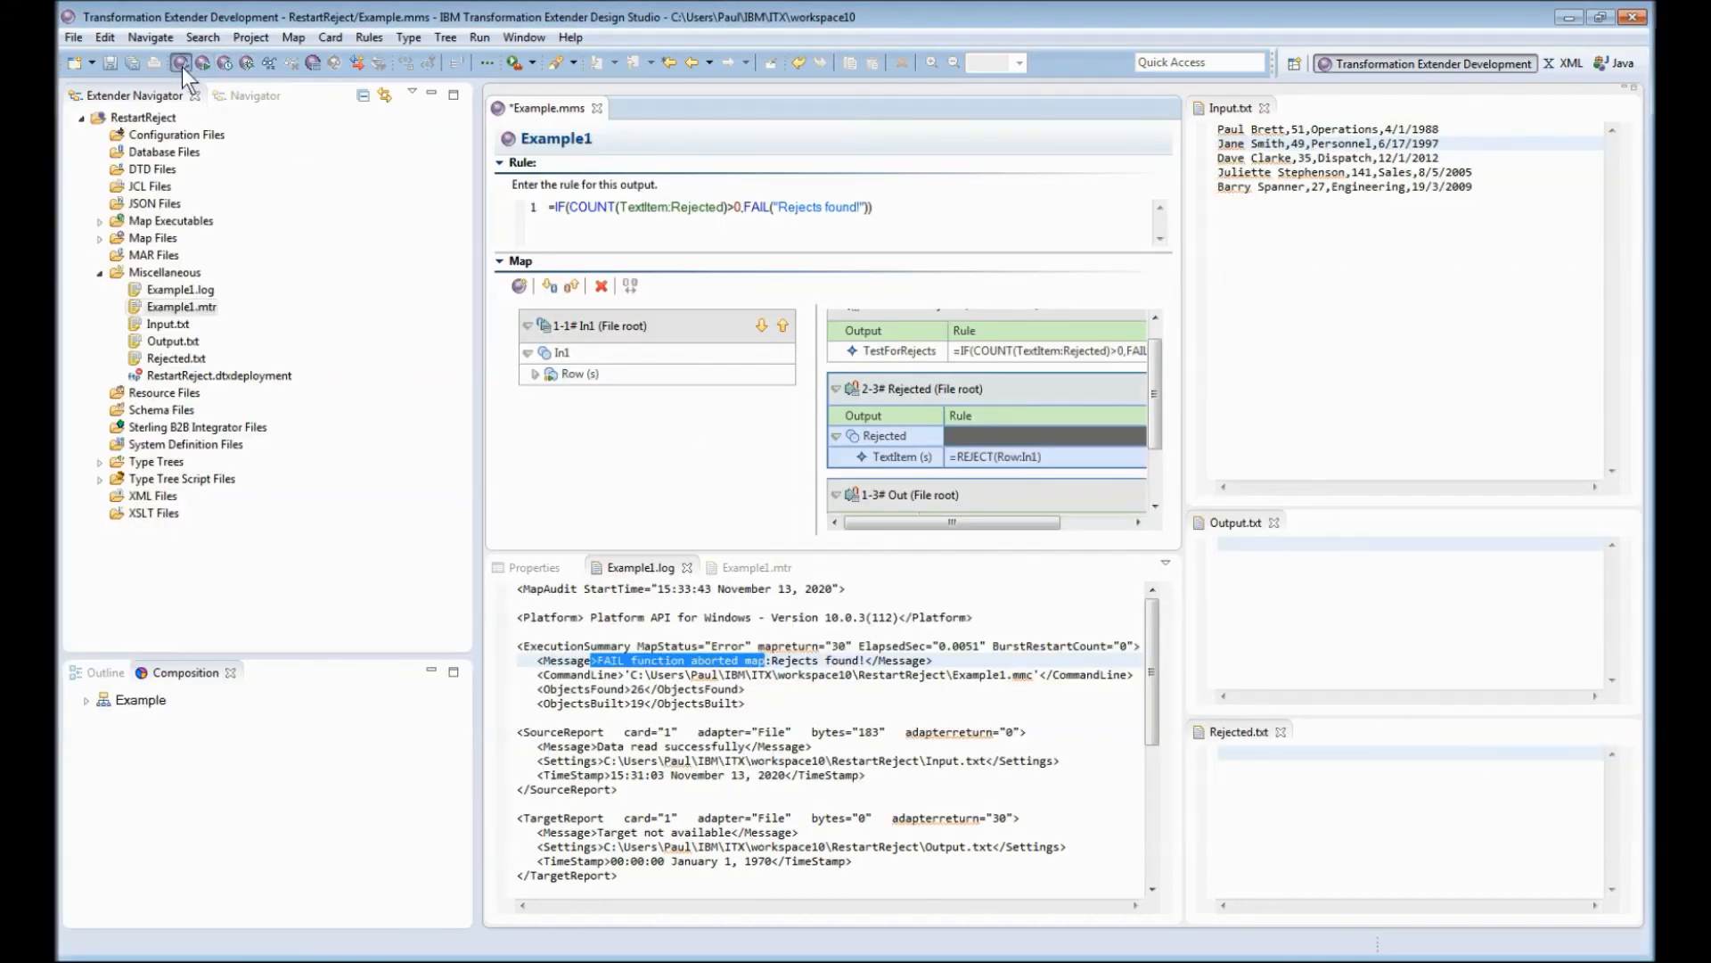
# Step: Rerun the map and check Rejected.txt now keeps the two rejected records
pyautogui.click(182, 62)
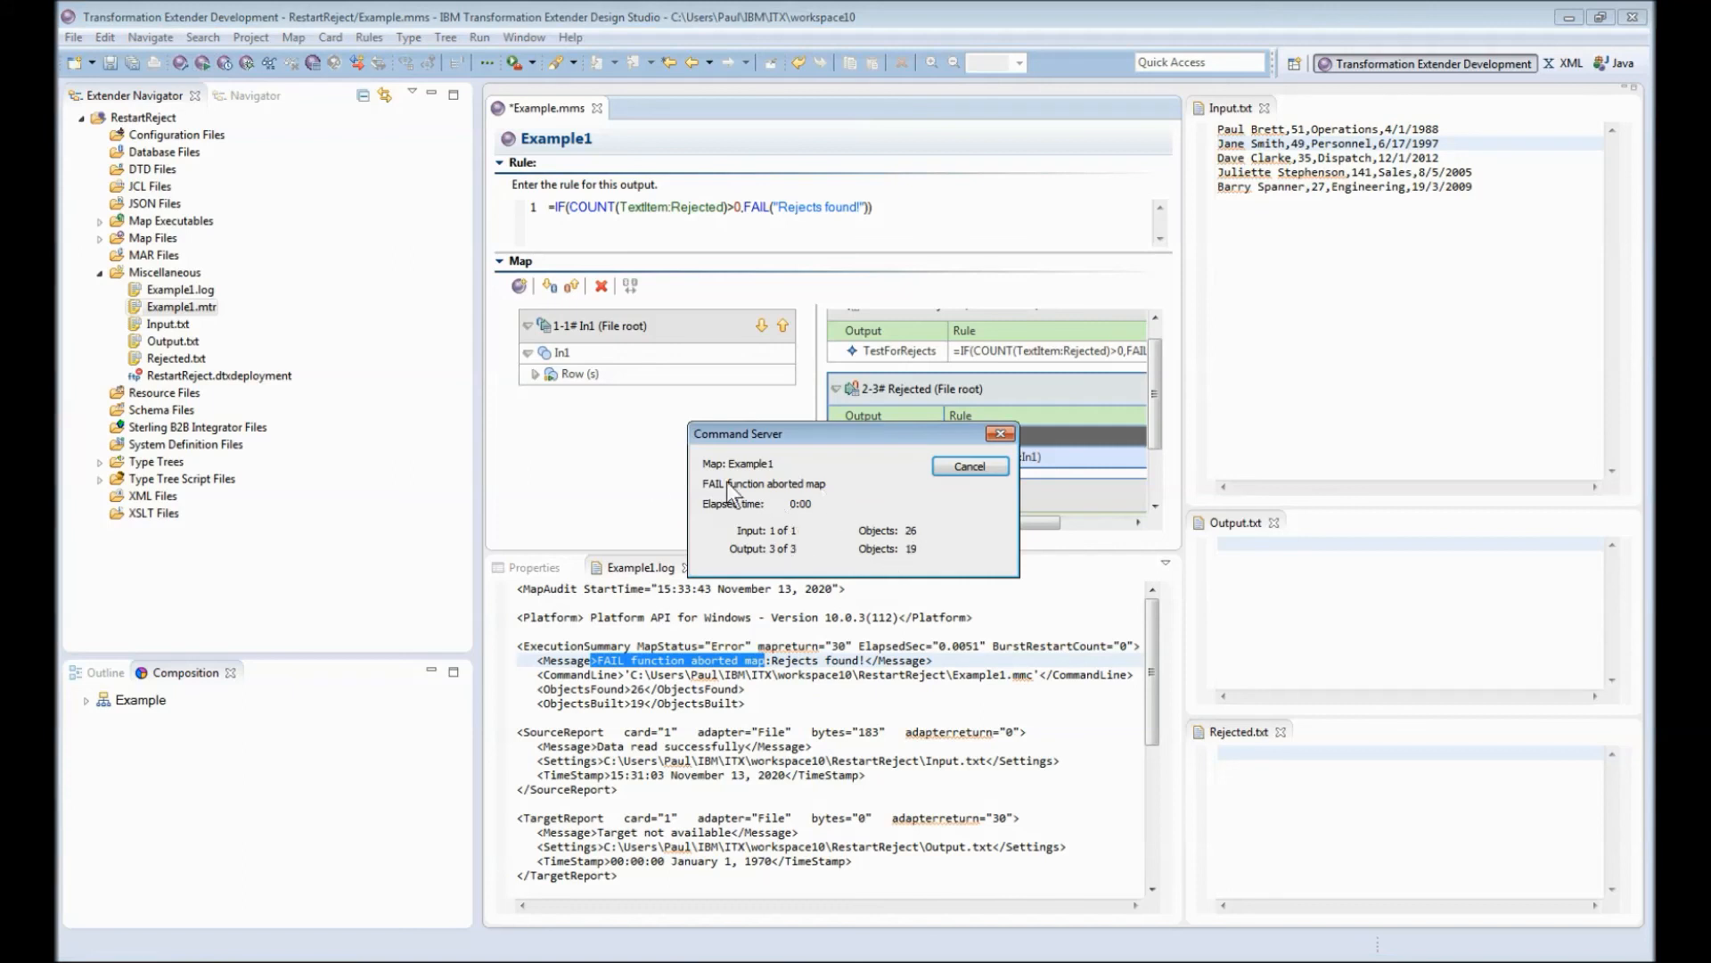
pyautogui.click(967, 467)
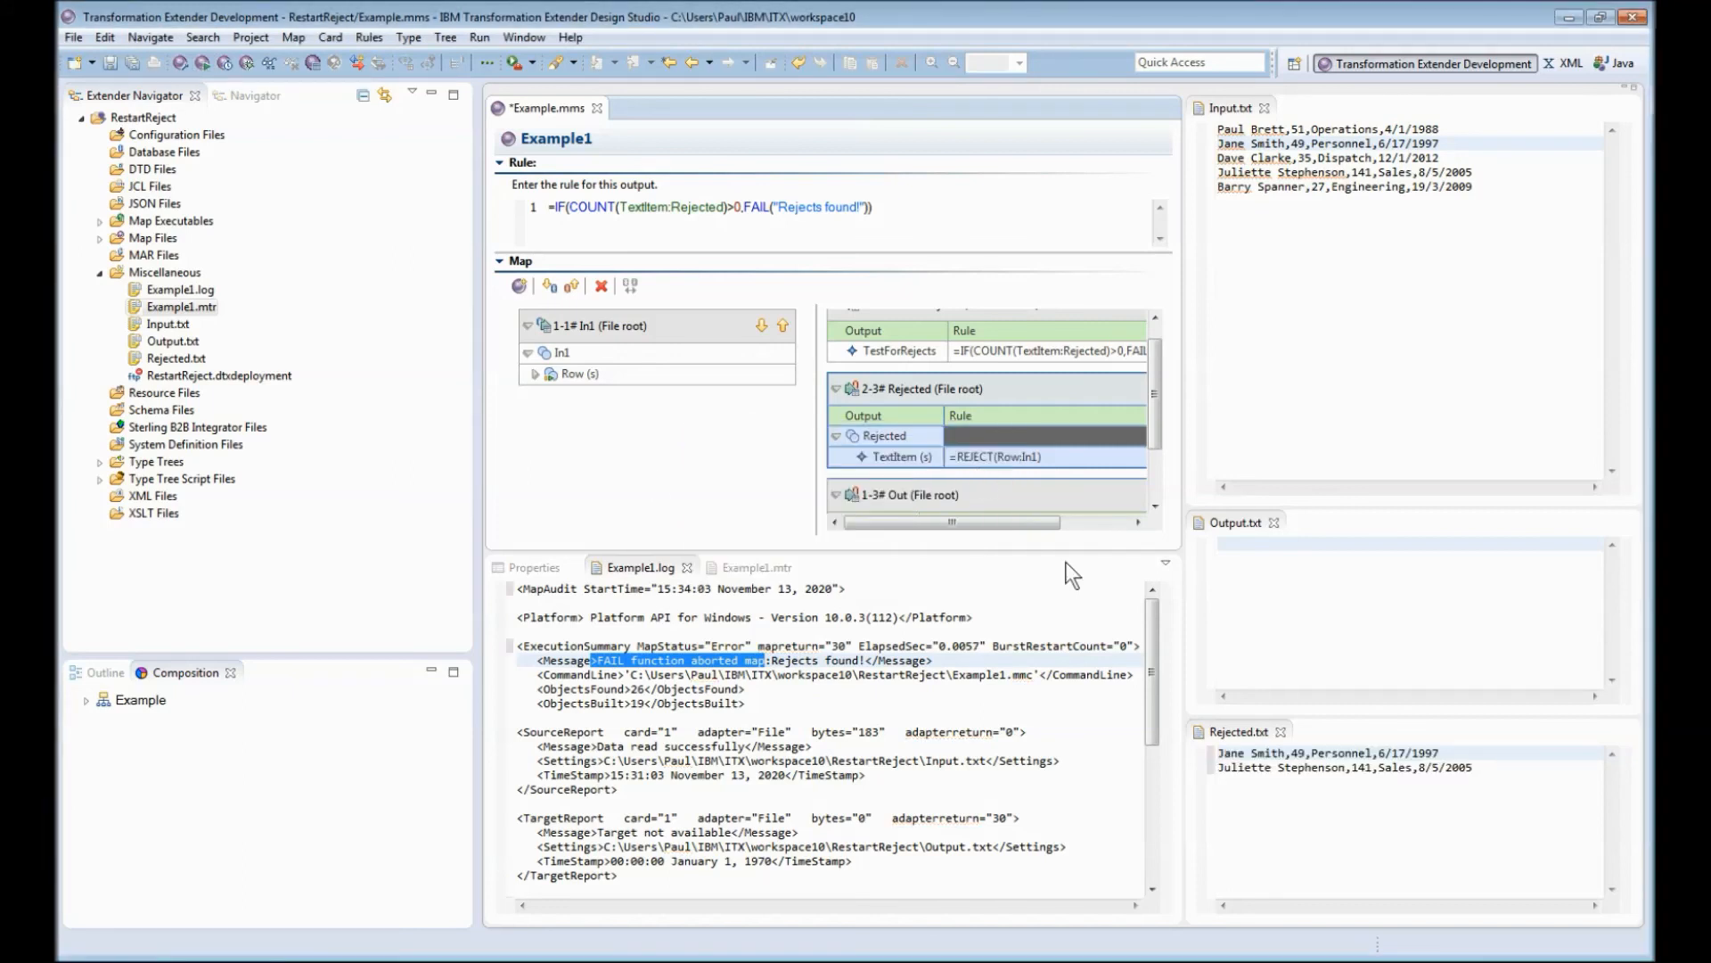
pyautogui.click(1343, 767)
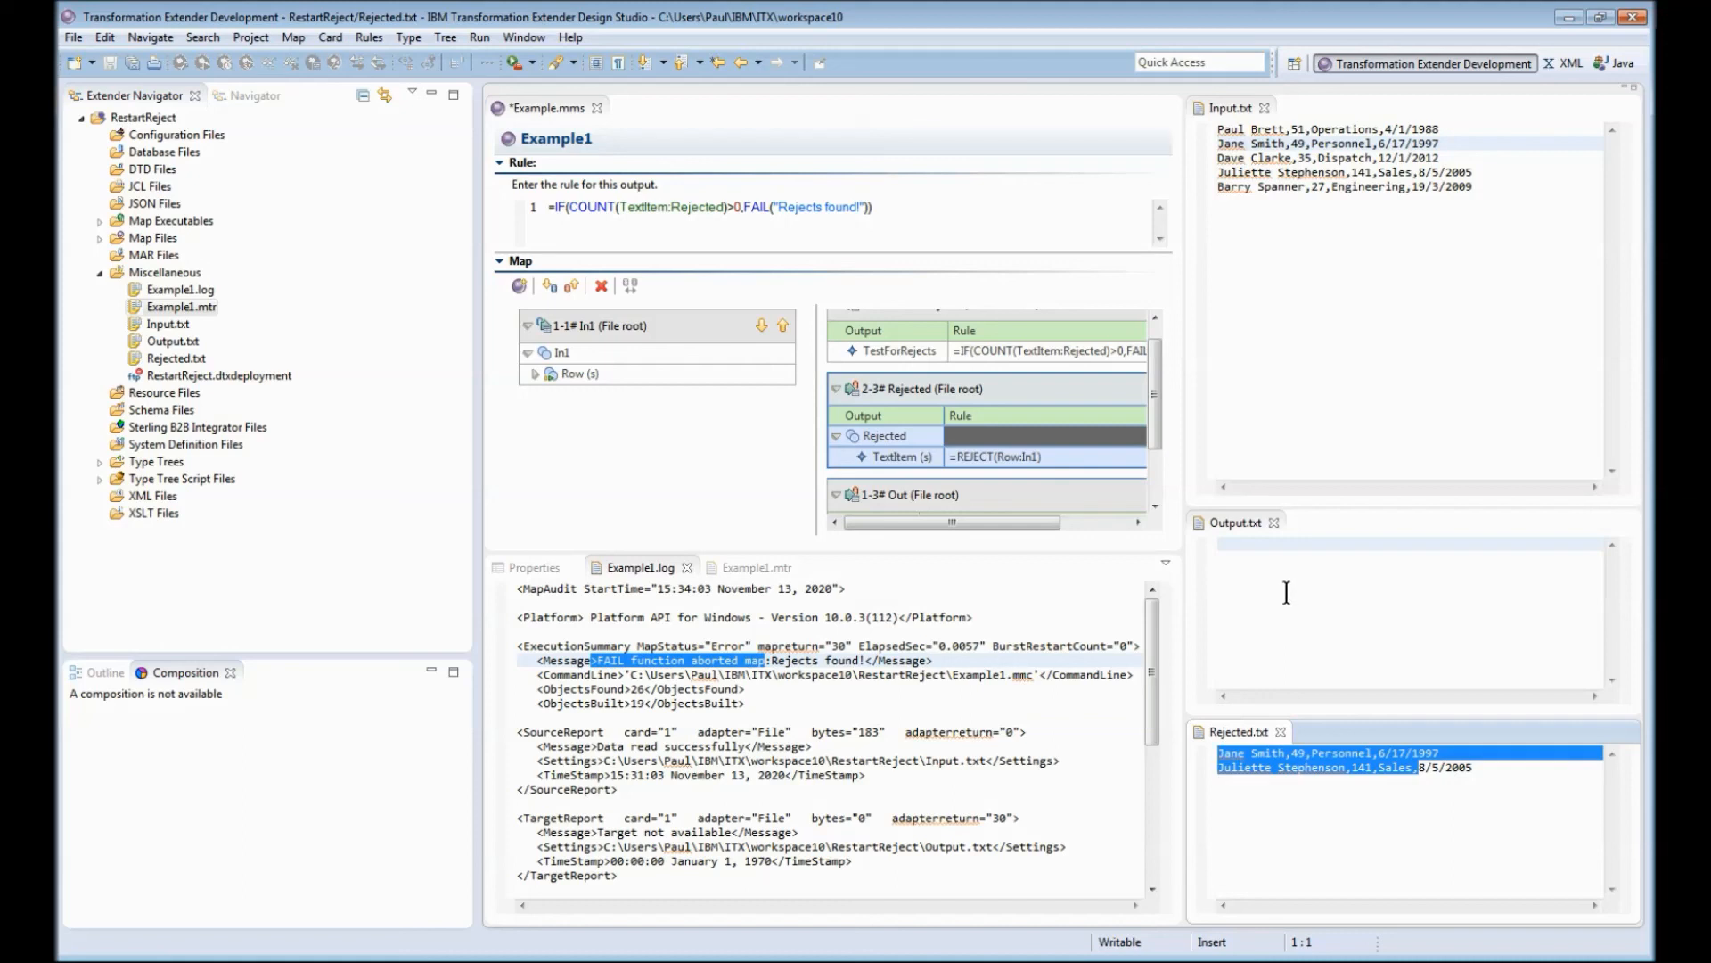
pyautogui.moveTo(1256, 571)
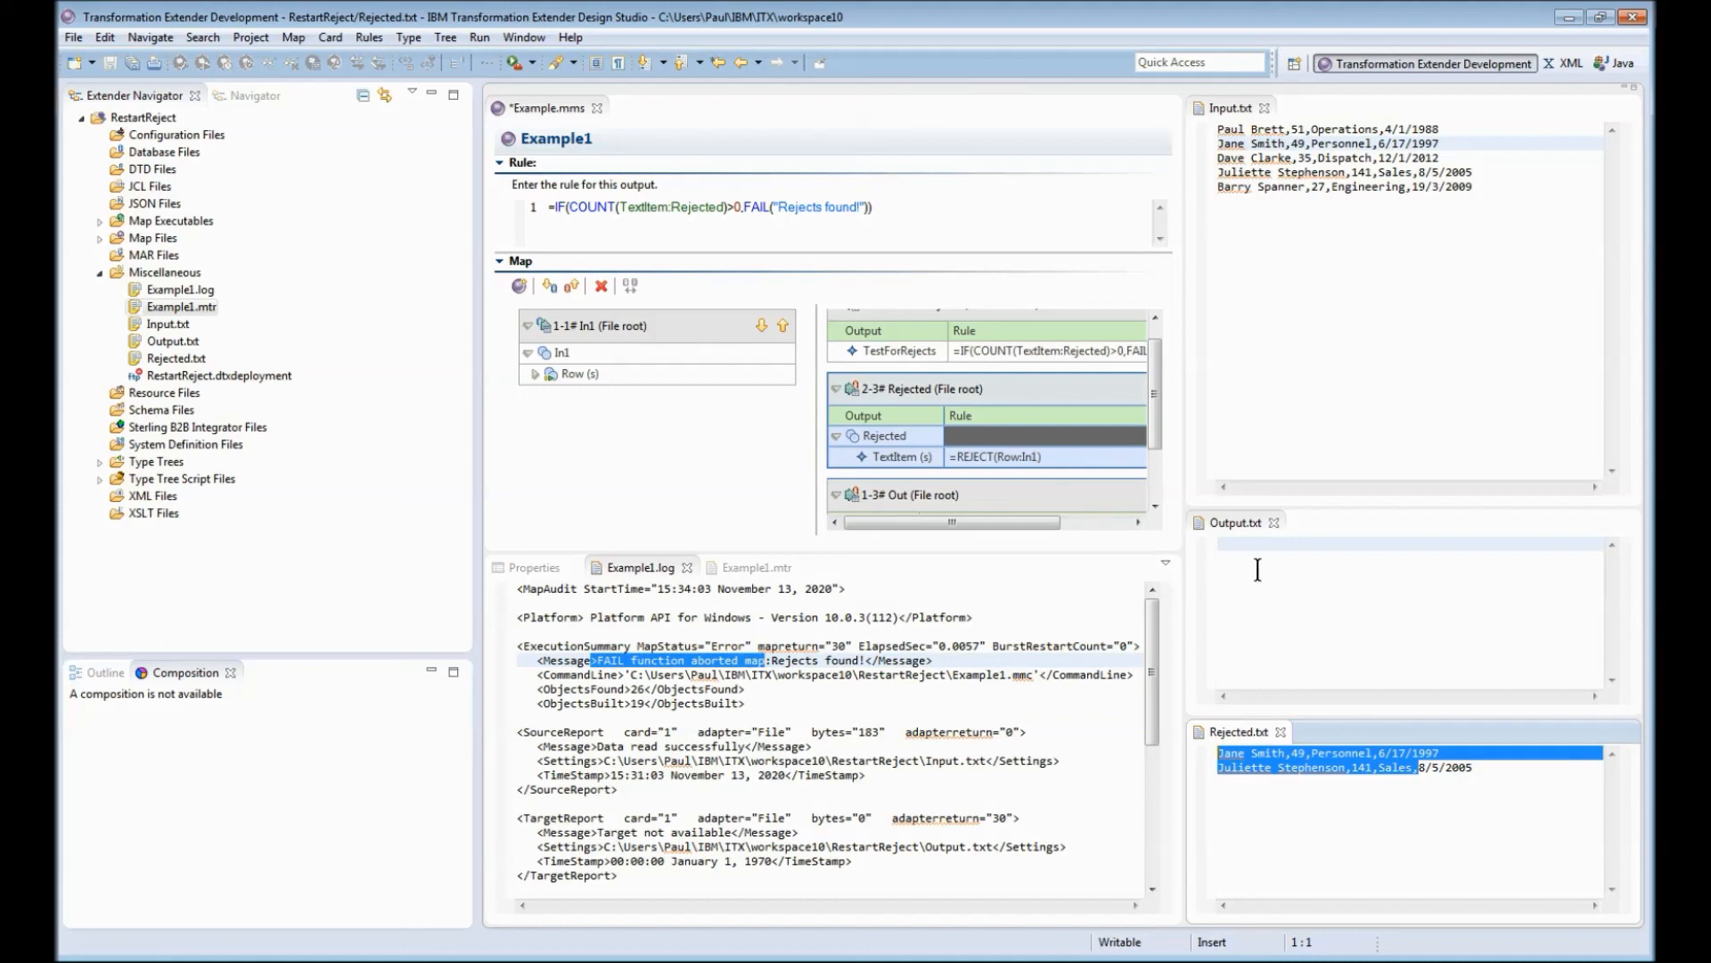
pyautogui.moveTo(1222, 598)
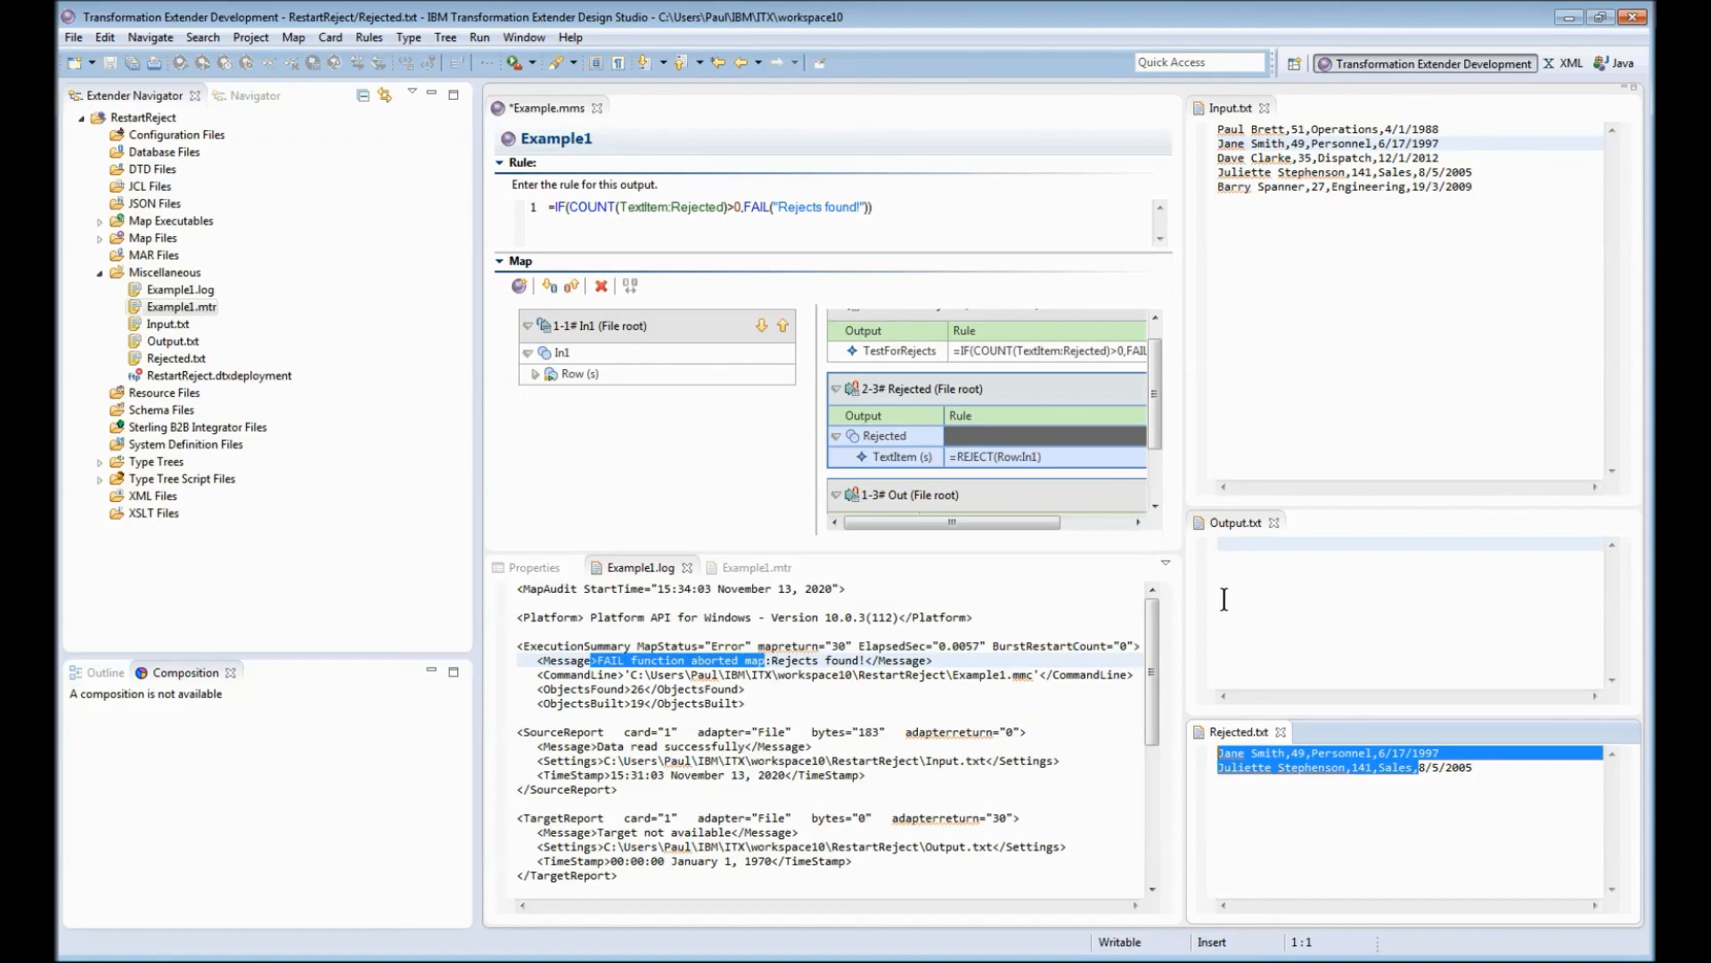